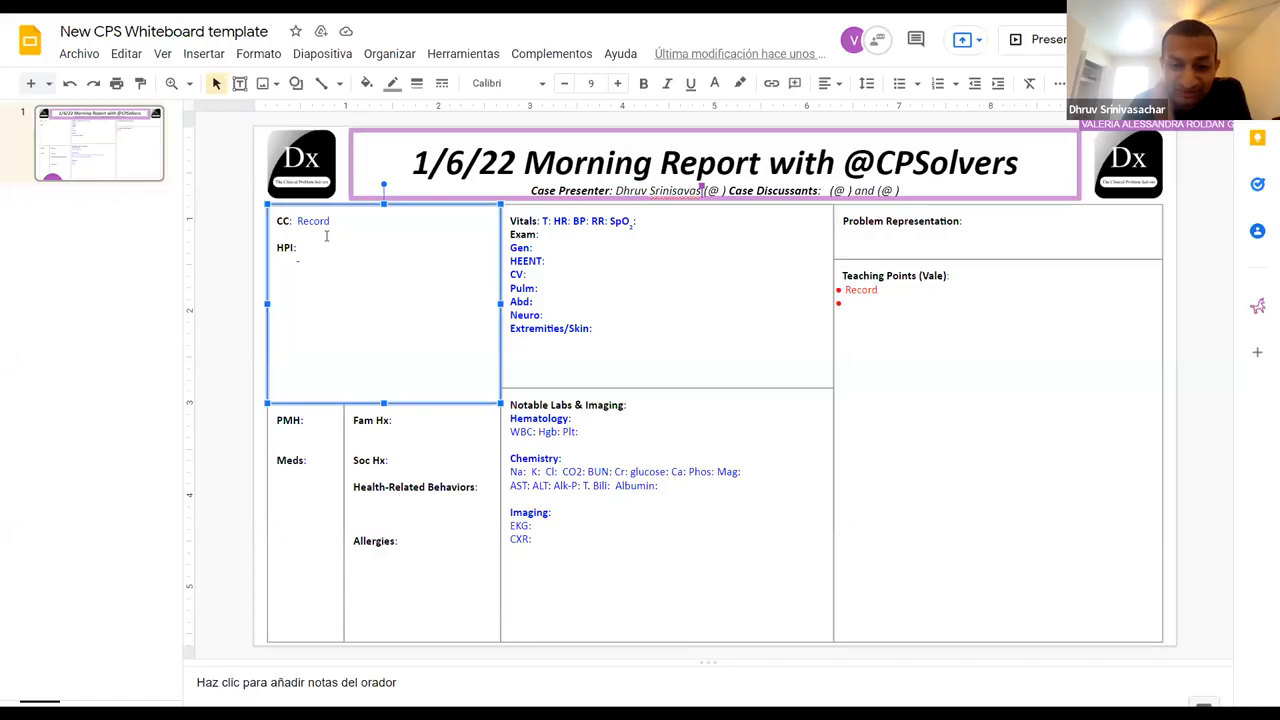
Step: Clear the 'Record' placeholder next to the chief complaint, leaving the CC line blank
{"action": "scroll", "scroll_direction": "up", "scroll_amount": 3}
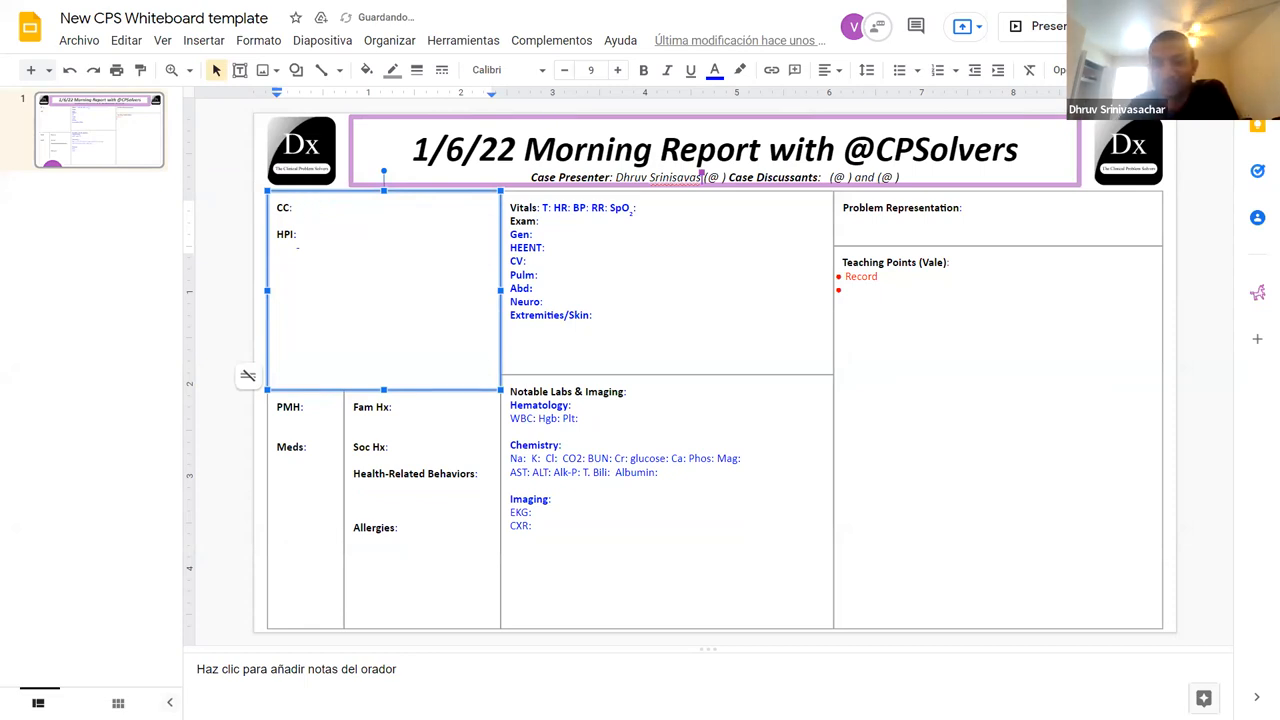
{"action": "mouse_move", "coordinate": [464, 178]}
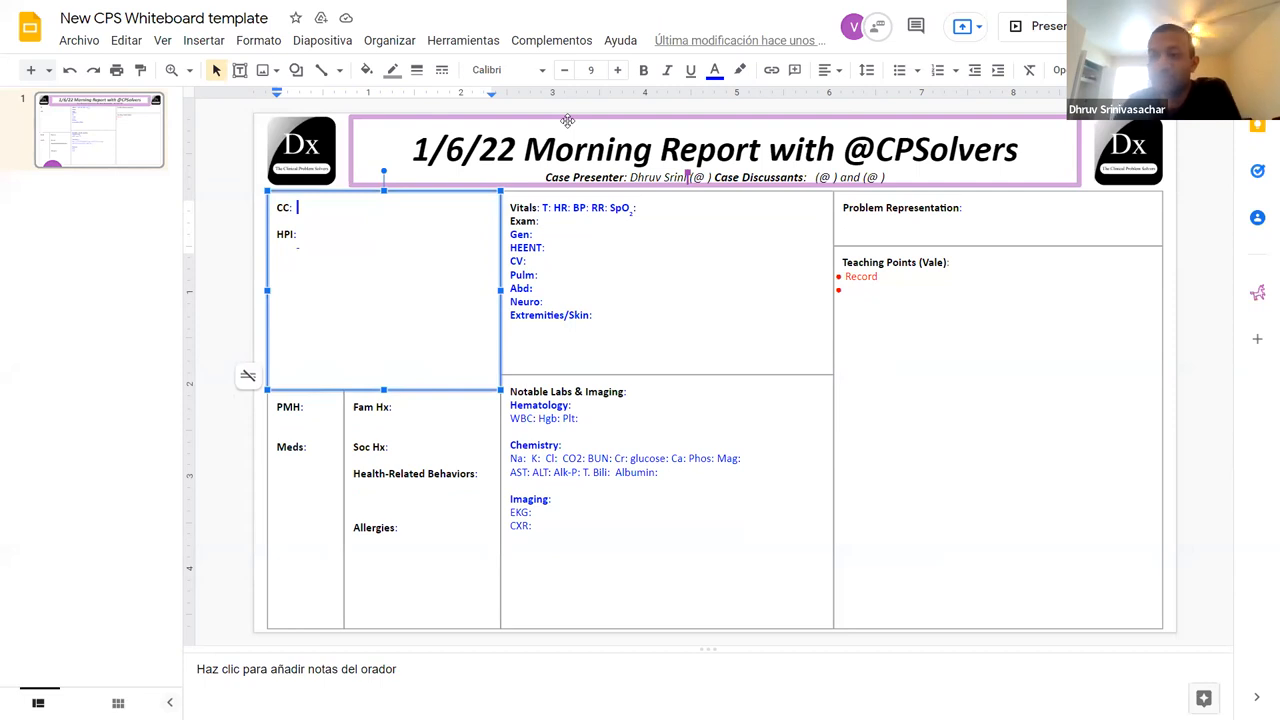
Step: Enter CC of dyspnea on exertion and cough and HPI line '45 yo M w/ dyspnea on exertion and cough'
{"action": "type", "text": "45 yo ma"}
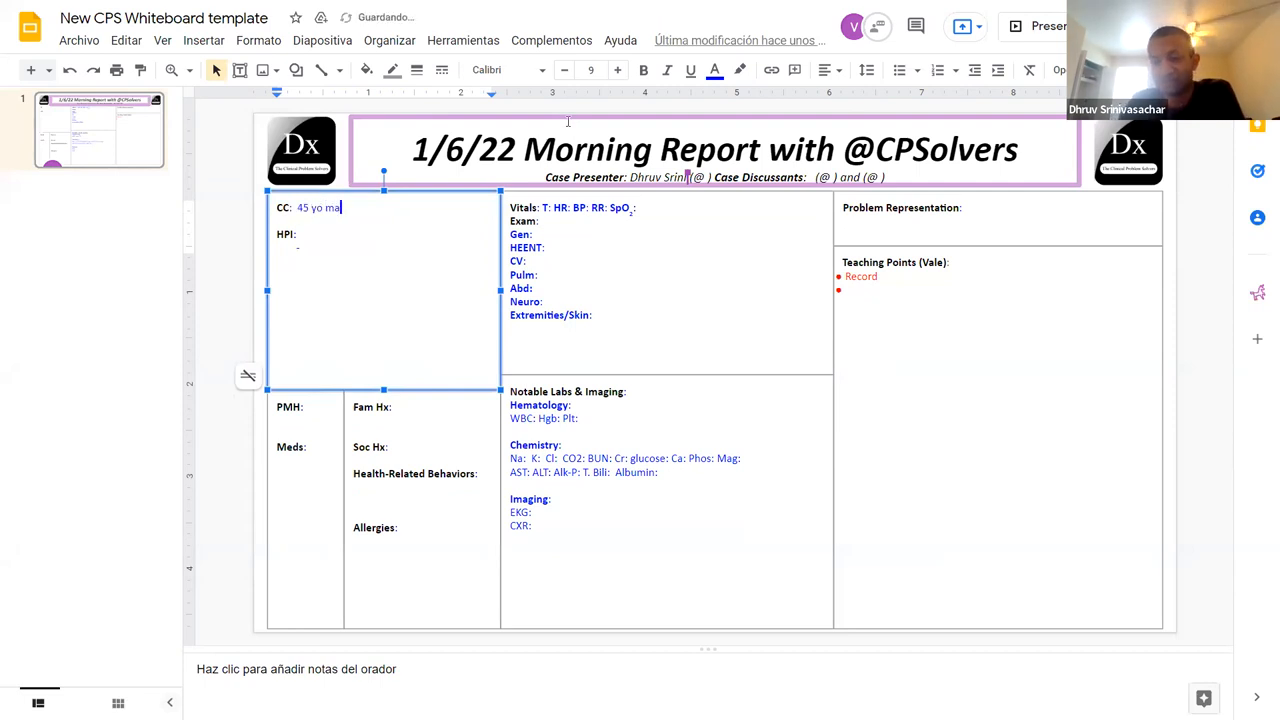
{"action": "type", "text": "M"}
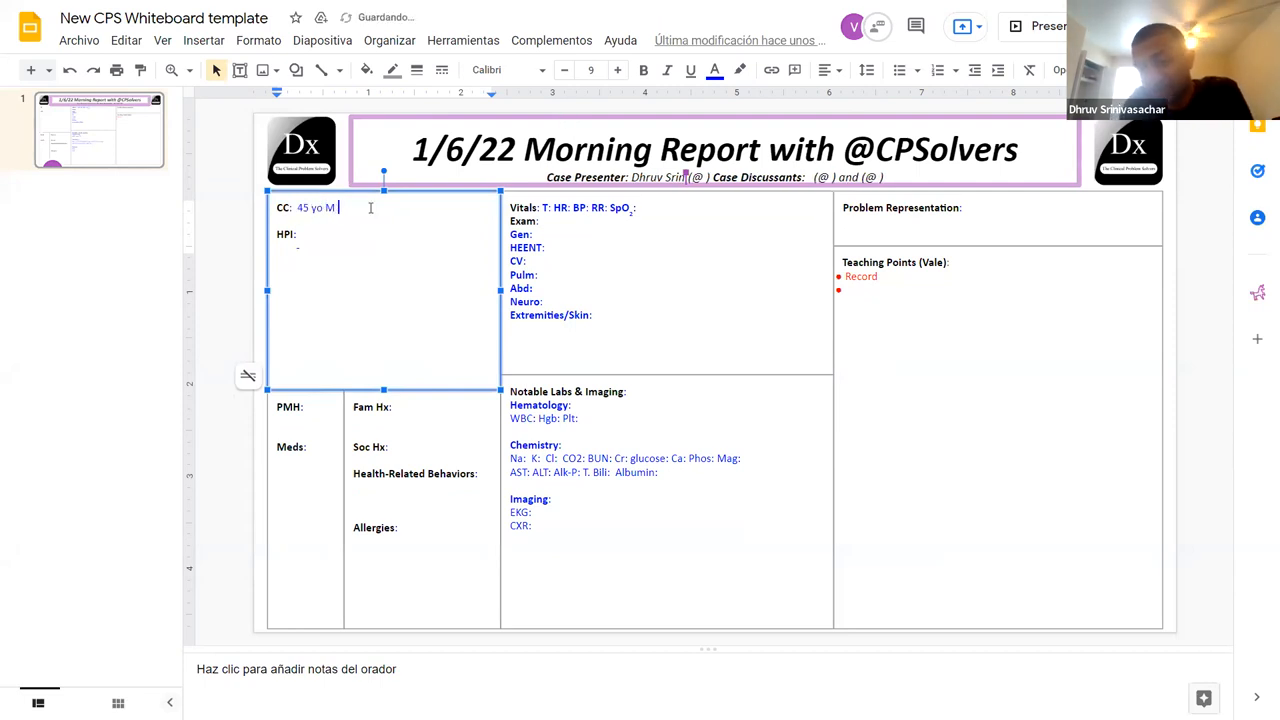
{"action": "type", "text": "w/"}
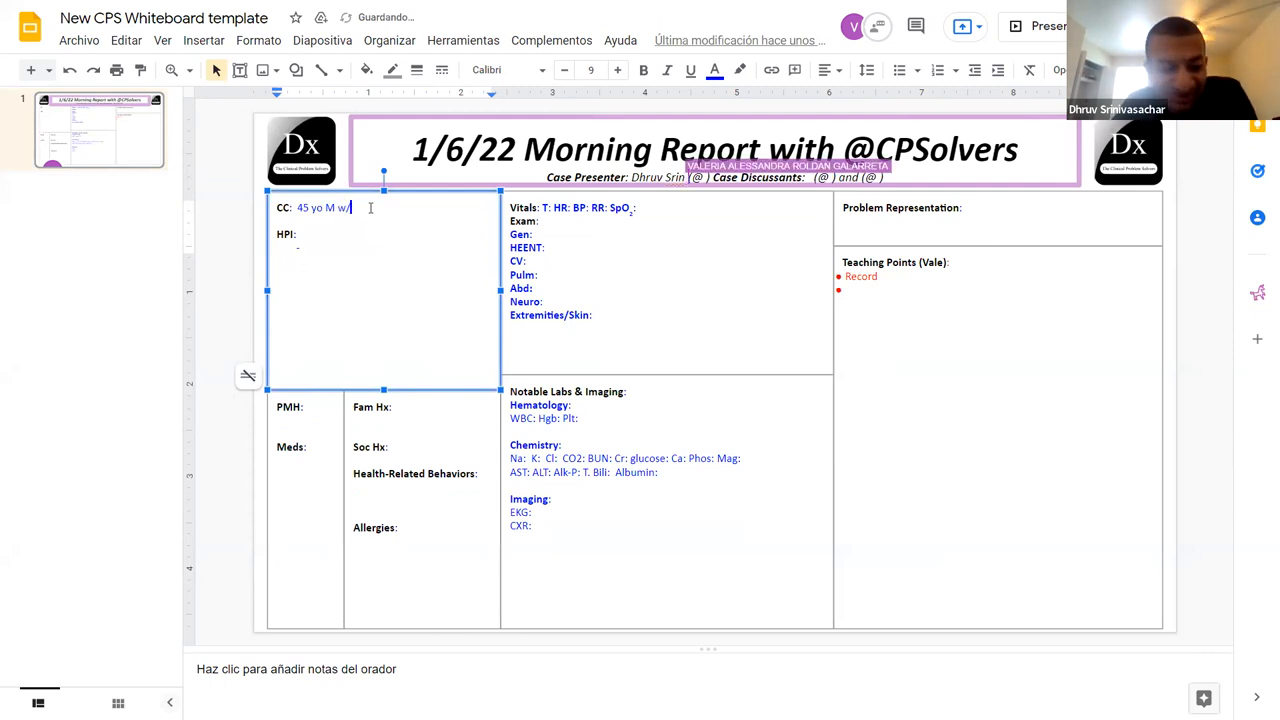
{"action": "type", "text": "dyspnea on exertion"}
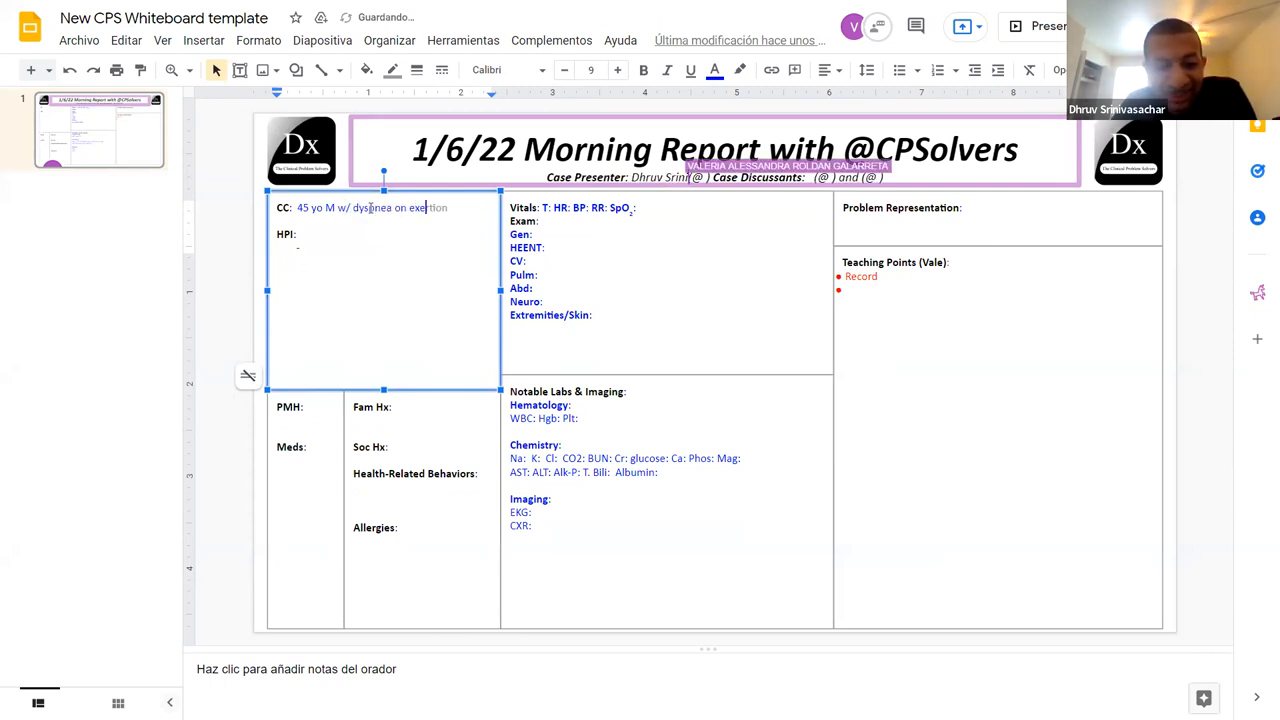
{"action": "type", "text": "and co"}
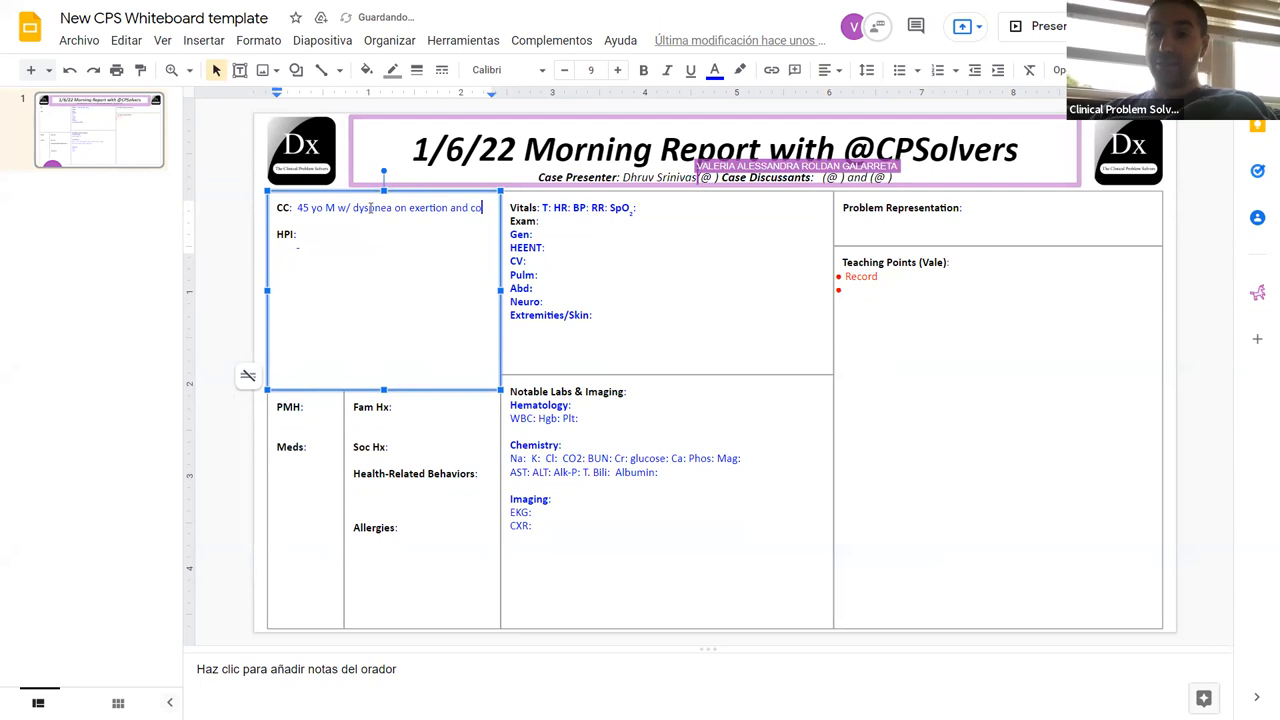
{"action": "type", "text": "ough"}
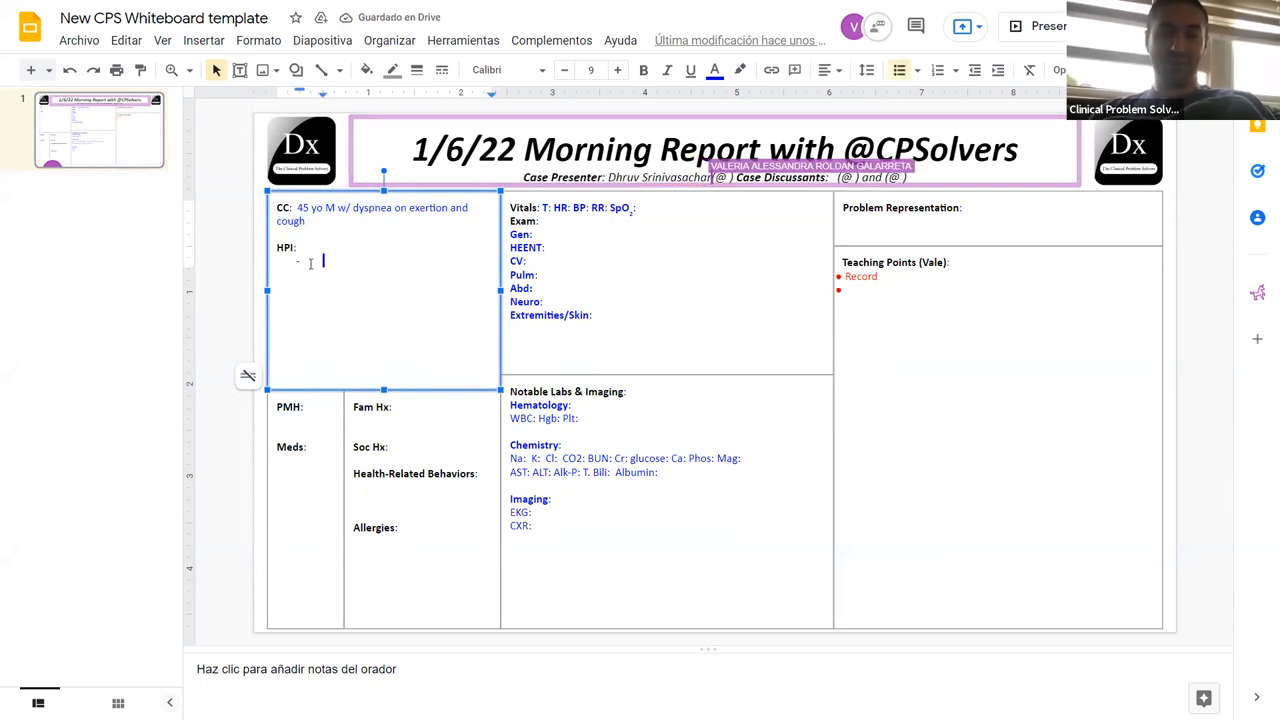
{"action": "type", "text": "45 yo M w/ dyspnea on exertion and cough"}
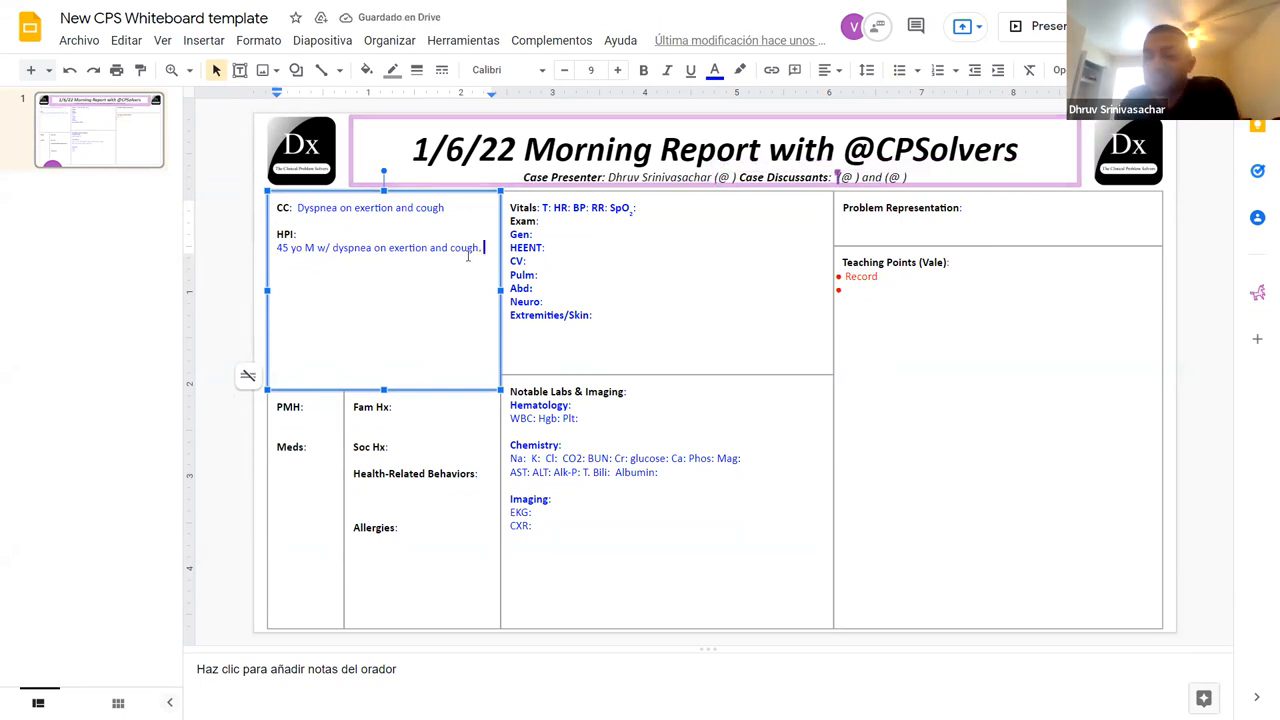
Step: Add to HPI that SOB and cough began 1 month prior and got worse
{"action": "type", "text": "Dyspne"}
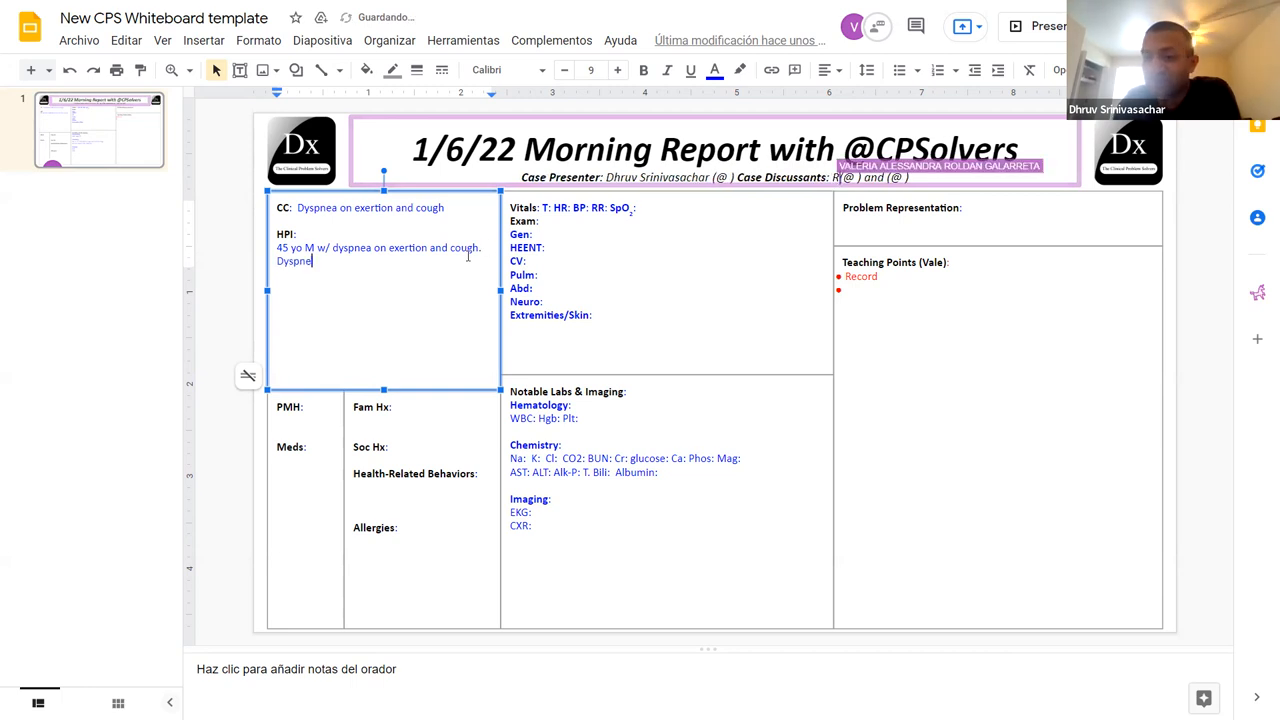
{"action": "type", "text": "SOB"}
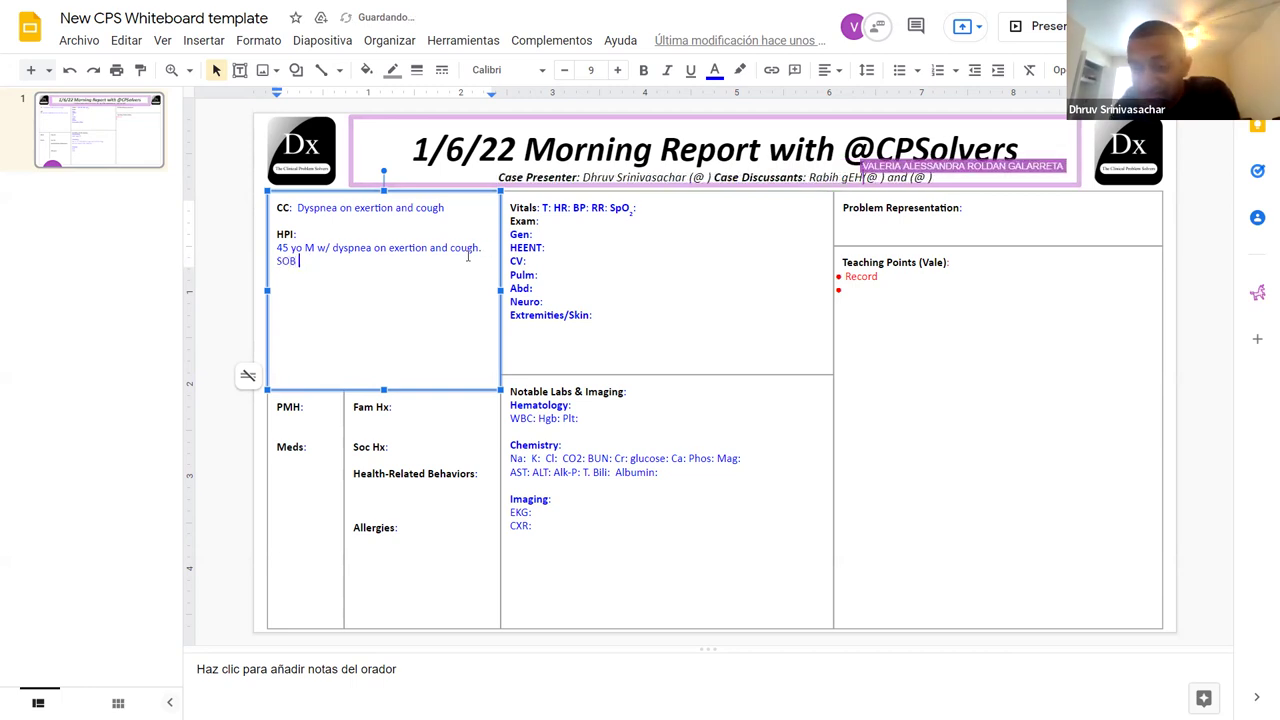
{"action": "type", "text": "and"}
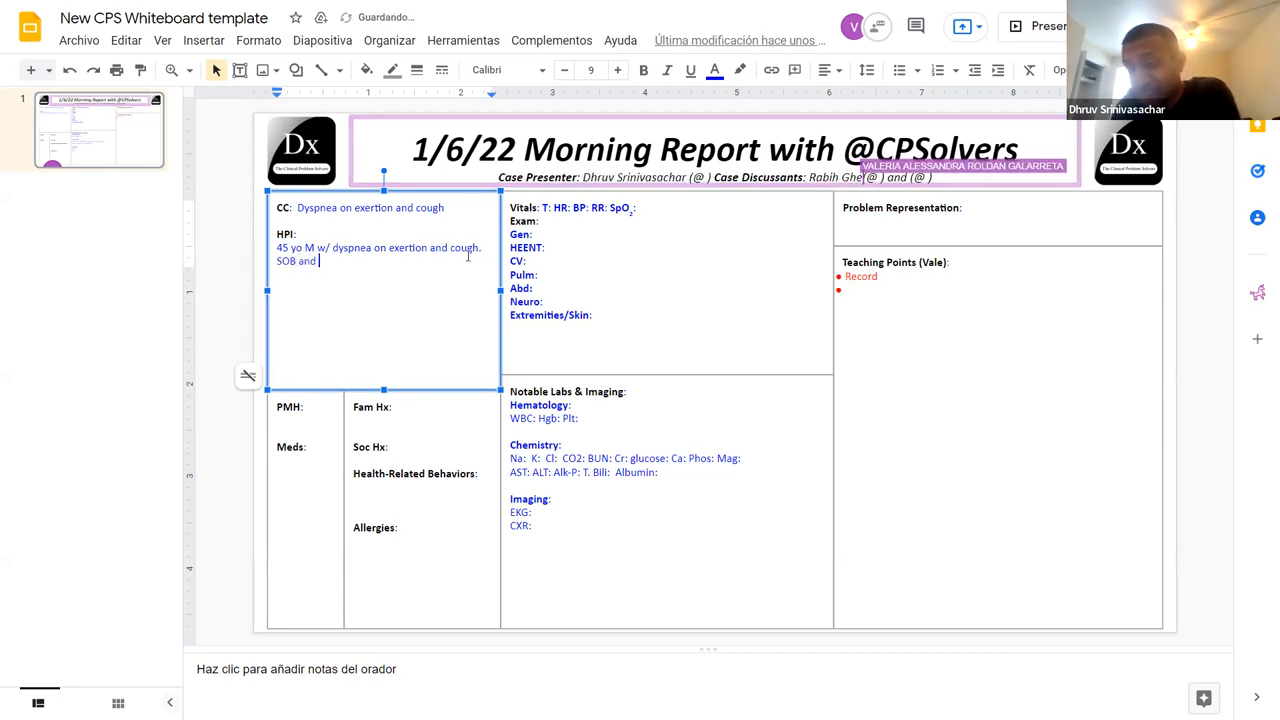
{"action": "type", "text": "cough"}
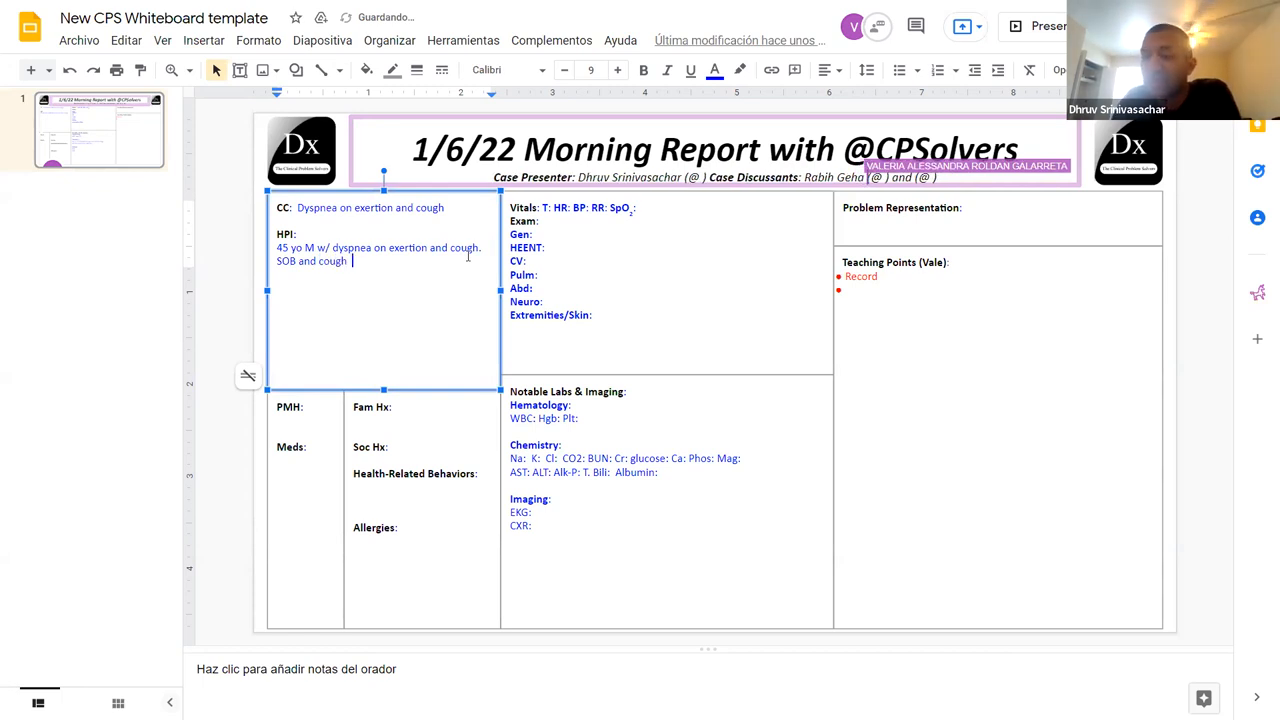
{"action": "type", "text": "1 month prior with w"}
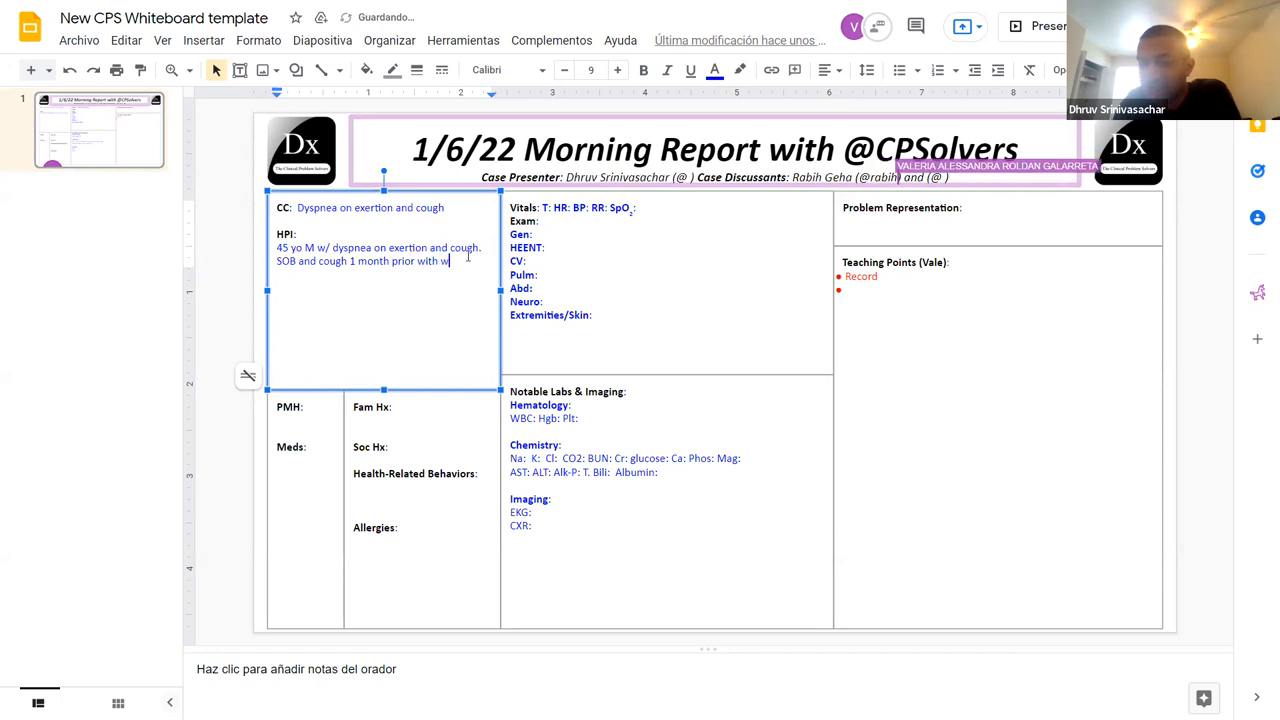
{"action": "type", "text": "hat worsen 1 week prior. No a"}
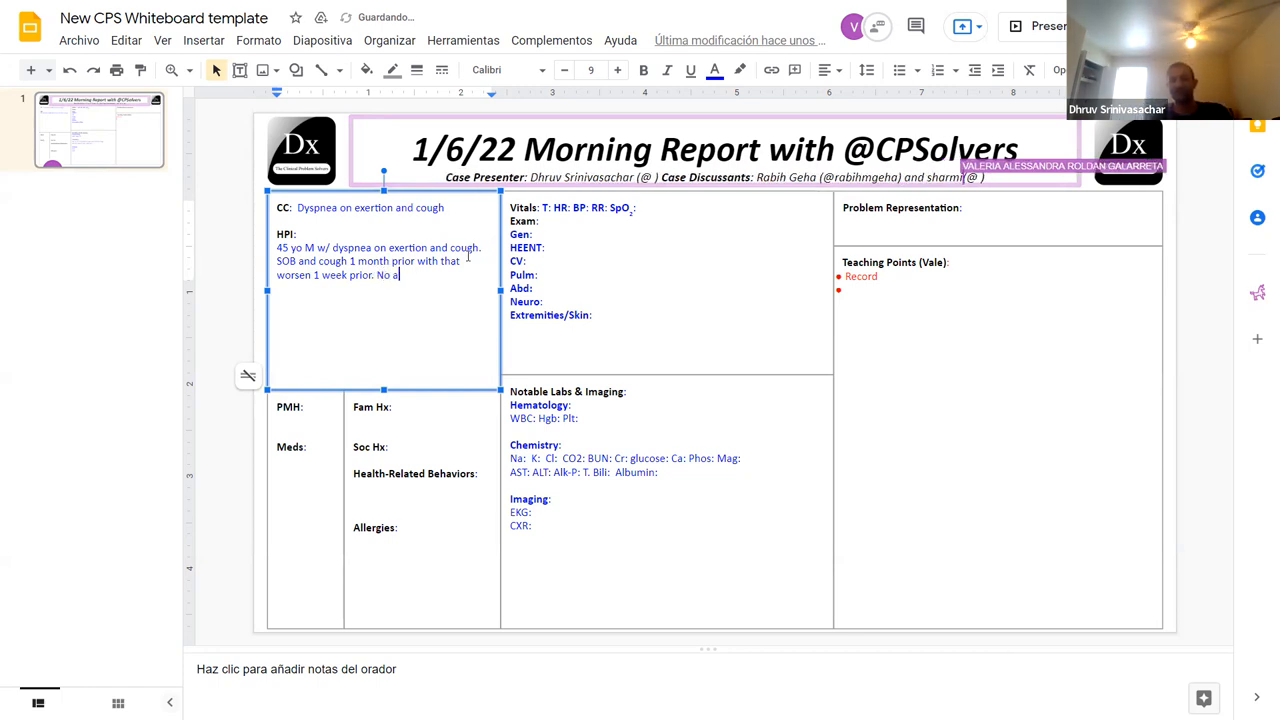
Step: Note no association with activity and that the cough is thought related to AC
{"action": "type", "text": "ssociation w physical"}
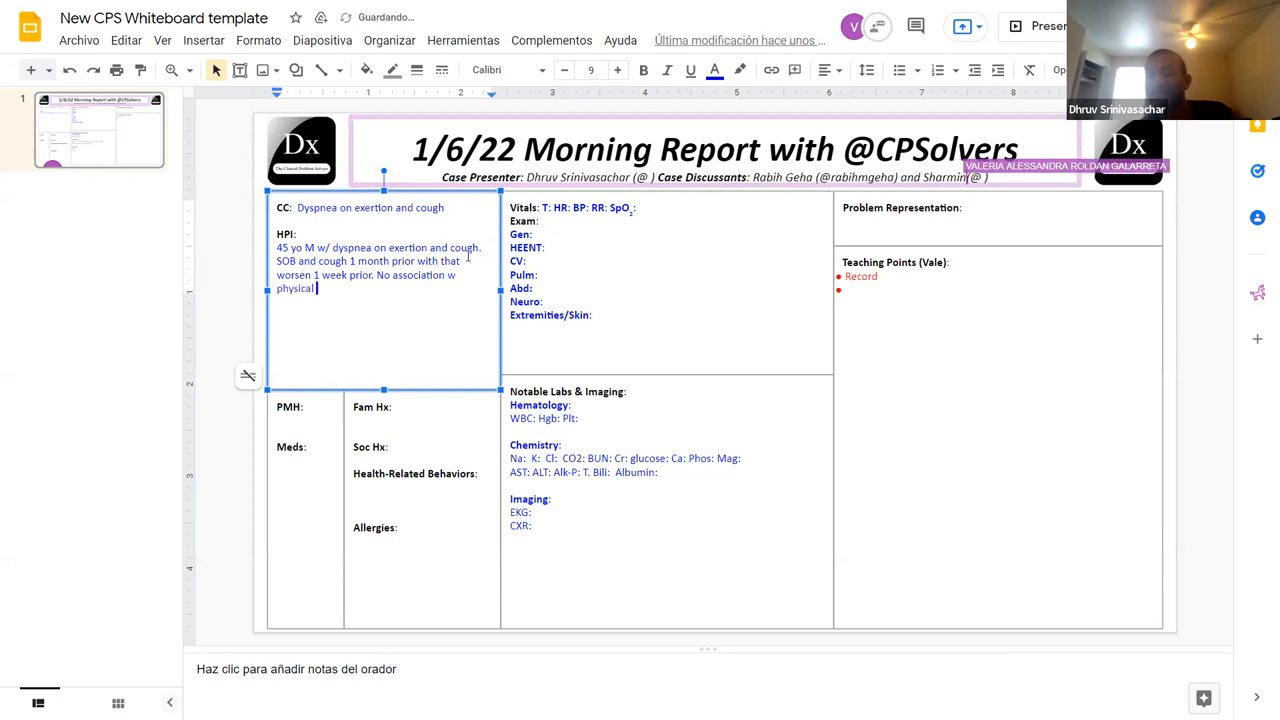
{"action": "type", "text": "activity. Patien"}
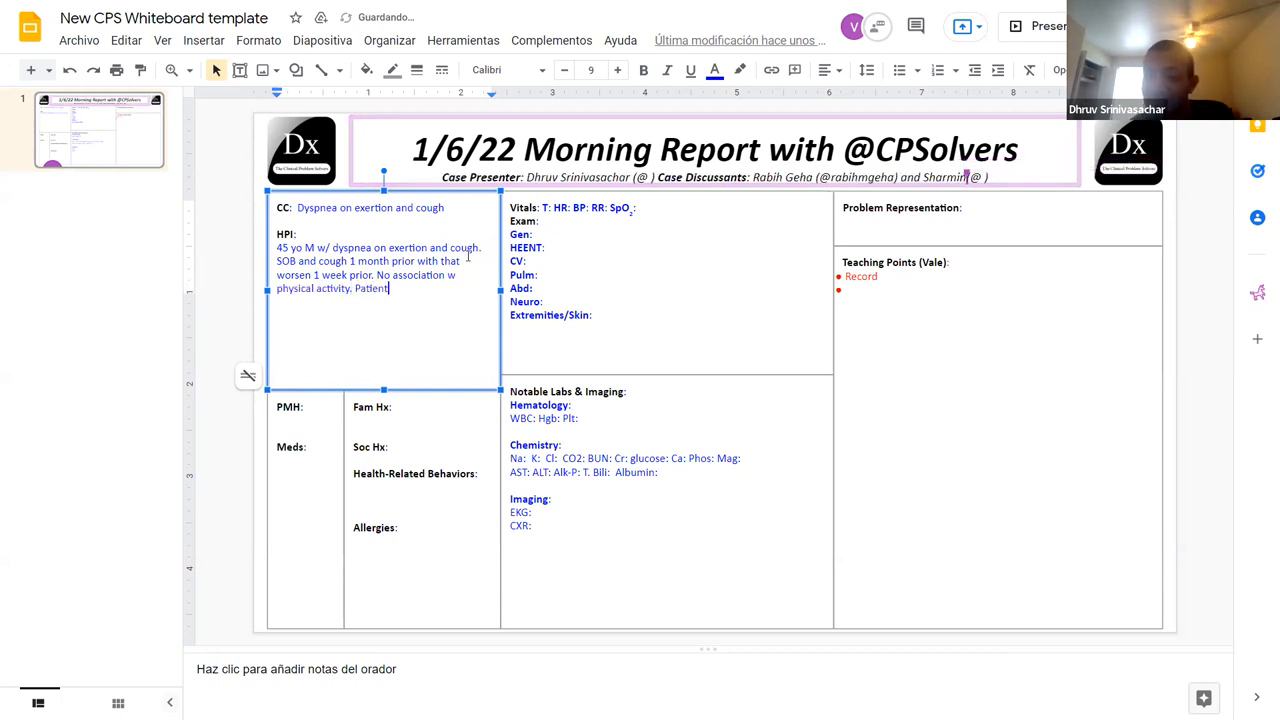
{"action": "type", "text": "think so"}
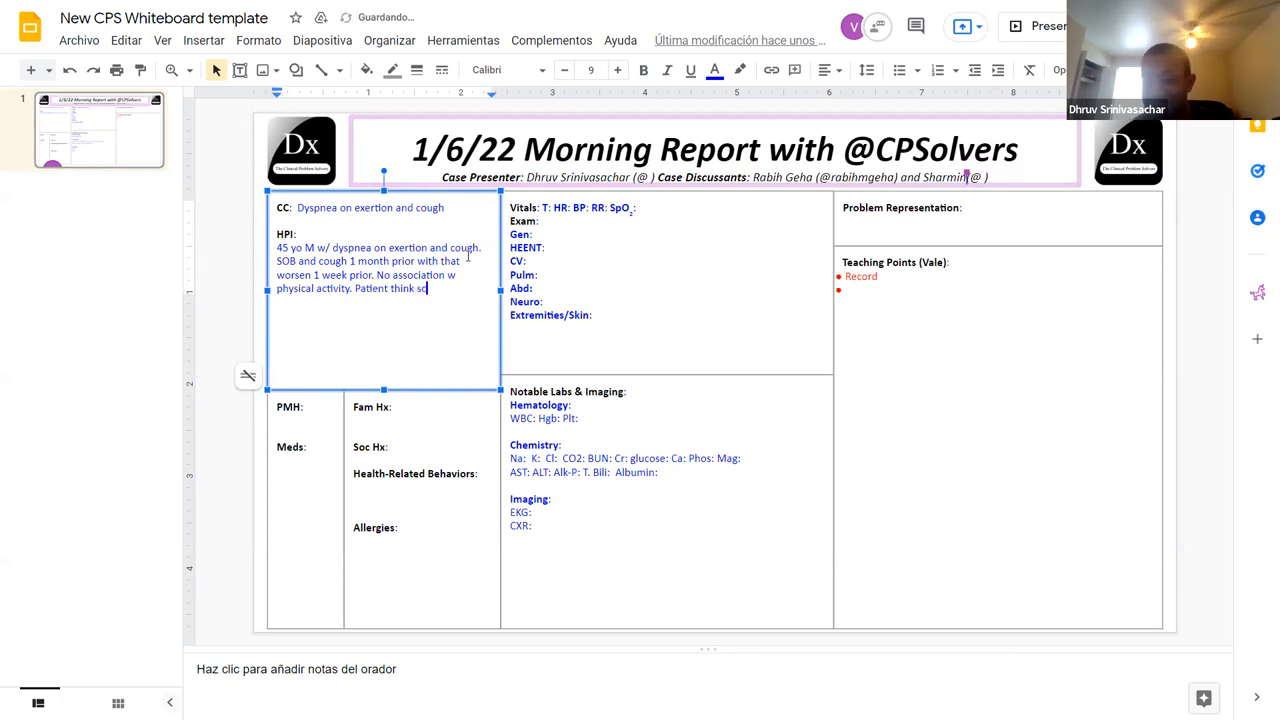
{"action": "type", "text": "ough is realted to AC."}
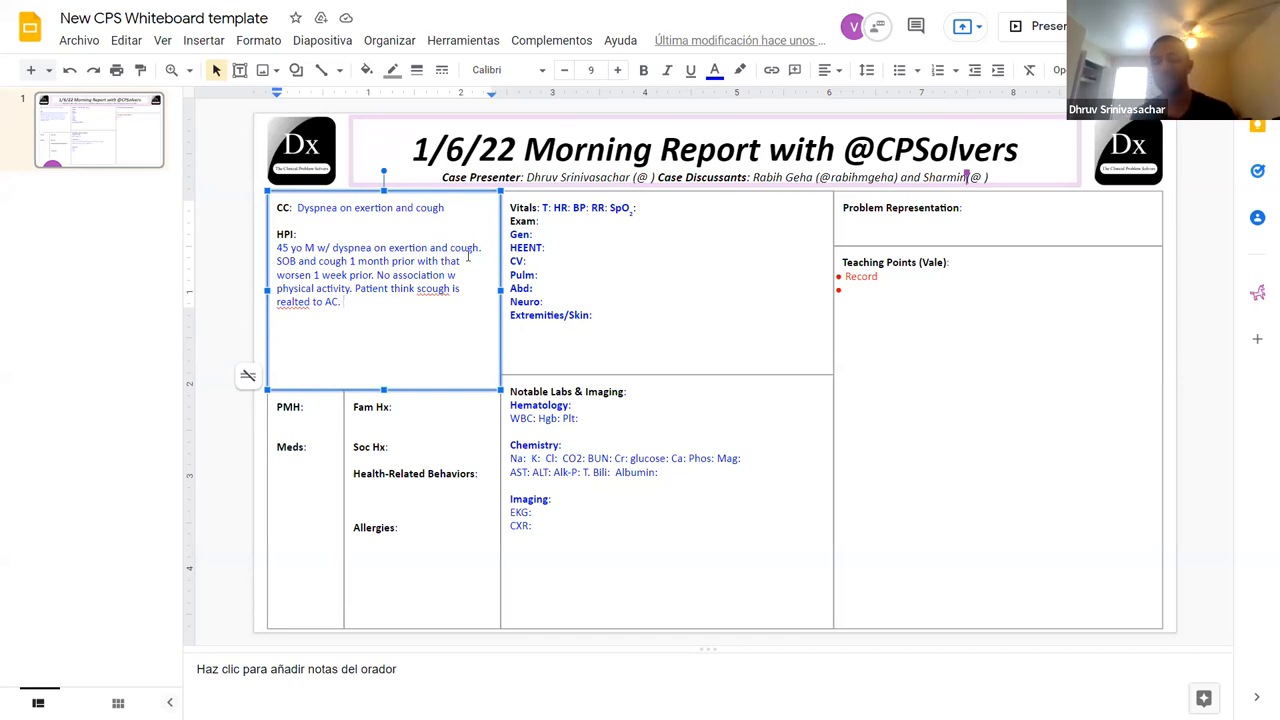
Step: Add 10-15 lb weight loss (20 lb over 5 months) and no wheezing to the HPI
{"action": "type", "text": "10-15 lb"}
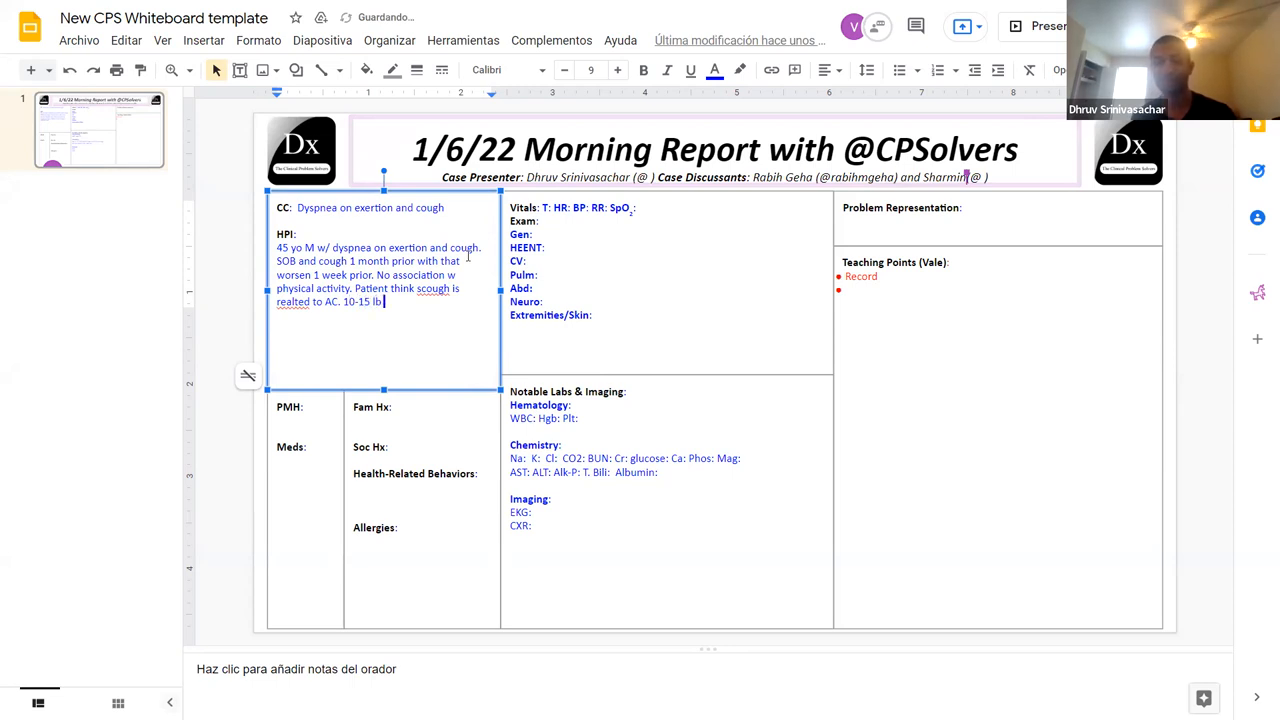
{"action": "type", "text": "of WL."}
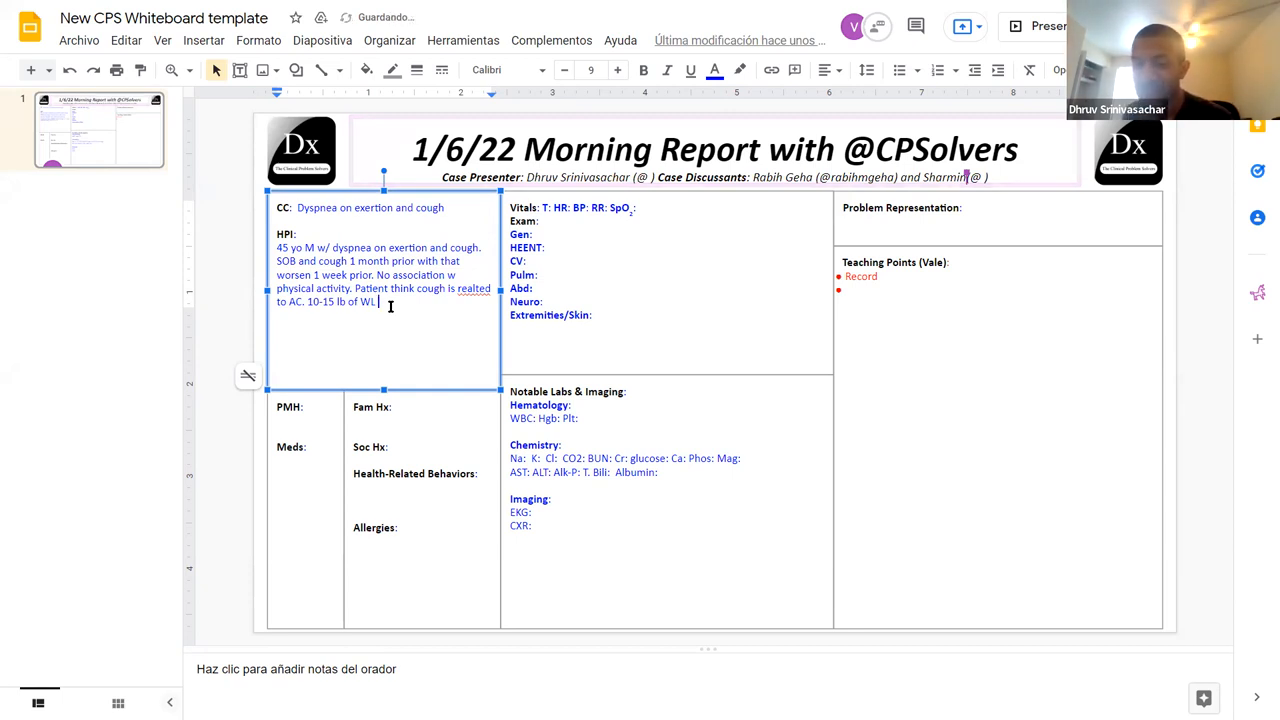
{"action": "type", "text": "(2"}
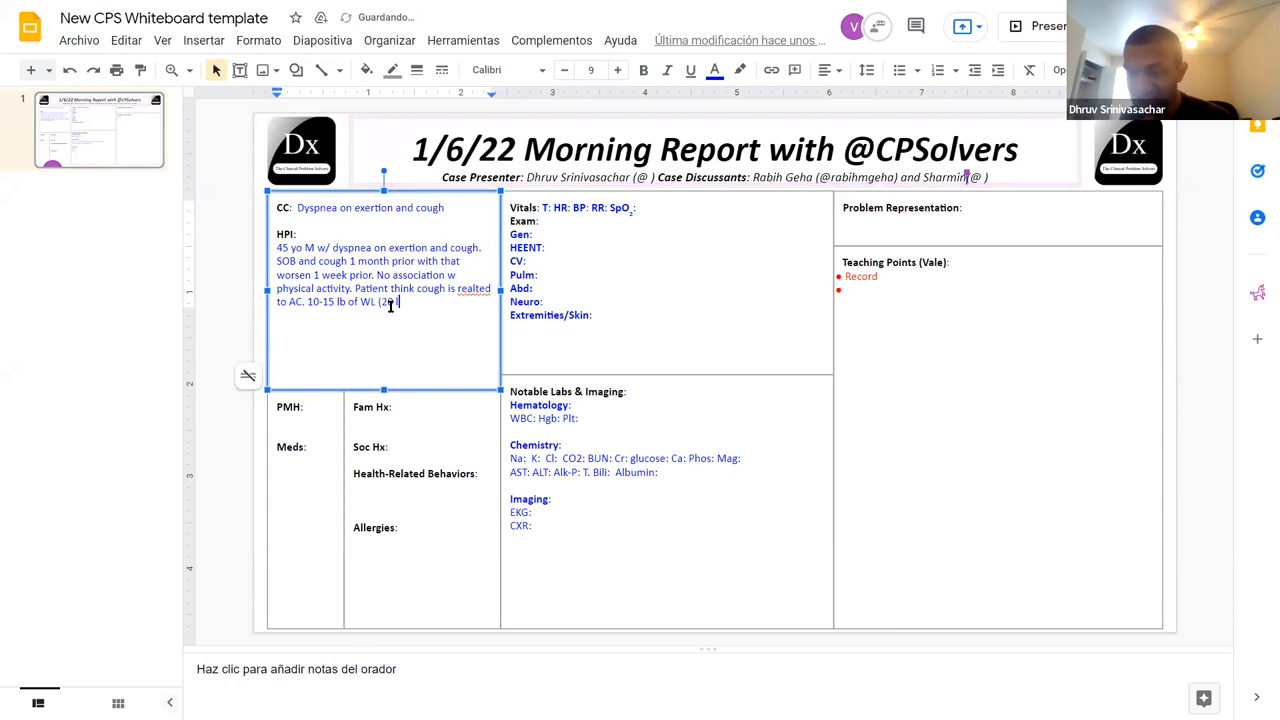
{"action": "type", "text": "b weight loss over 5"}
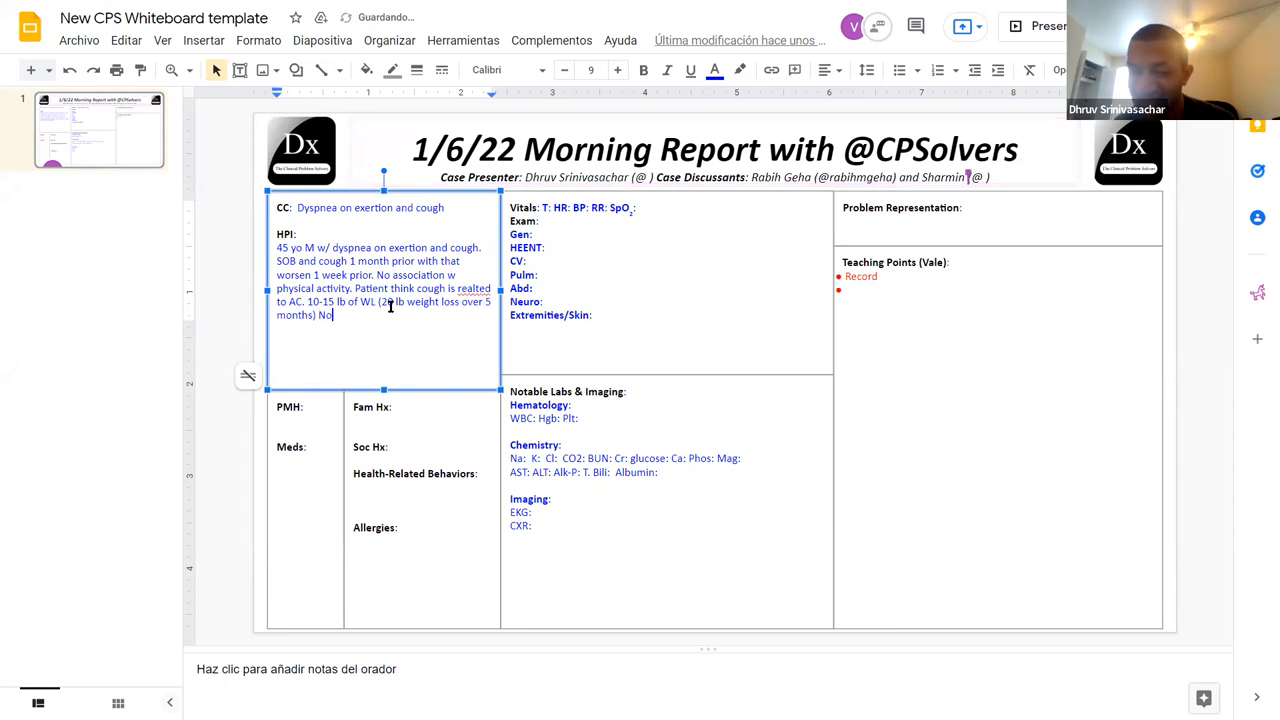
{"action": "type", "text": "wheezings."}
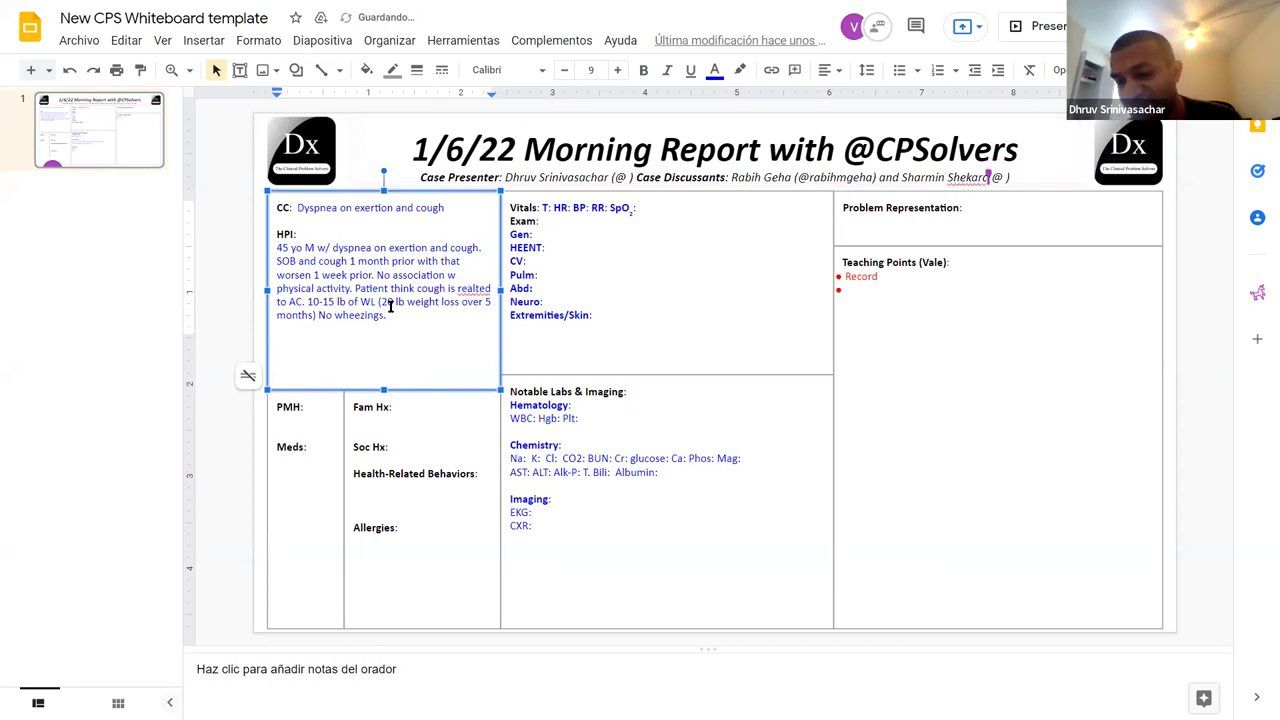
Step: Add a lower-extremity episode 5 months prior treated with prednisone
{"action": "type", "text": "5 mo prior: episode of CD in"}
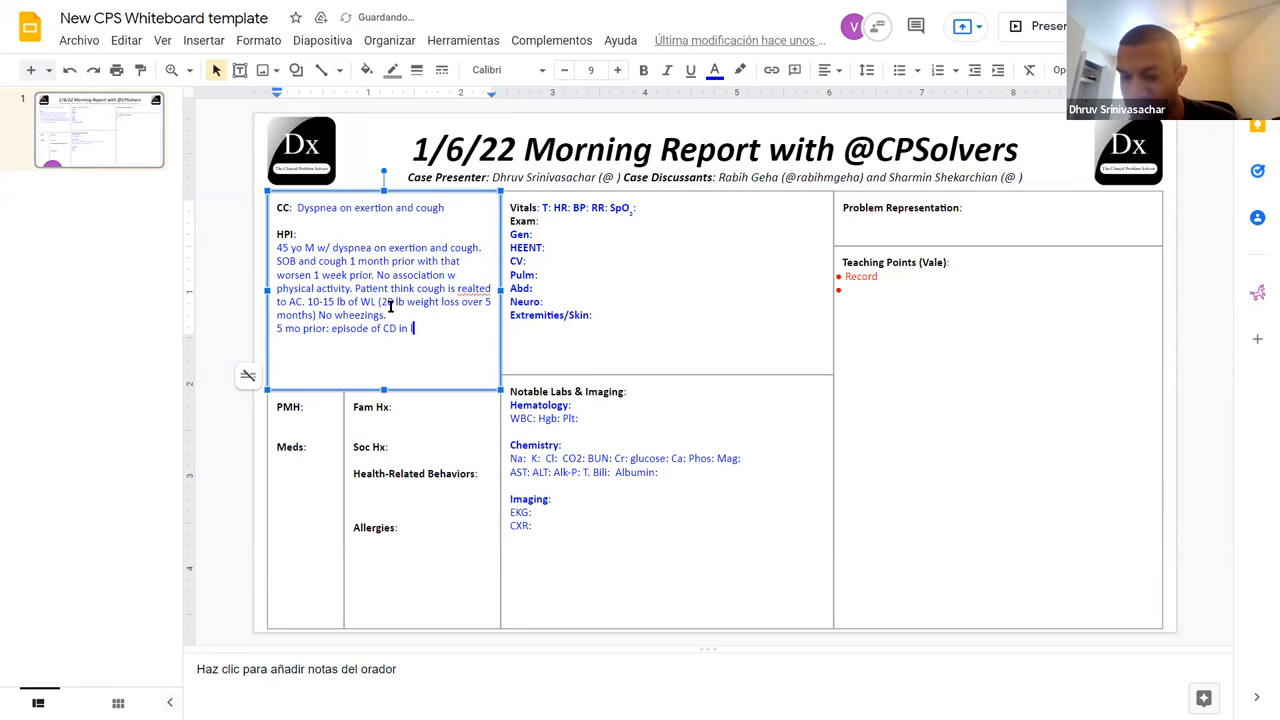
{"action": "type", "text": "lower extremities rx w"}
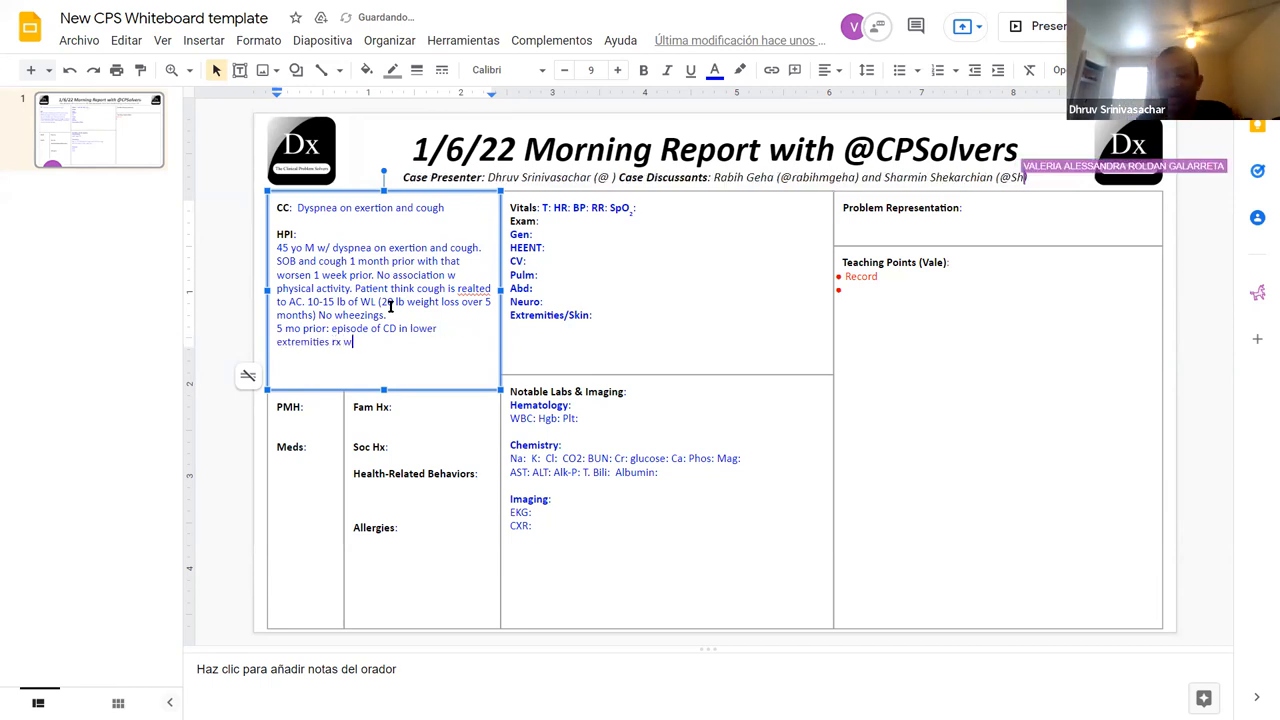
{"action": "type", "text": "prednisone."}
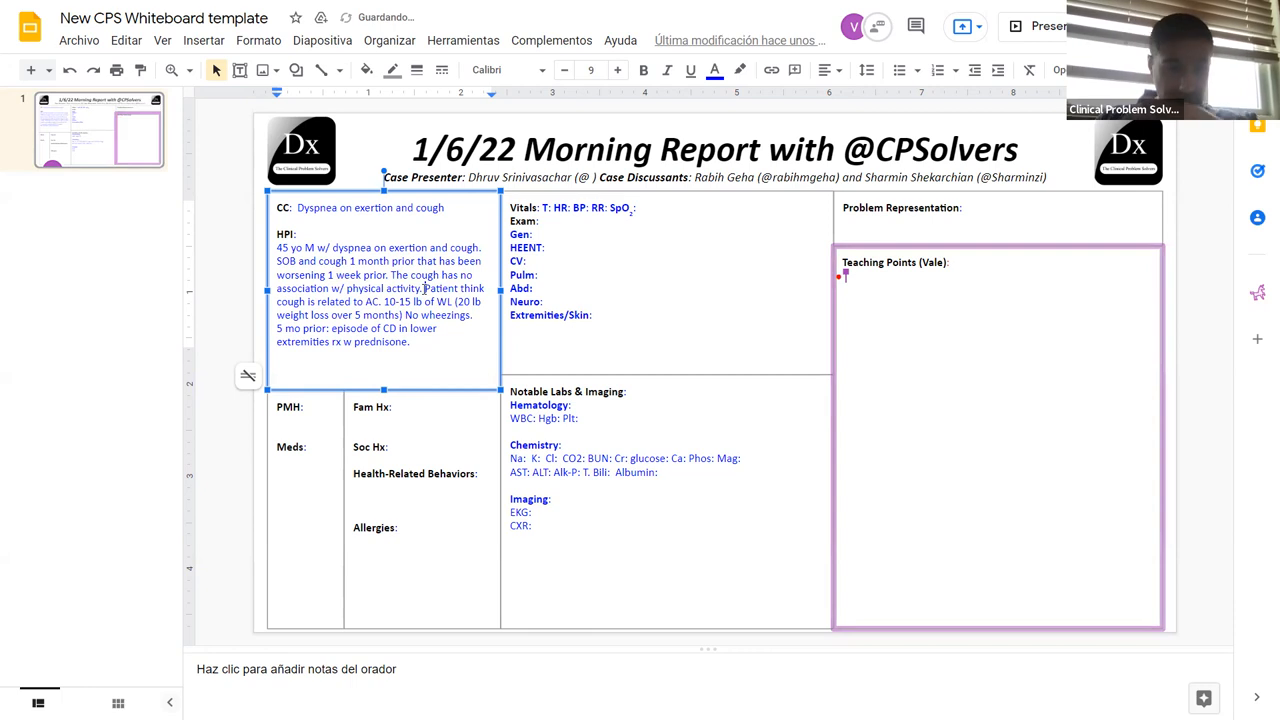
Step: Add teaching point 'Dyspnea on exertion: Benign causes are rare.' and tidy the no-wheezing phrase in the HPI
{"action": "type", "text": "Dyspne"}
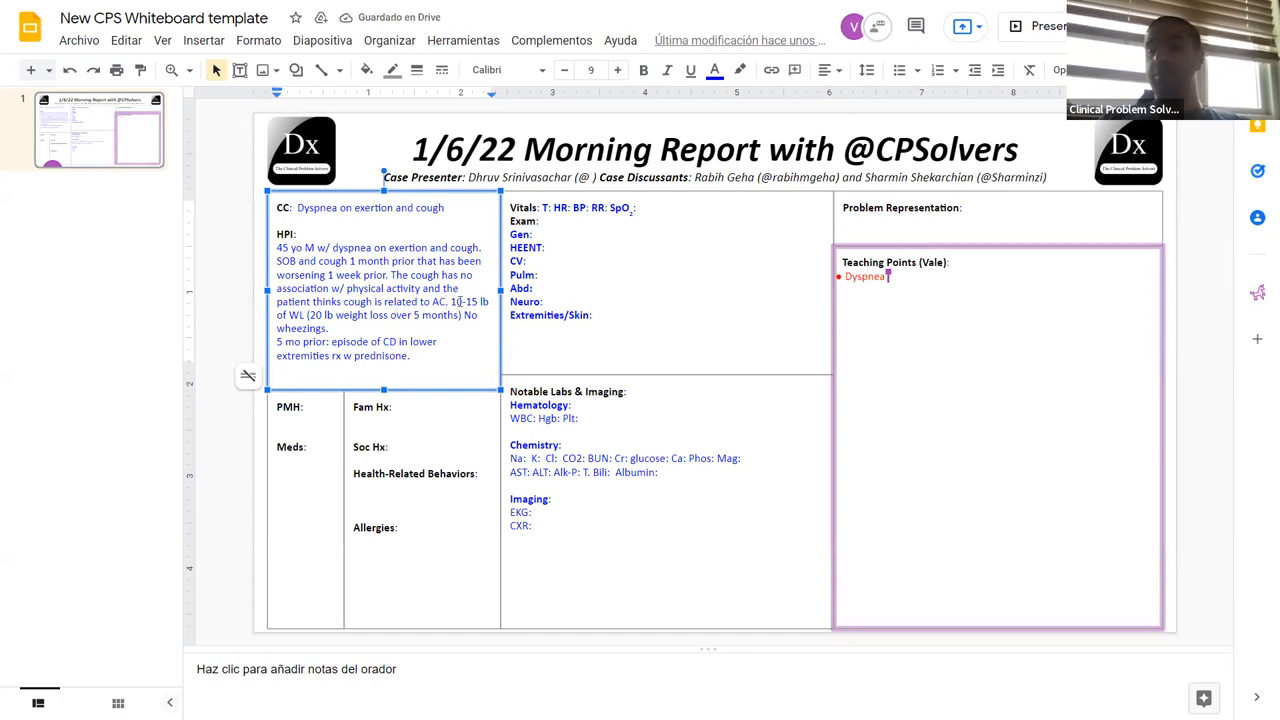
{"action": "type", "text": "air cold"}
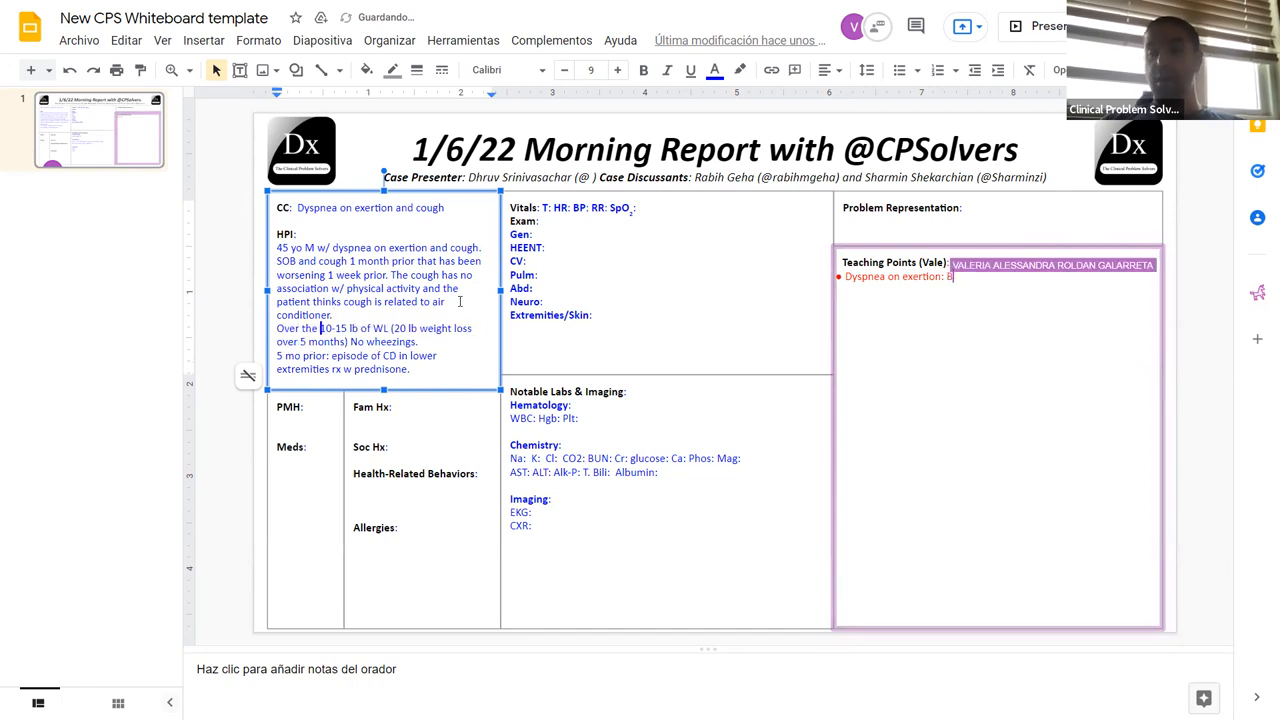
{"action": "type", "text": "Benign causes"}
{"action": "type", "text": " course of the disease, he lost"}
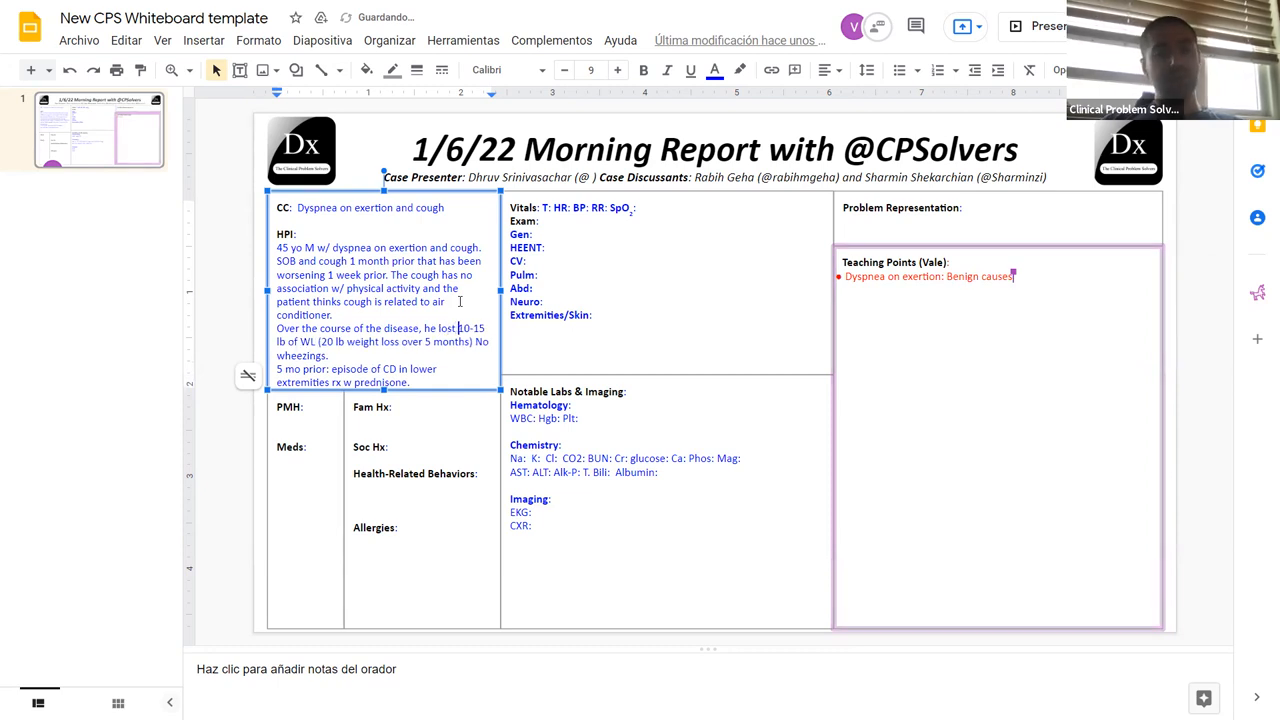
{"action": "type", "text": "are"}
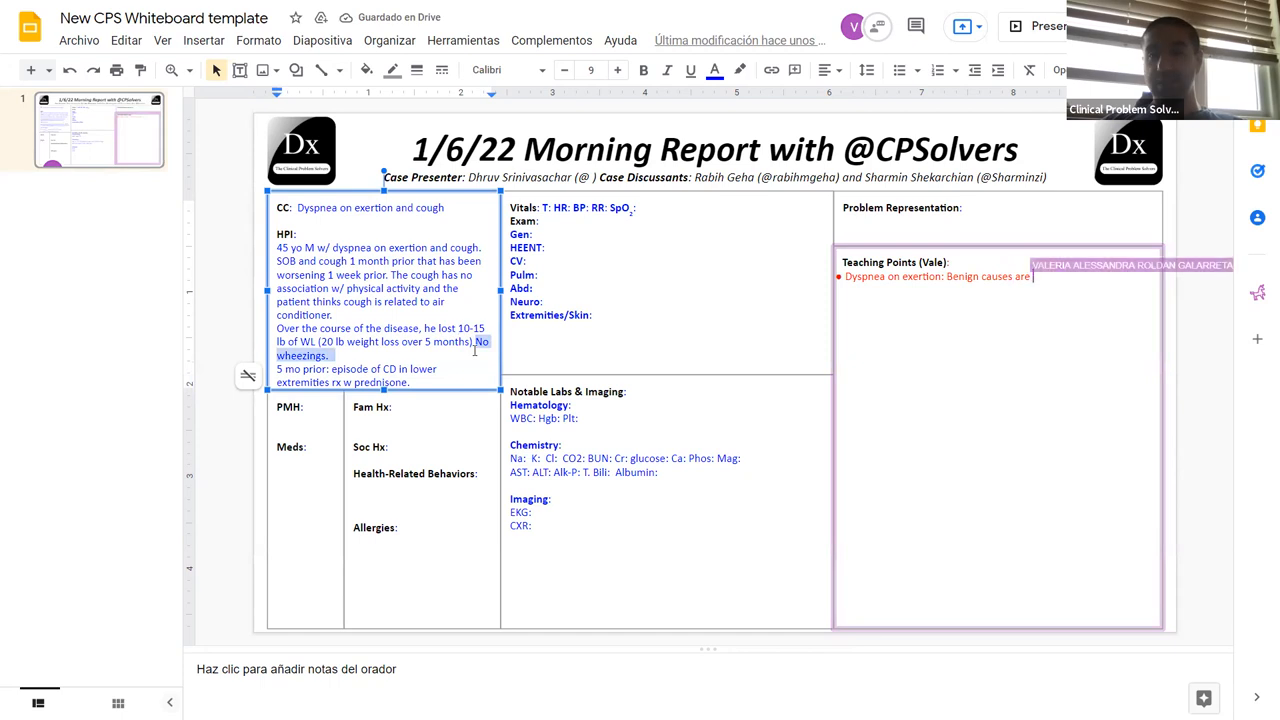
{"action": "type", "text": "rare."}
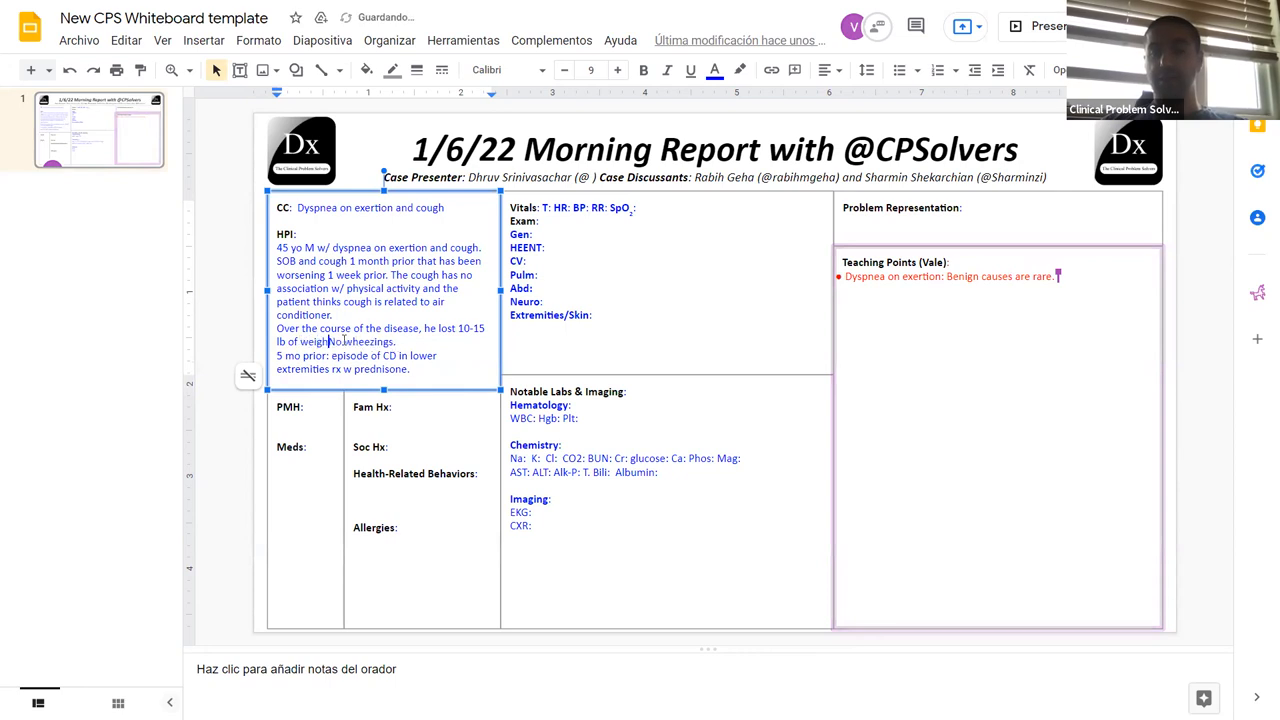
{"action": "key", "text": "enter"}
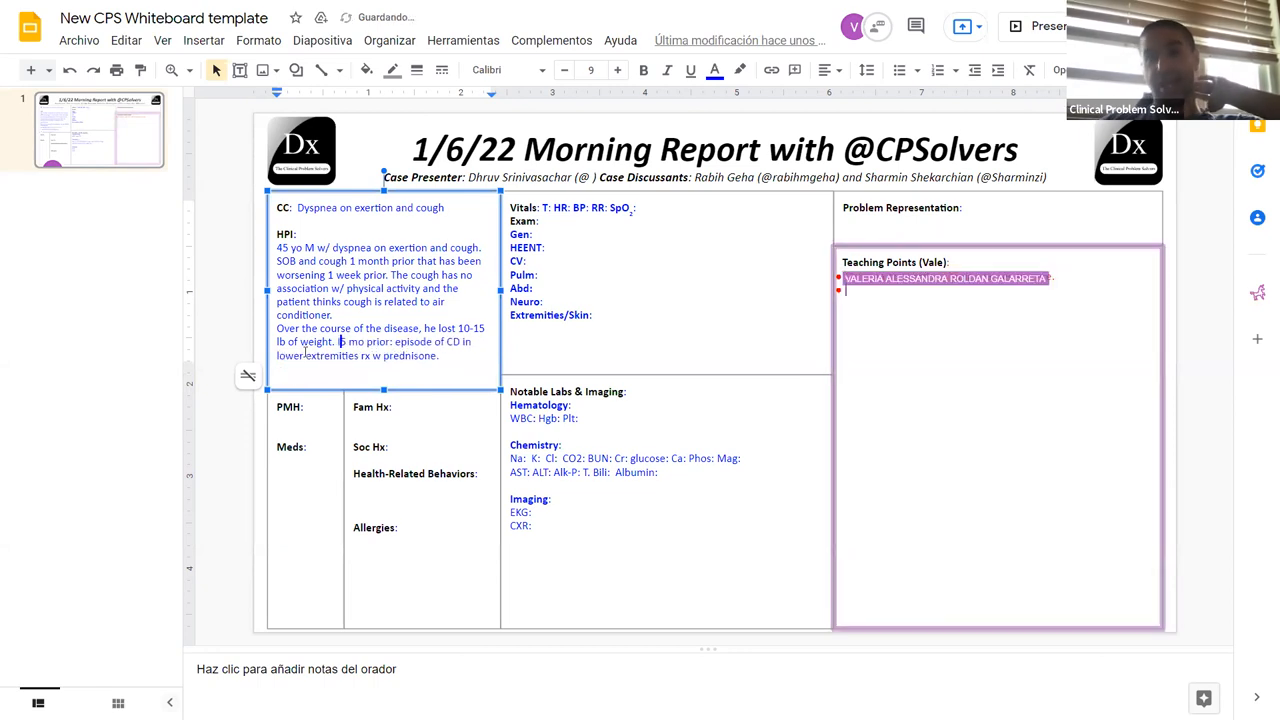
{"action": "type", "text": "Dyspnea on exertion: Benign causes are rare."}
{"action": "type", "text": " In addition,"}
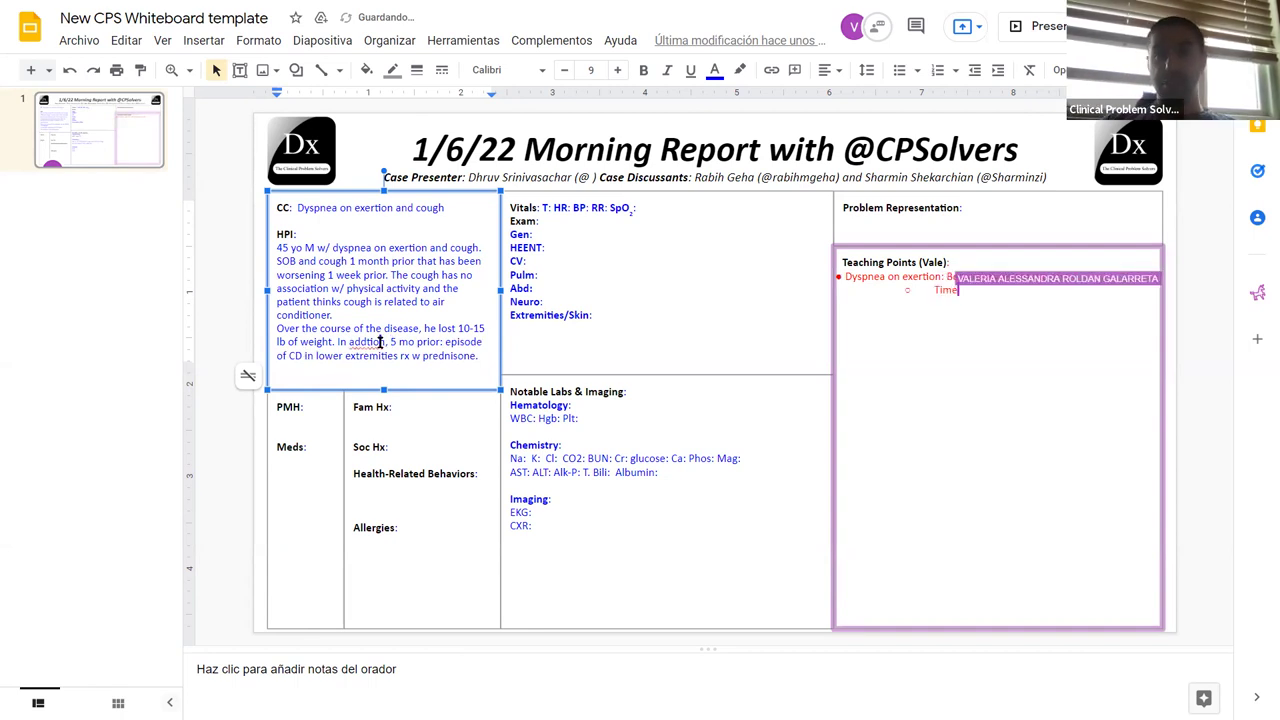
Step: Add a subacute-to-chronic time course teaching point and reword the HPI prednisone and SOB sentences
{"action": "right_click", "coordinate": [368, 340]}
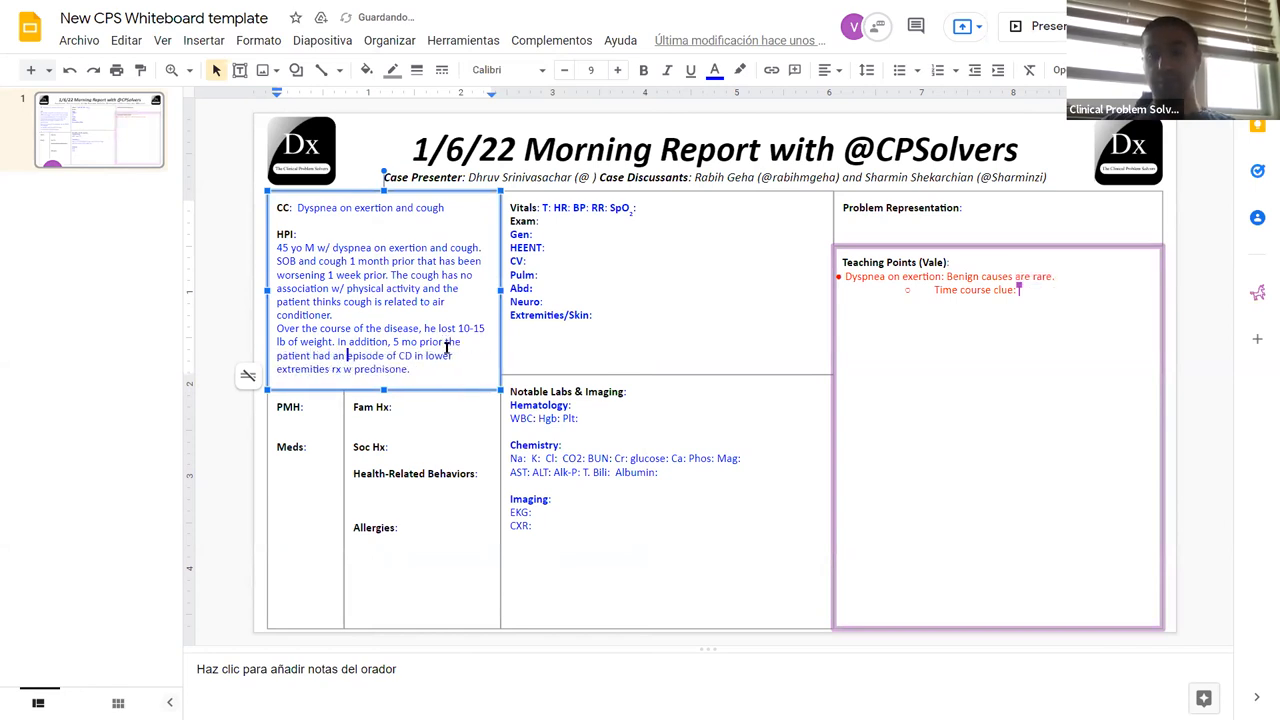
{"action": "type", "text": "Suba"}
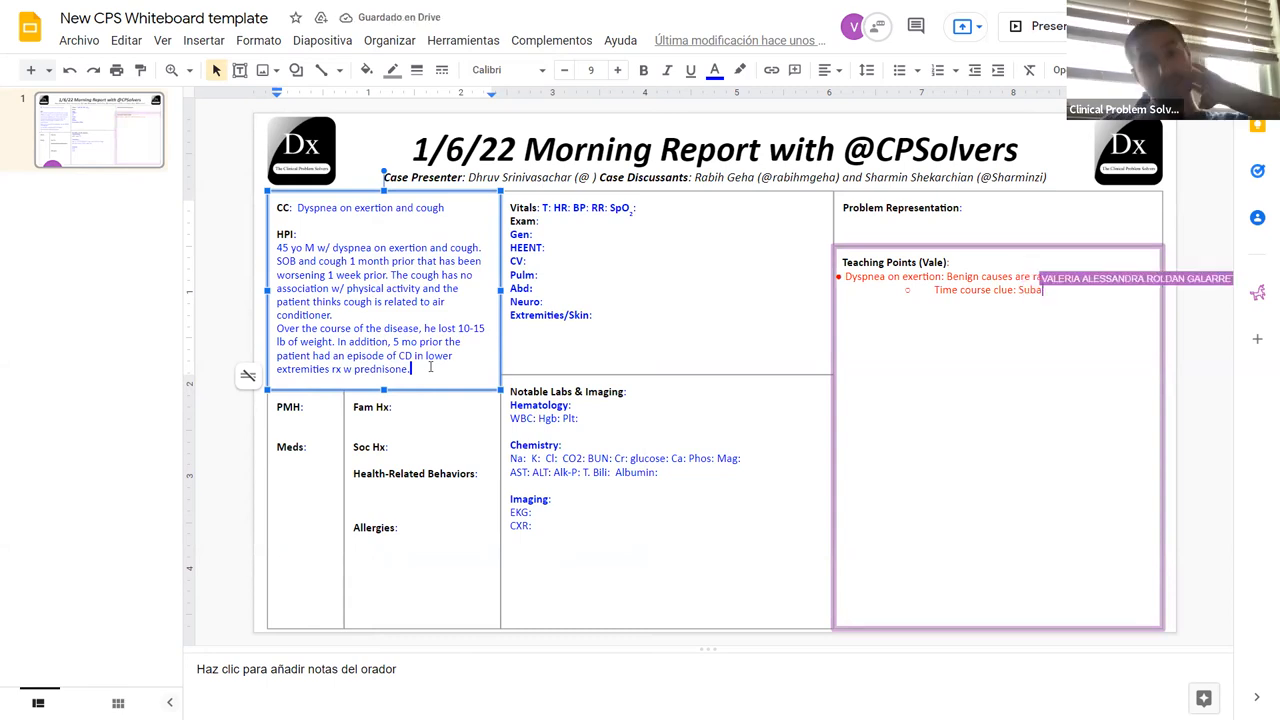
{"action": "type", "text": "Subacute to chr"}
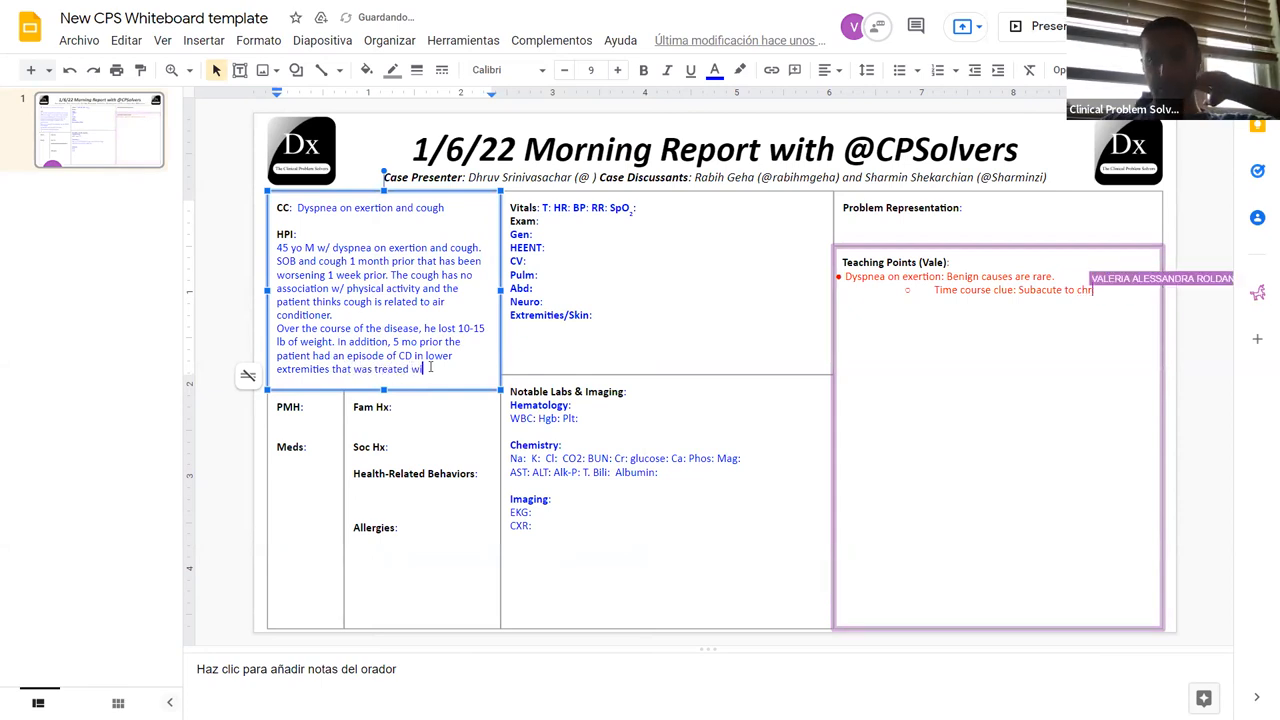
{"action": "type", "text": "predi"}
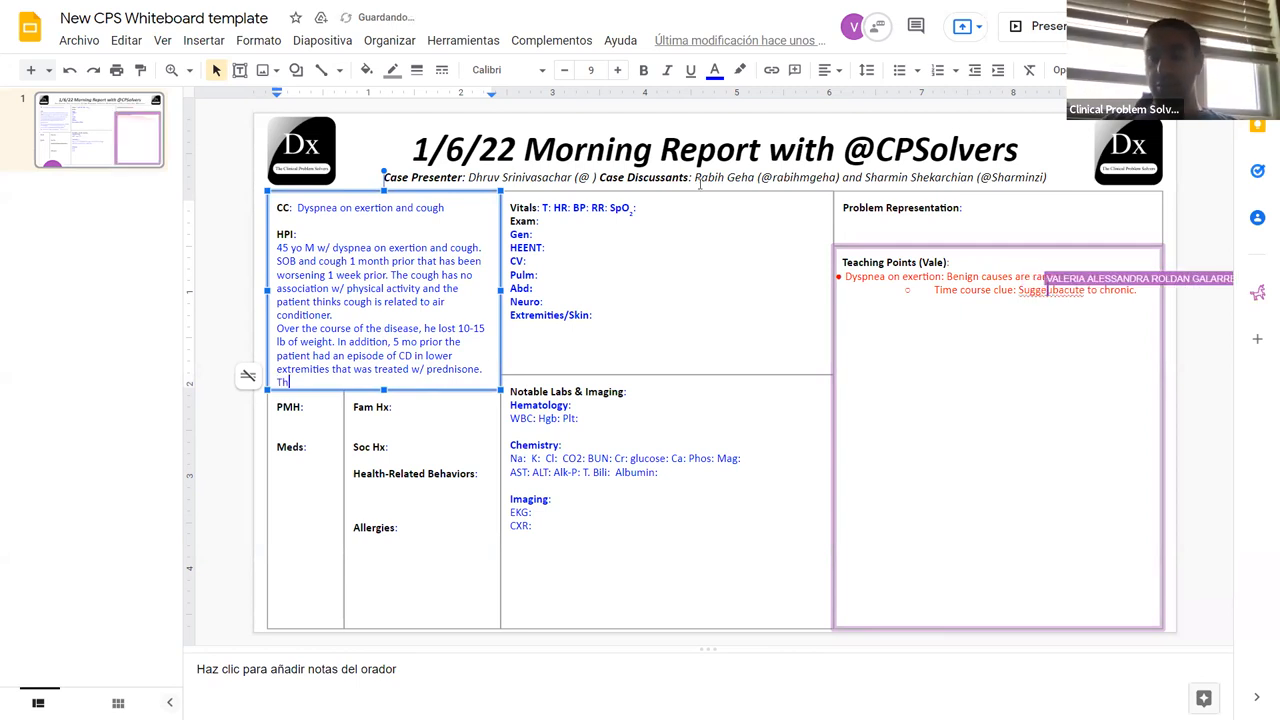
{"action": "type", "text": "The SOB"}
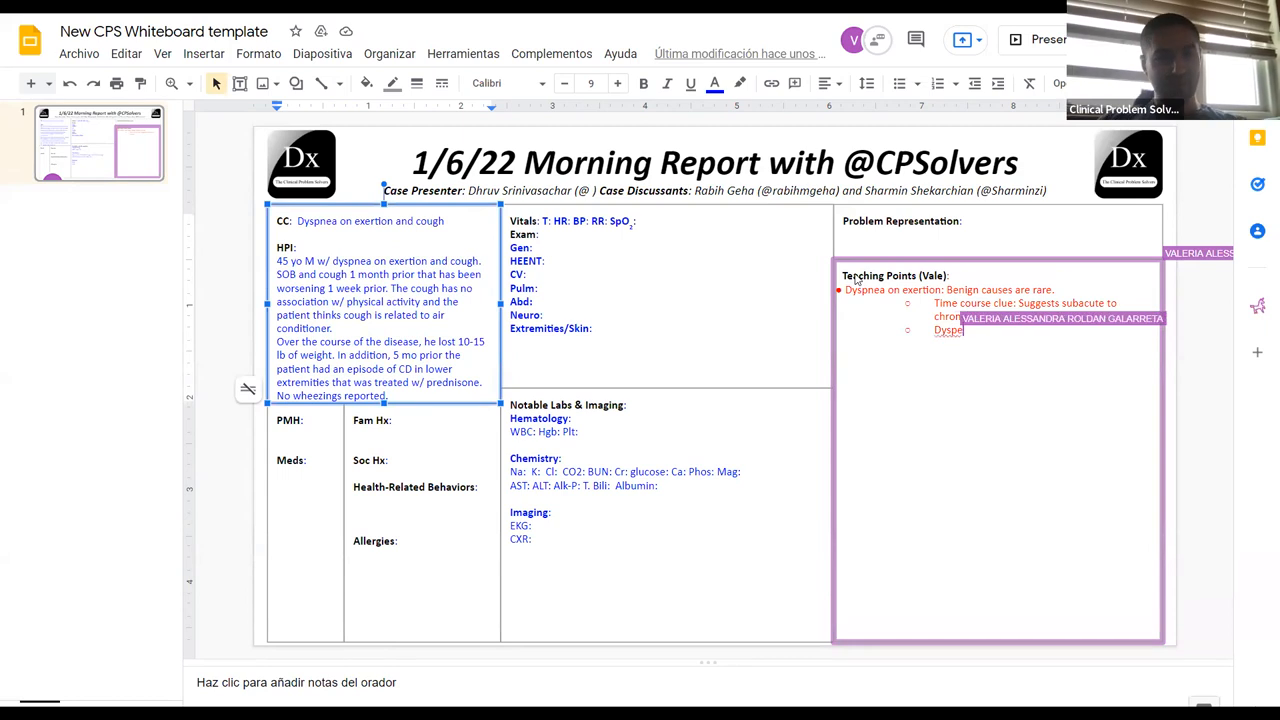
Step: Add the teaching point 'Dyspnea pyramid: Lung > Heart'
{"action": "type", "text": "p"}
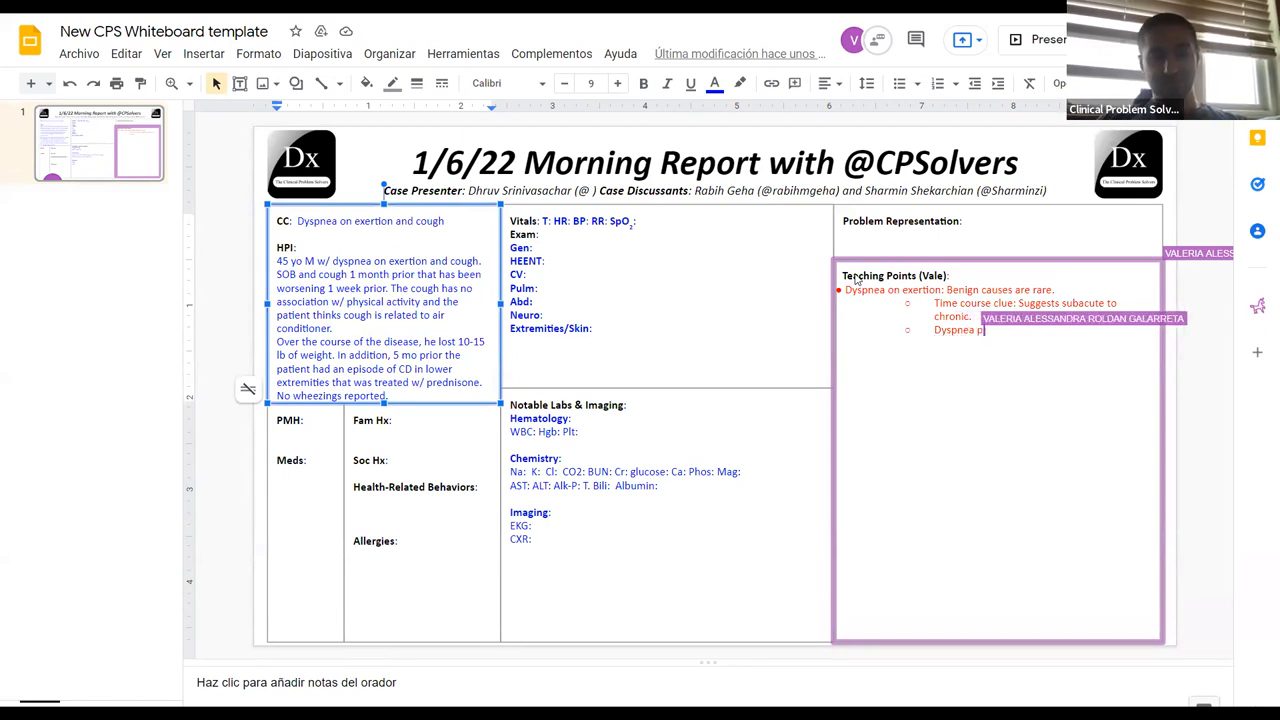
{"action": "type", "text": "yramid:"}
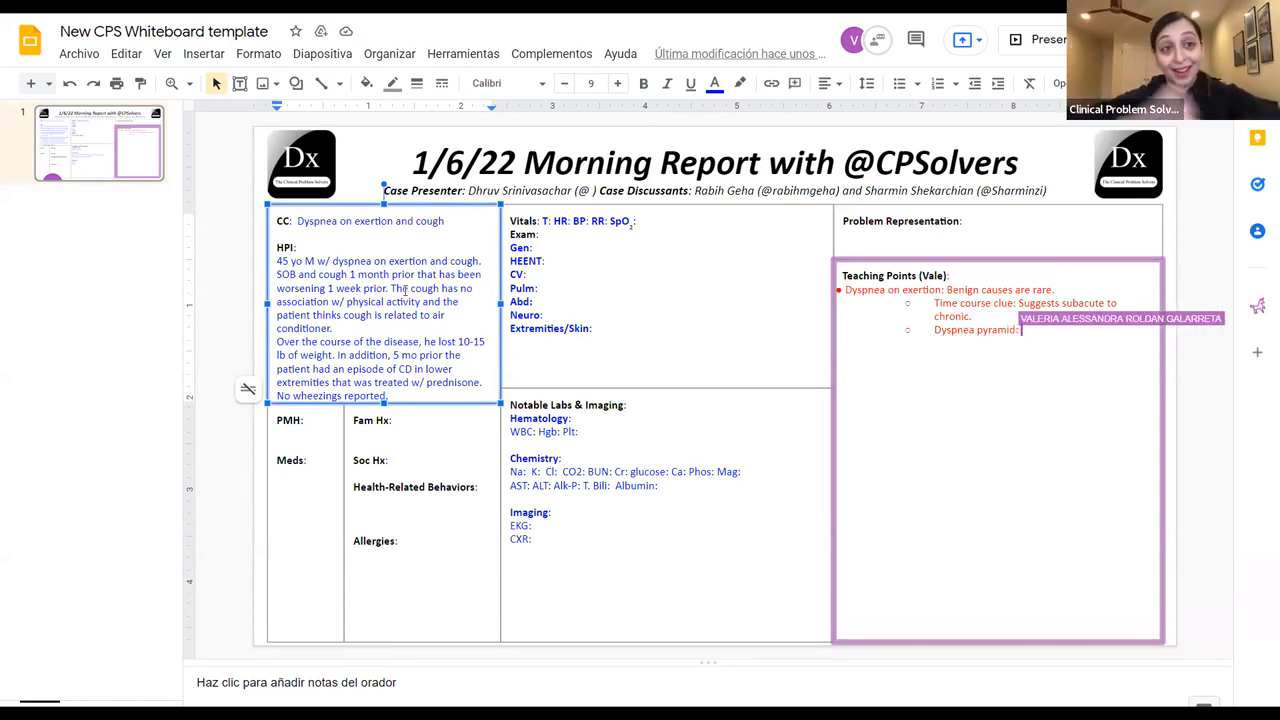
{"action": "type", "text": "Lung,"}
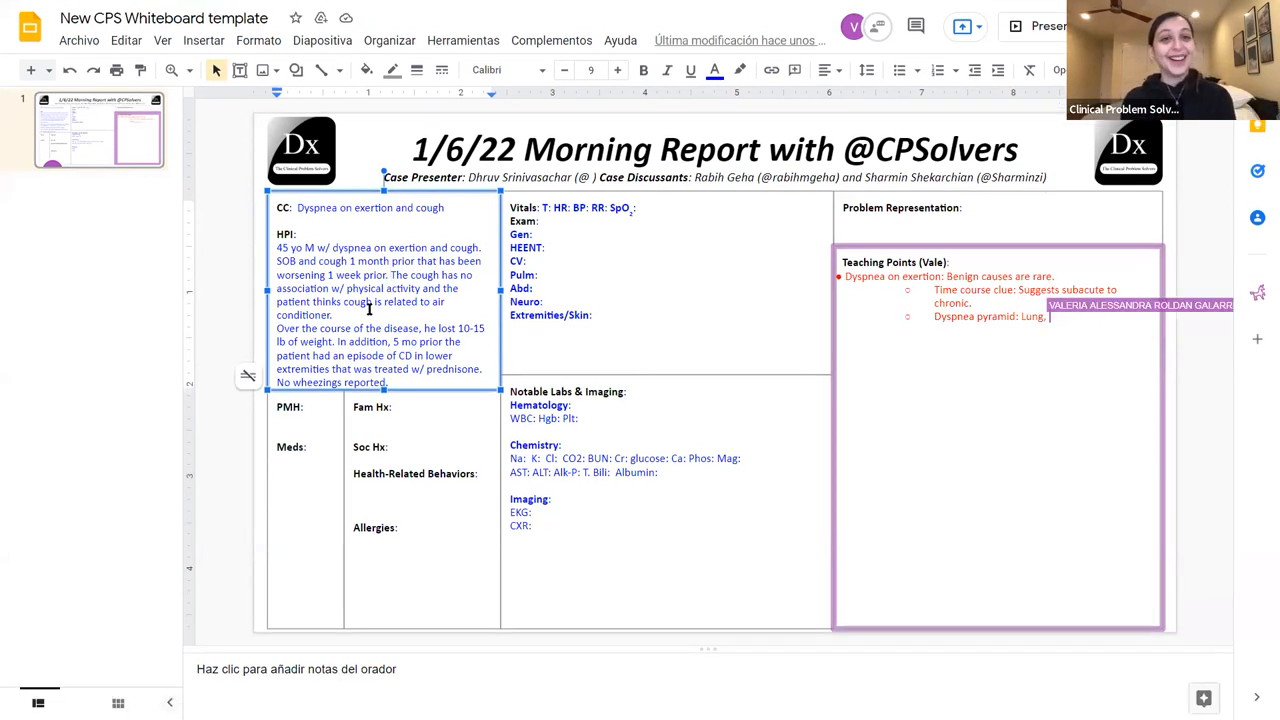
{"action": "type", "text": "Heart."}
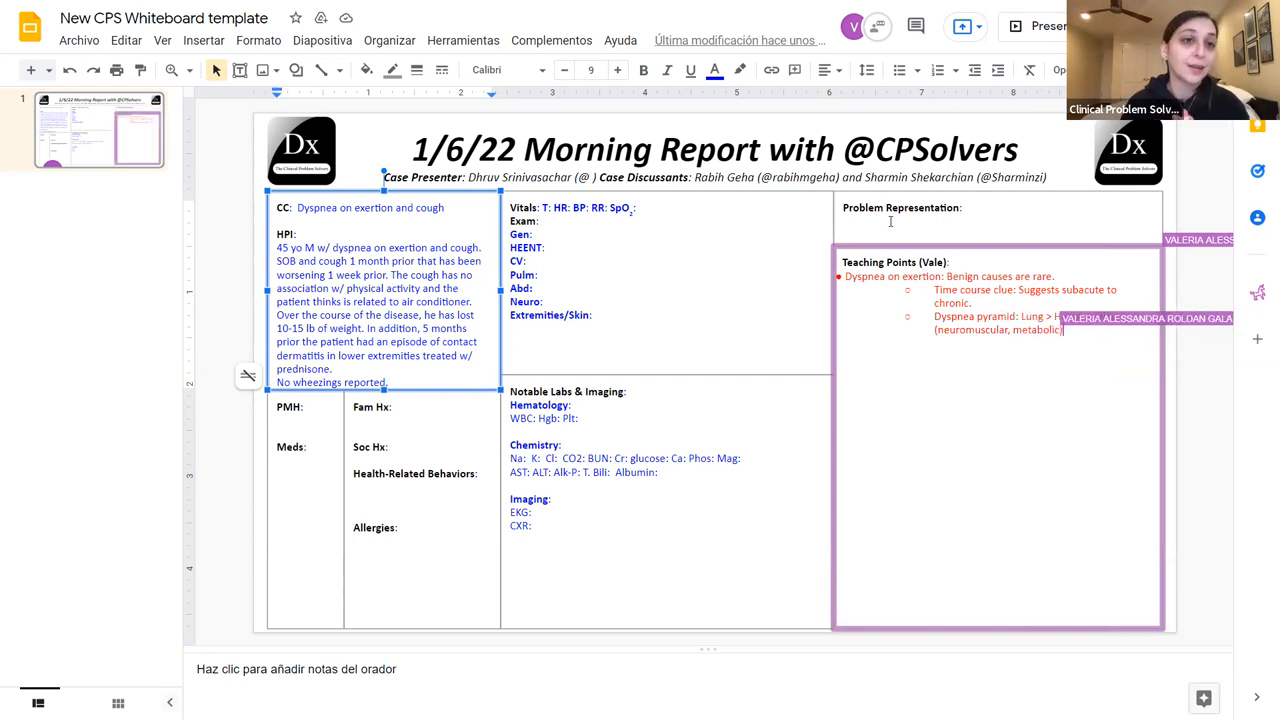
Step: Finish the pyramid with 'Heart > Other' and start the 'Rash + Dyspnea:' teaching point
{"action": "type", "text": "Heart > Other"}
{"action": "type", "text": "Rash ="}
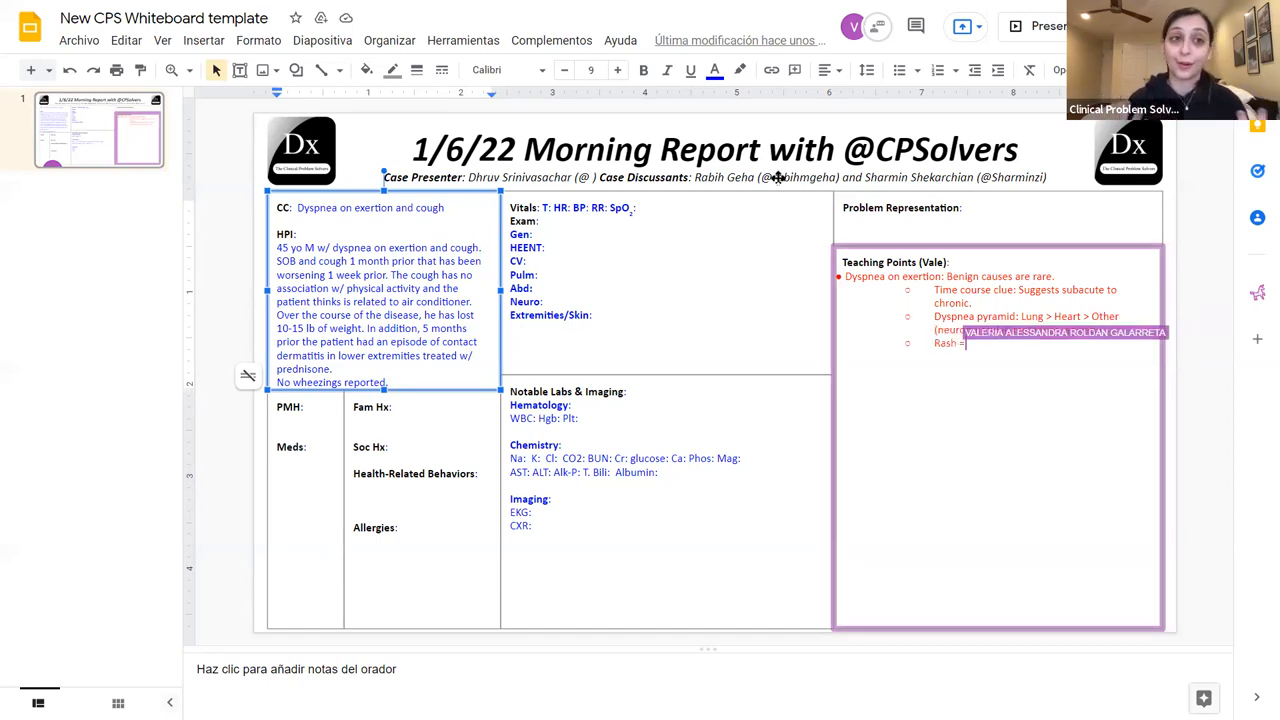
{"action": "type", "text": "+ Dysp"}
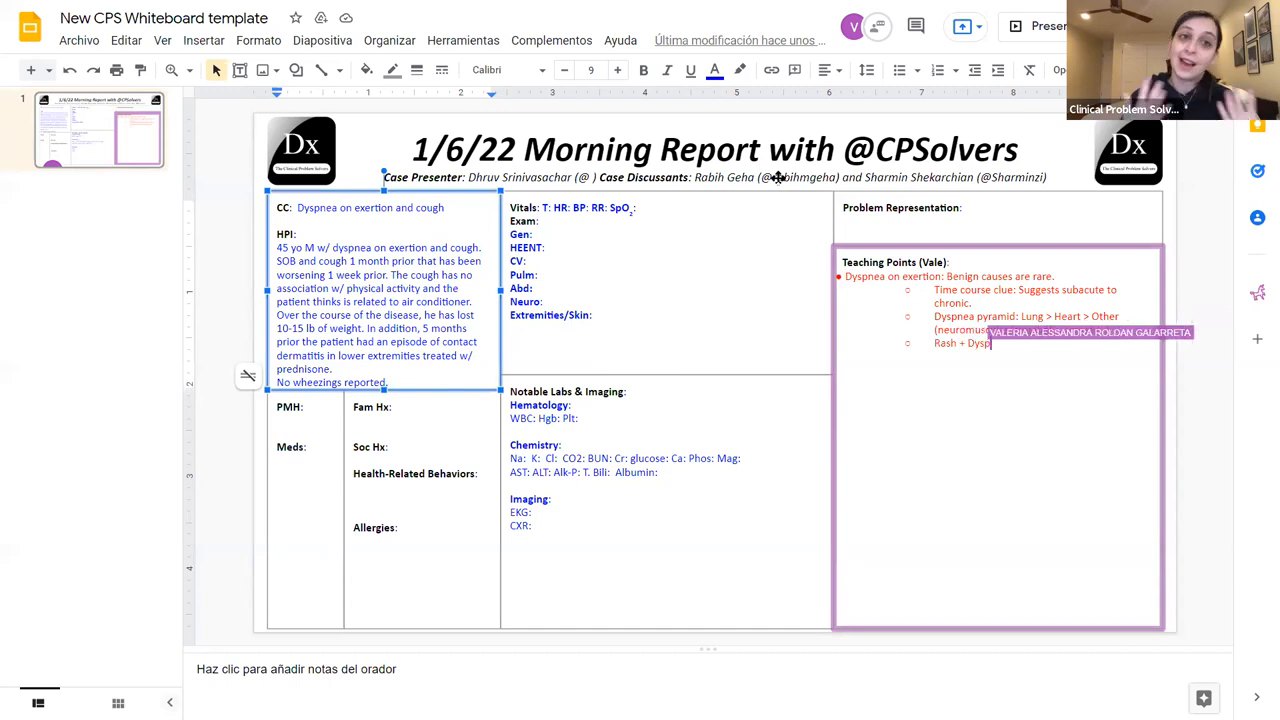
{"action": "type", "text": "nea: Infection, Autoimmune, Drugs"}
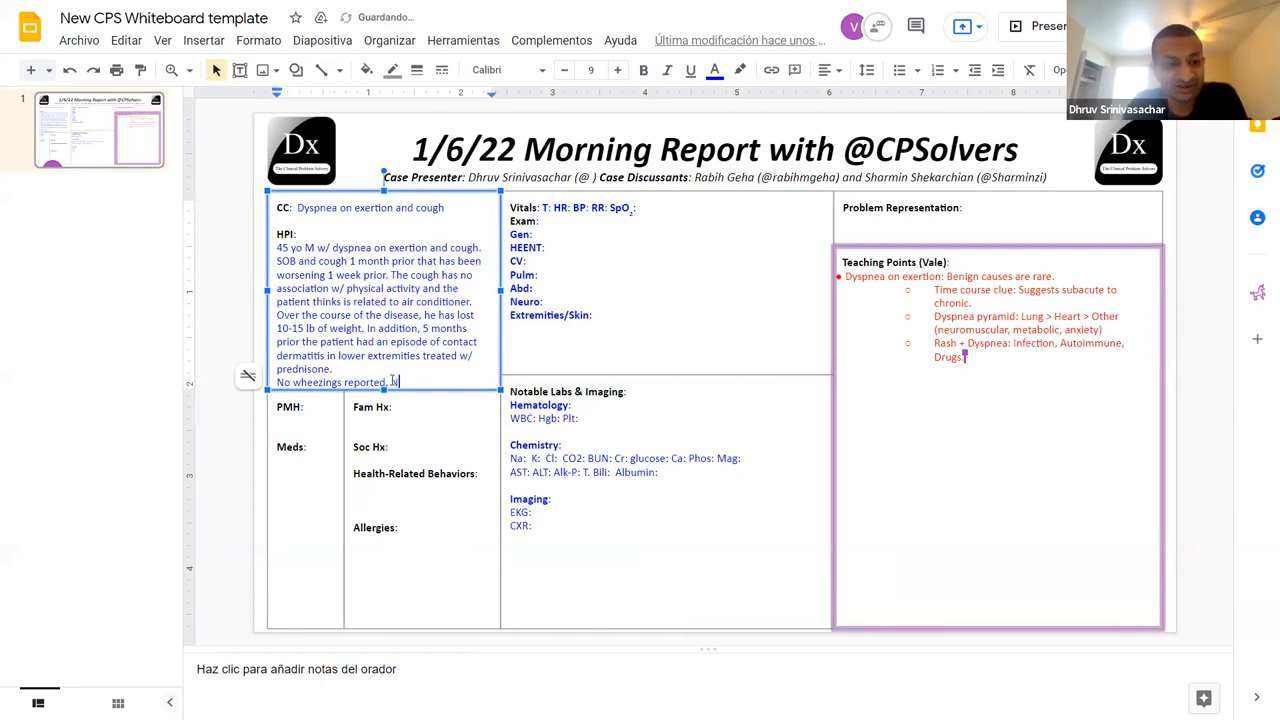
Step: Note no recent traveling in HPI, Midwest US social history and HTA as PMH
{"action": "type", "text": "No recent"}
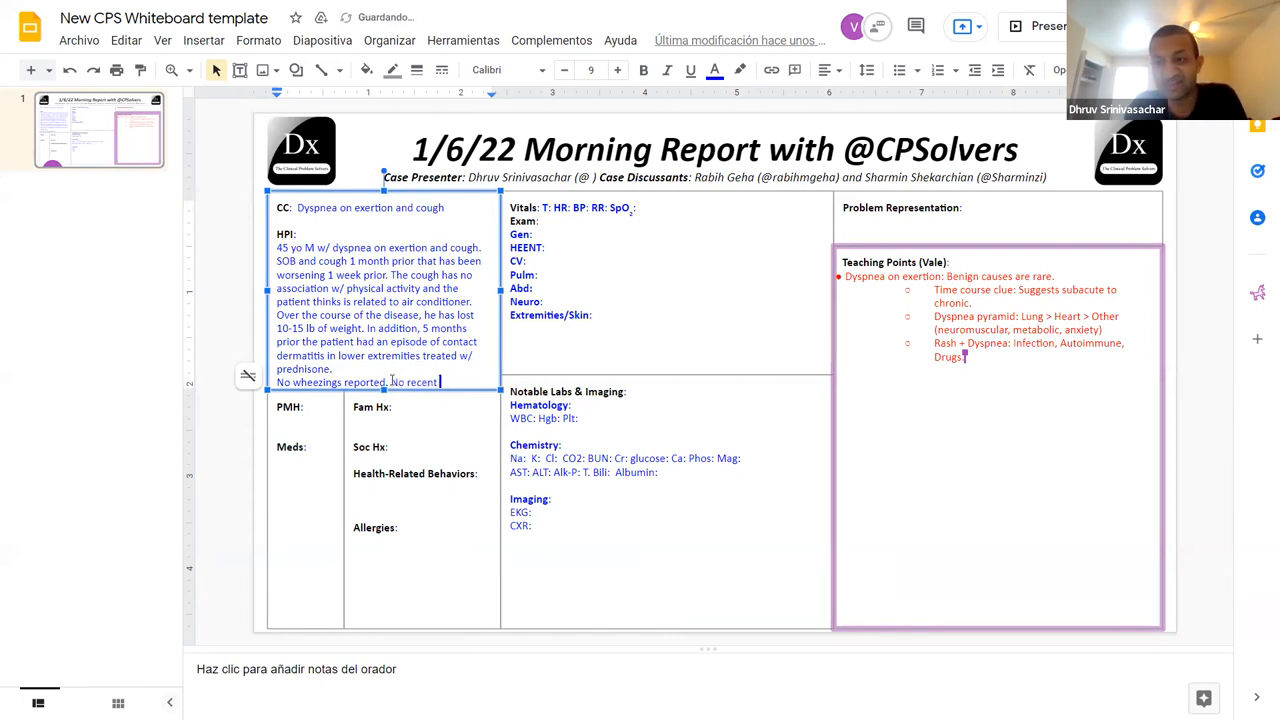
{"action": "type", "text": "travelin"}
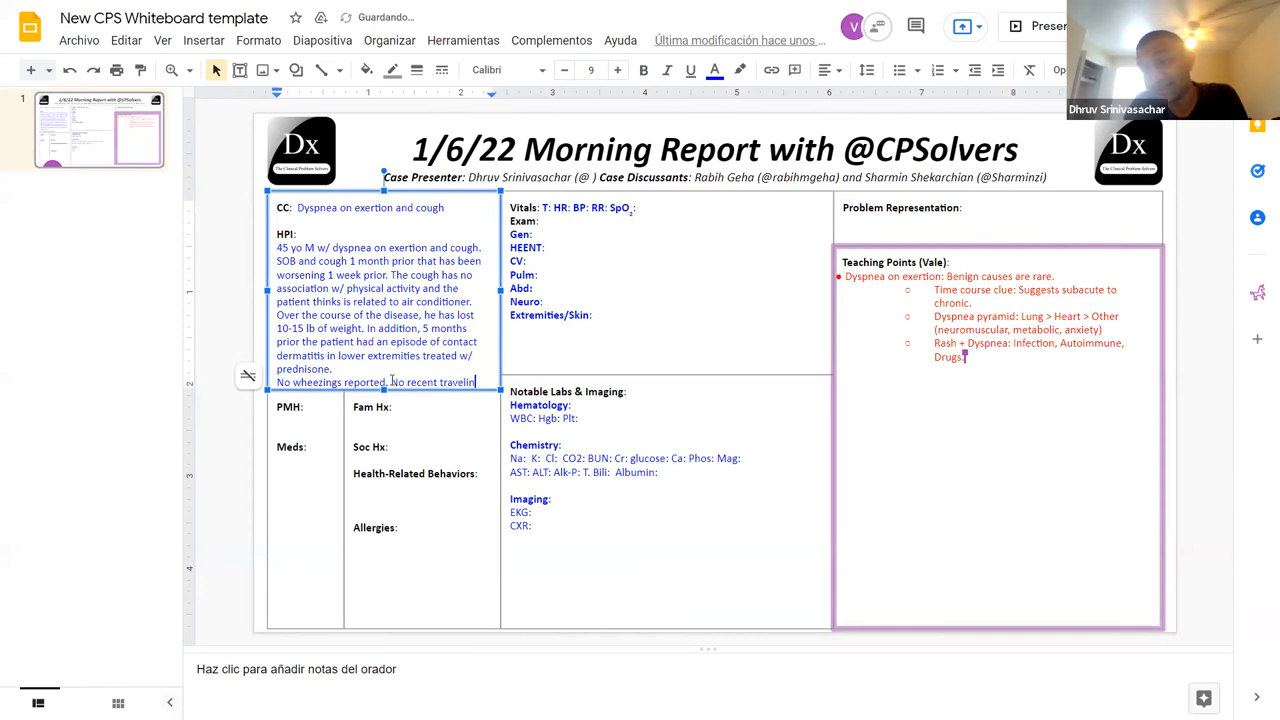
{"action": "left_click", "coordinate": [406, 452]}
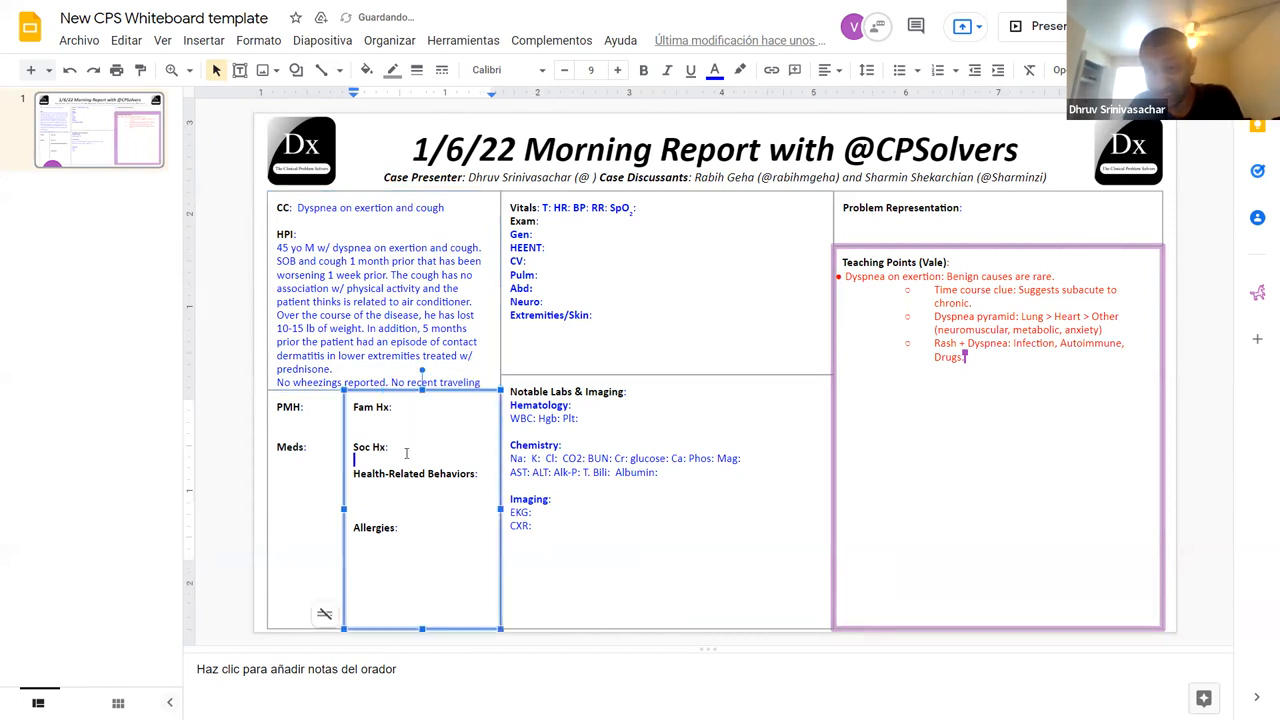
{"action": "type", "text": "Midw"}
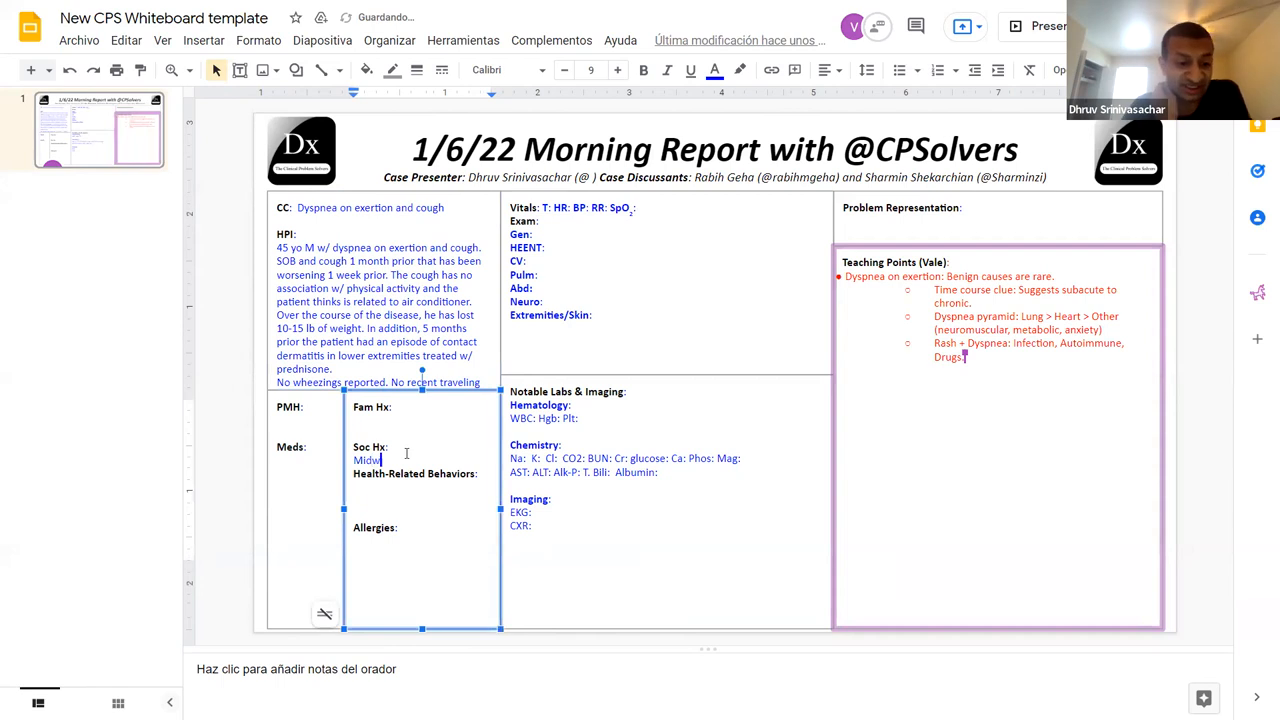
{"action": "type", "text": "est"}
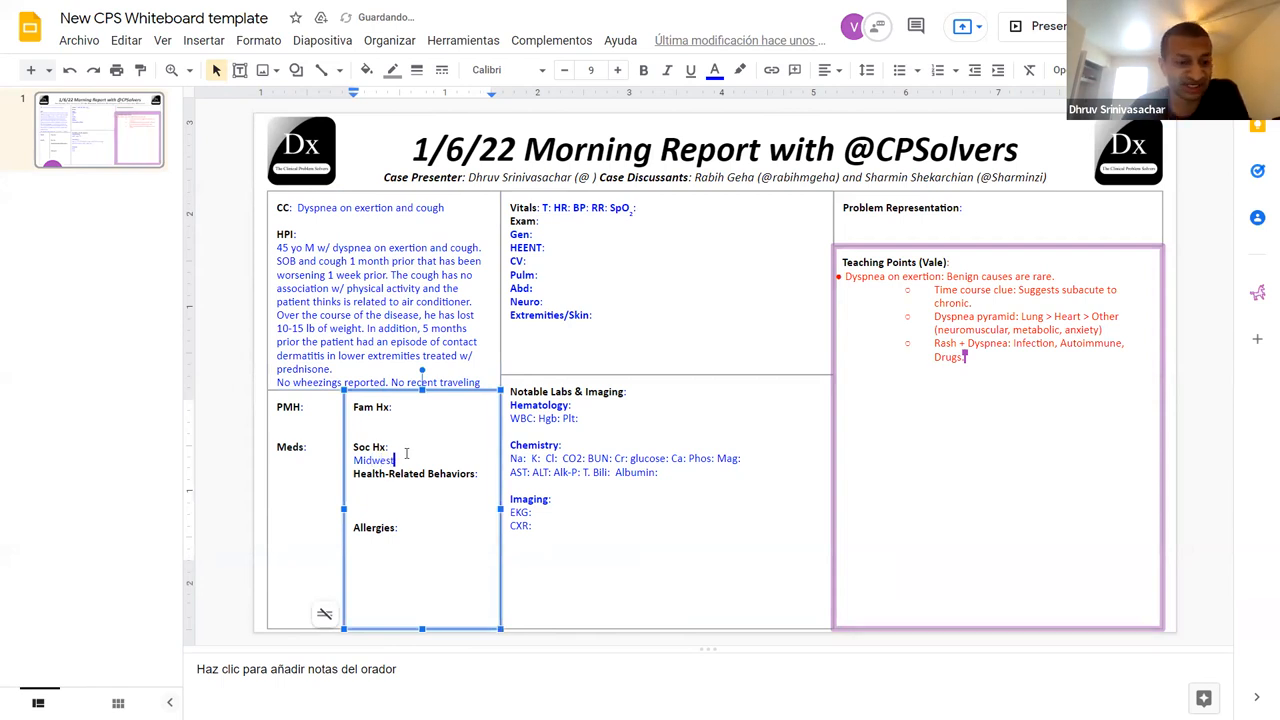
{"action": "type", "text": "US"}
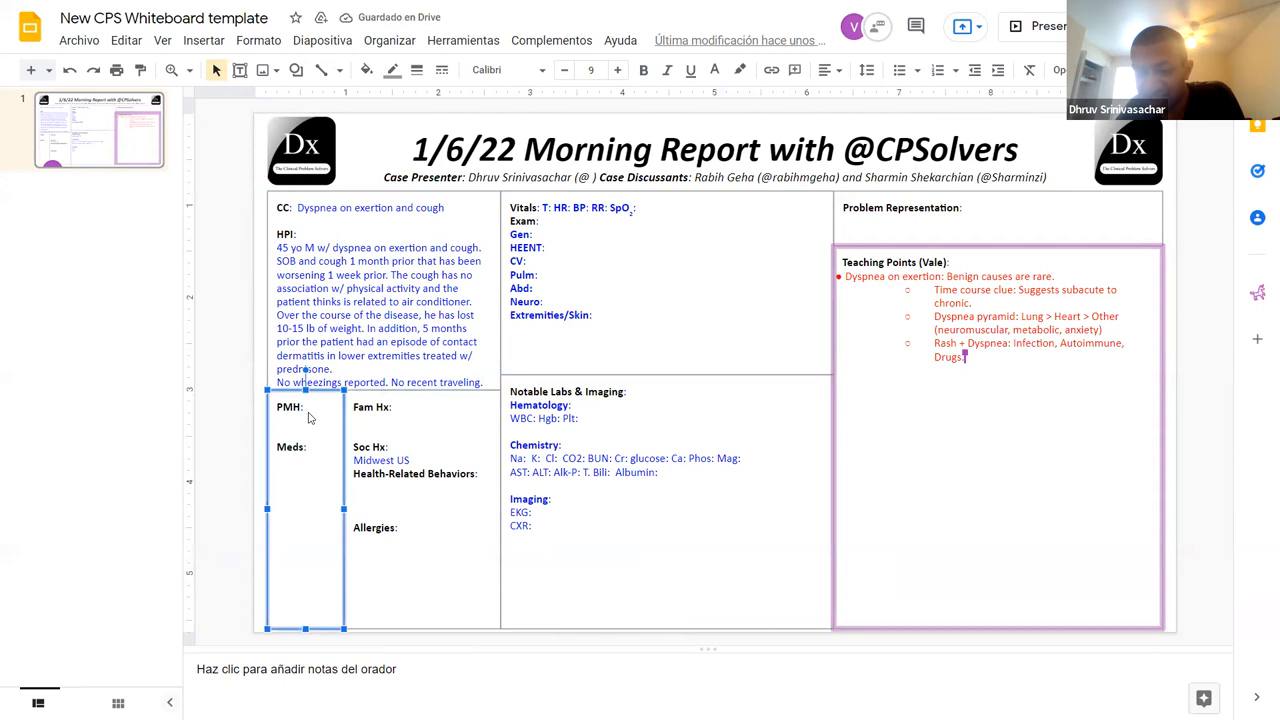
{"action": "type", "text": "HT"}
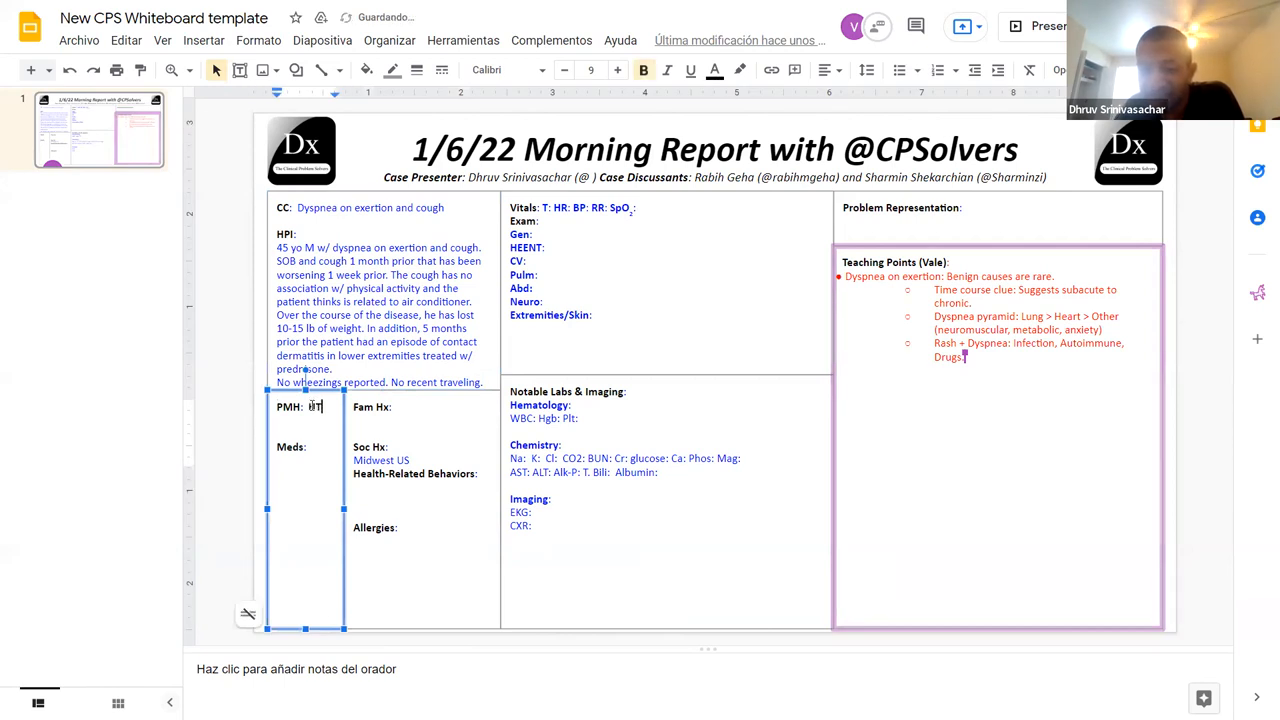
{"action": "type", "text": "A"}
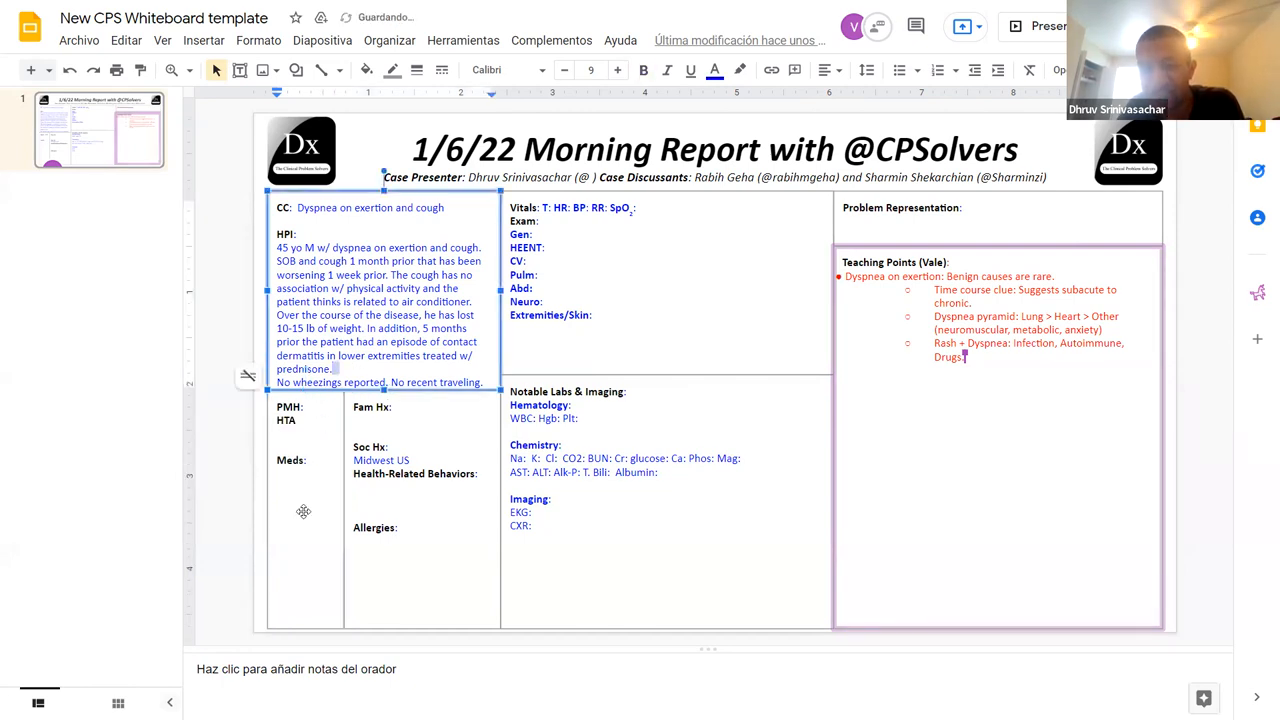
Step: List meds as amlodipine, atorvastatin and labetalol
{"action": "left_click", "coordinate": [310, 460]}
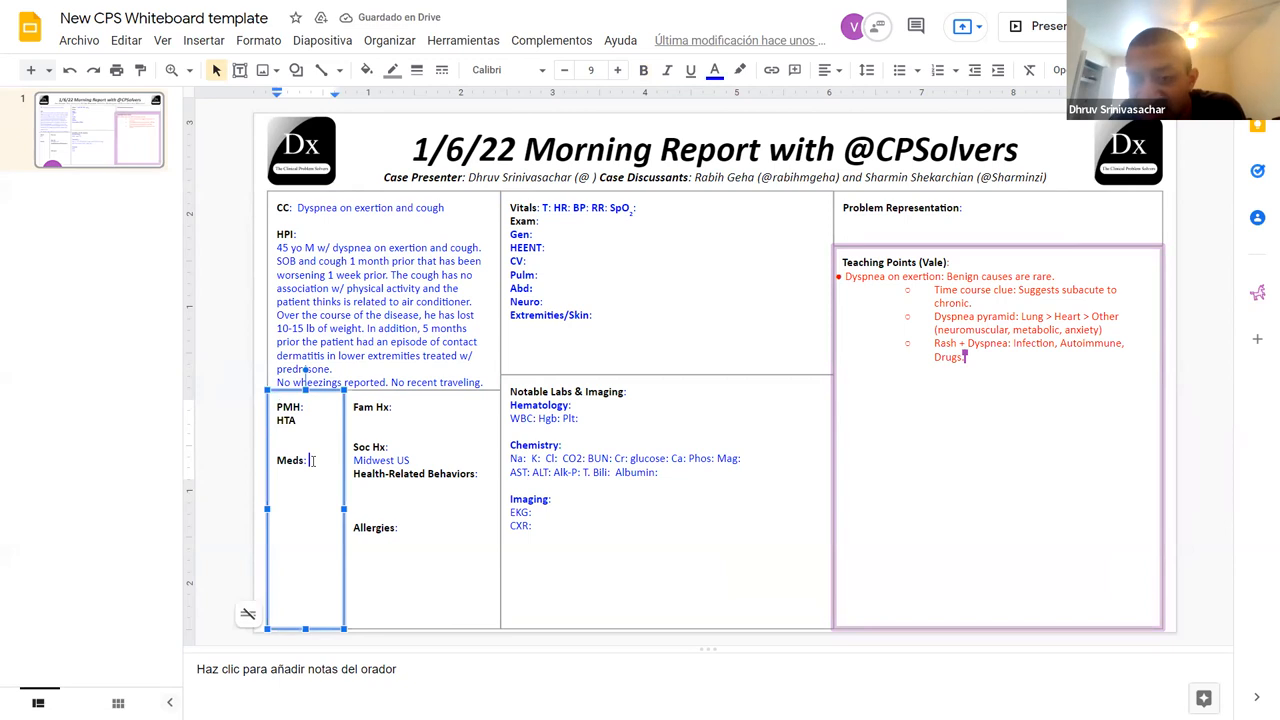
{"action": "type", "text": "Aml,"}
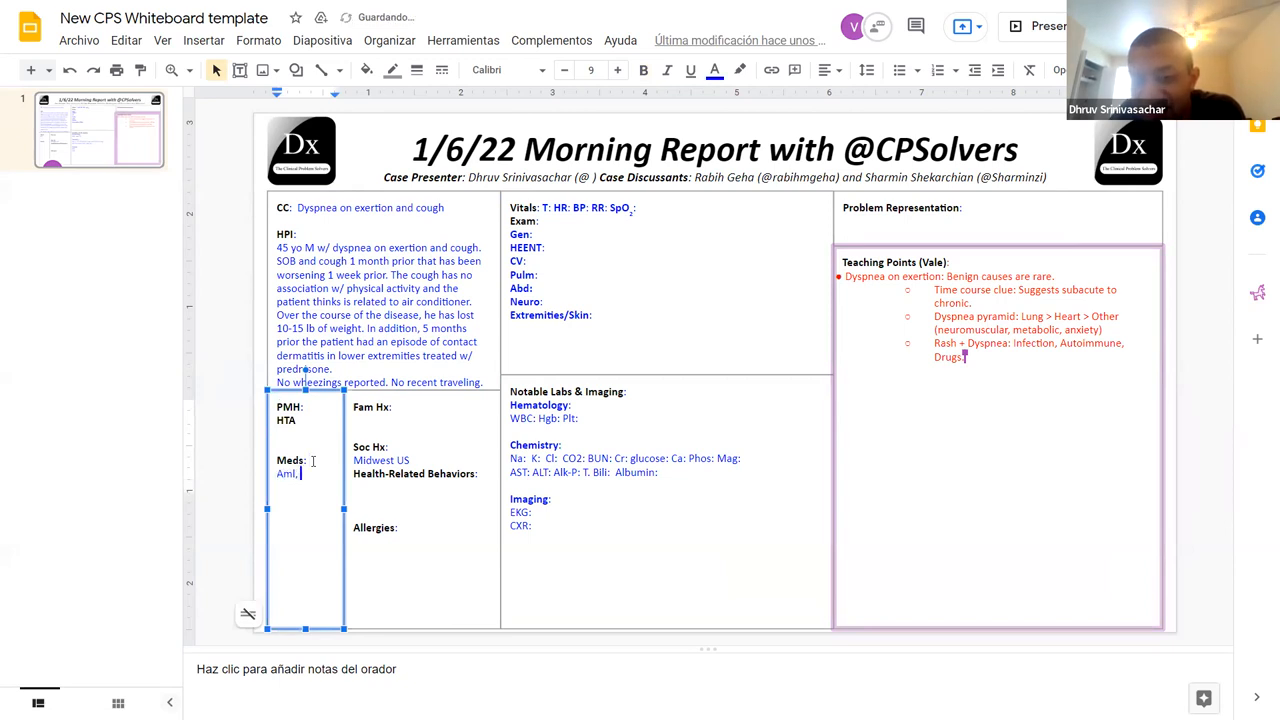
{"action": "type", "text": "Atorv,"}
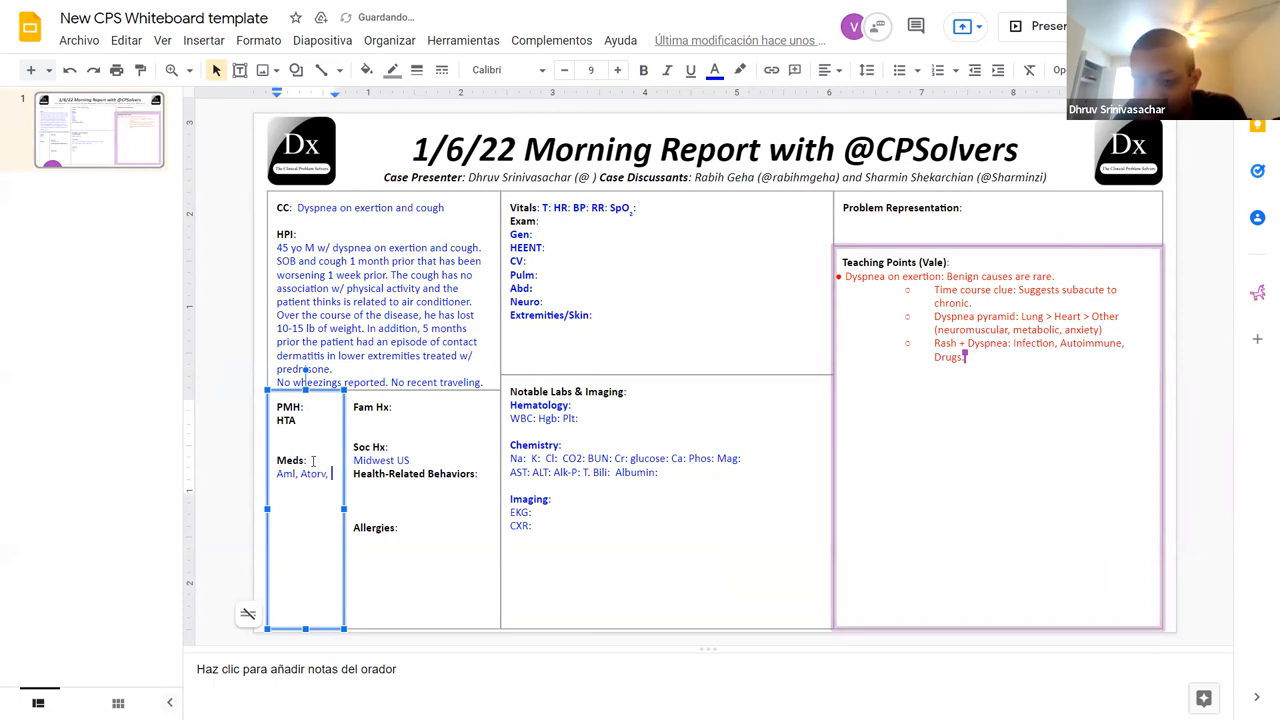
{"action": "type", "text": "Labetalol"}
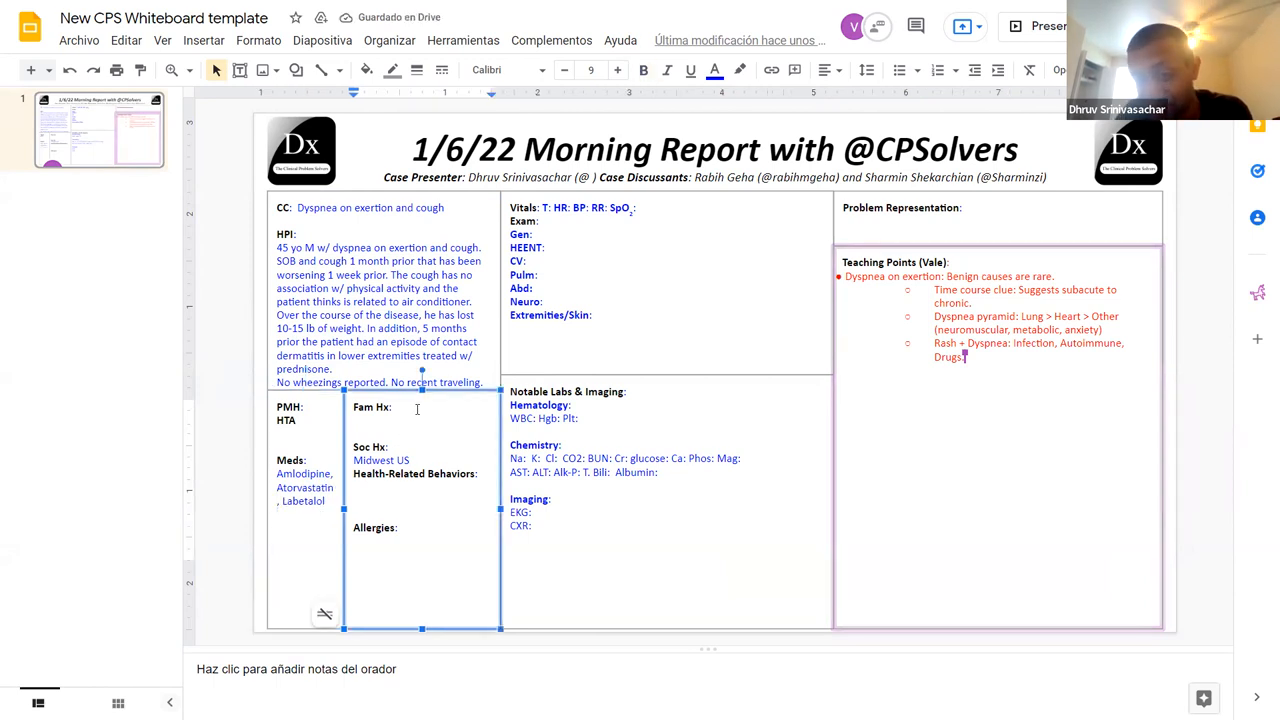
Step: Enter family history of father with HTA, past procedures, and allergies 'None.'
{"action": "type", "text": "Father"}
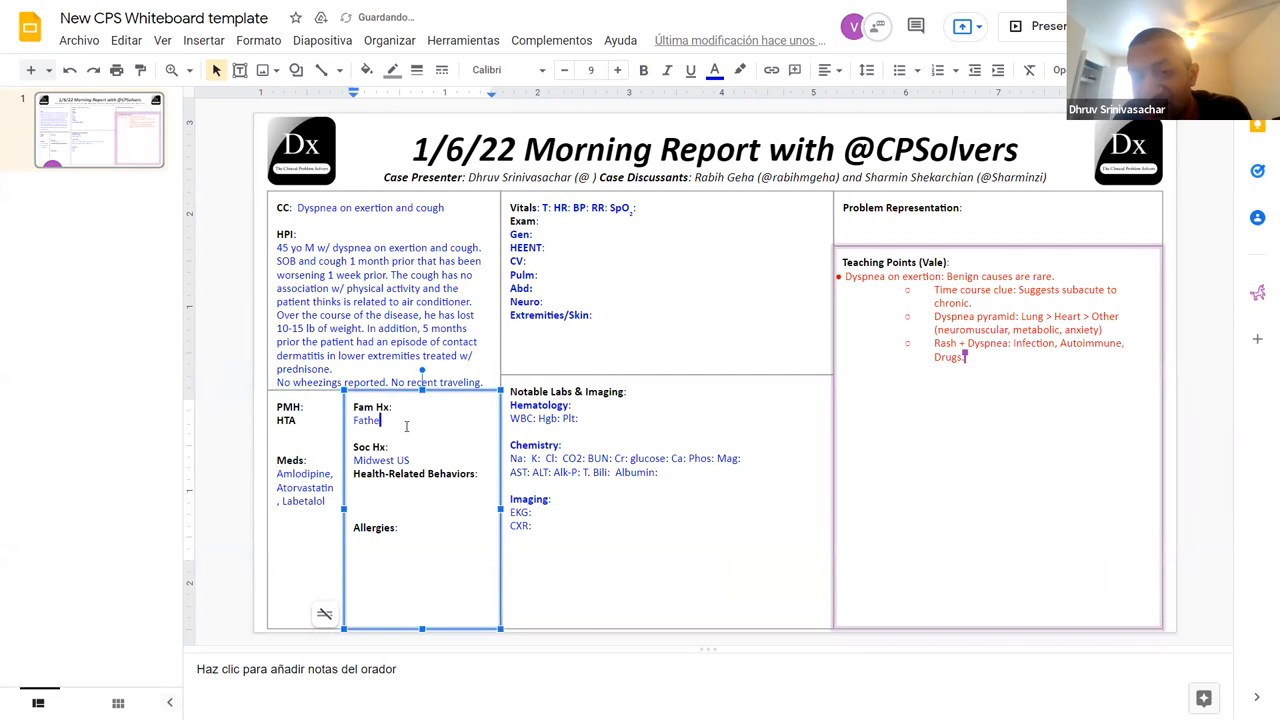
{"action": "type", "text": "w/ HTA. Past"}
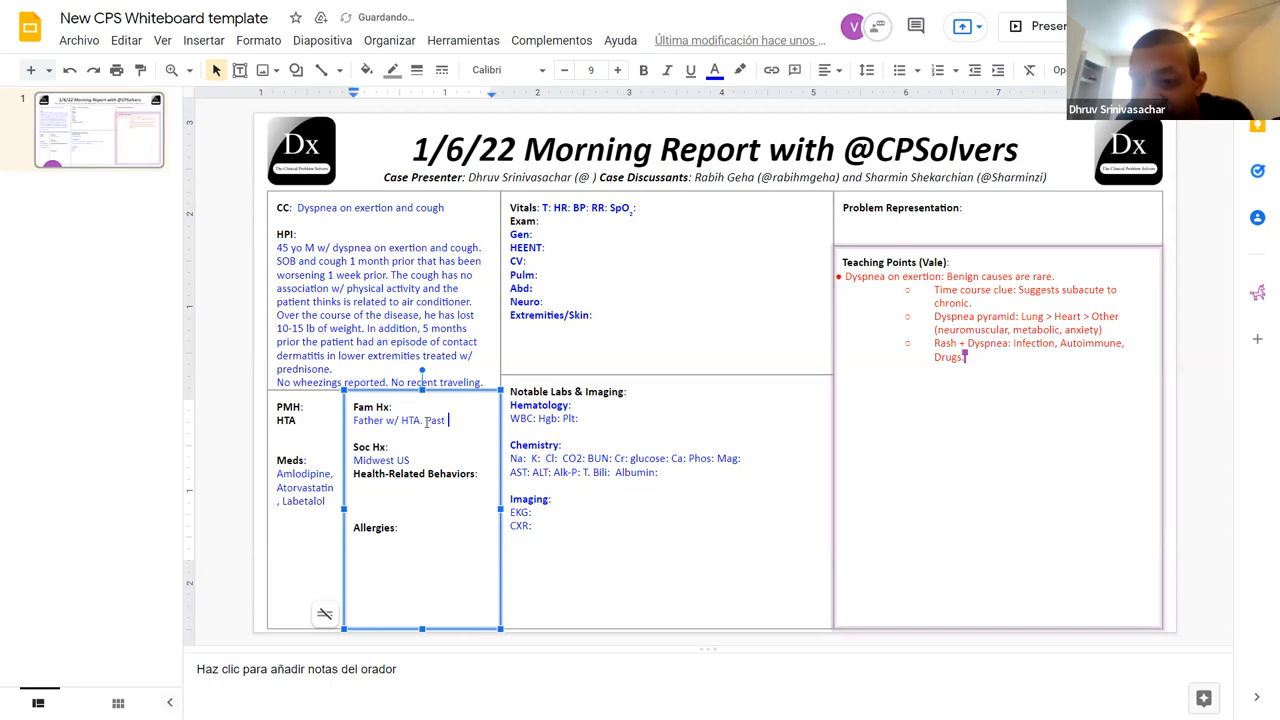
{"action": "type", "text": "procedures: adeno"}
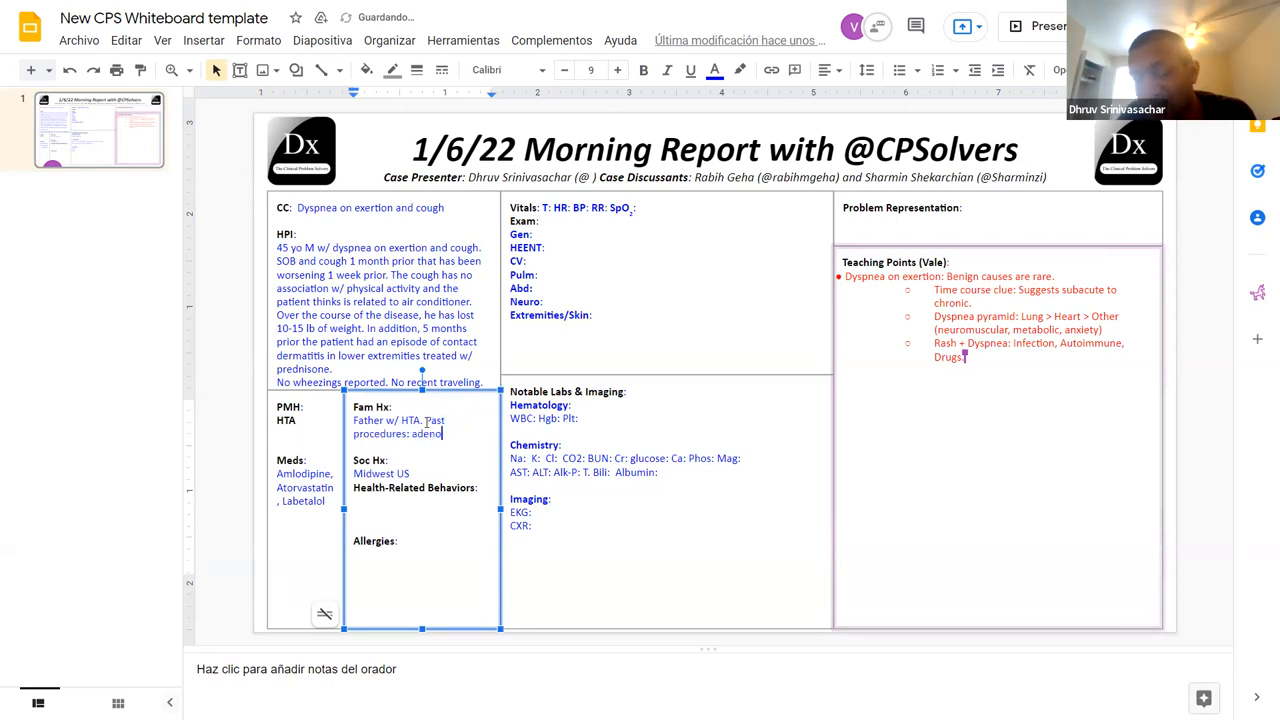
{"action": "type", "text": "ids removed."}
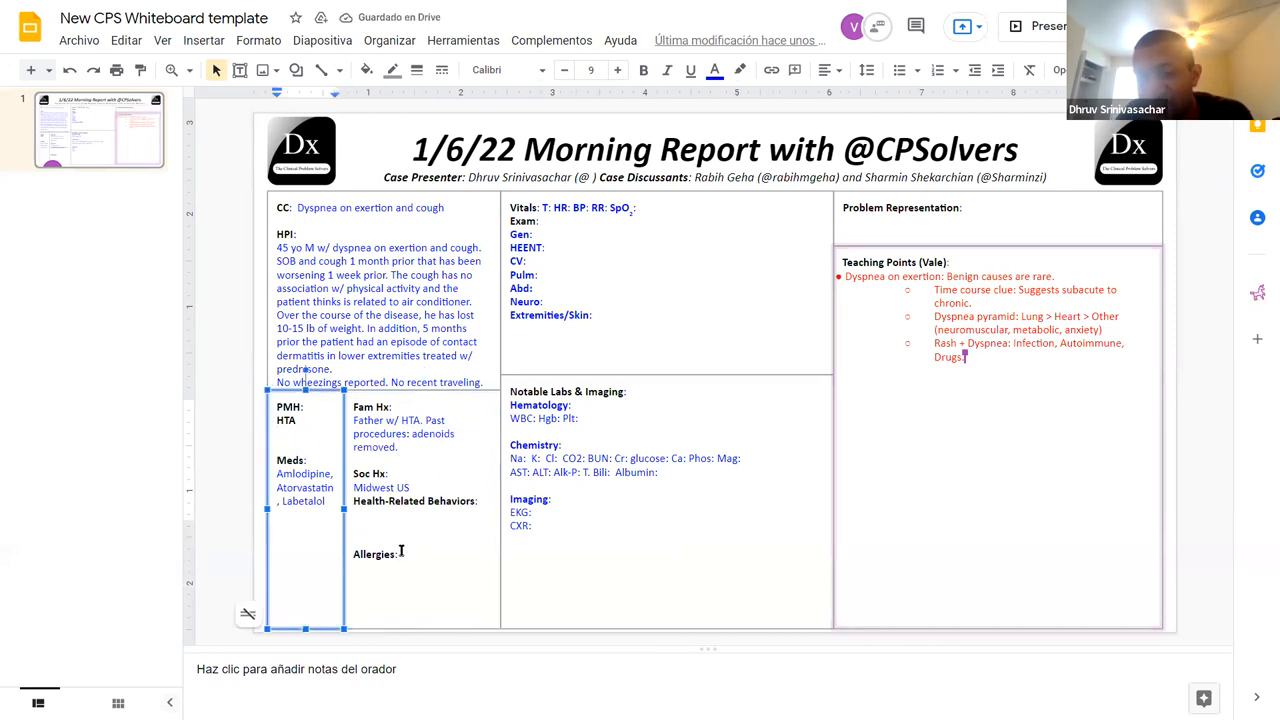
{"action": "type", "text": "None."}
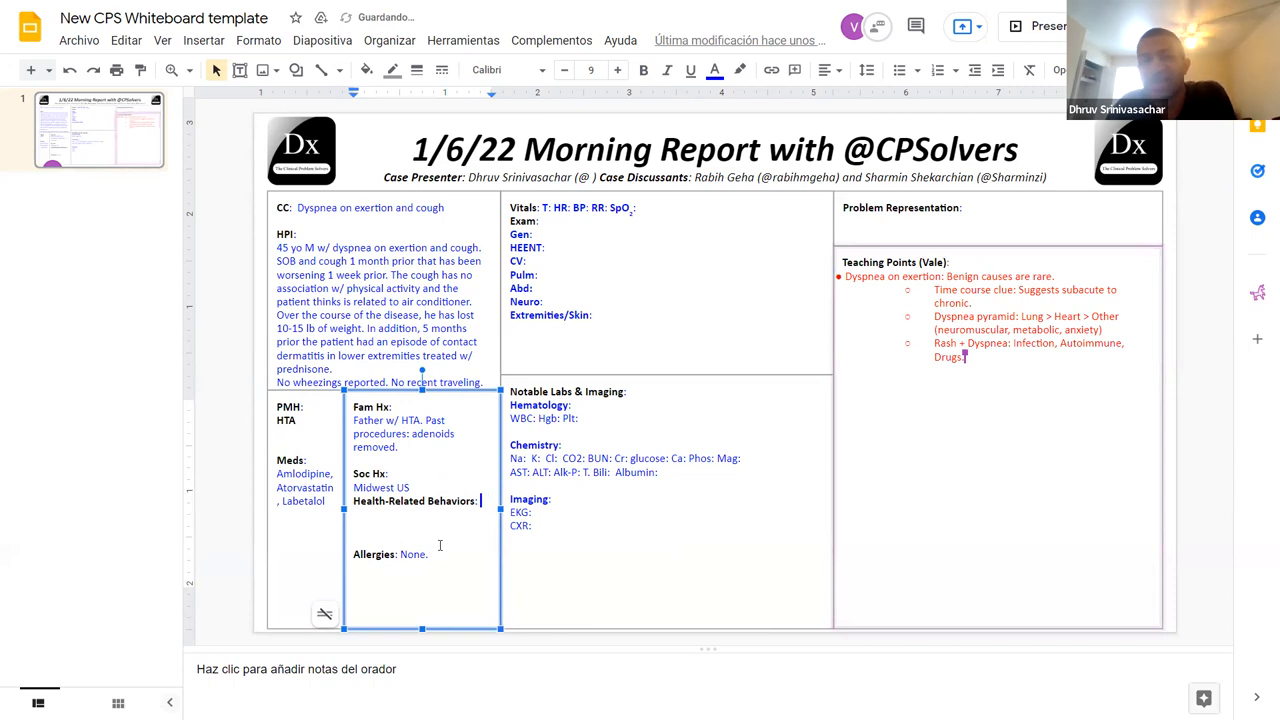
Step: Add health behaviors: lives with parents, soil and fertilizer work, goes fishing, no pets
{"action": "type", "text": "Lives w/ pa"}
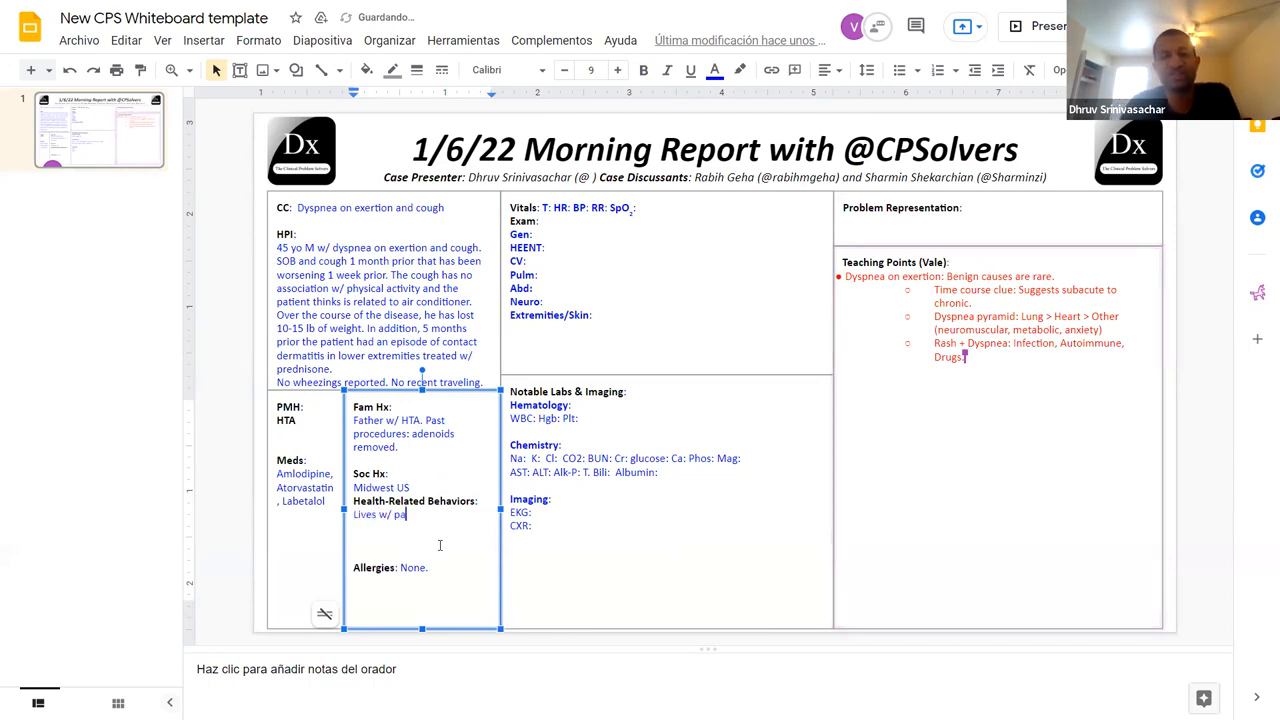
{"action": "type", "text": "rents, working with soild"}
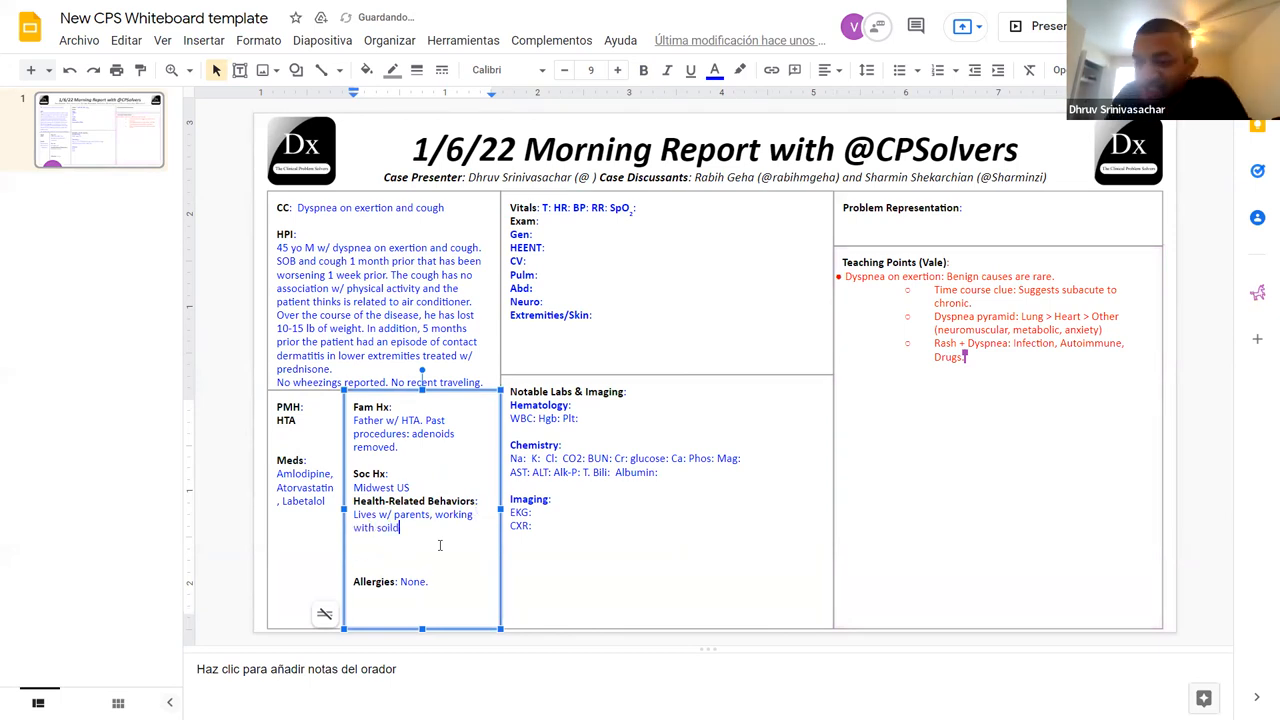
{"action": "type", "text": "and"}
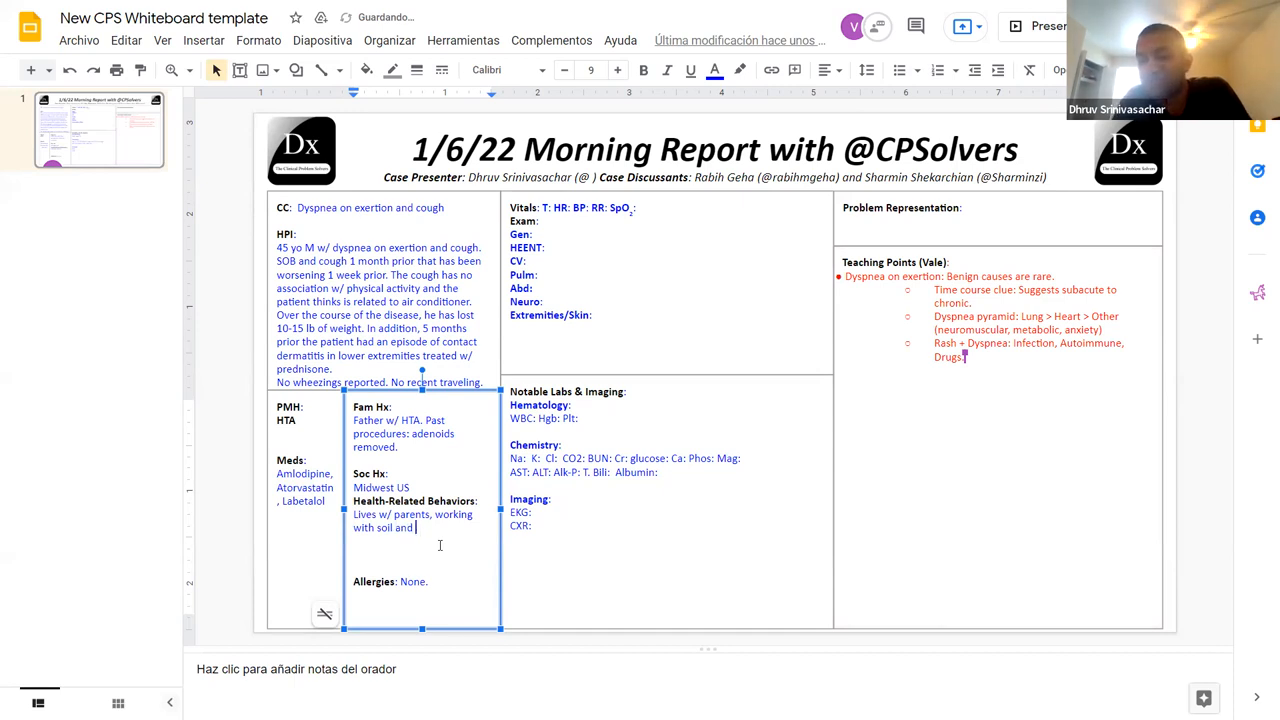
{"action": "type", "text": "?"}
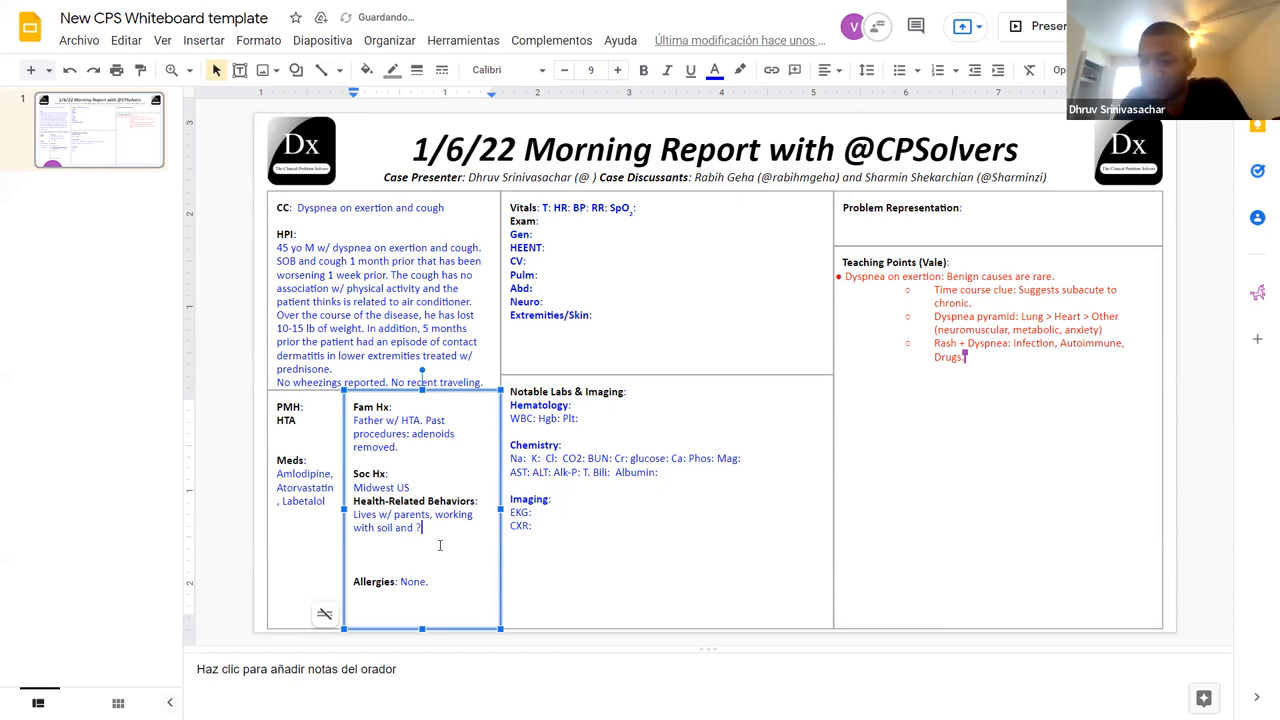
{"action": "type", "text": ", goes fishing."}
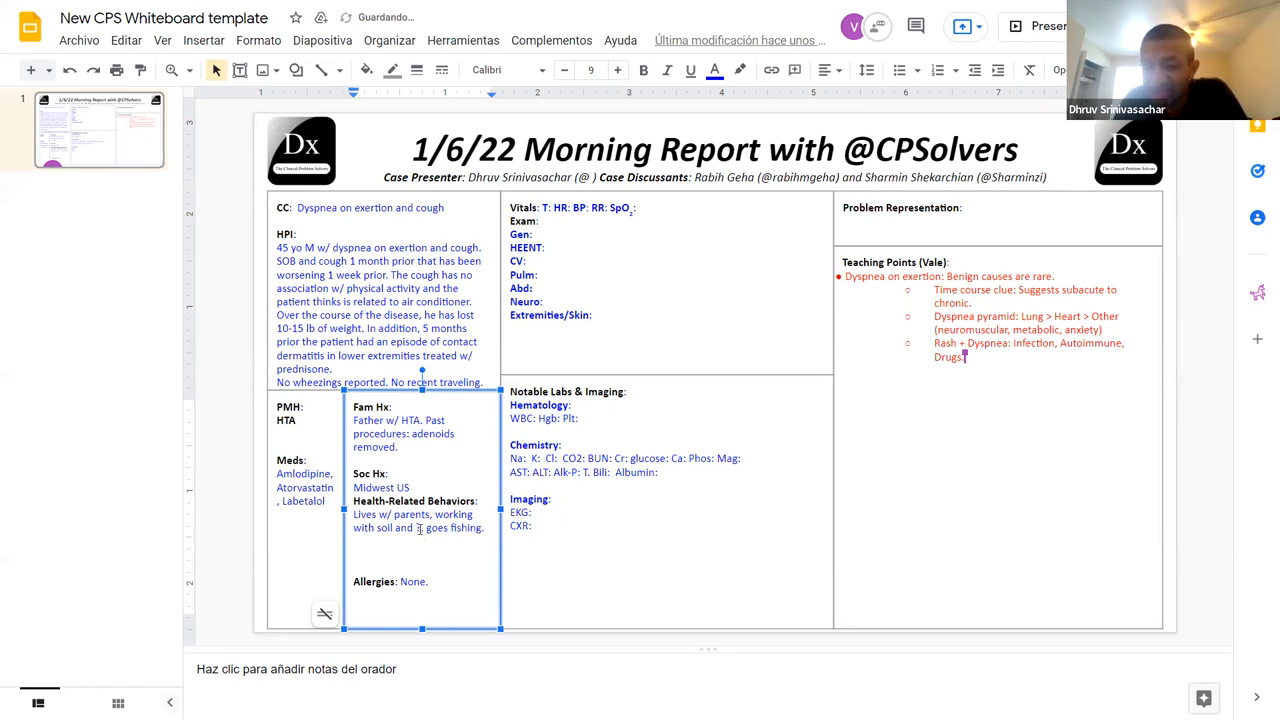
{"action": "type", "text": "No pe"}
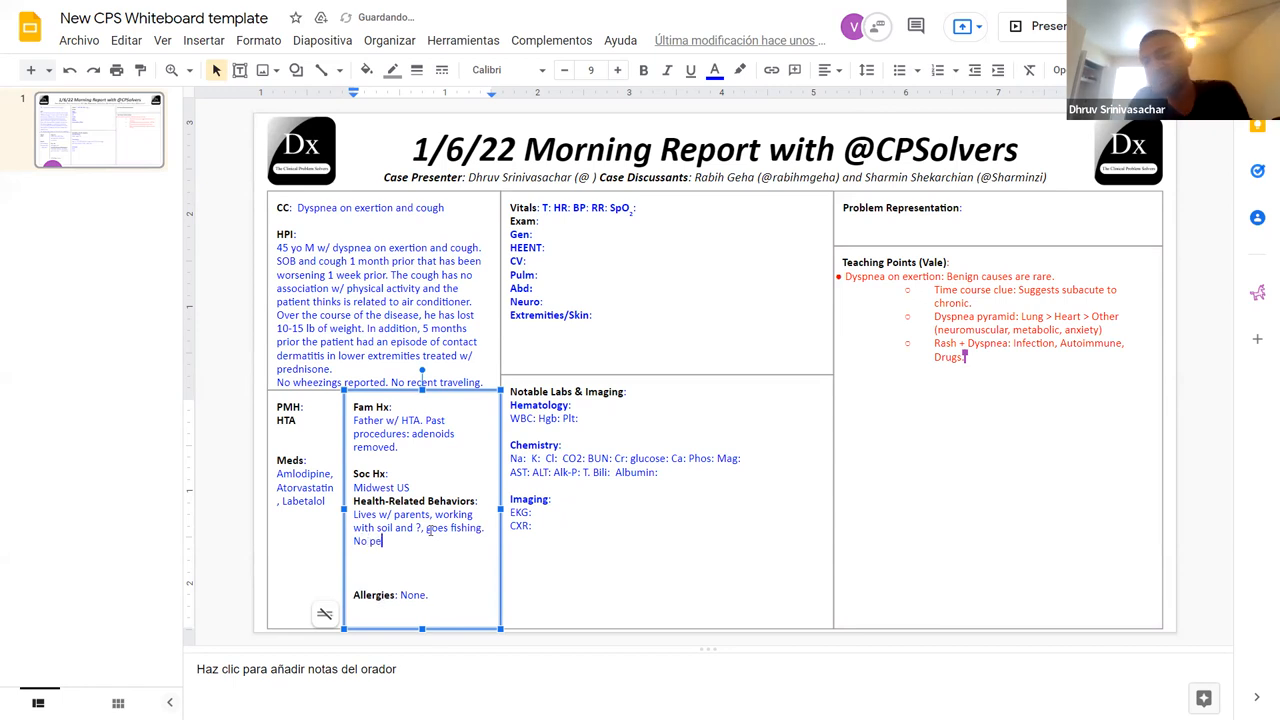
{"action": "type", "text": "ts."}
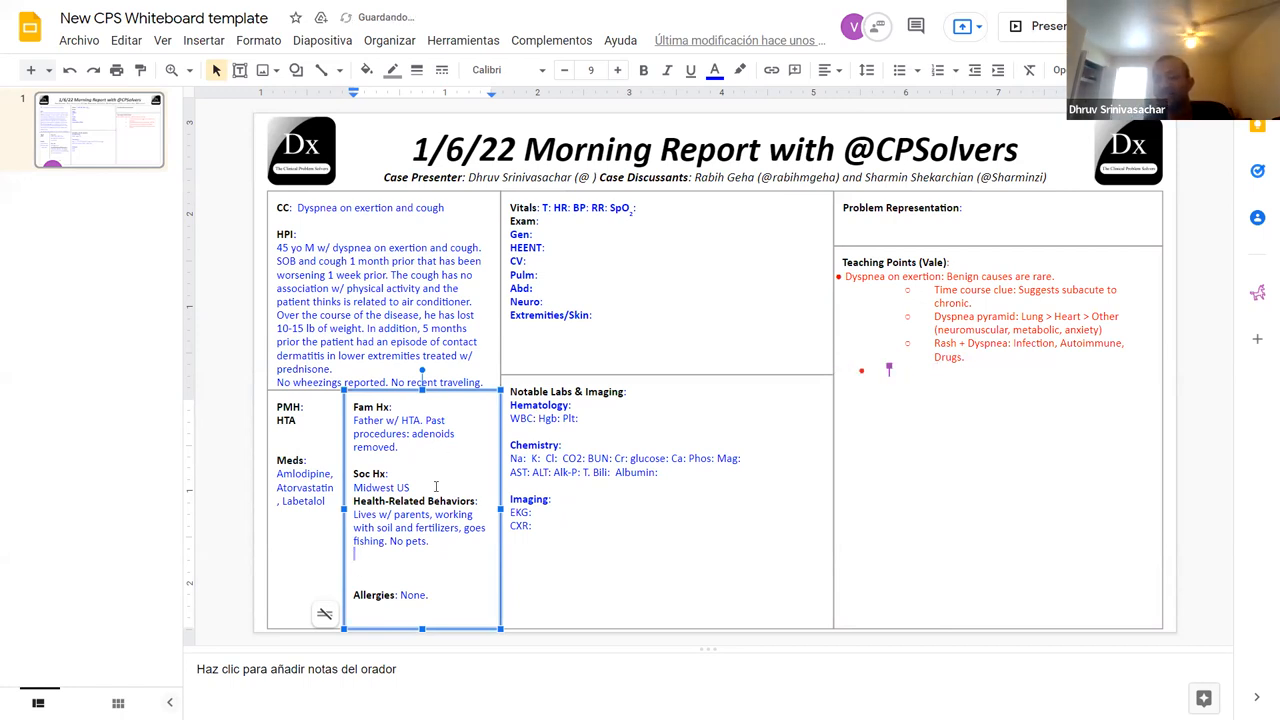
Step: Add 'Habitation with molds.', smoking and occasional -OH, and 'No recreational drugs intake.'
{"action": "type", "text": "Hapita"}
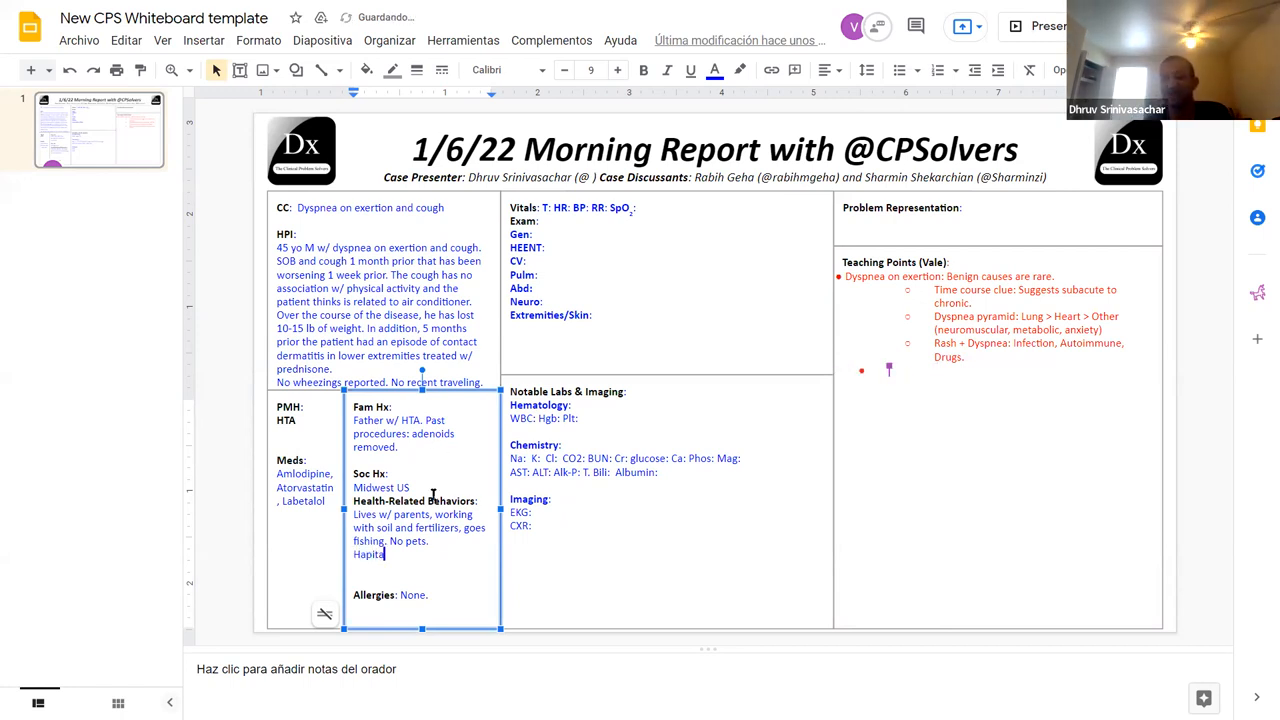
{"action": "type", "text": "tion"}
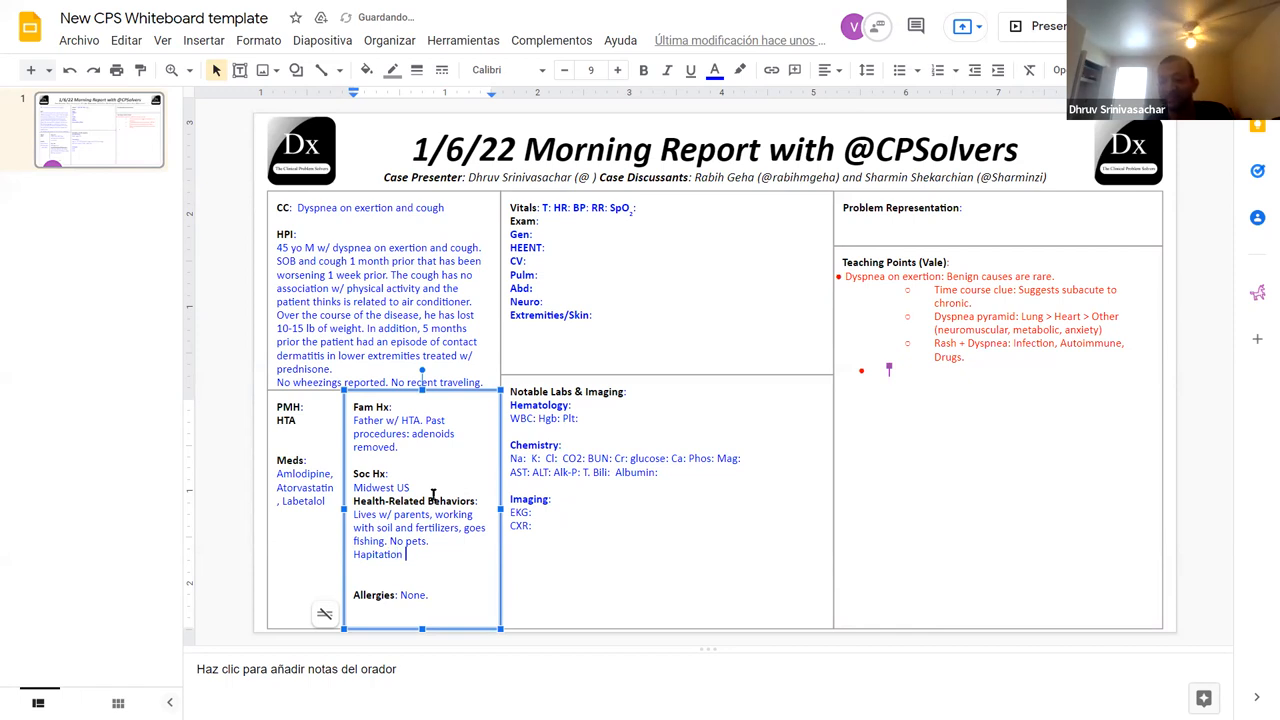
{"action": "key", "text": "Backspace"}
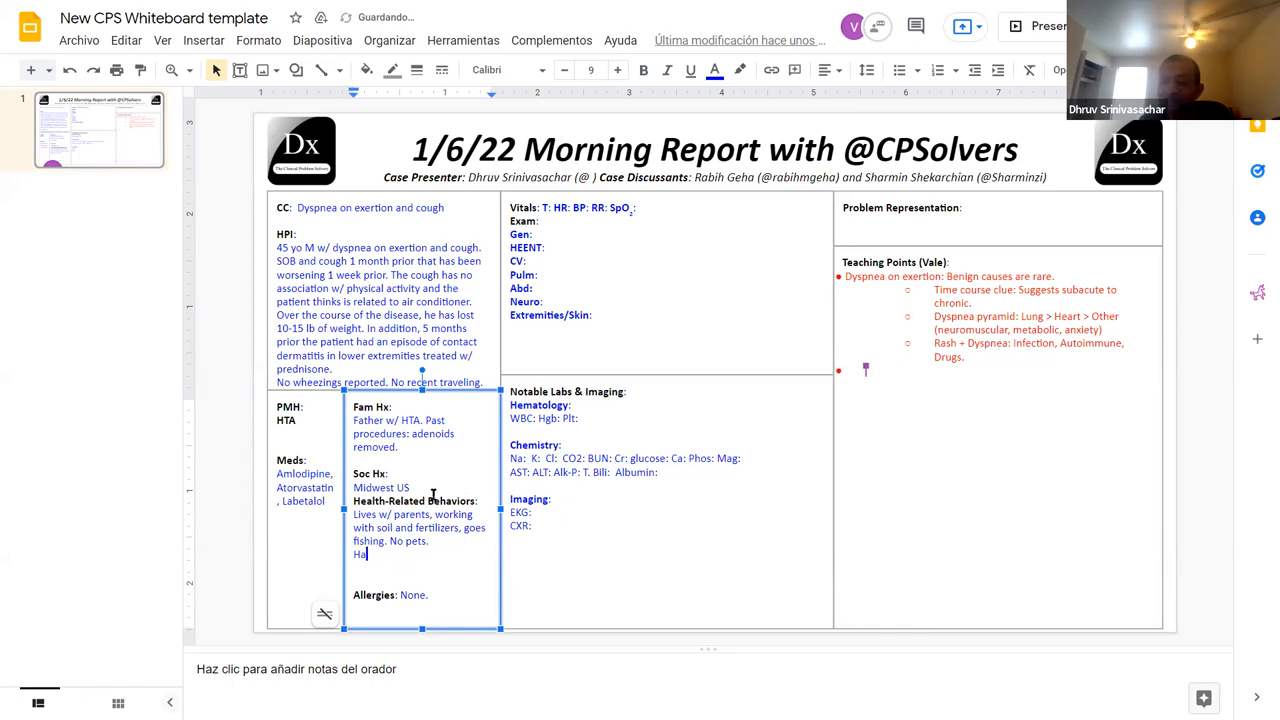
{"action": "key", "text": "Backspace"}
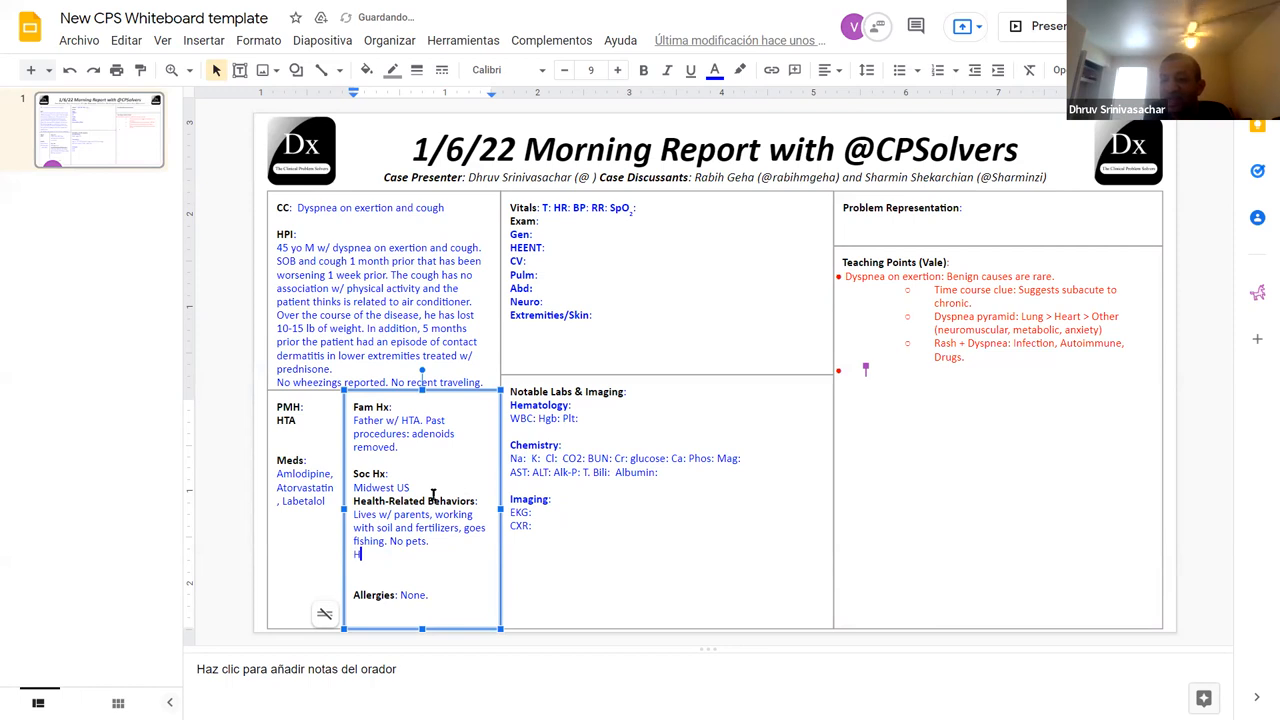
{"action": "type", "text": "Habitation wi"}
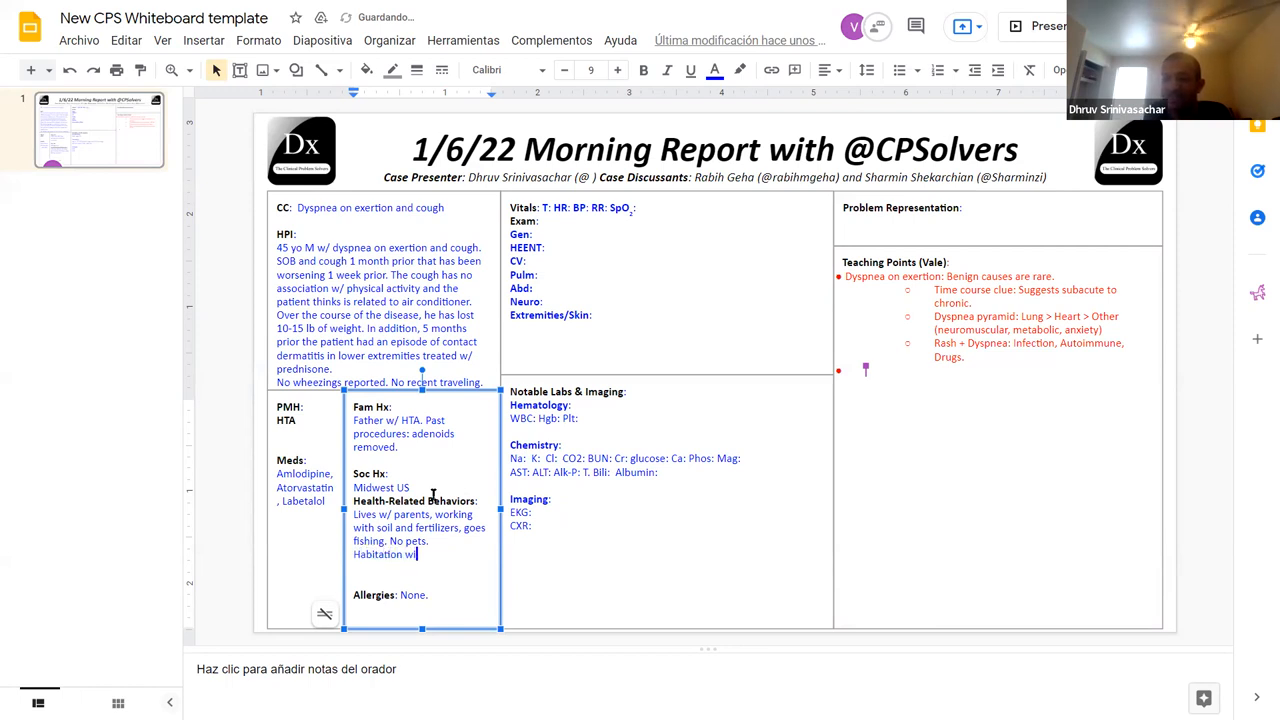
{"action": "type", "text": "th molds. No"}
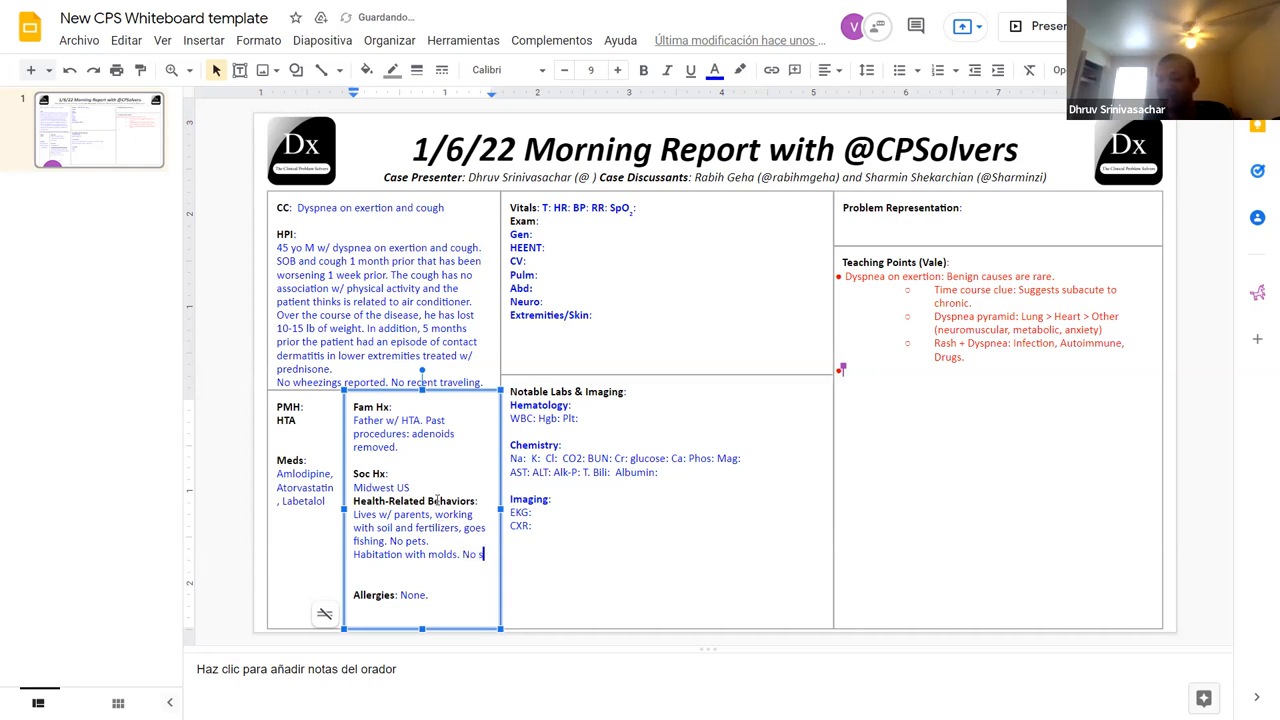
{"action": "type", "text": "smo"}
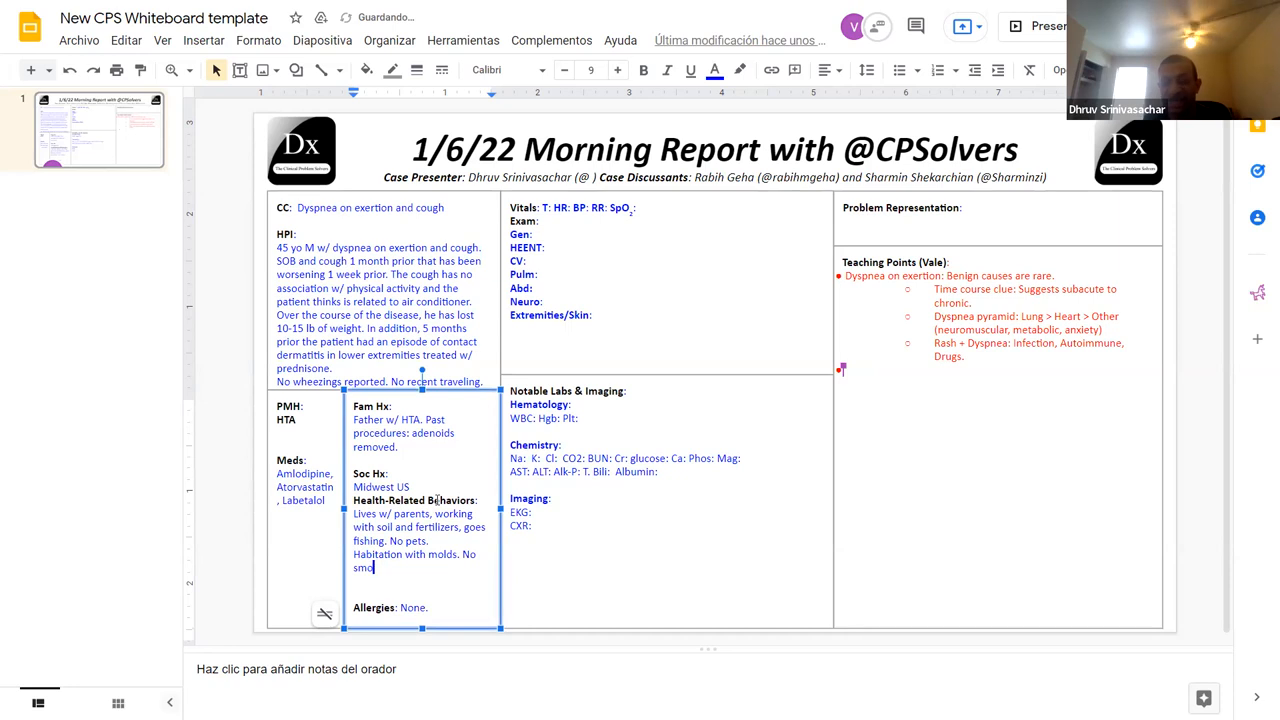
{"action": "type", "text": "king and ocassional"}
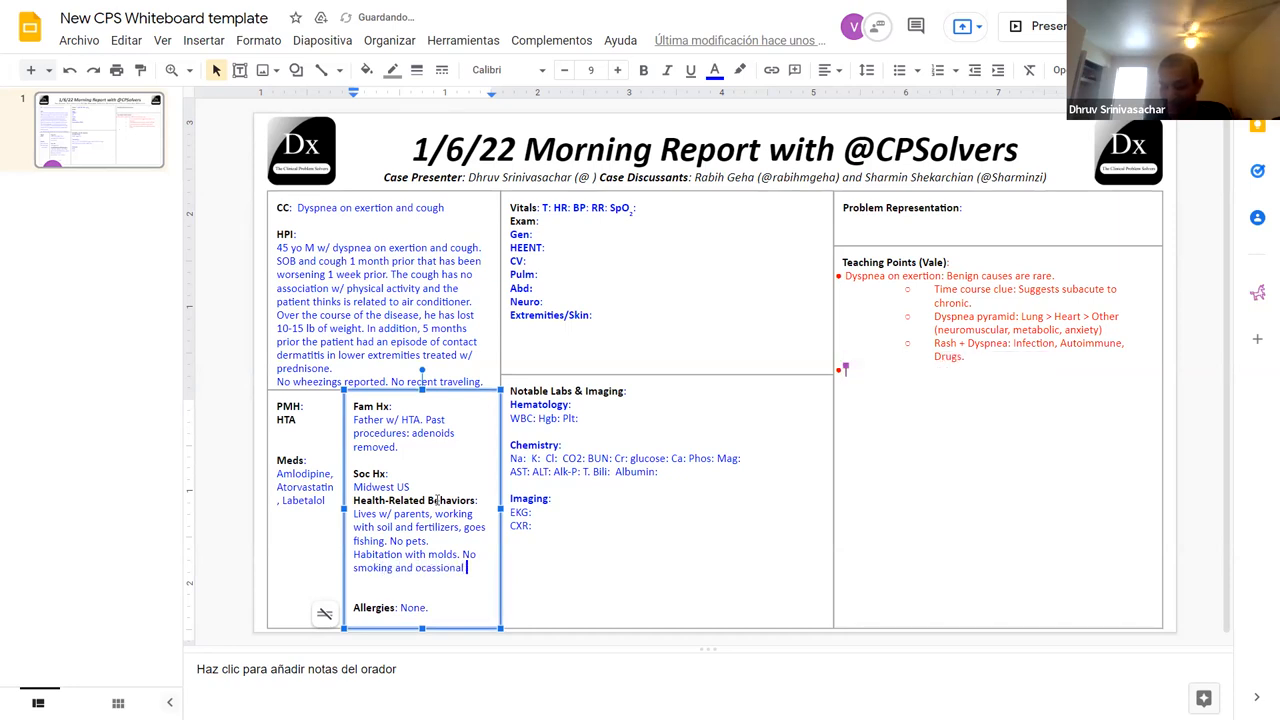
{"action": "type", "text": "-OH."}
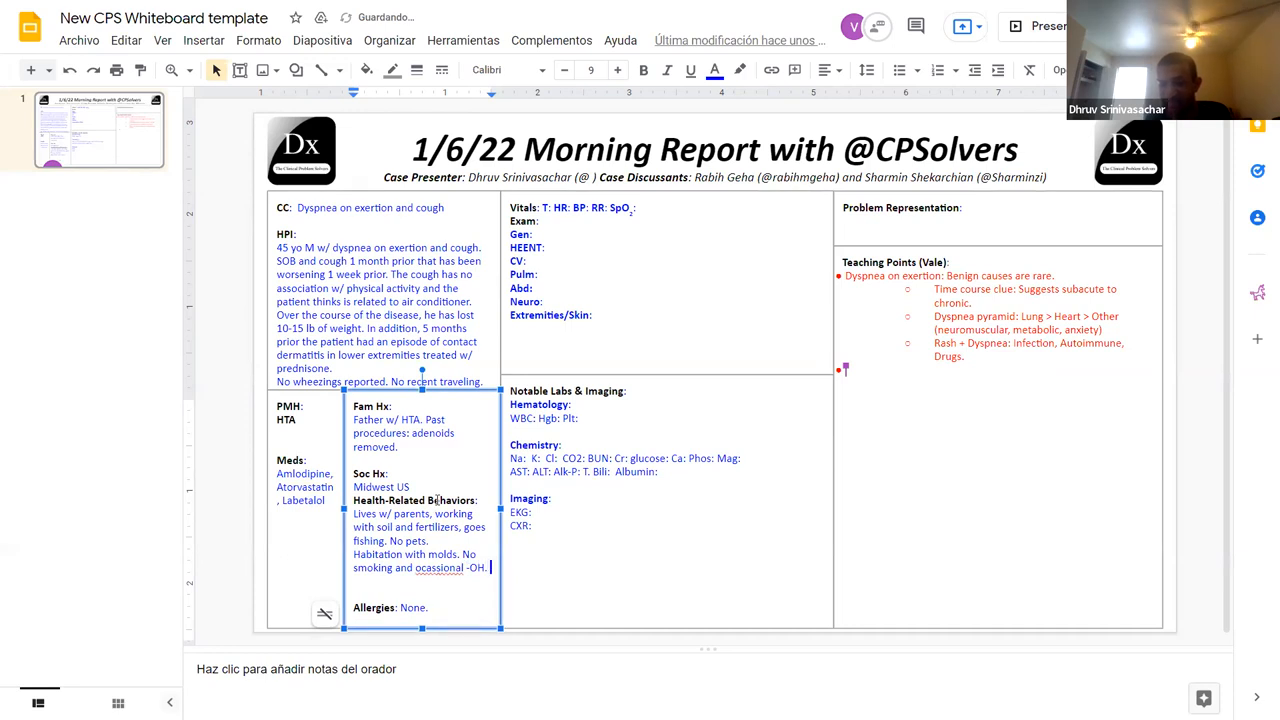
{"action": "type", "text": "No recre"}
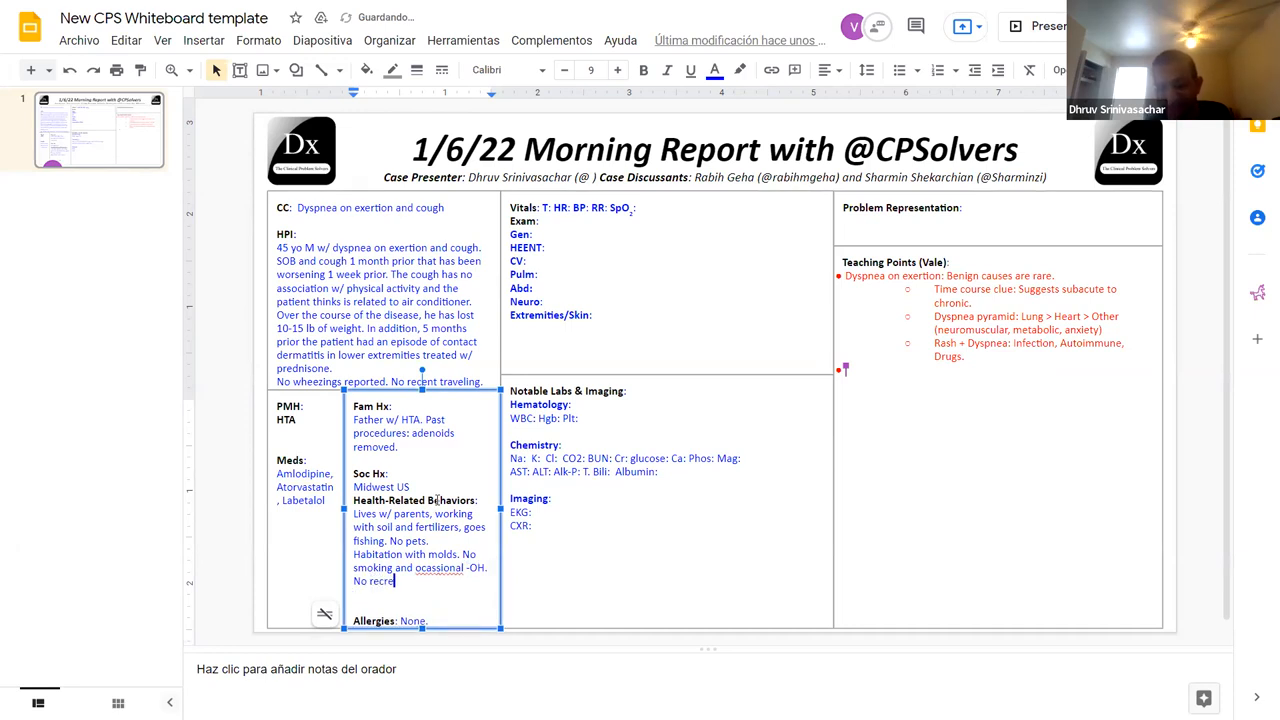
{"action": "type", "text": "ational dr"}
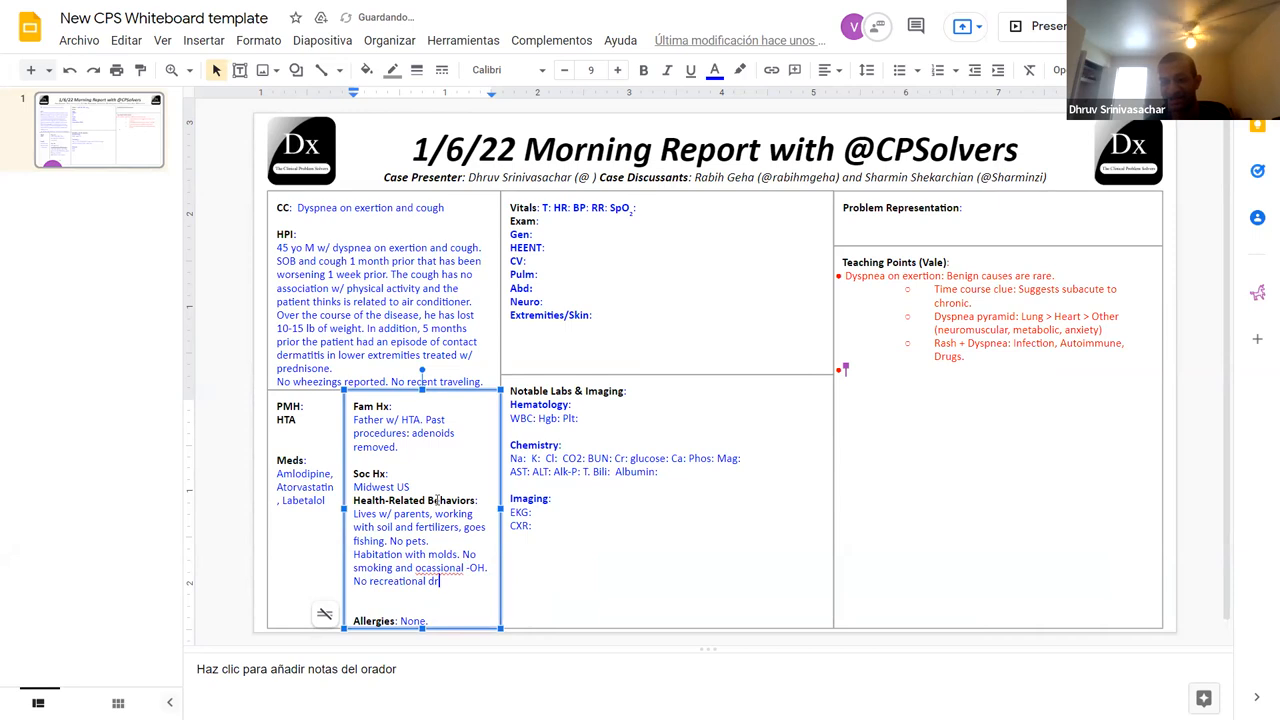
{"action": "type", "text": "ugs intake."}
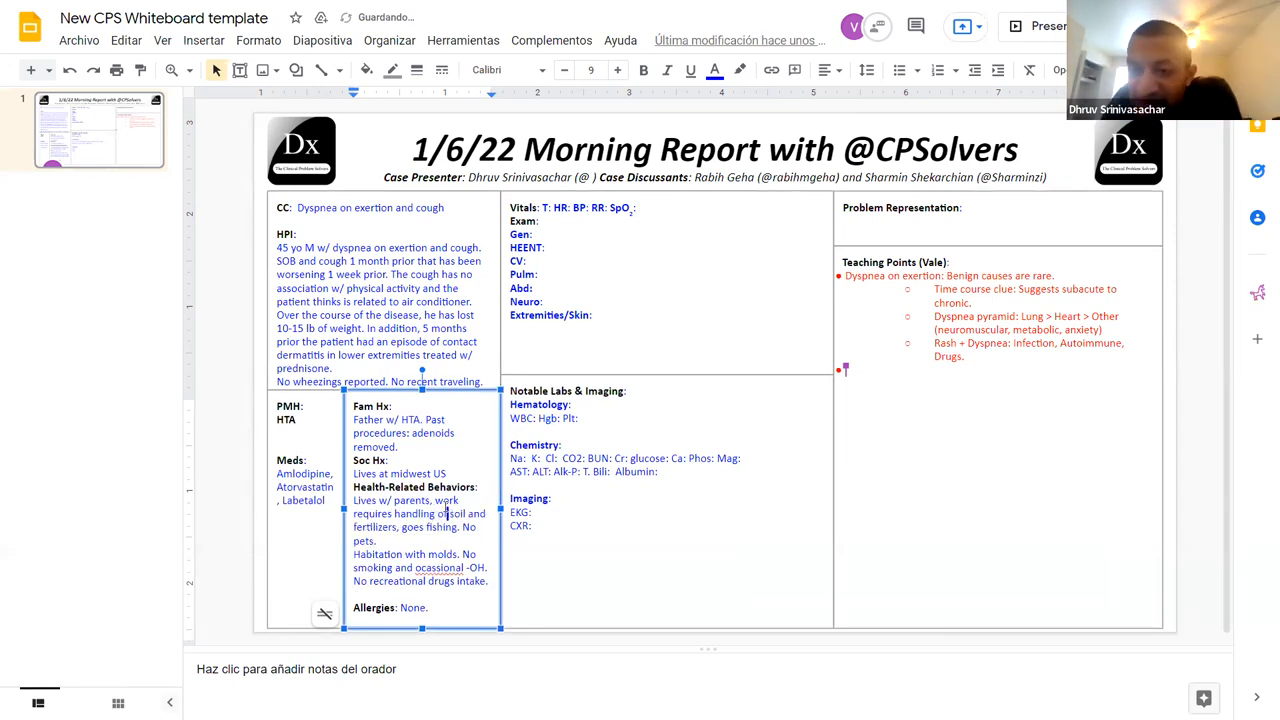
Step: Enter vitals T 98.1F, HR 97, BP 142/91, RR 40 and begin the soil-related infections (Nocardia) point
{"action": "left_click", "coordinate": [668, 280]}
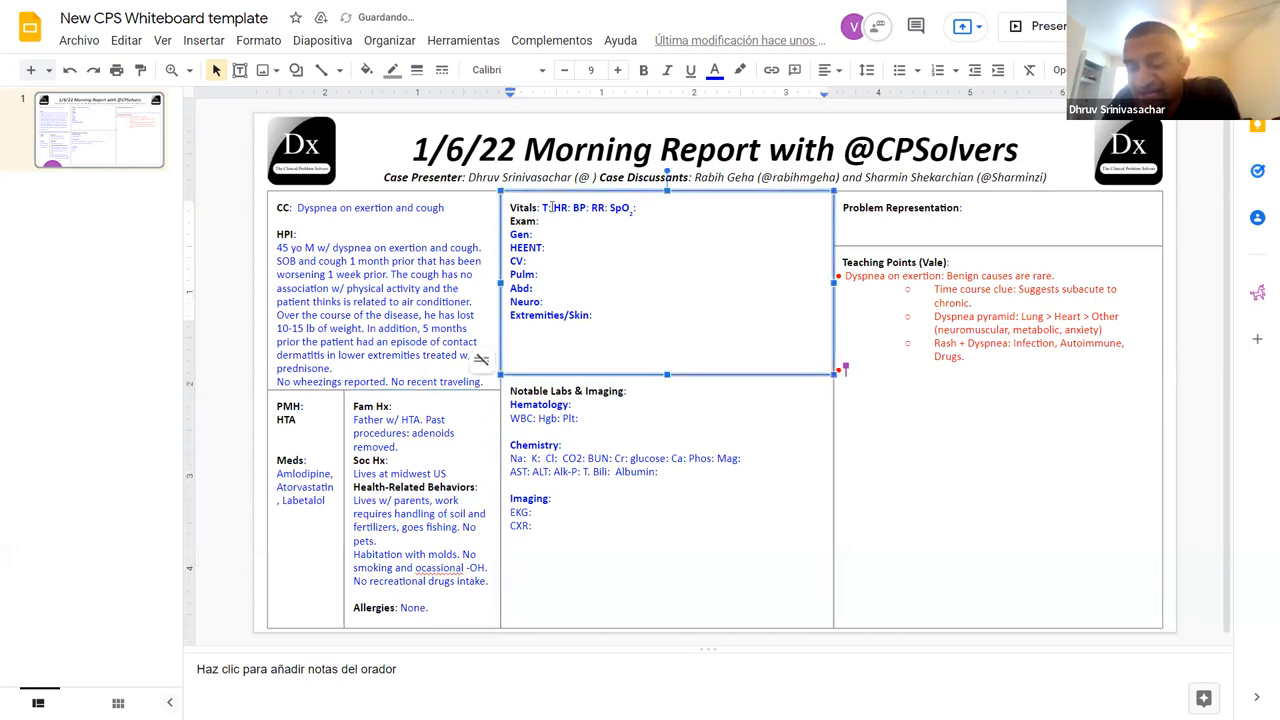
{"action": "type", "text": "98.1F"}
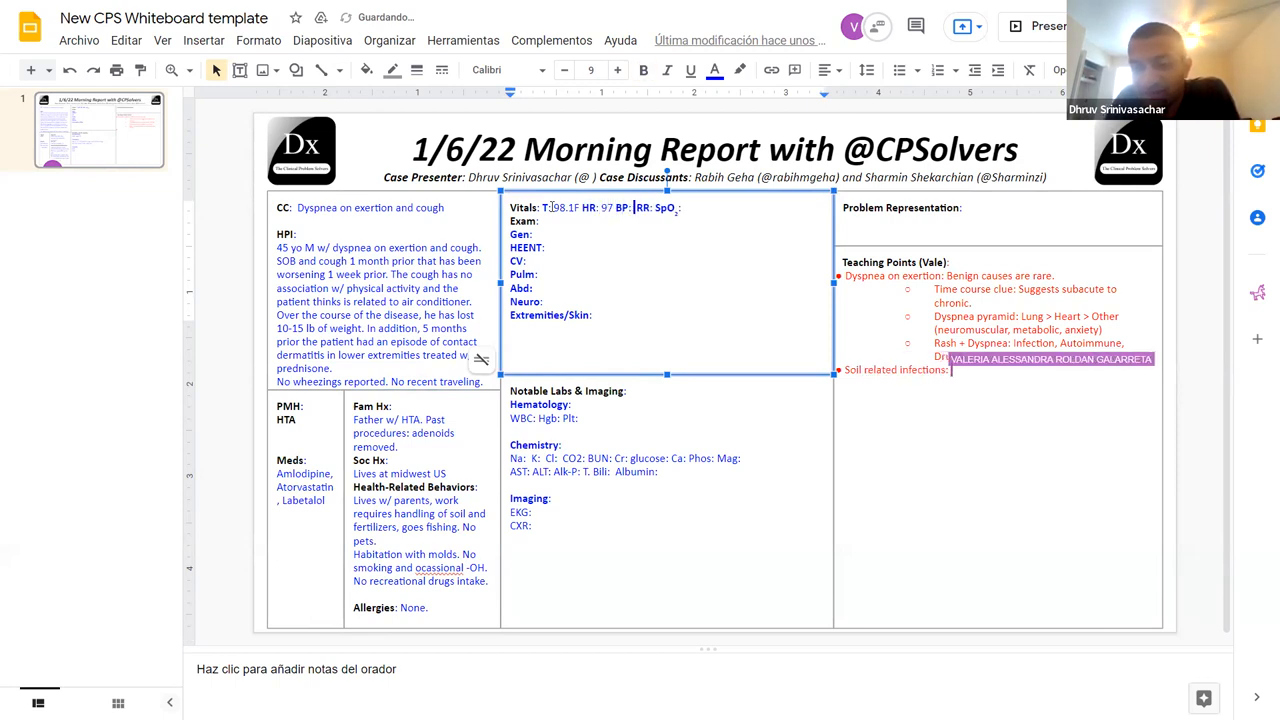
{"action": "type", "text": "142/"}
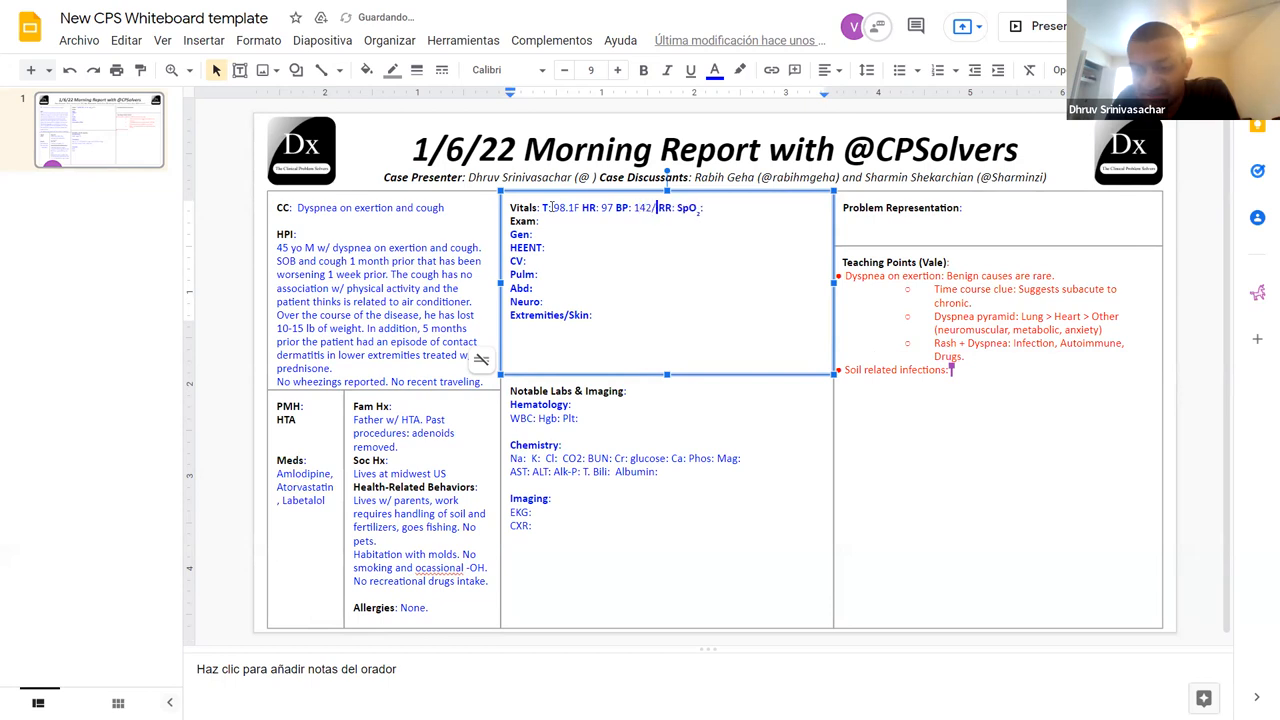
{"action": "type", "text": "Noca"}
{"action": "type", "text": " Requieres supplementa"}
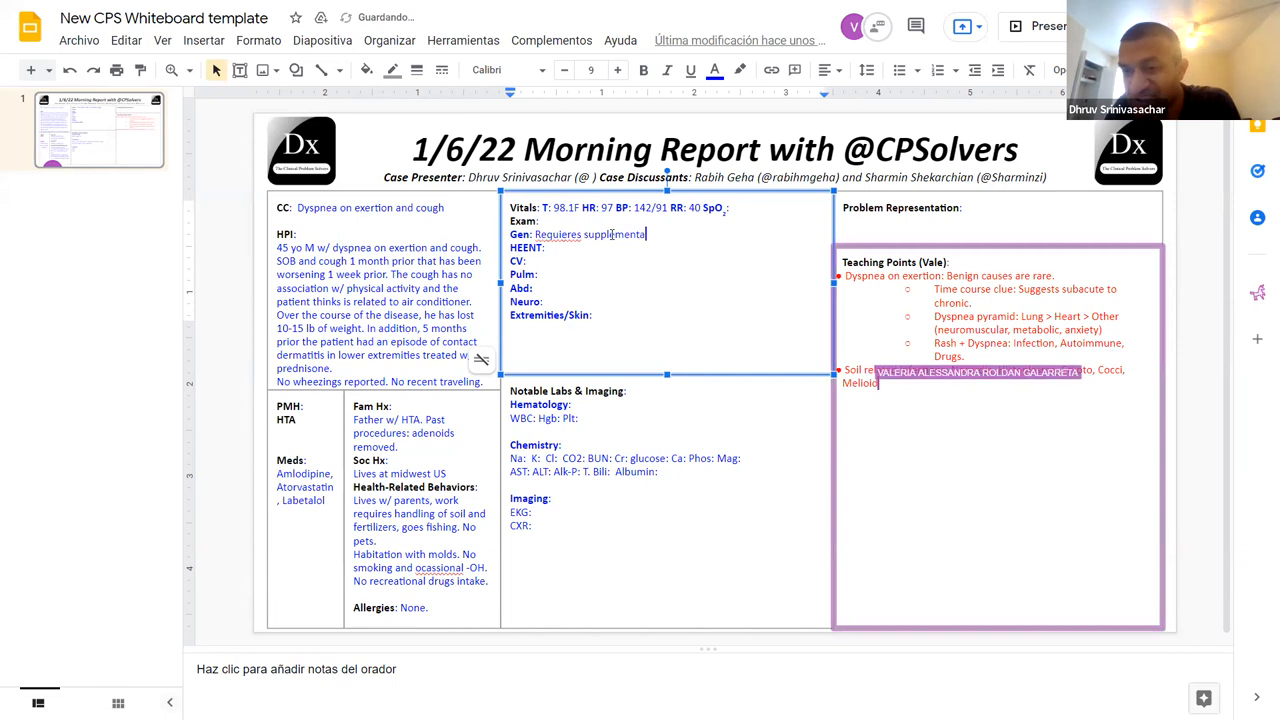
Step: Add supplemental oxygen need and acute respiratory distress under Gen, plus the soil-related organism list
{"action": "type", "text": "oxygen. Acute respir"}
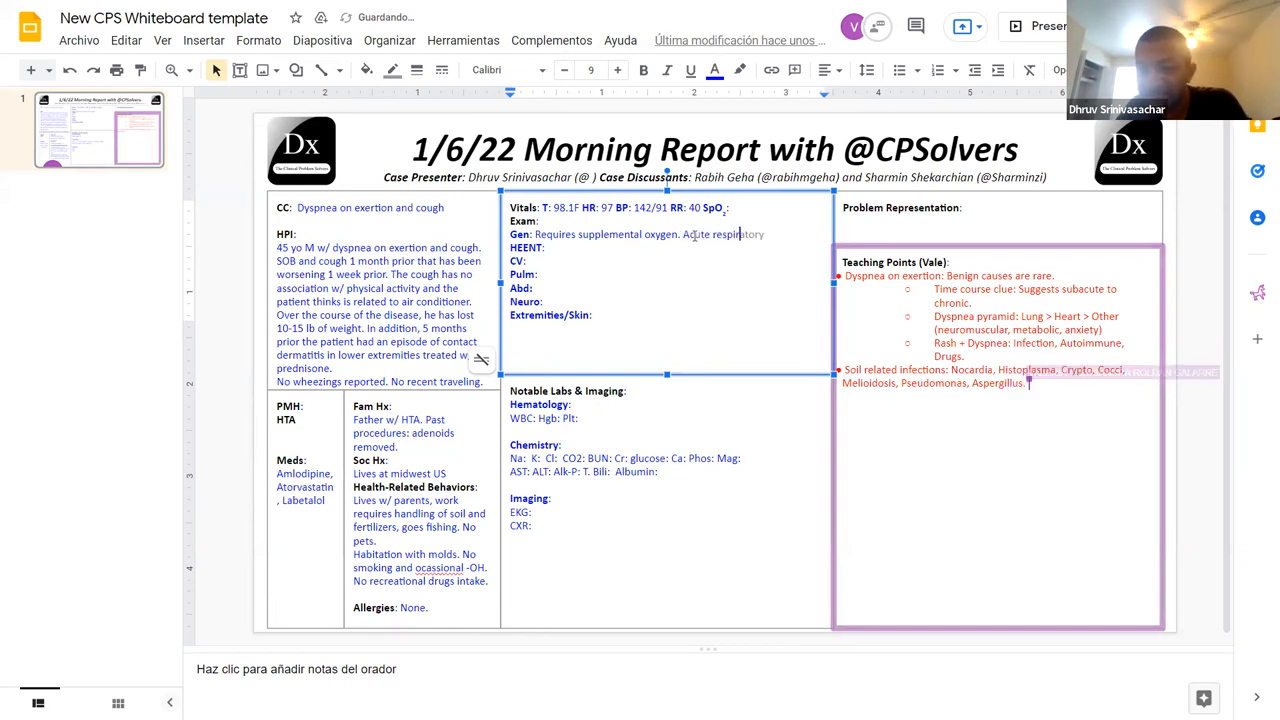
{"action": "type", "text": "distress."}
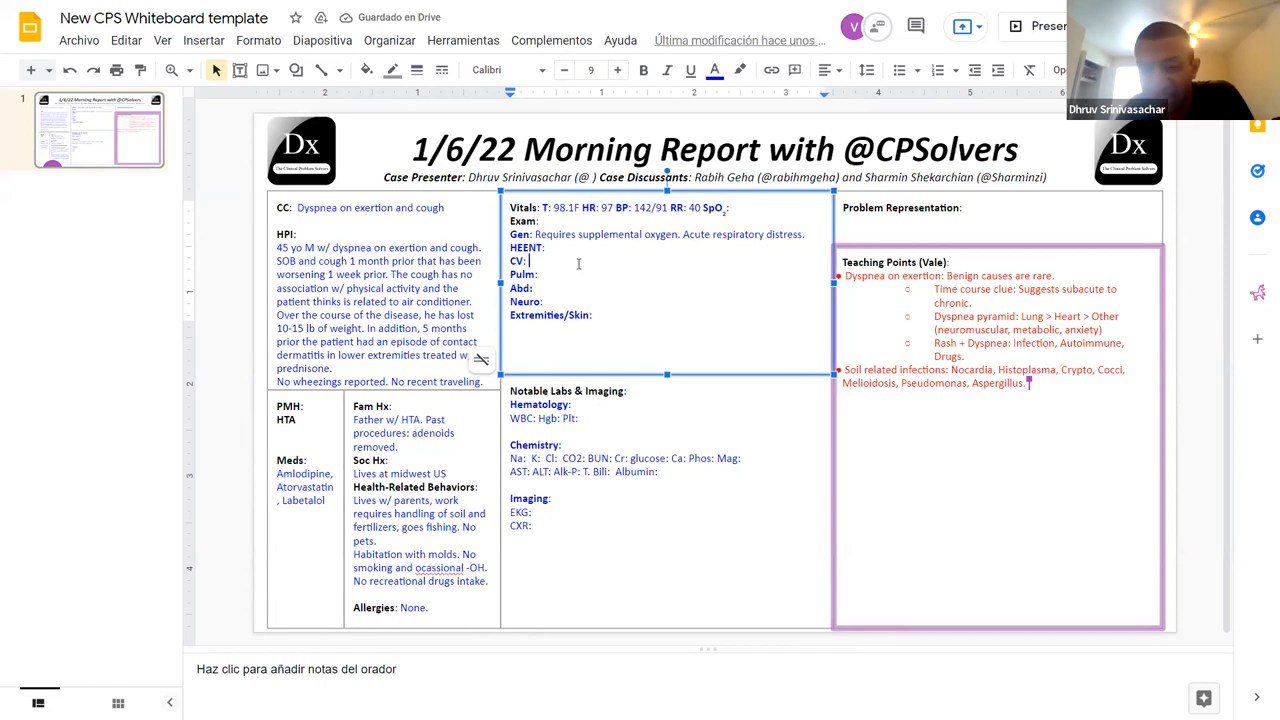
Step: Finish the CV line: tachycardia without murmurs, gallops or rubs
{"action": "type", "text": "Tachy,"}
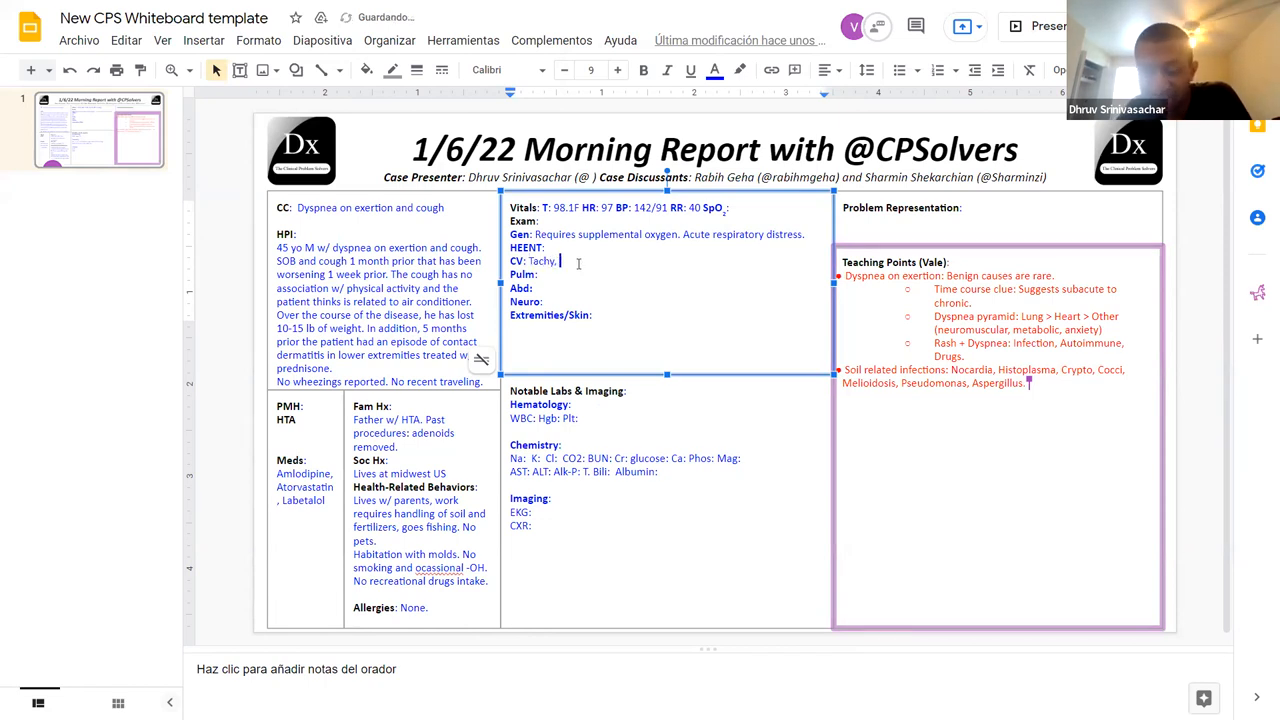
{"action": "type", "text": "rr, no murmur"}
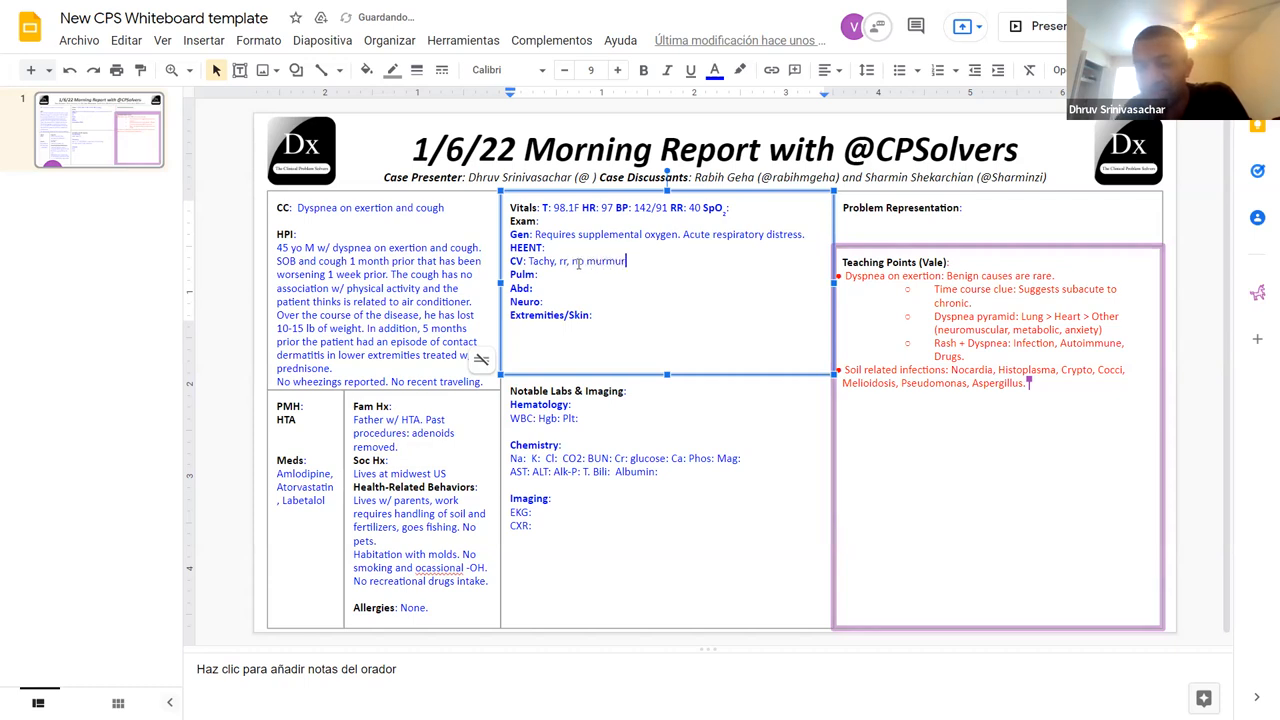
{"action": "type", "text": "s, gallops."}
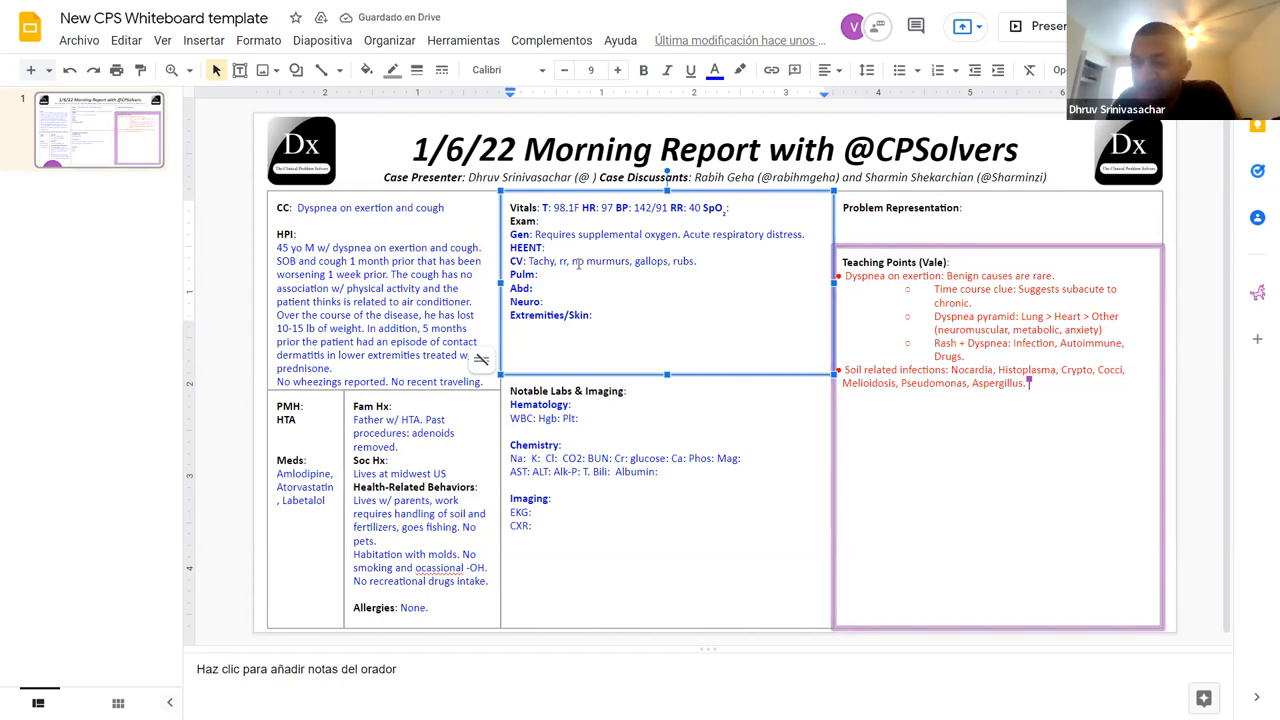
Step: Record Pulm findings: rales in RU, LM and LU zones, no wheezing, rhonchi or stridor
{"action": "type", "text": "Rales in R"}
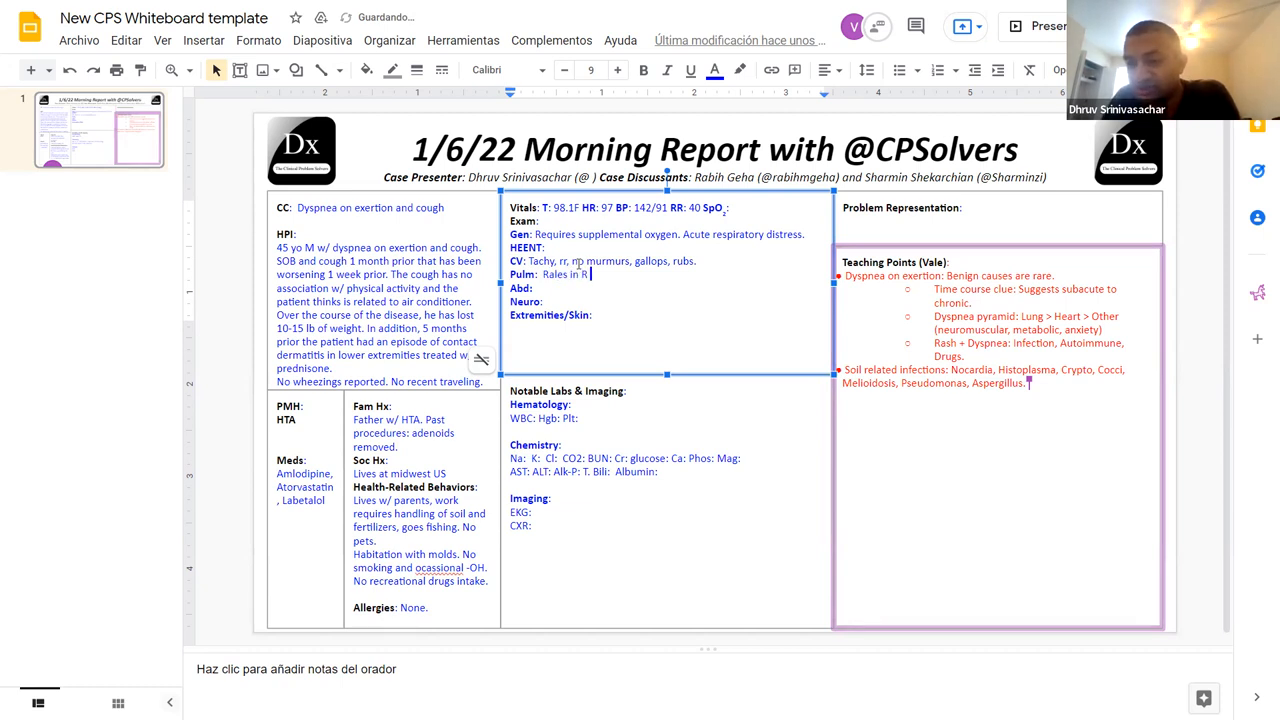
{"action": "type", "text": "U,"}
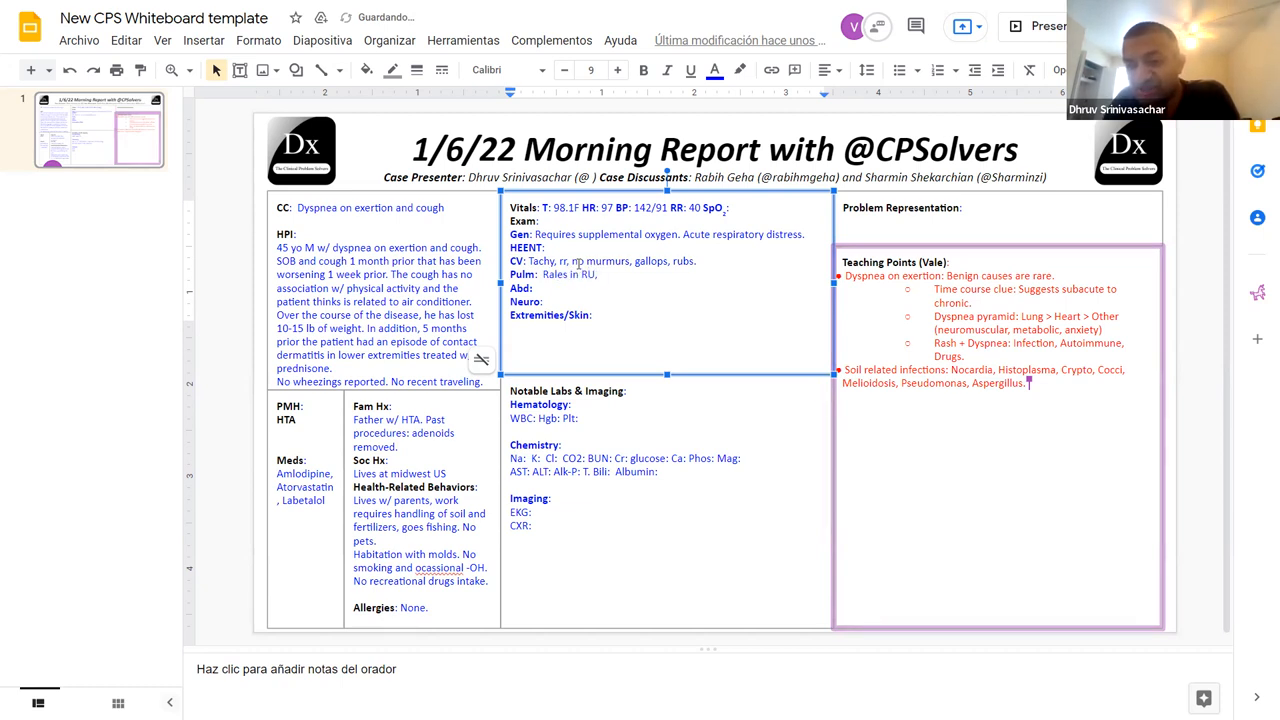
{"action": "type", "text": "L"}
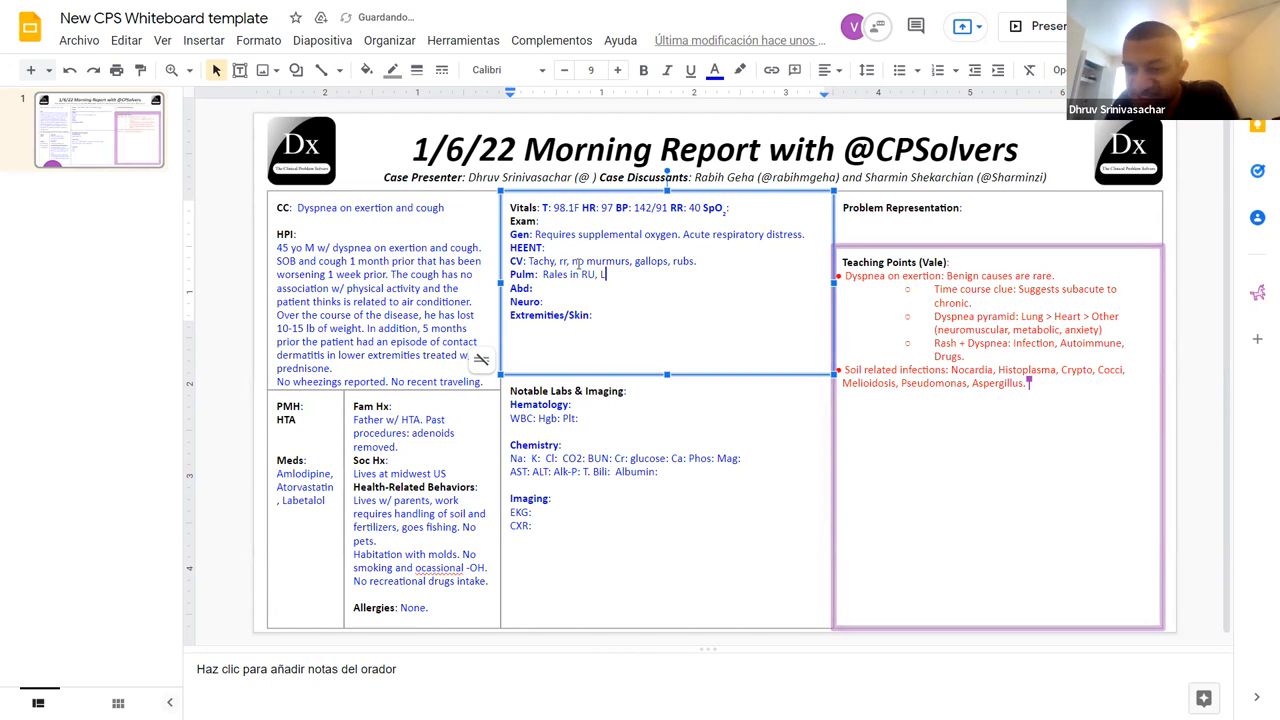
{"action": "type", "text": "M, LU"}
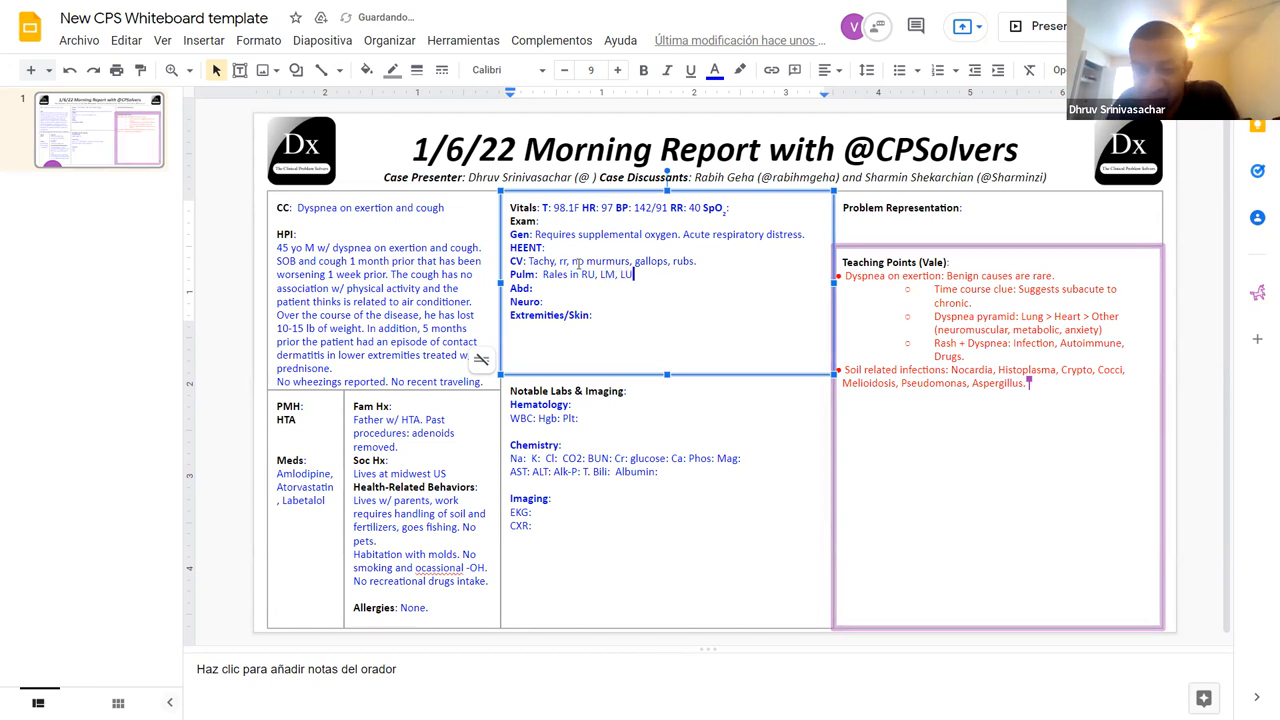
{"action": "type", "text": "No wheezing, b"}
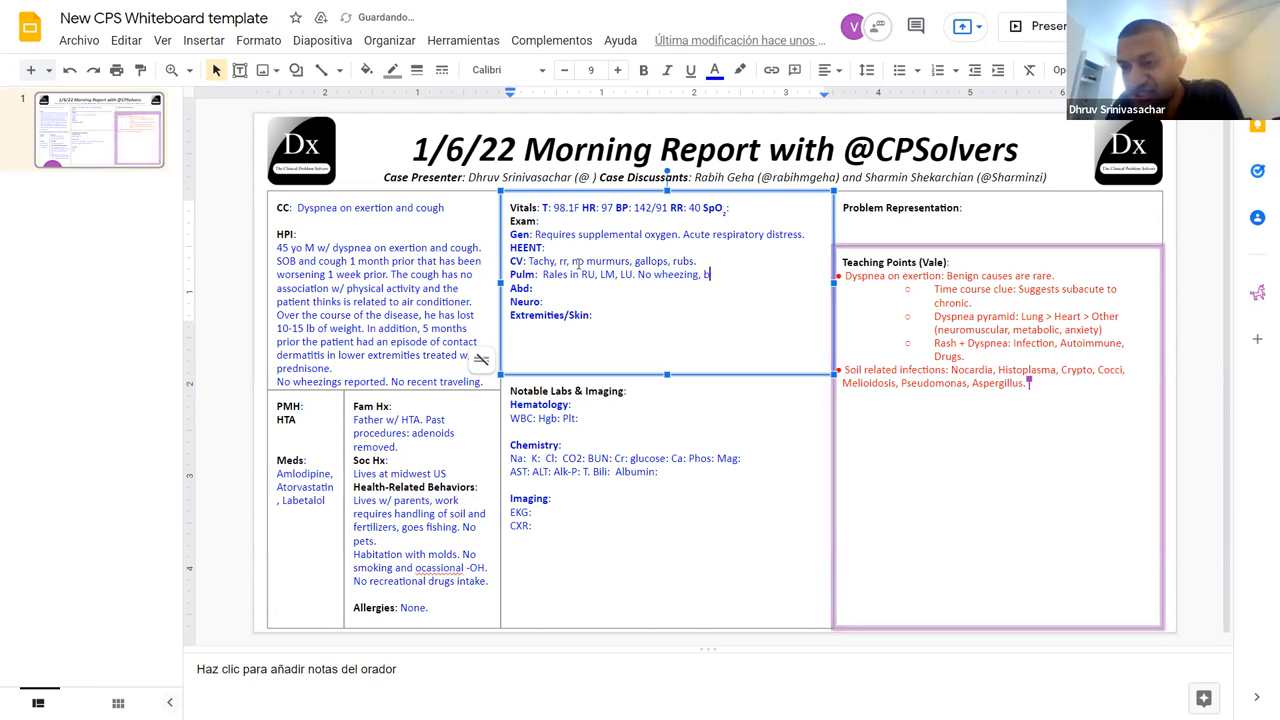
{"action": "type", "text": "ronchi or stridor."}
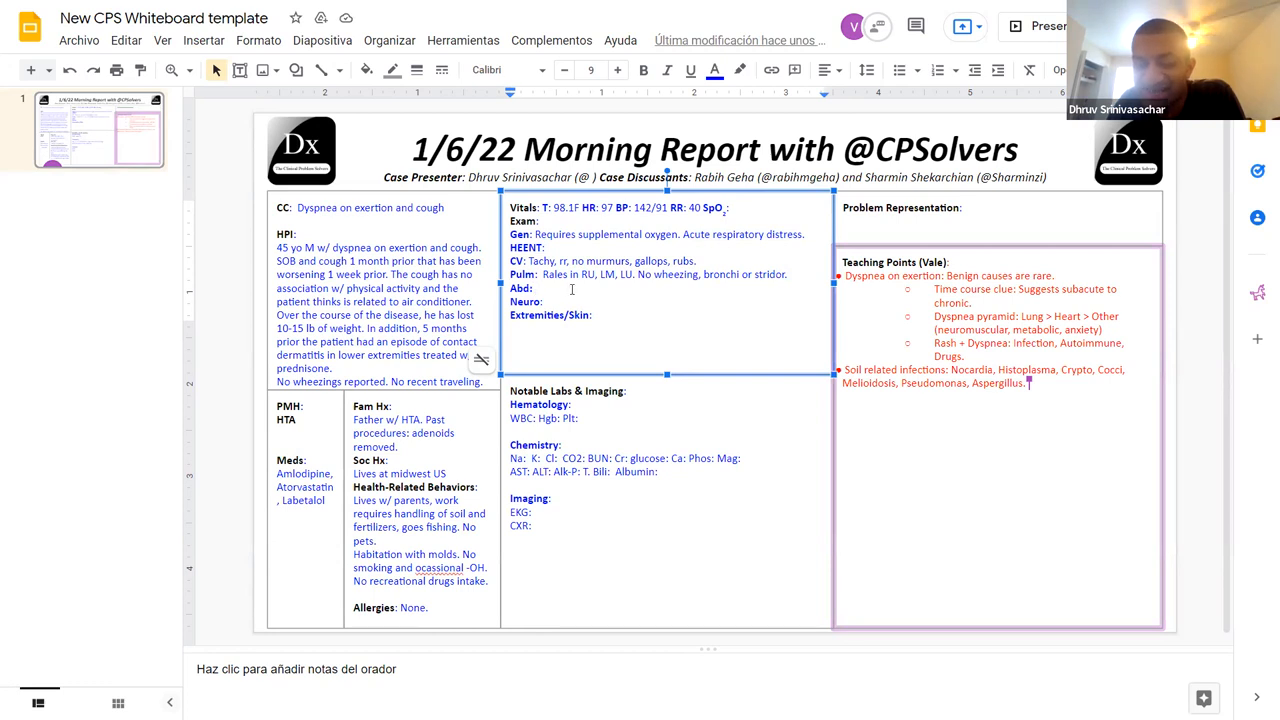
Step: Mark the Abd, Neuro and Extremities/Skin exams as unremarkable
{"action": "type", "text": "No"}
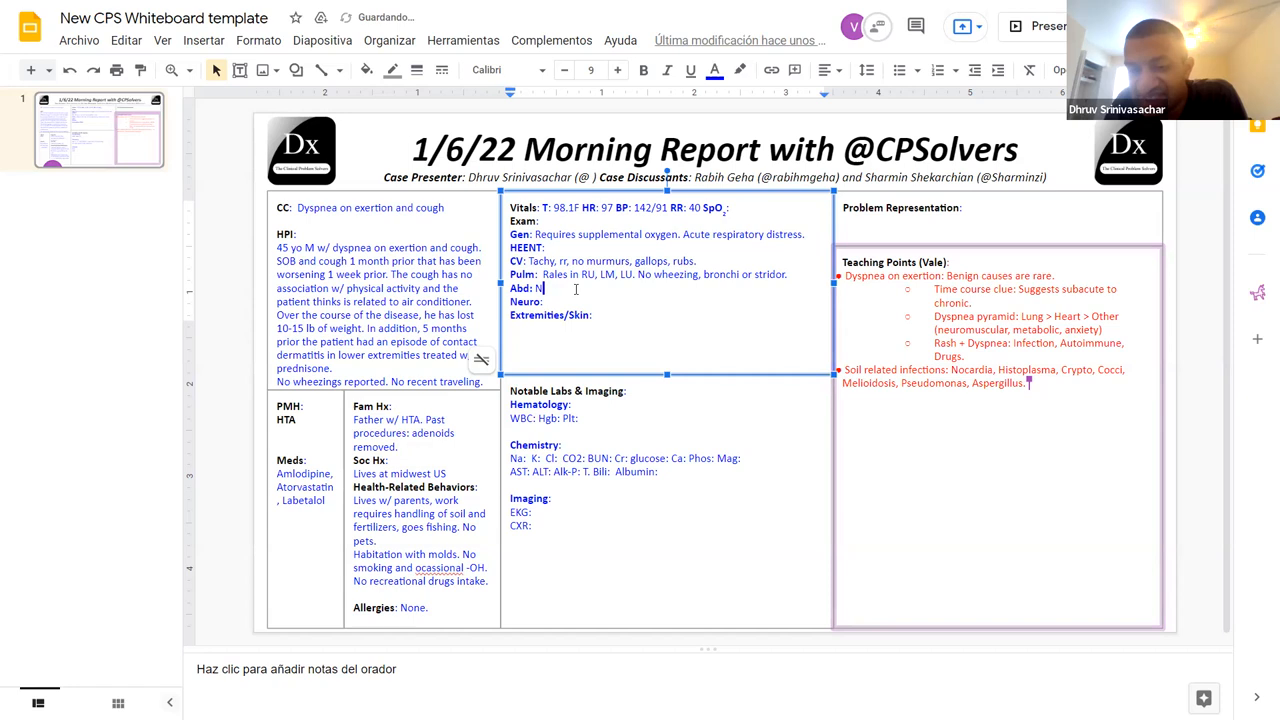
{"action": "type", "text": "Unr"}
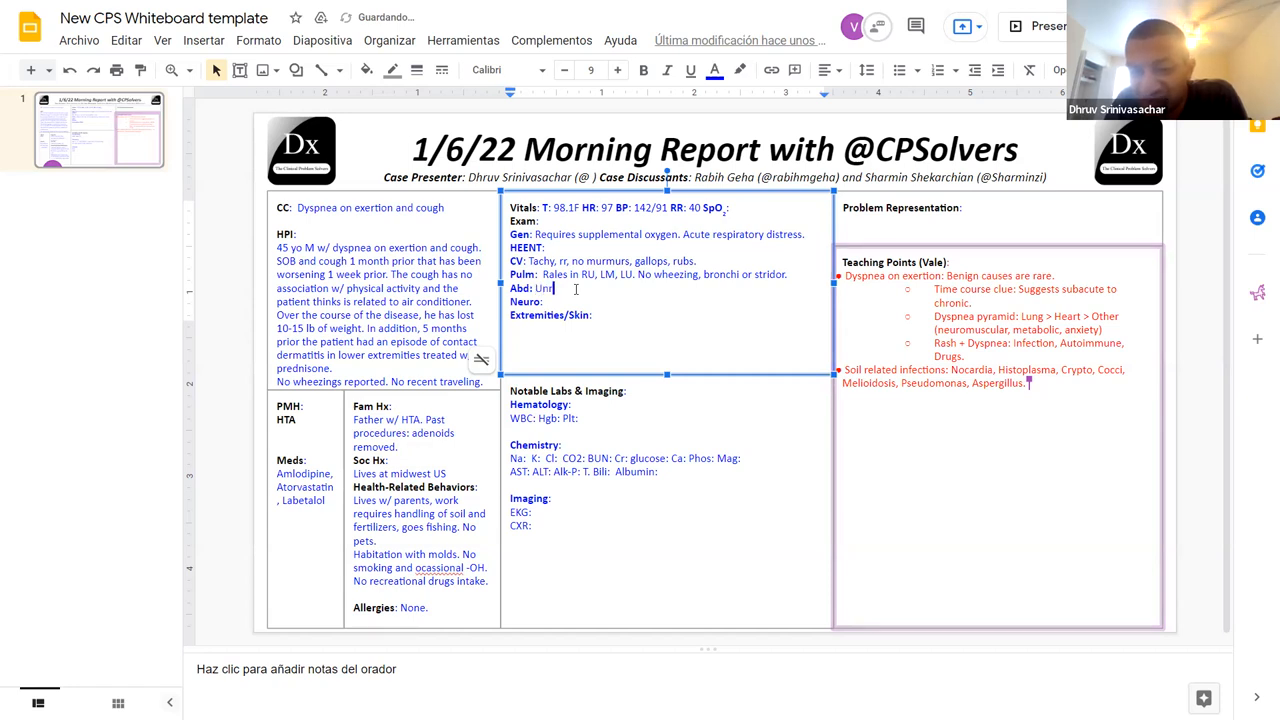
{"action": "type", "text": "remarkable"}
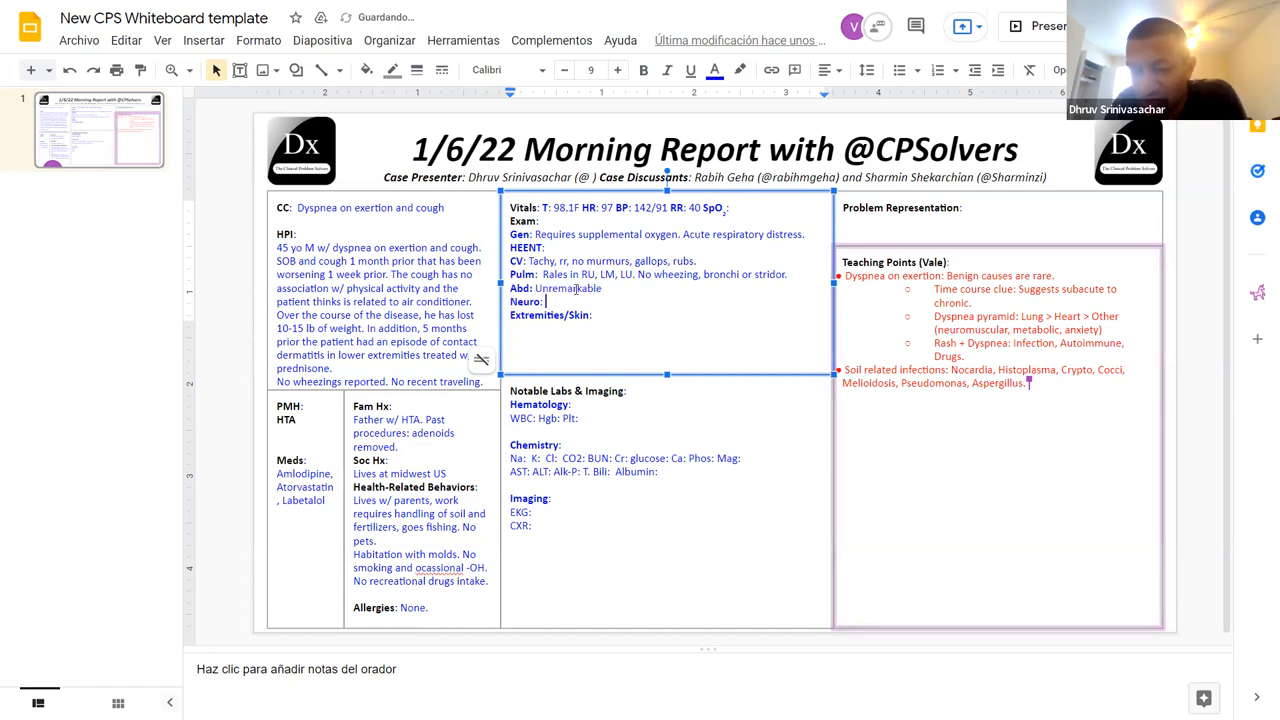
{"action": "type", "text": "Unr"}
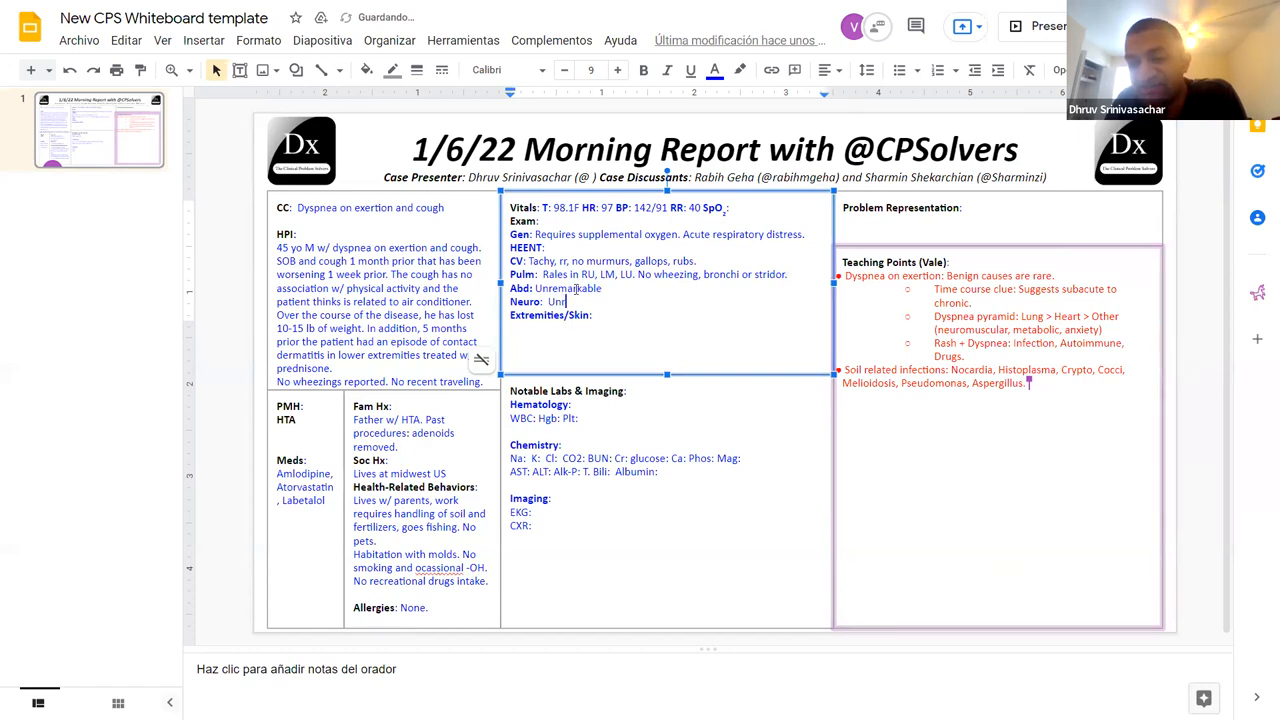
{"action": "type", "text": "emarkable"}
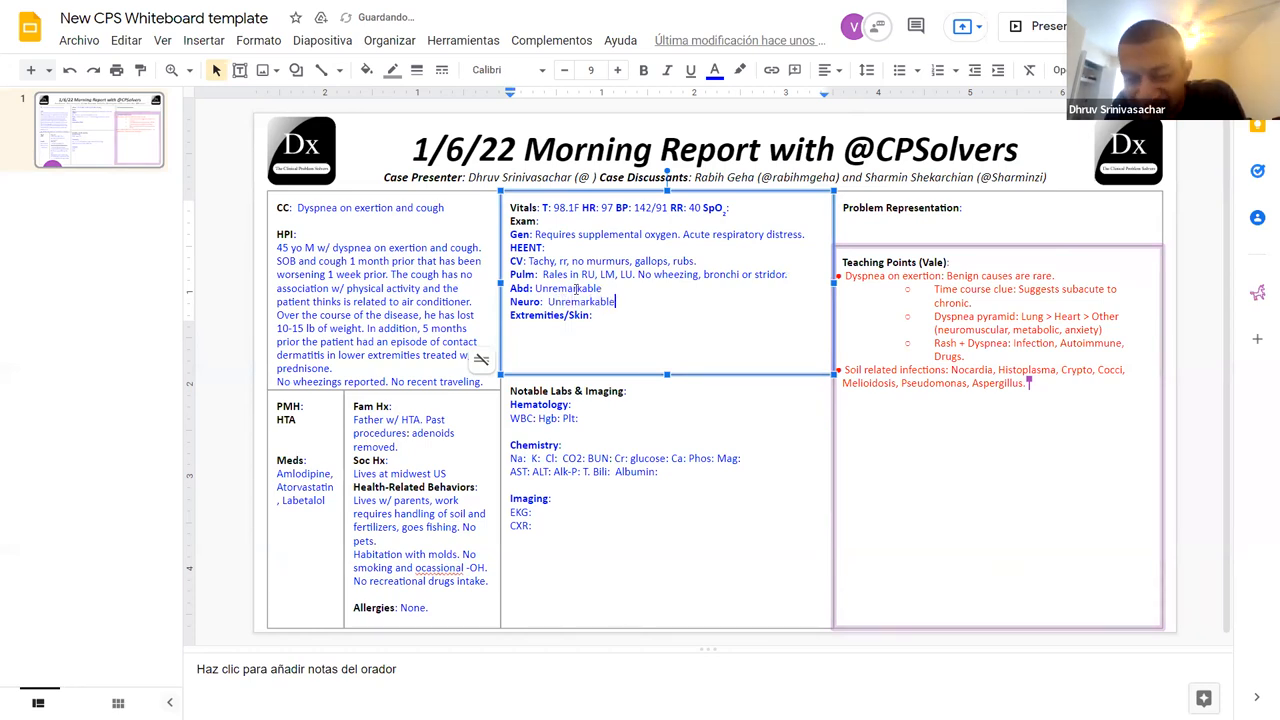
{"action": "type", "text": "Unremarkable. No L"}
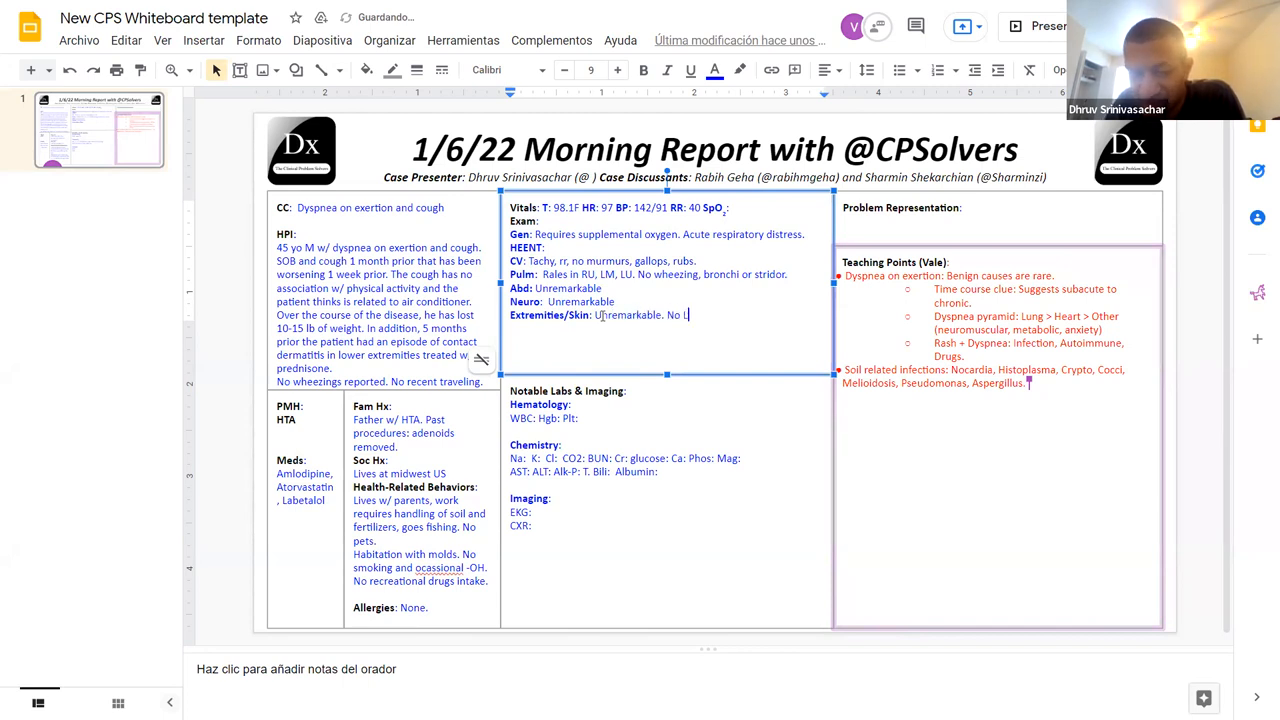
Step: Add 'No LAD.' and 'Alert and oriented' to the exam notes
{"action": "type", "text": "AD."}
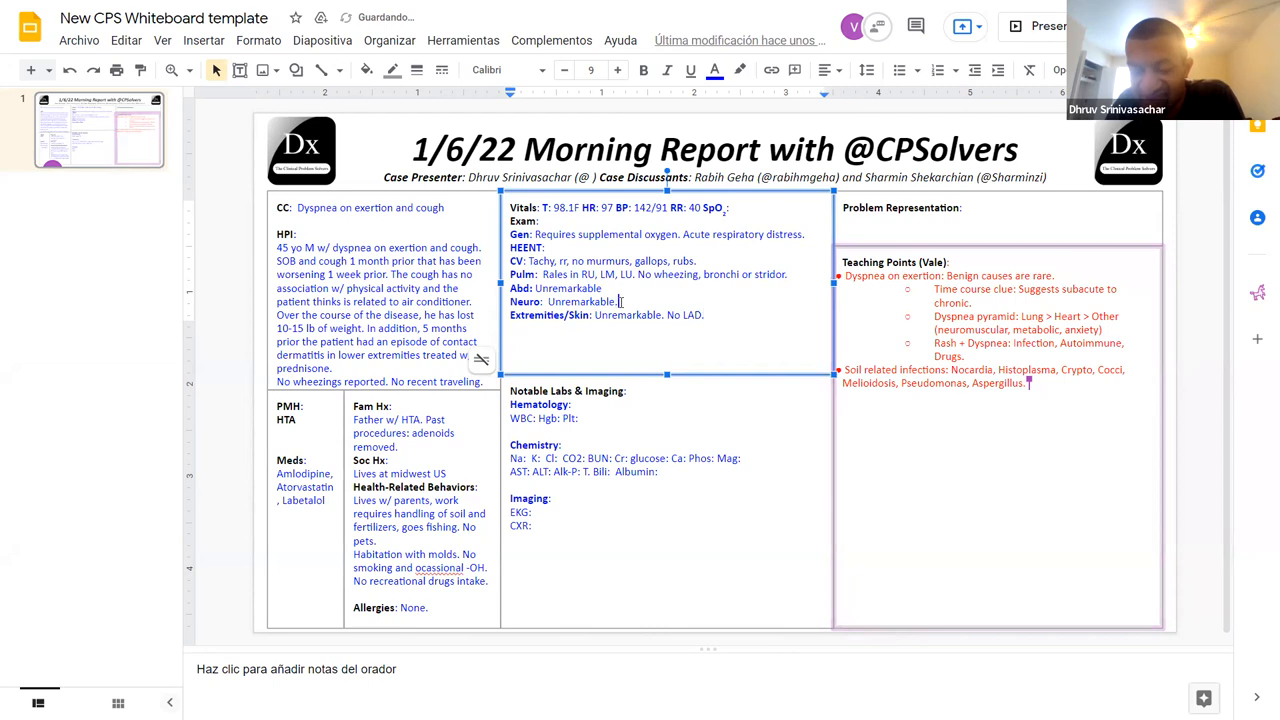
{"action": "type", "text": "Alert and oriented"}
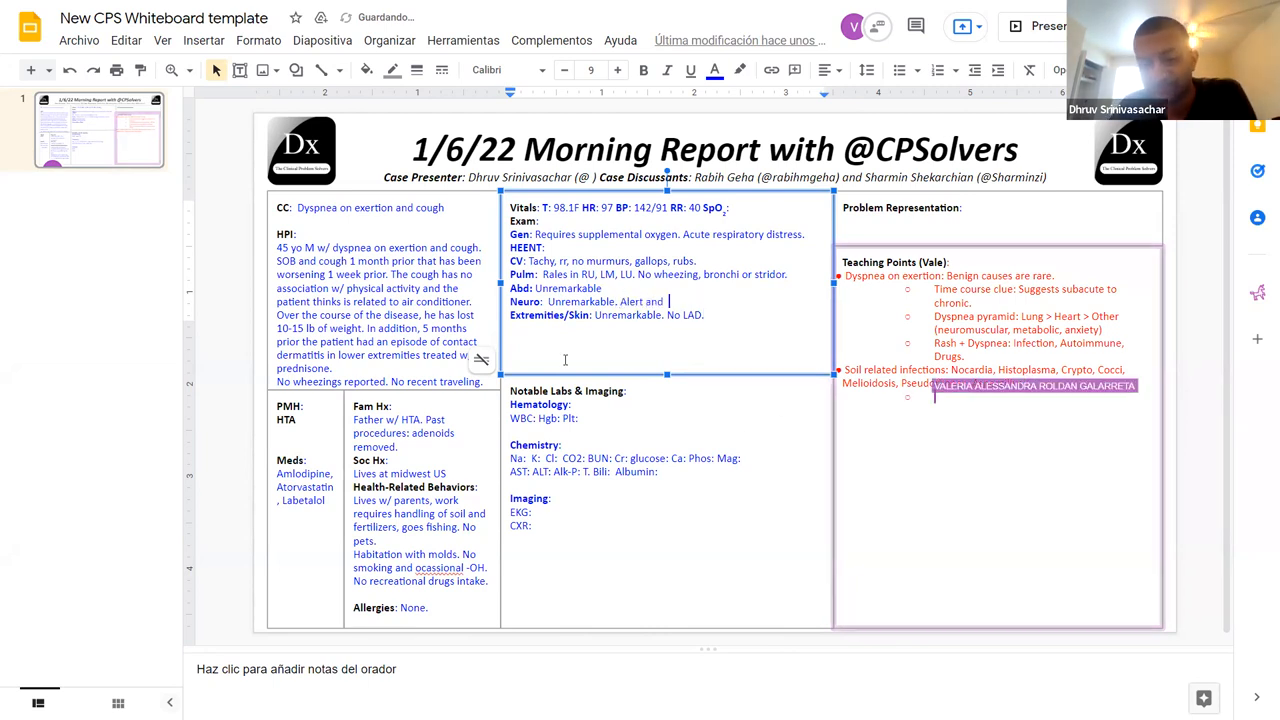
{"action": "type", "text": "oriented w/o"}
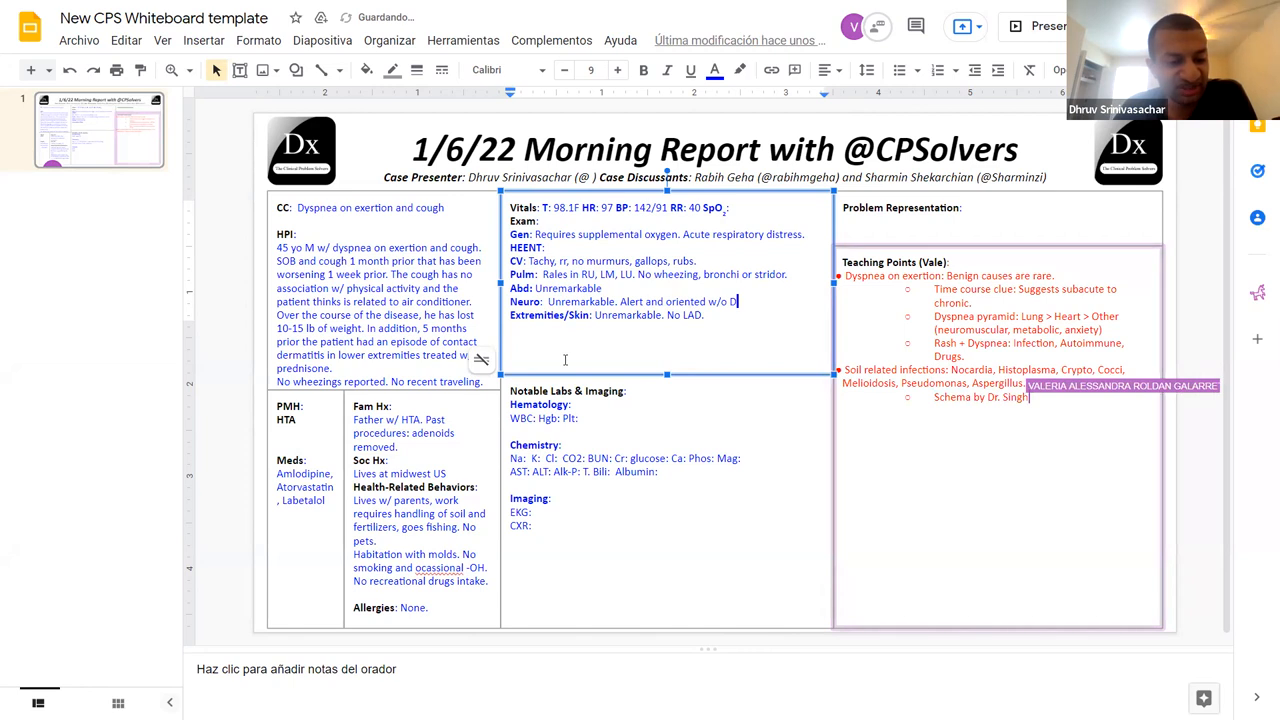
{"action": "type", "text": "Ds"}
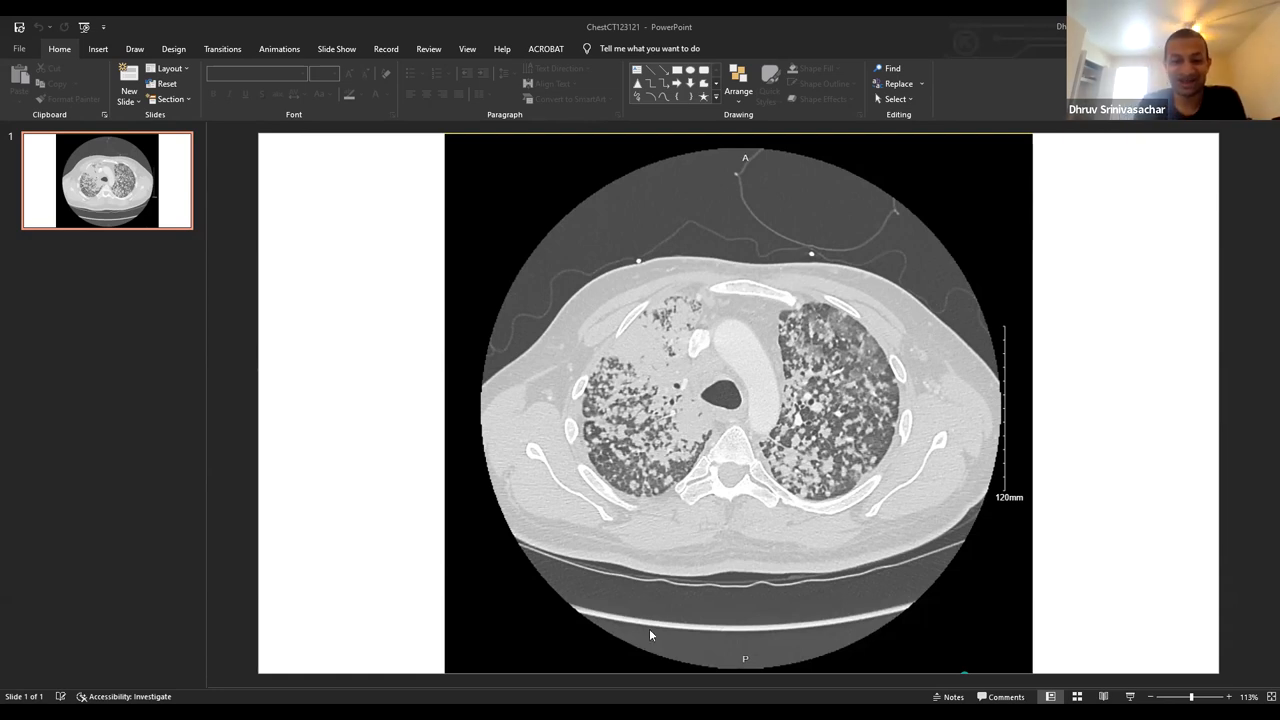
{"action": "mouse_move", "coordinate": [668, 624]}
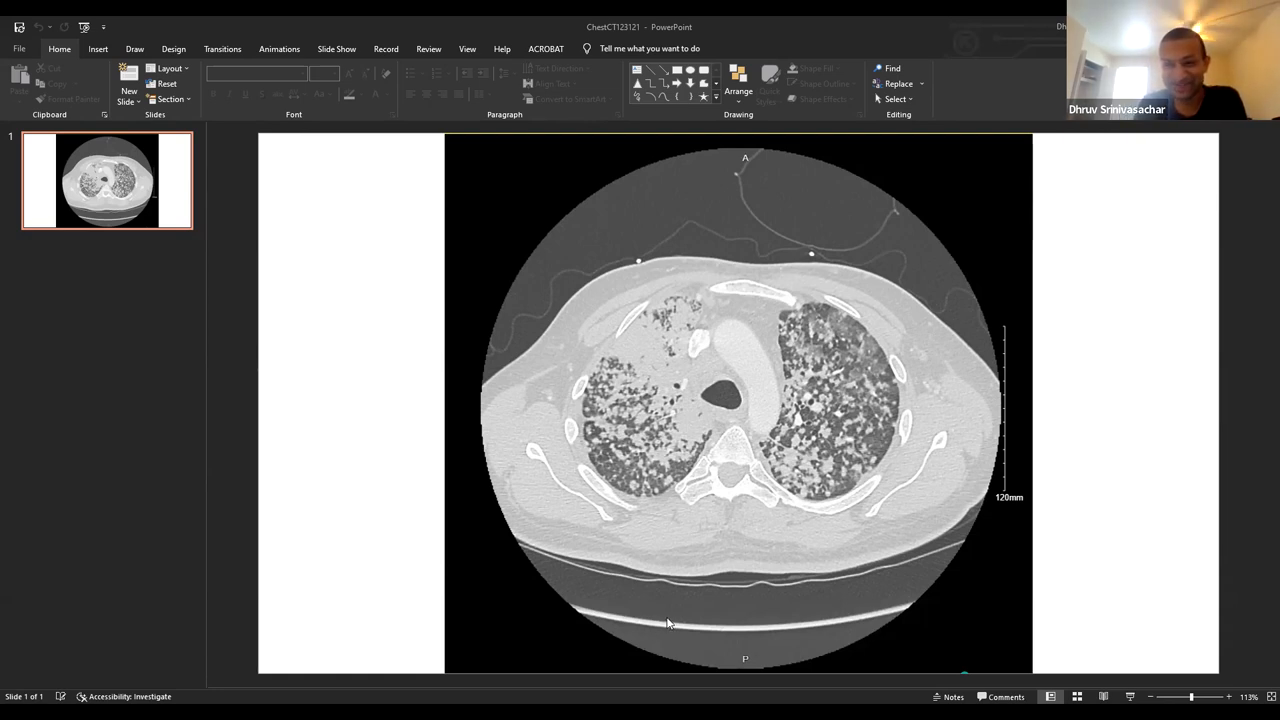
{"action": "mouse_move", "coordinate": [770, 524]}
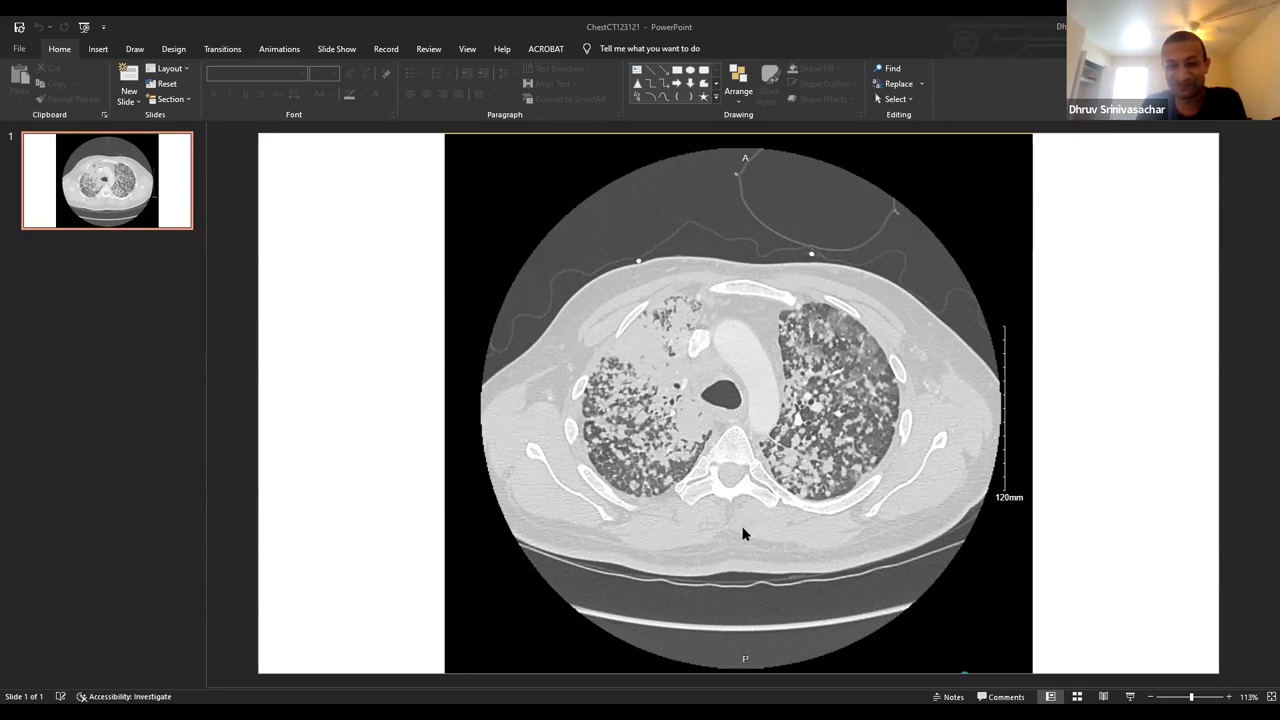
{"action": "mouse_move", "coordinate": [704, 584]}
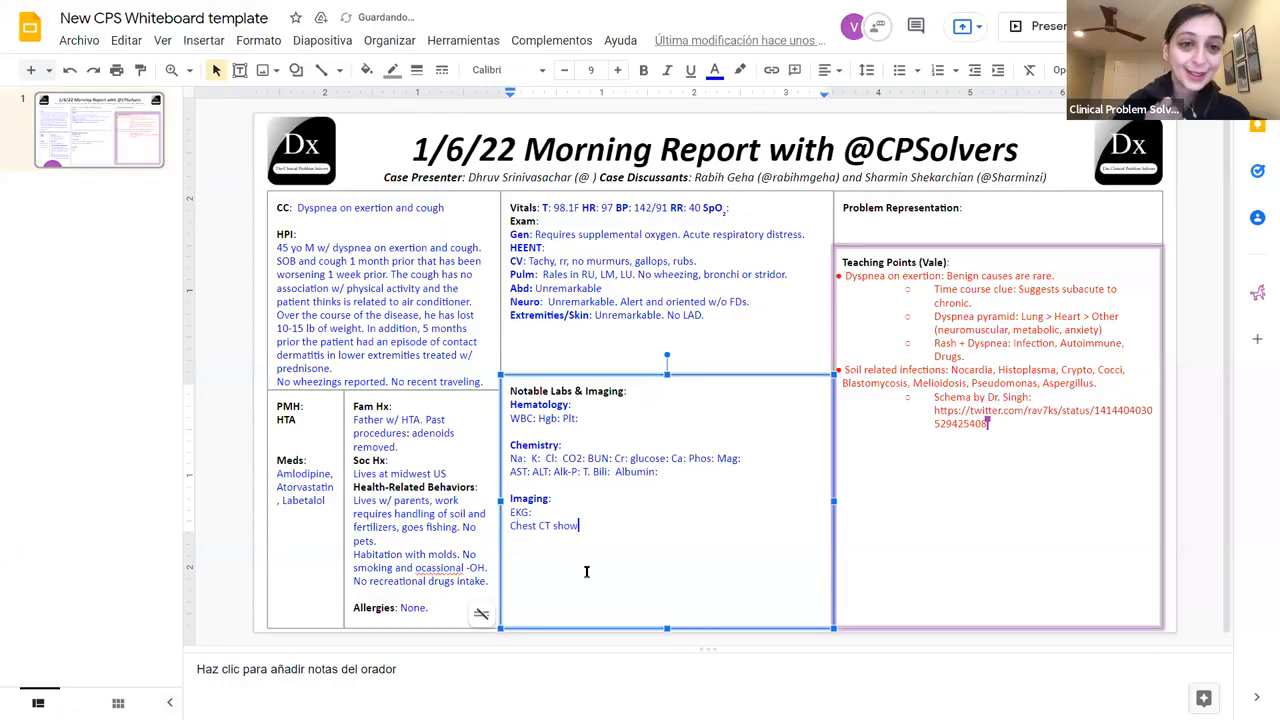
Step: Complete the imaging line to read 'Chest CT showed diffuse bilateral miliary pattern'
{"action": "type", "text": "ed miliary pa"}
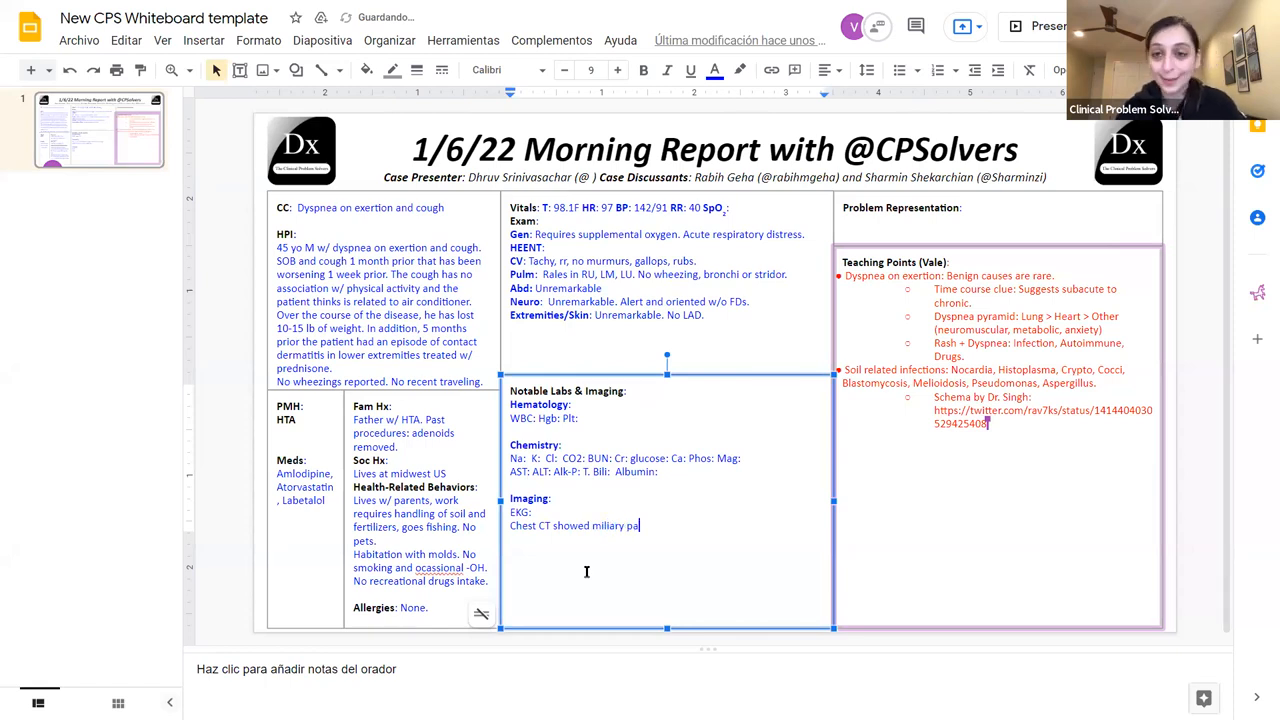
{"action": "type", "text": "ttern"}
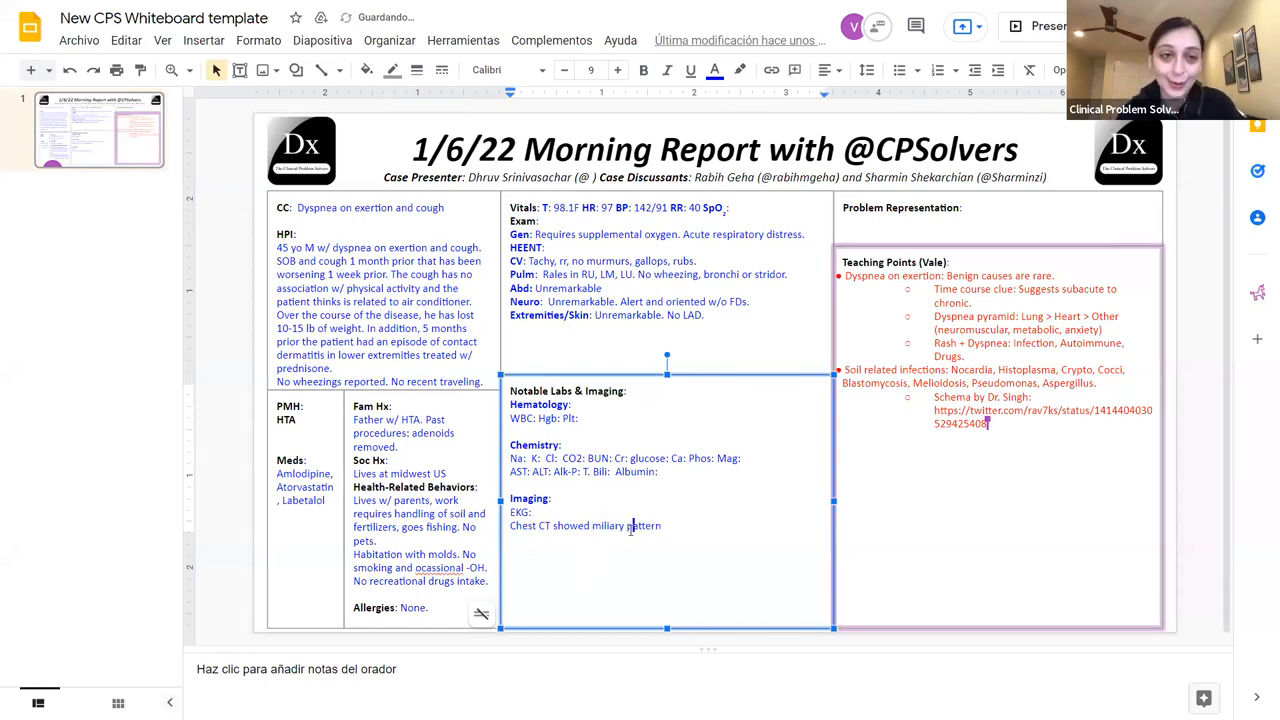
{"action": "type", "text": "diffuse"}
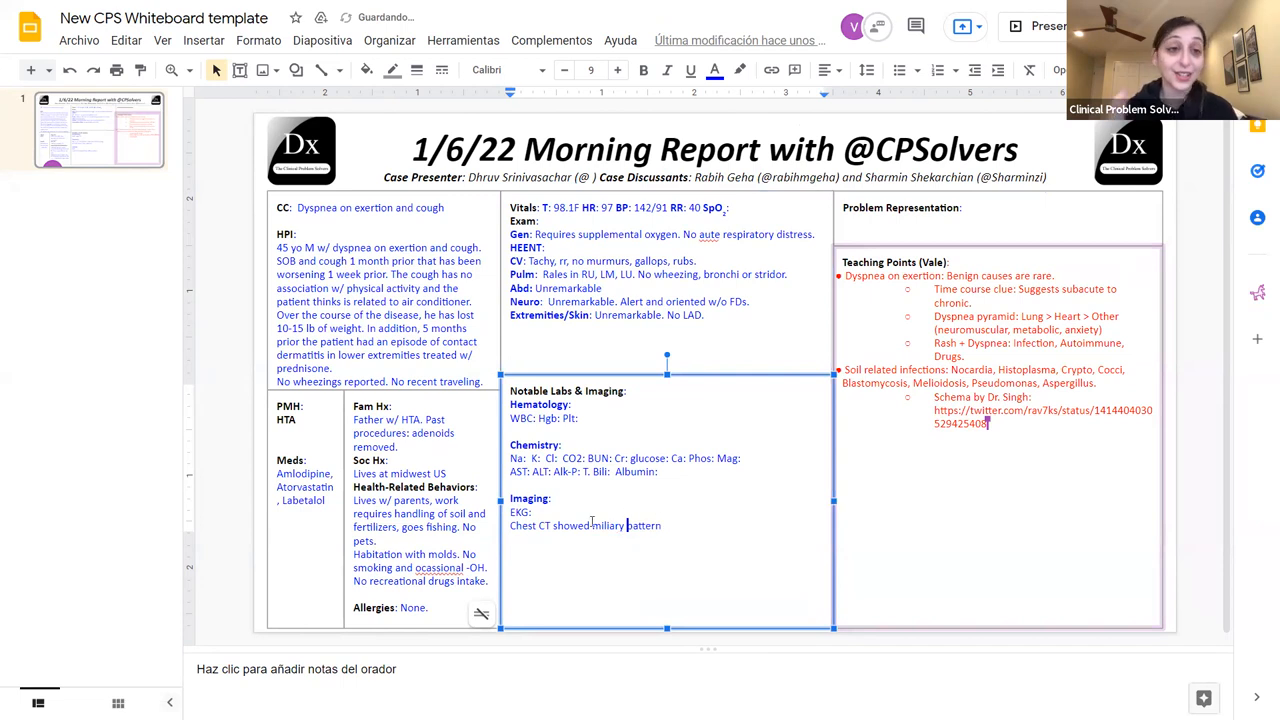
{"action": "type", "text": "diffuse"}
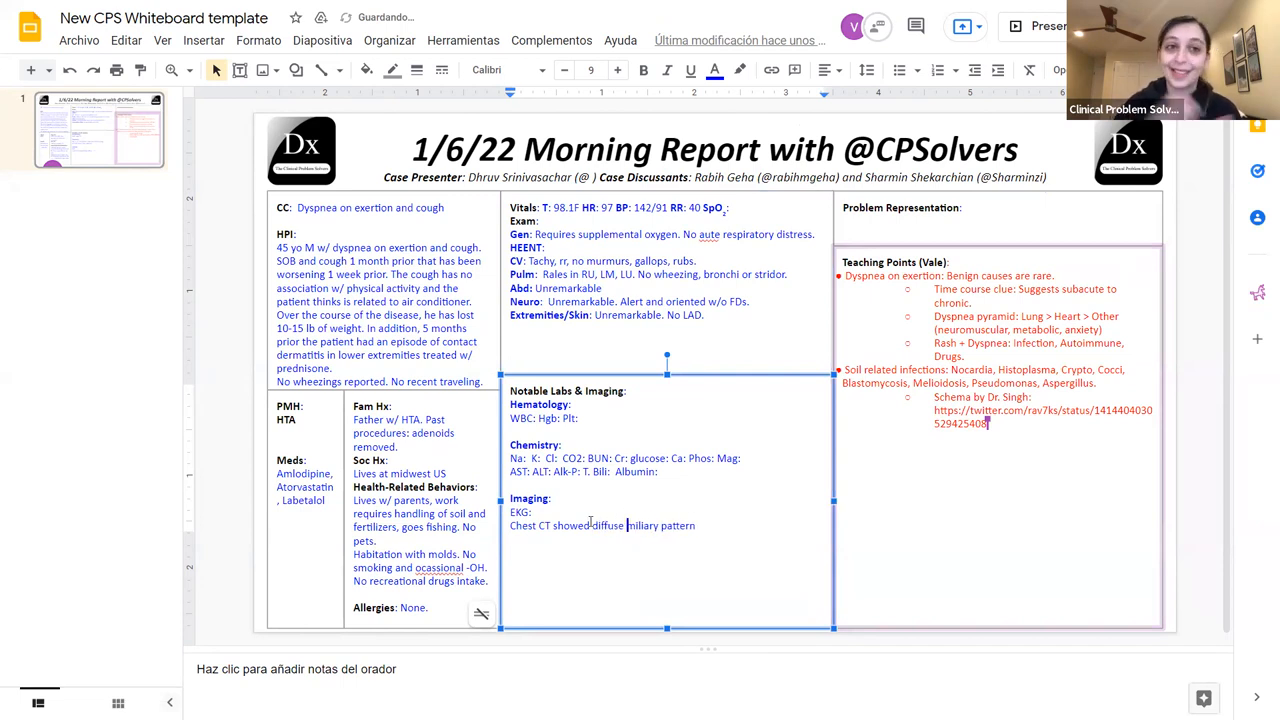
{"action": "type", "text": "bilateral"}
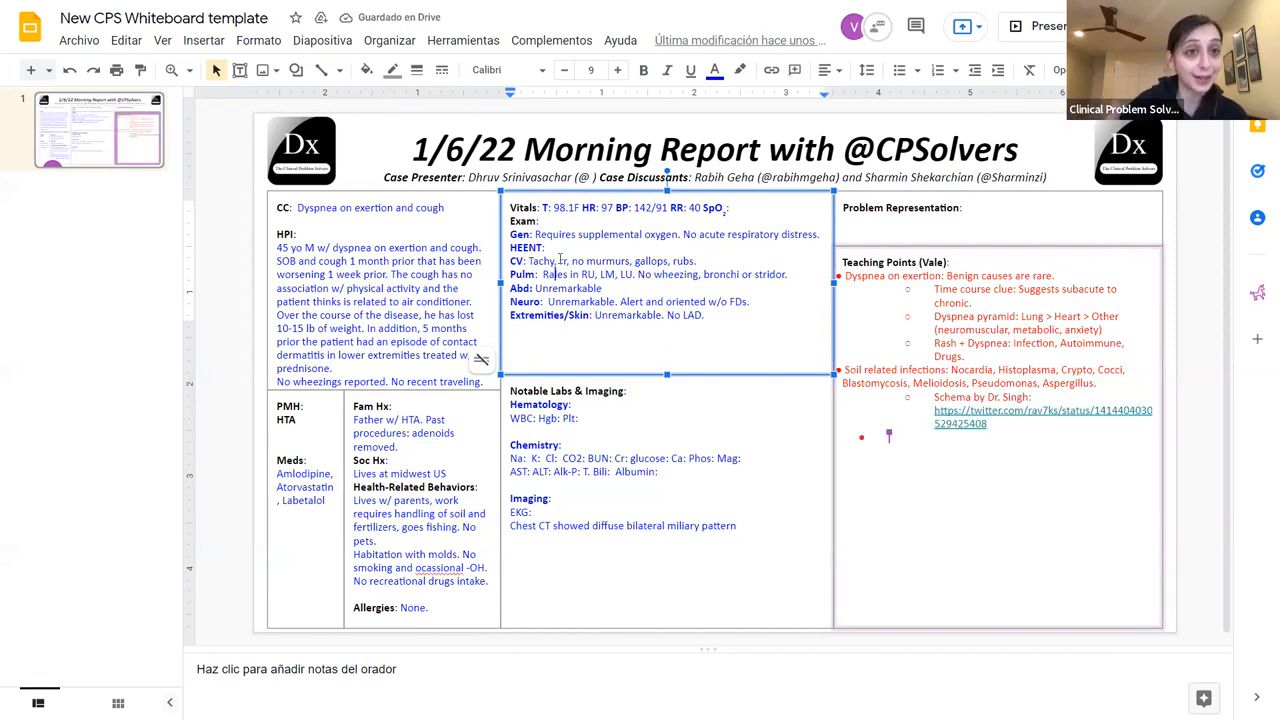
Step: Note tachycardic regular rhythm on the CV line and the LU lobe in the pulm findings
{"action": "type", "text": "cardic,"}
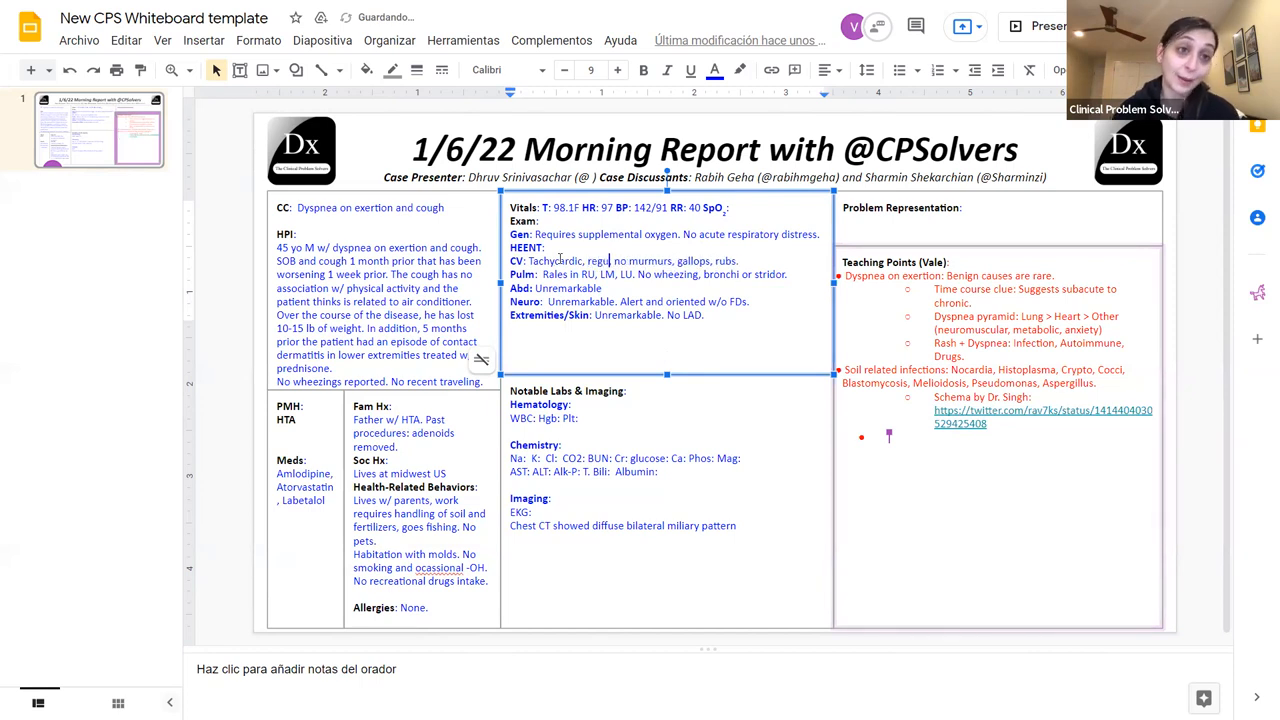
{"action": "type", "text": "larrhythm,"}
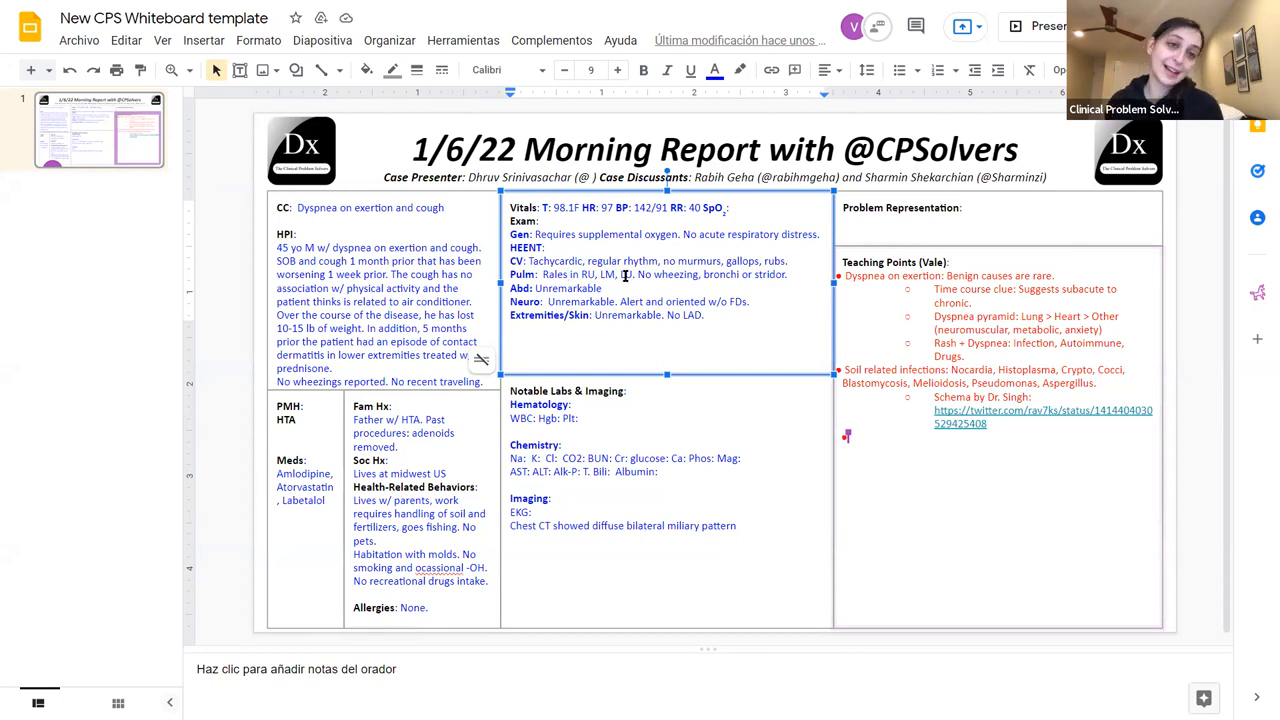
{"action": "type", "text": "LU lobes"}
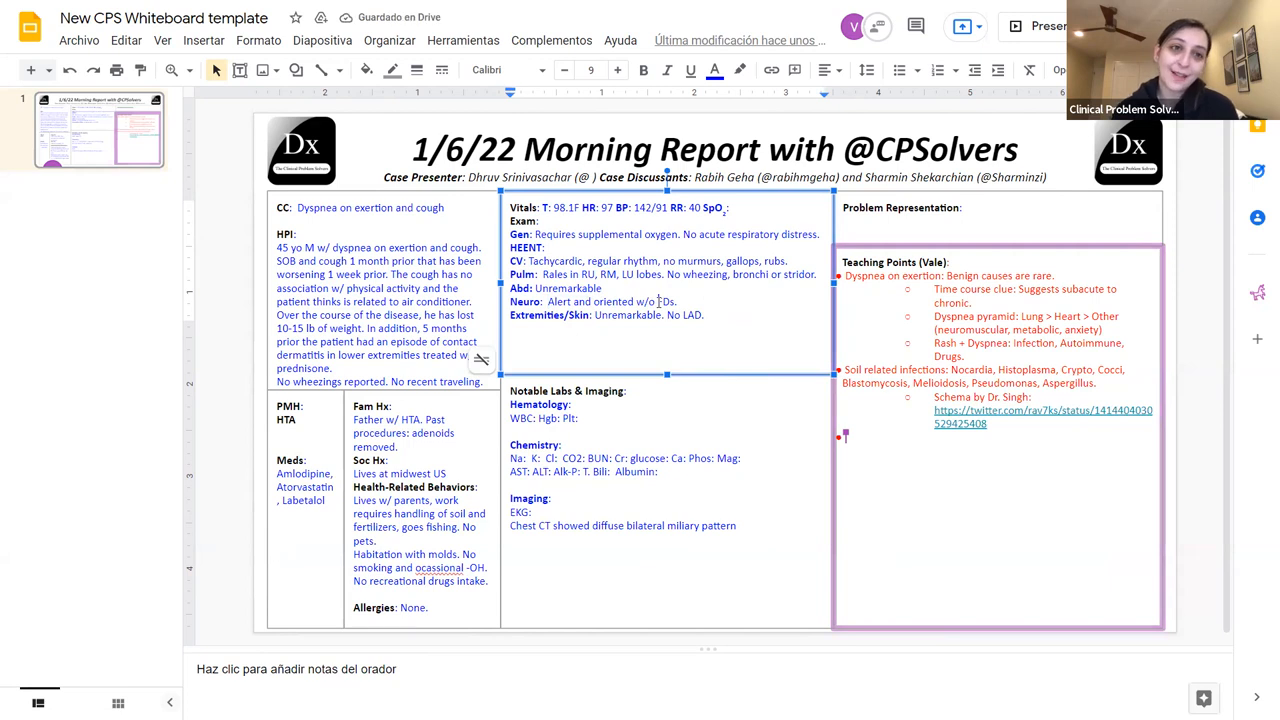
Step: Trim the neuro exam note and add the teaching point 'Miliary pattern on chest CT'
{"action": "key", "text": "Backspace"}
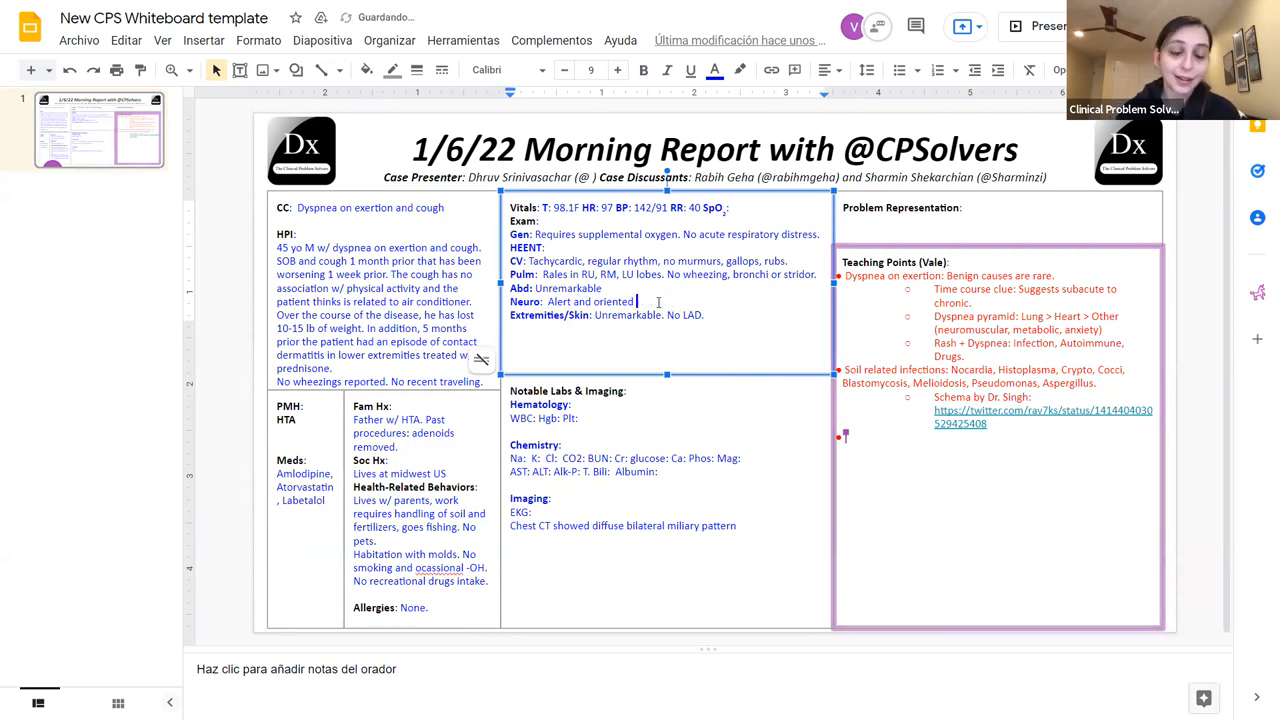
{"action": "type", "text": "without foca"}
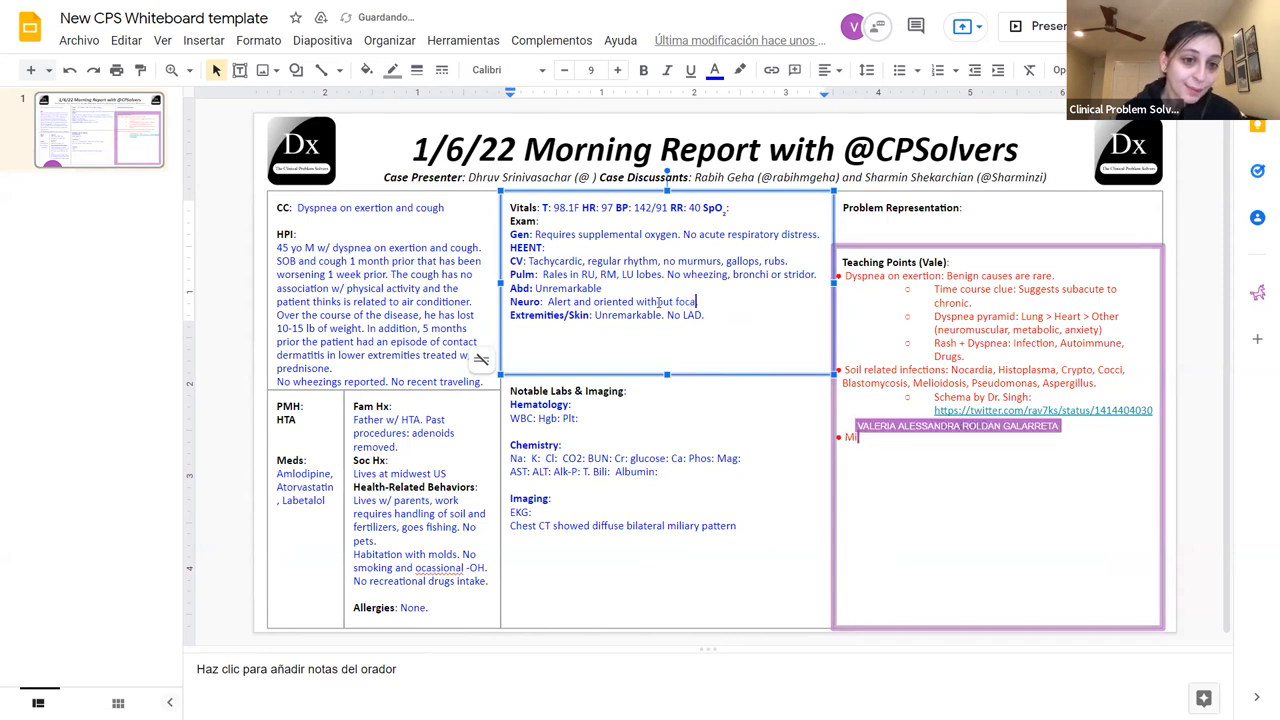
{"action": "type", "text": "Miliary pattern on chest CT:"}
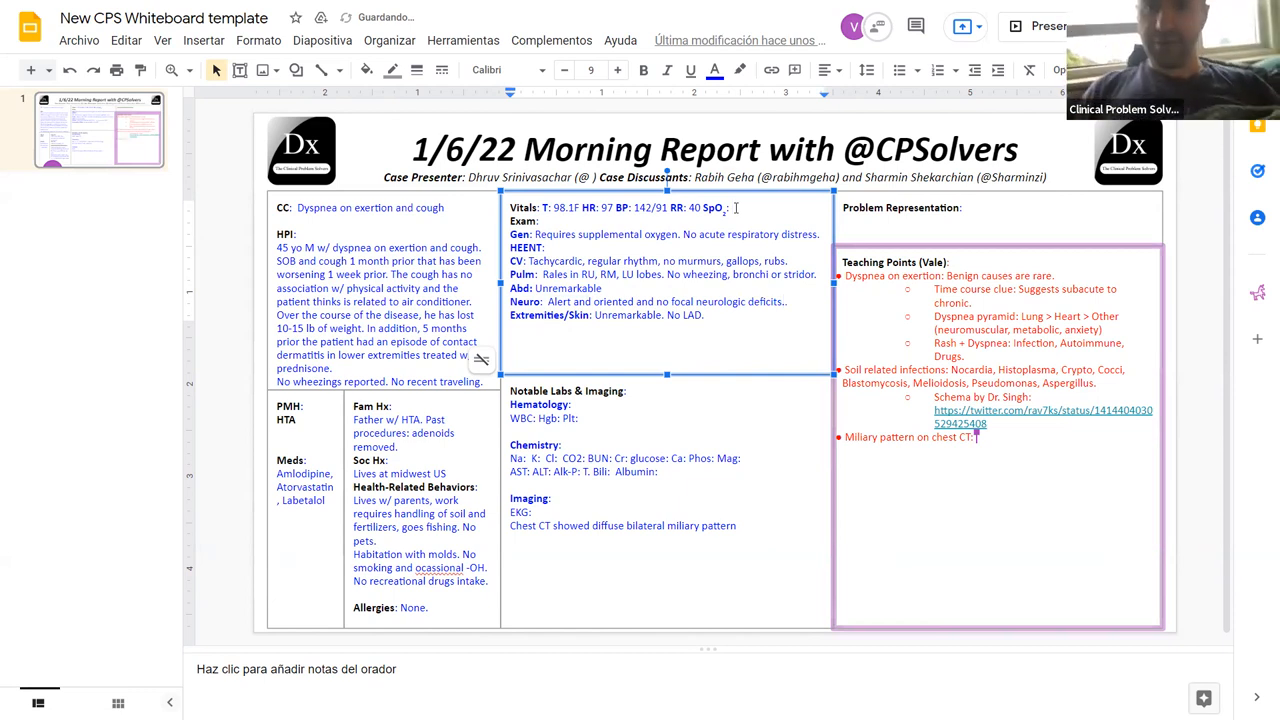
Step: Record SpO2 95% on 4-5L nasal cannula and note no lymphadenopathy under skin
{"action": "type", "text": "95%"}
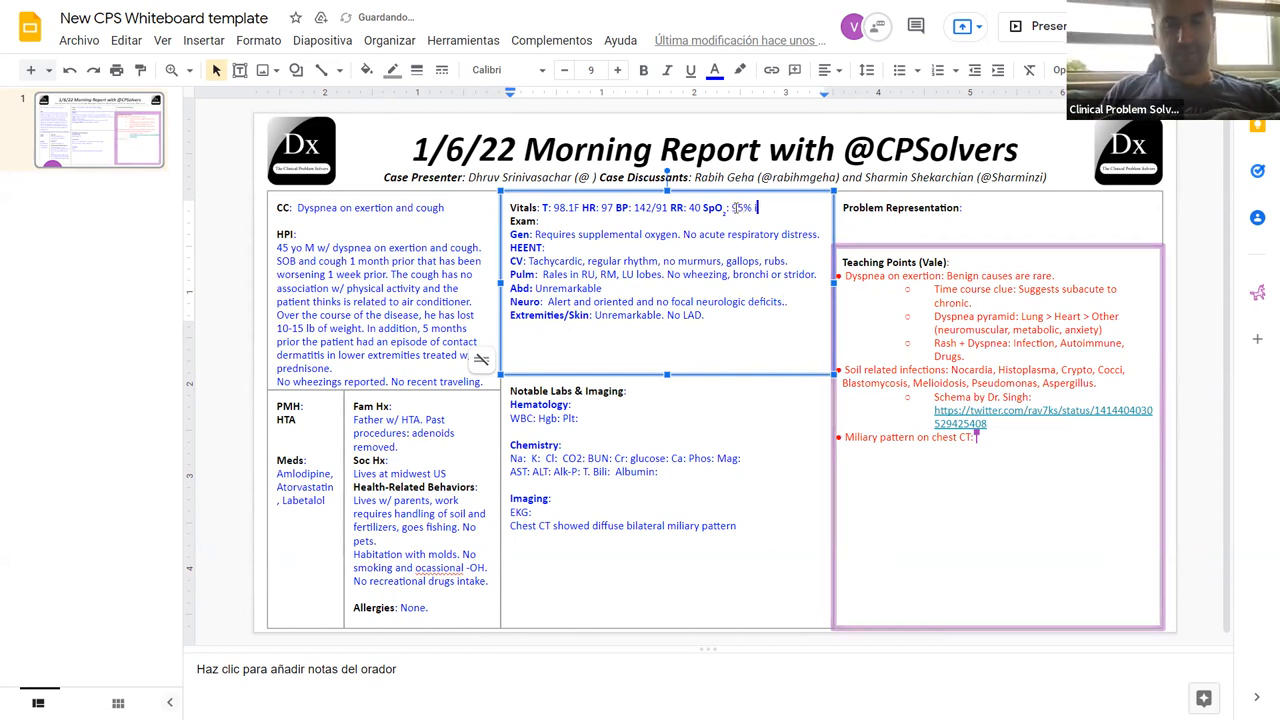
{"action": "type", "text": "on 4-5L"}
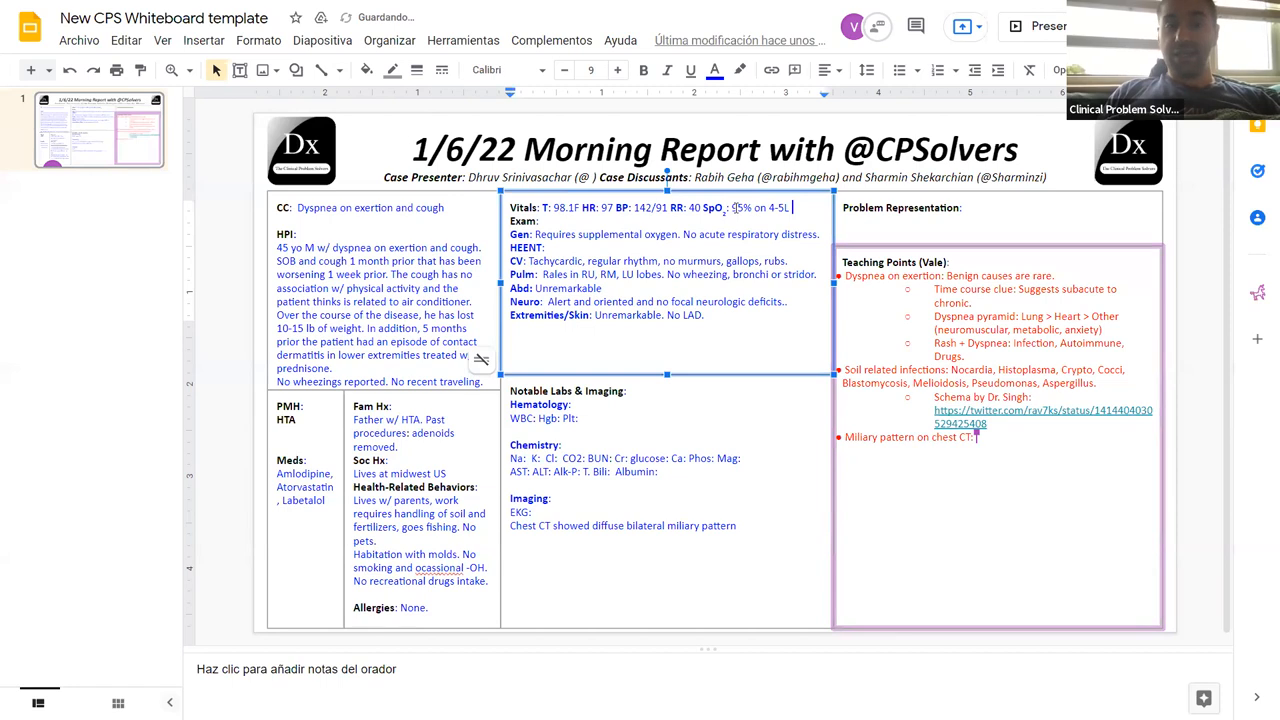
{"action": "type", "text": "nasal cannula"}
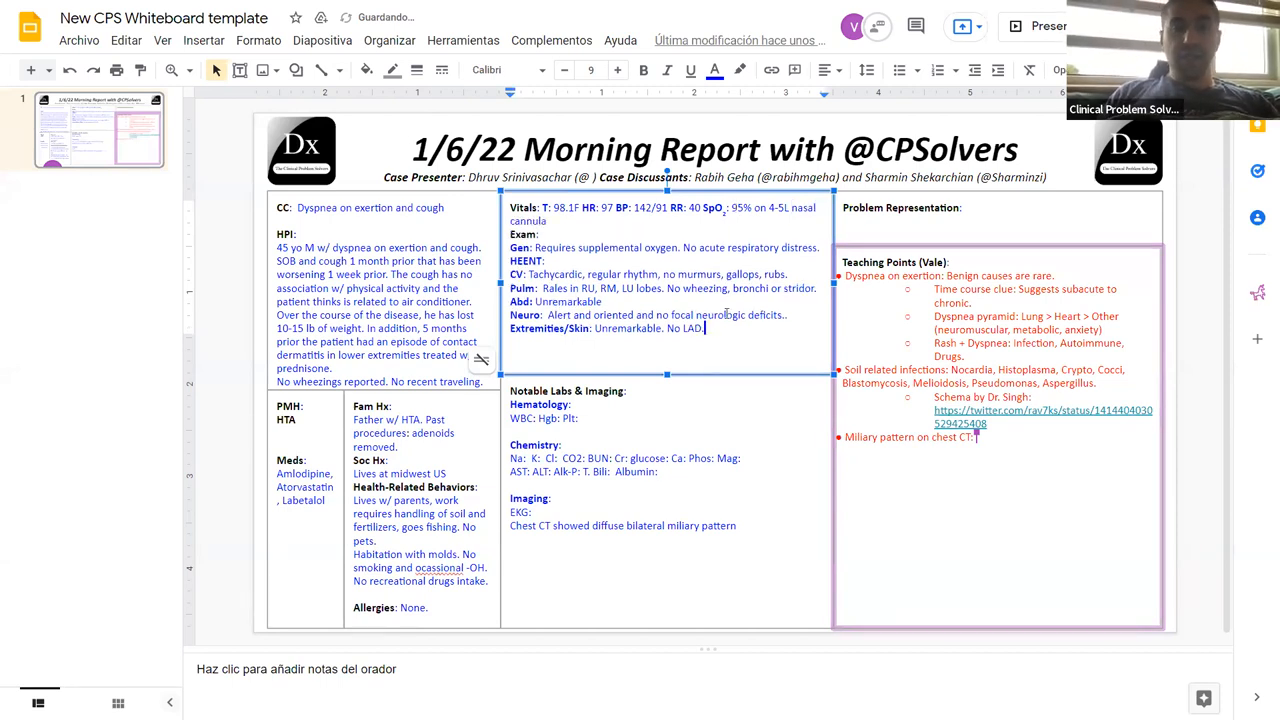
{"action": "type", "text": "lymphnodes"}
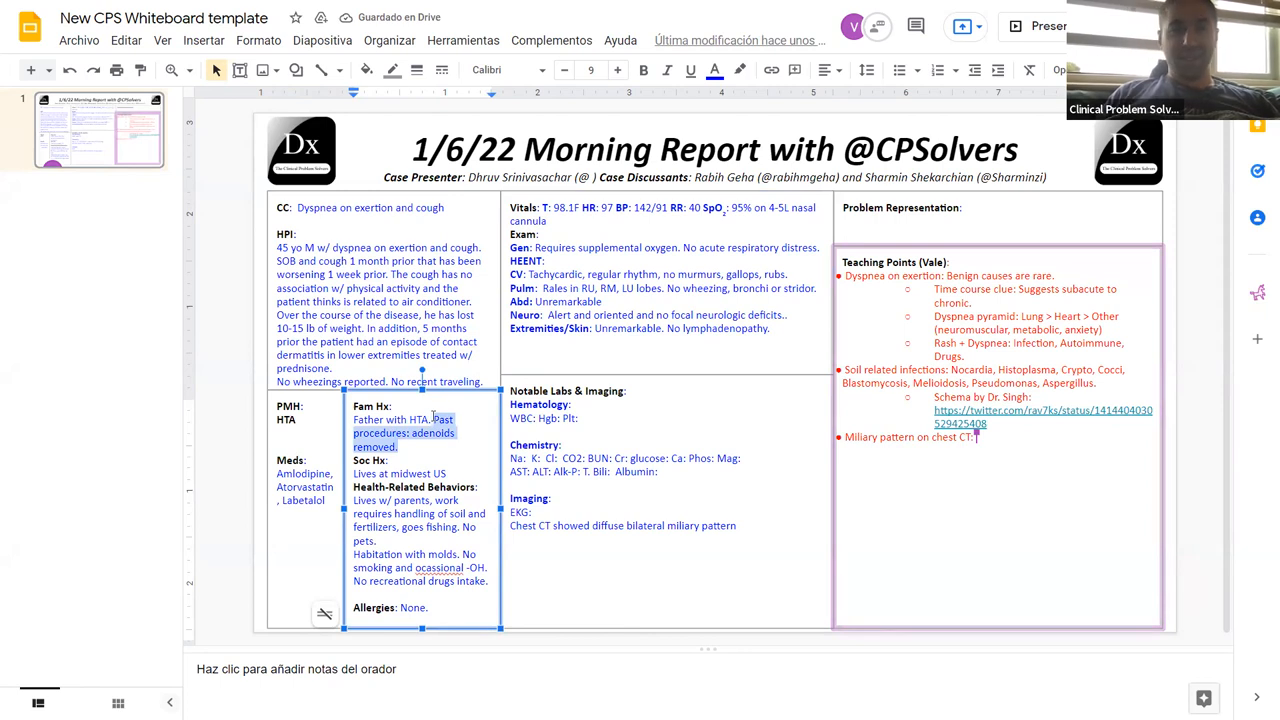
Step: Remove the adenoid past-procedures note from Fam Hx and fix the misspelled 'occasional'
{"action": "key", "text": "Delete"}
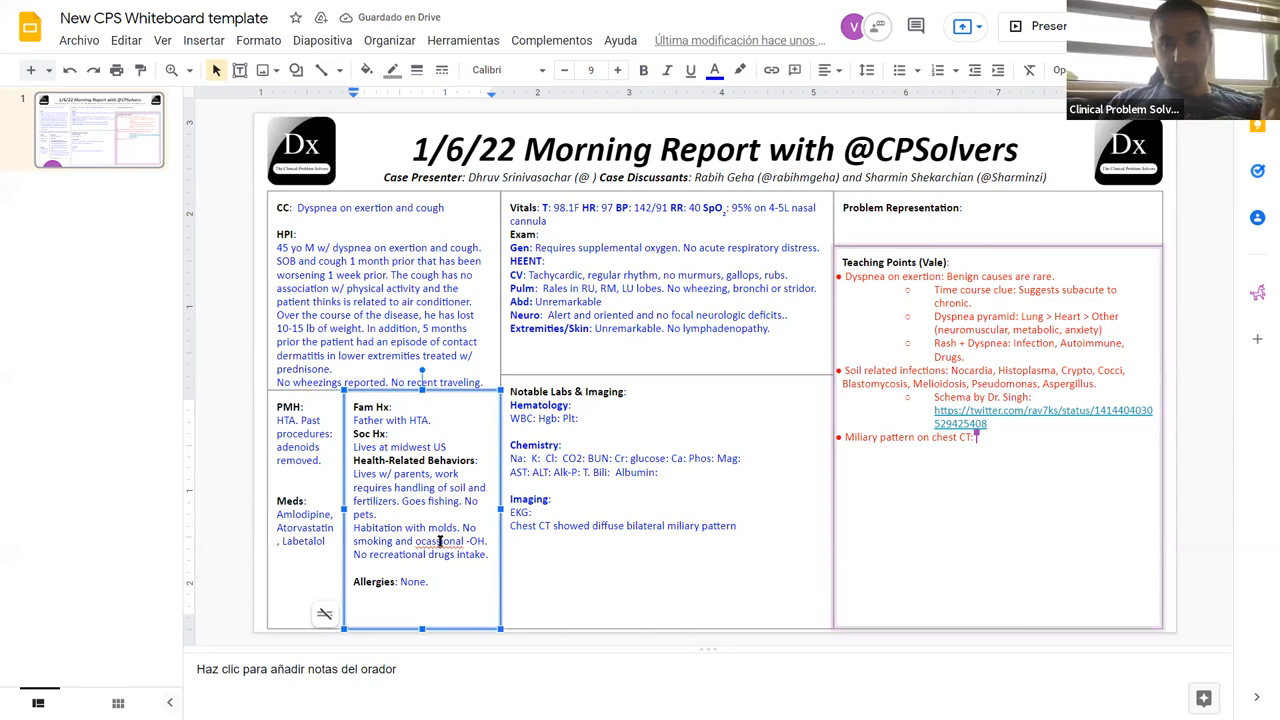
{"action": "right_click", "coordinate": [440, 540]}
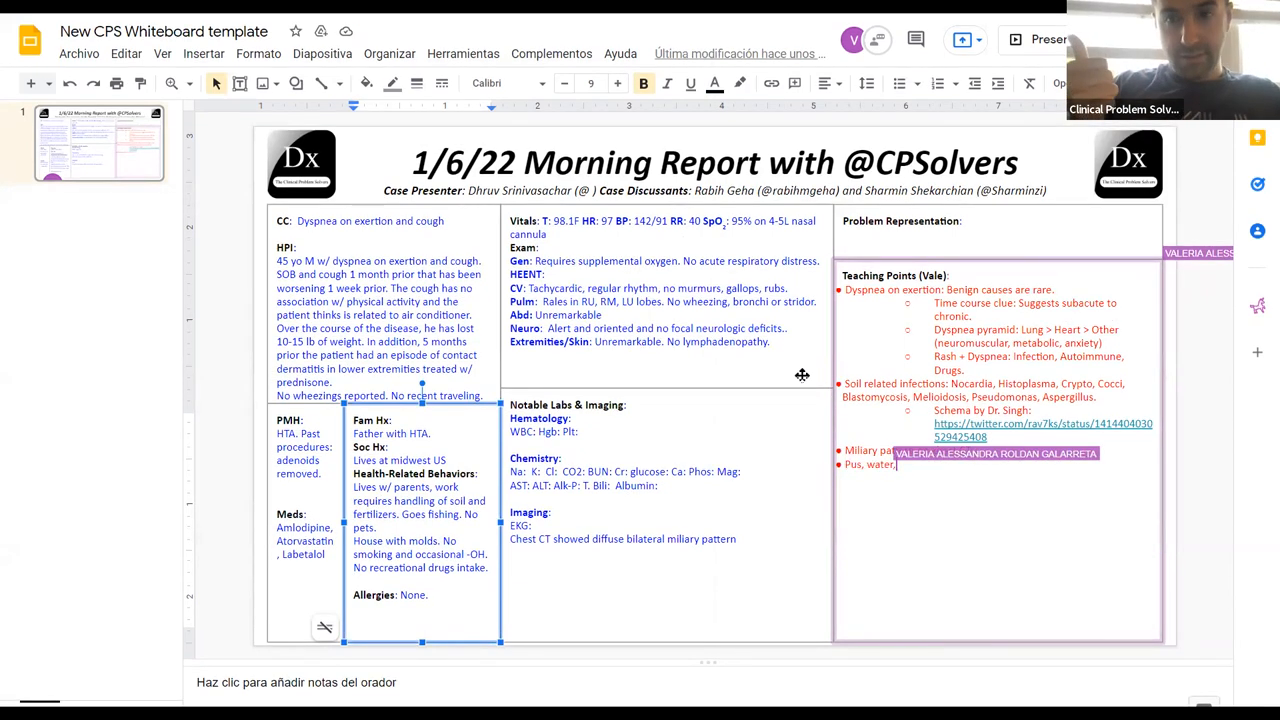
Step: Finish the teaching point: pus, water, blood, cells (inflammatory rx or foreign material), fat
{"action": "type", "text": "blood, cells (inflammatory rx"}
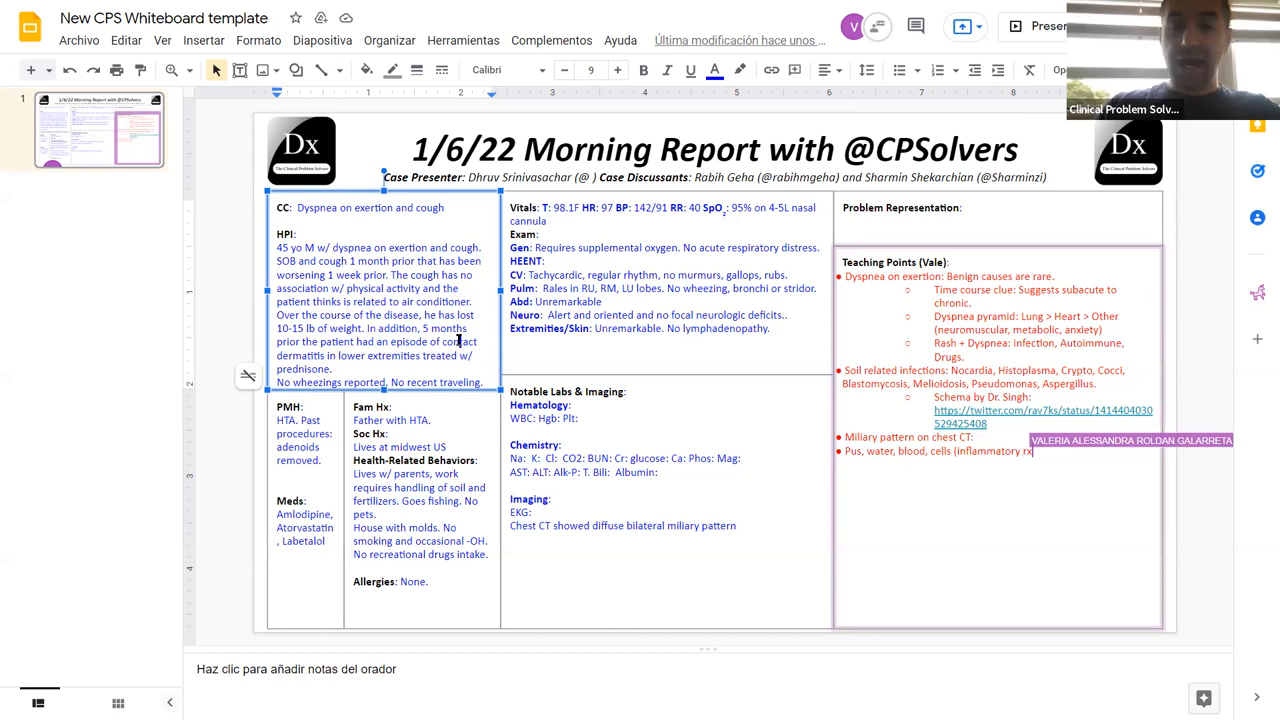
{"action": "type", "text": "or foreign mater"}
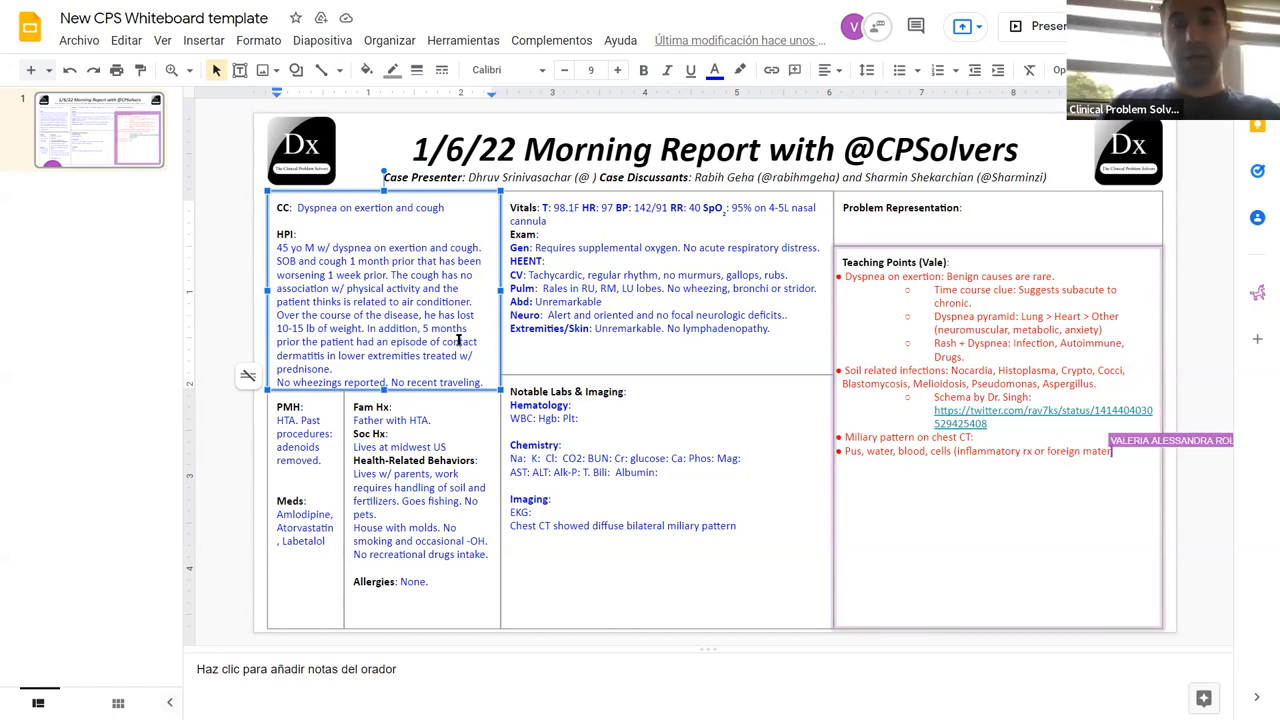
{"action": "type", "text": "), fat."}
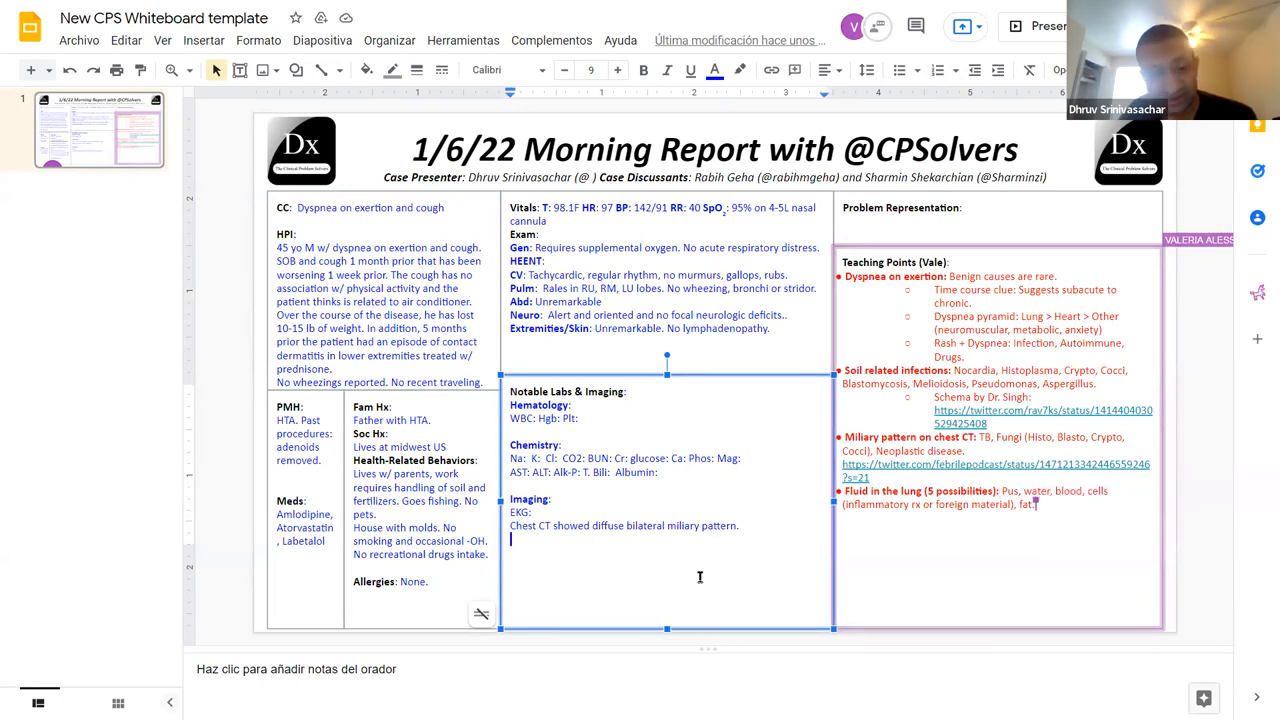
Step: Add an HIV line and record WBC 13.1 with 85% predominance in Notable Labs
{"action": "left_click", "coordinate": [552, 500]}
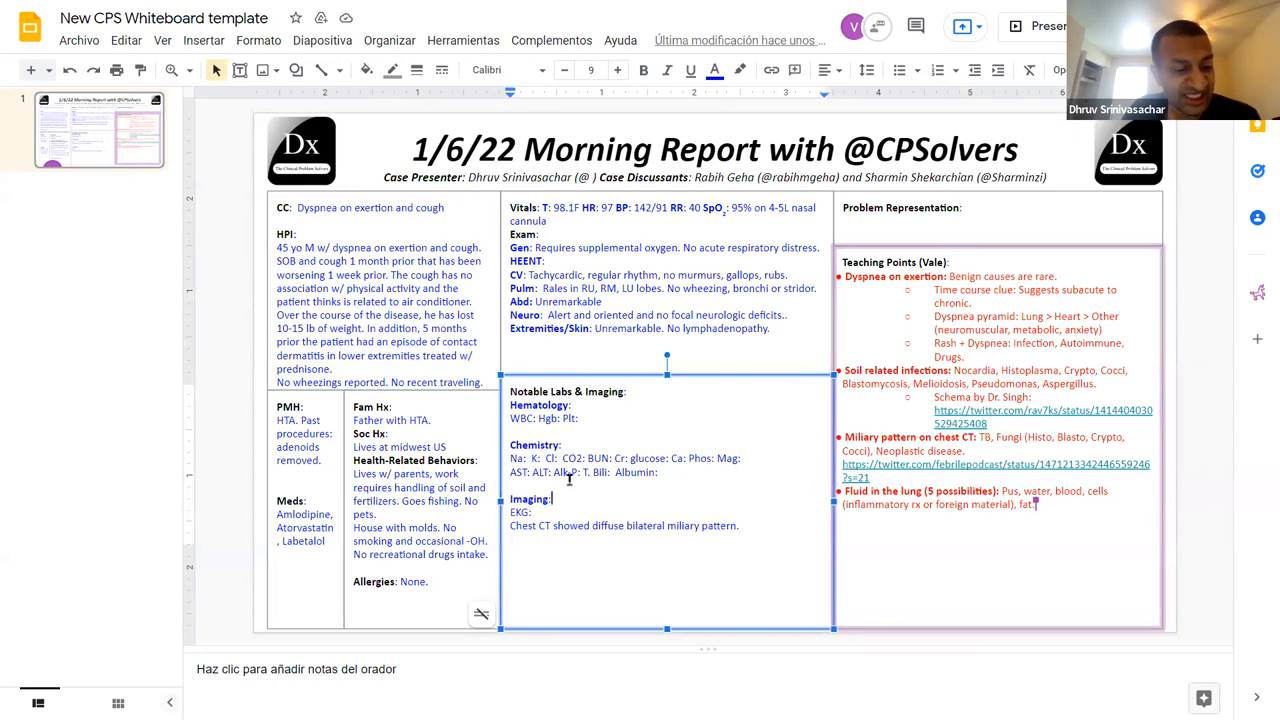
{"action": "type", "text": "HIv"}
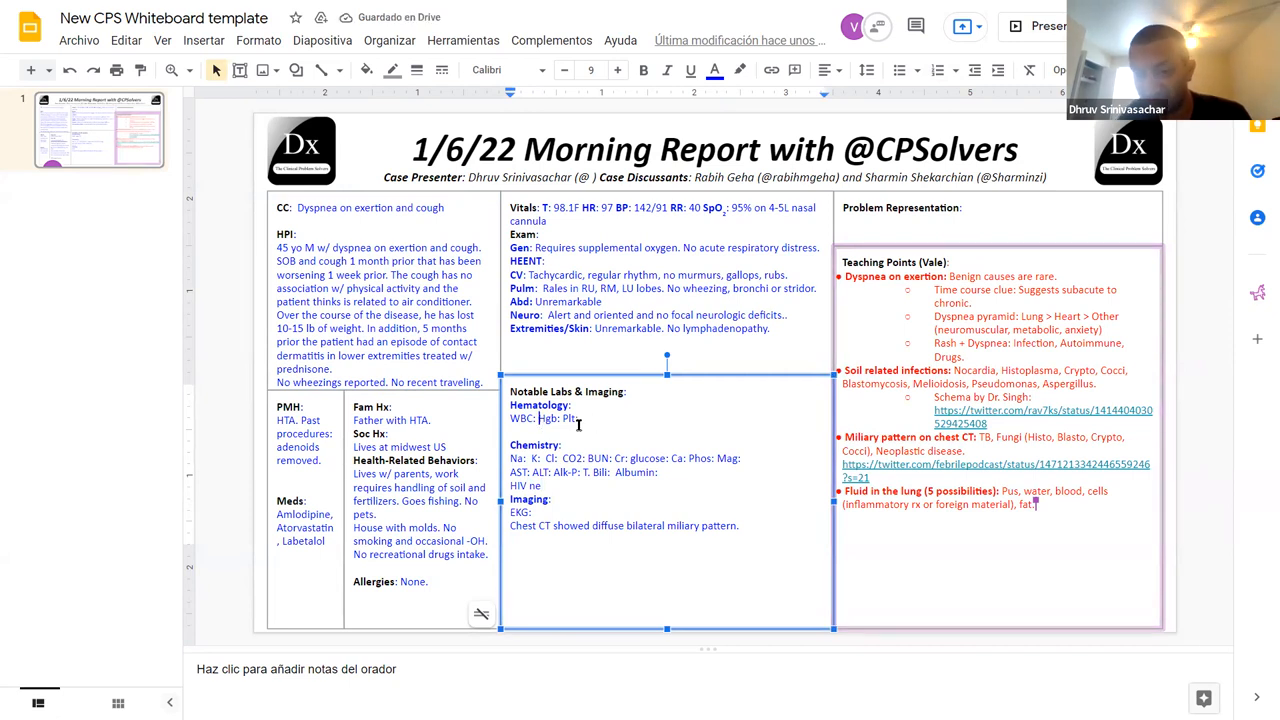
{"action": "type", "text": "13"}
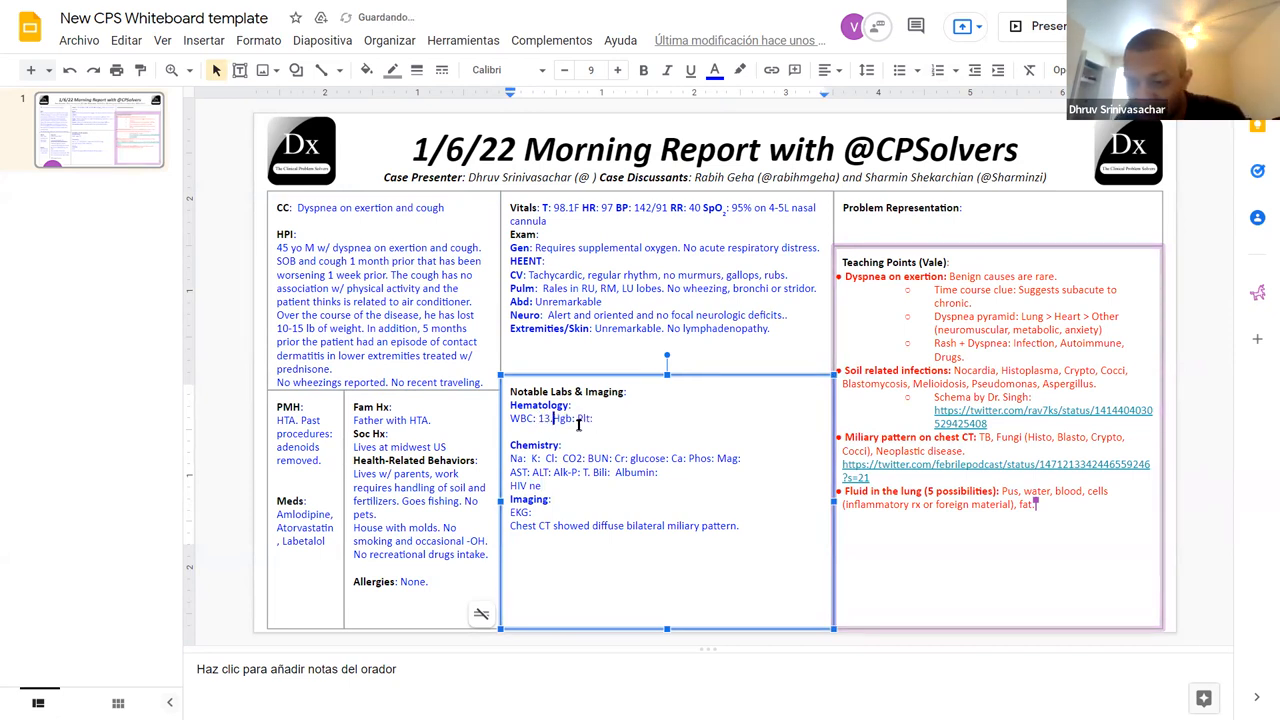
{"action": "type", "text": ".1 (N"}
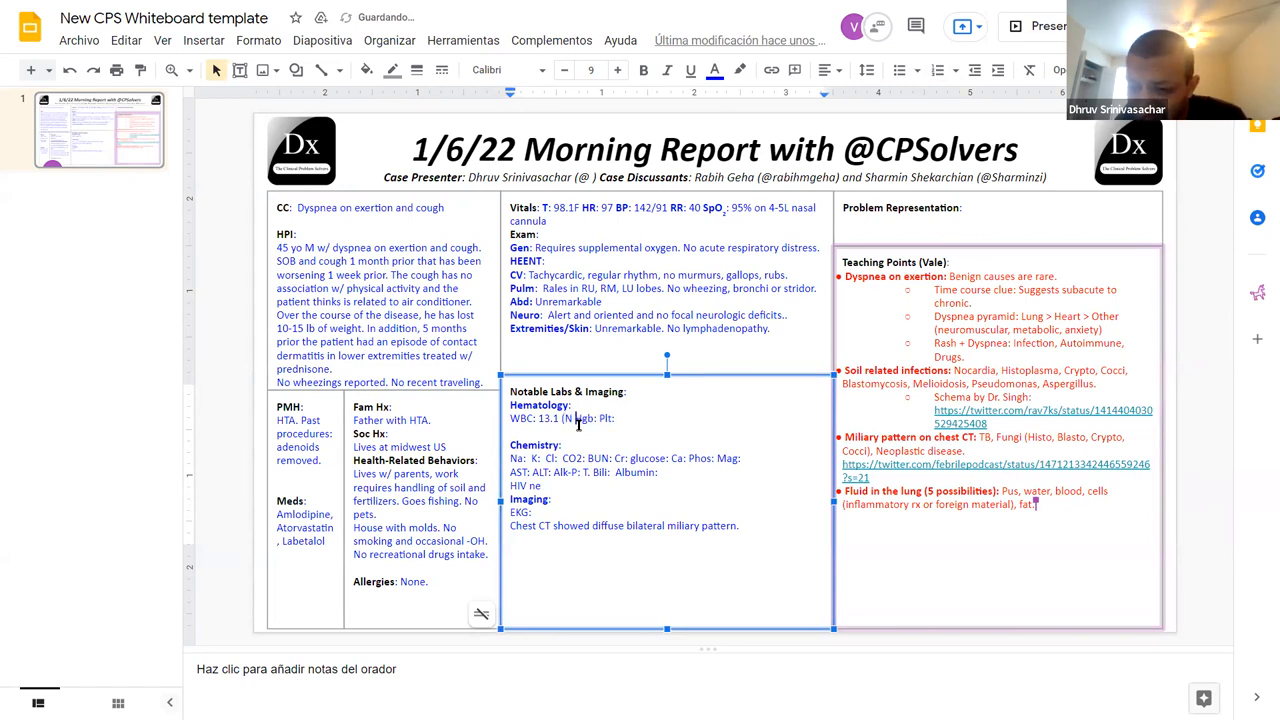
{"action": "type", "text": "predominance 85%)"}
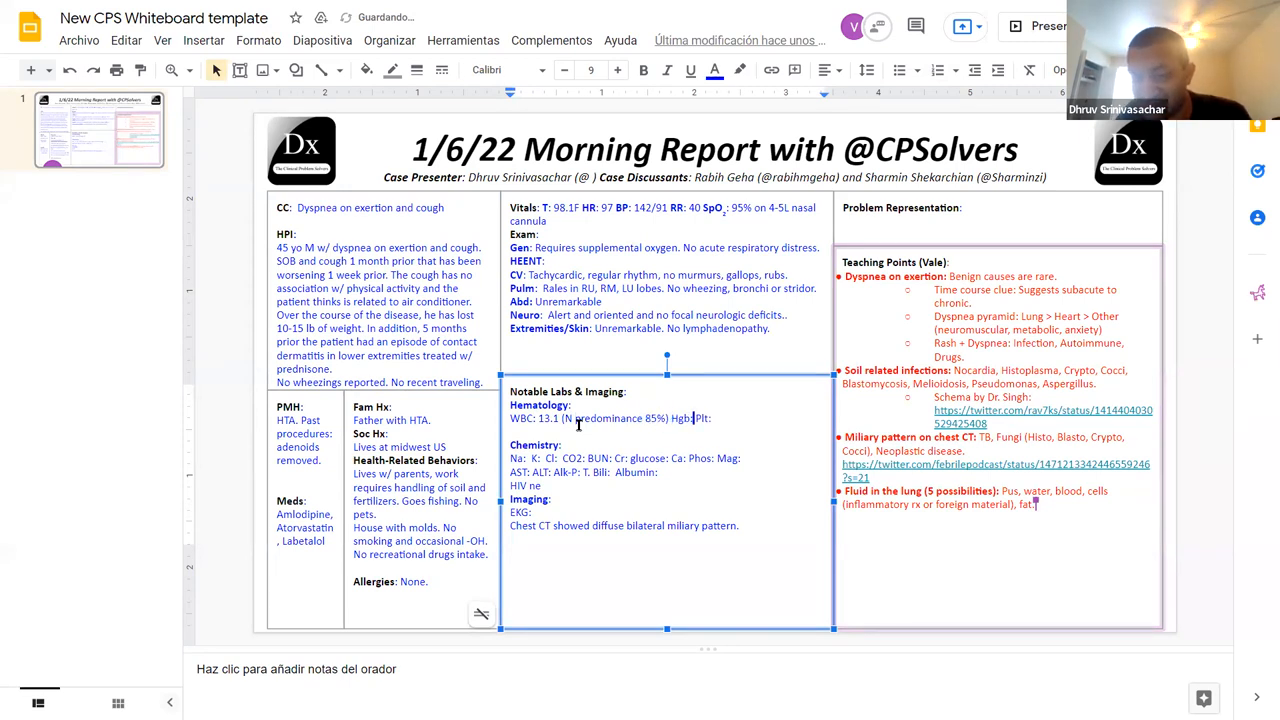
Step: Record Hgb nl 13.9 and Plt 360 in the hematology line
{"action": "type", "text": "nl 13."}
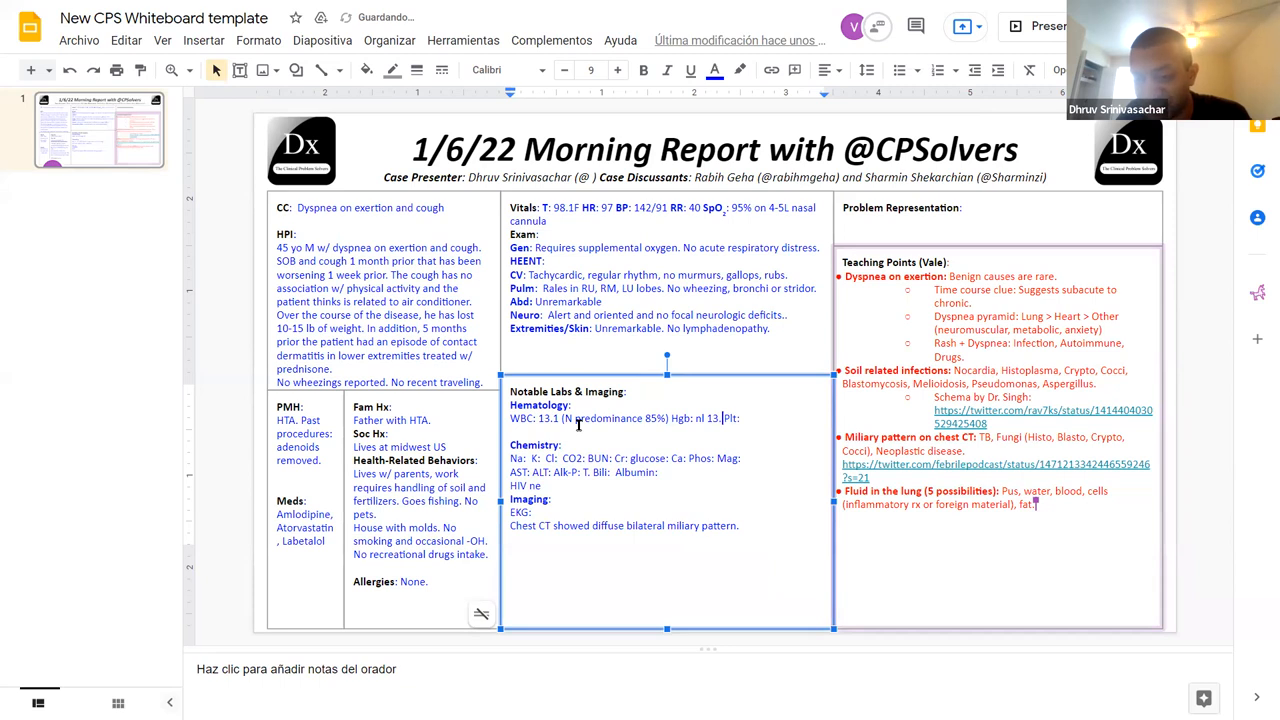
{"action": "type", "text": "9"}
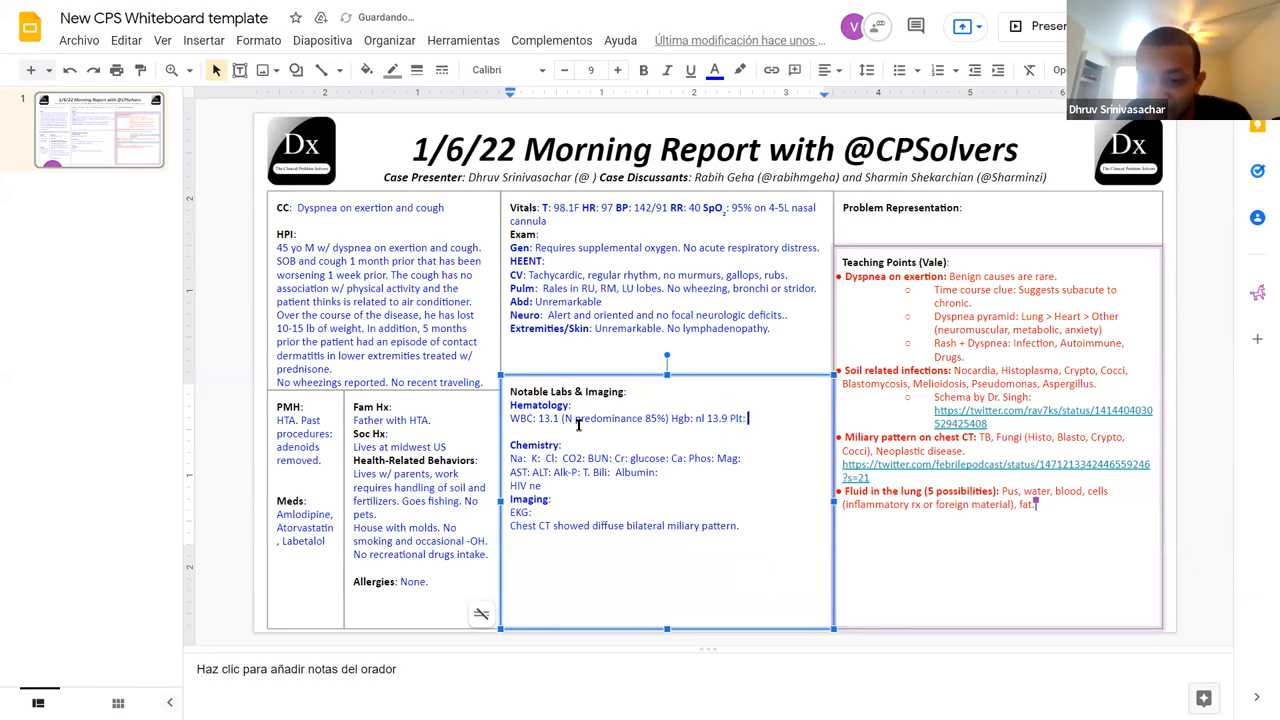
{"action": "type", "text": "360"}
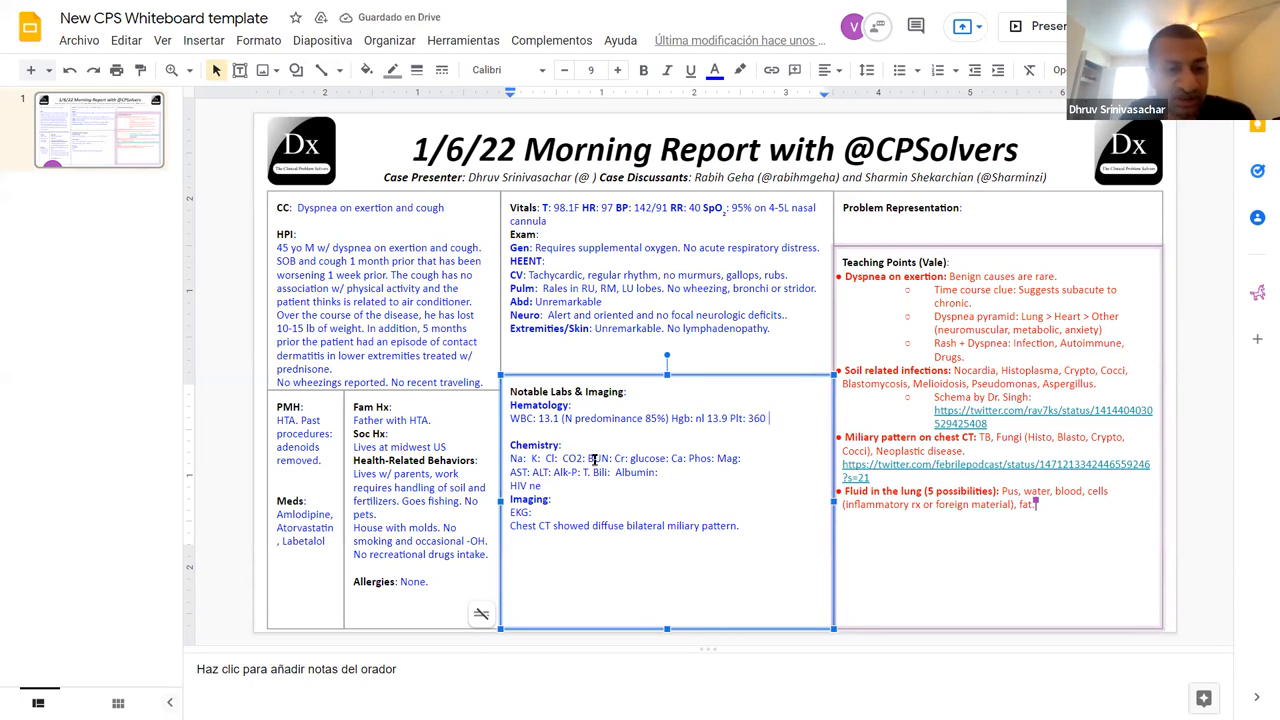
Step: Add MCV 78.1, Na 141 in the chemistry panel, and start the liver tests with TP
{"action": "type", "text": "MCV 78.1"}
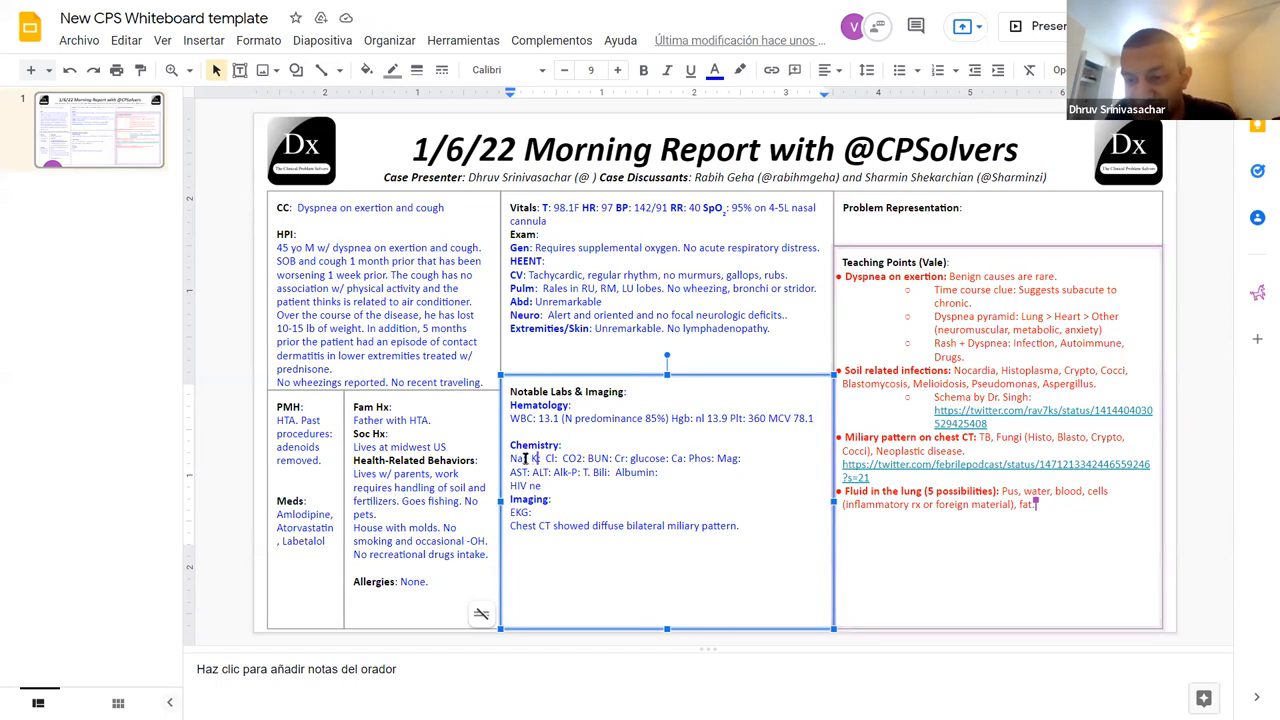
{"action": "type", "text": "141"}
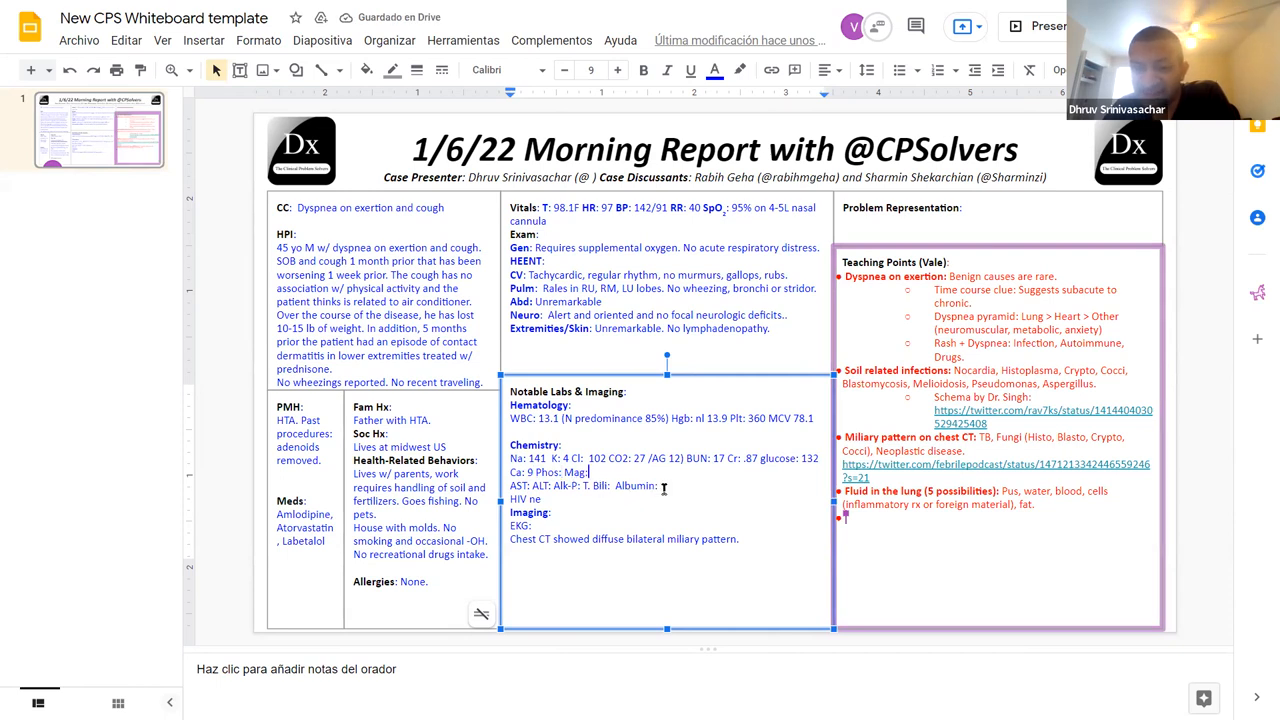
{"action": "type", "text": "TP: 6.8"}
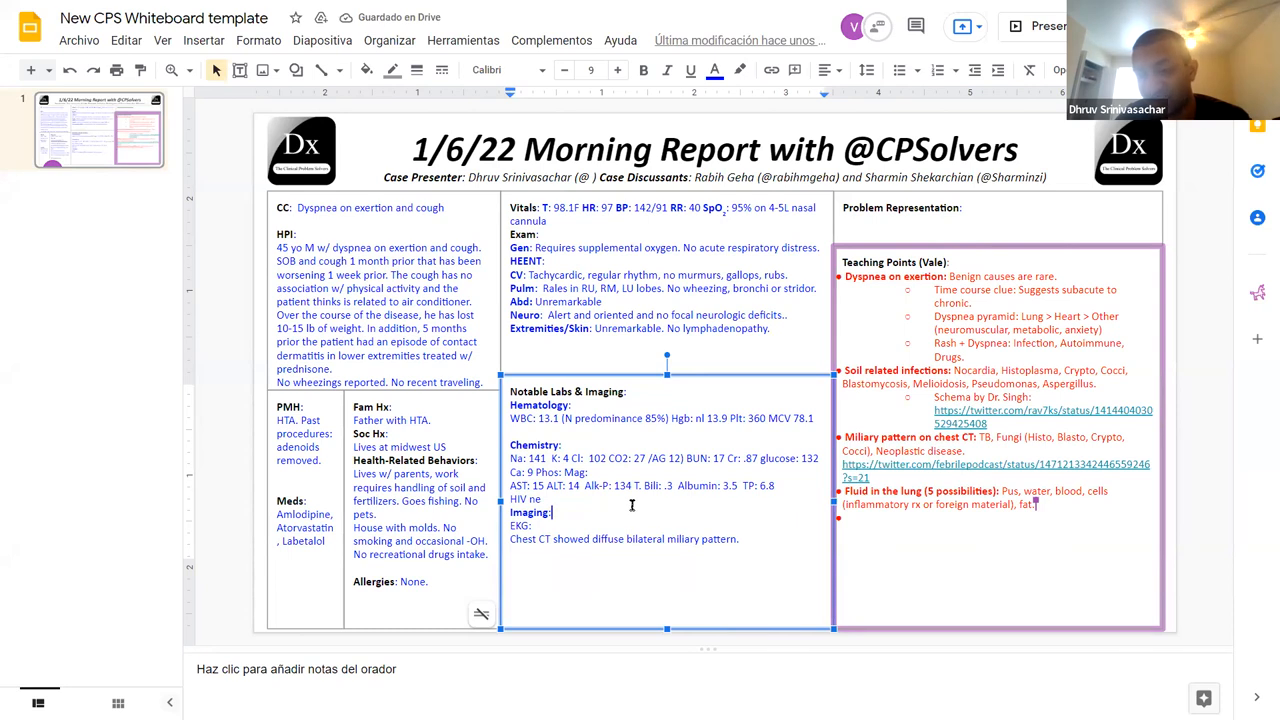
Step: Add CRP 136, normal procalcitonin and mildly elevated pro-BNP lines to the Notable Labs list
{"action": "type", "text": "CR"}
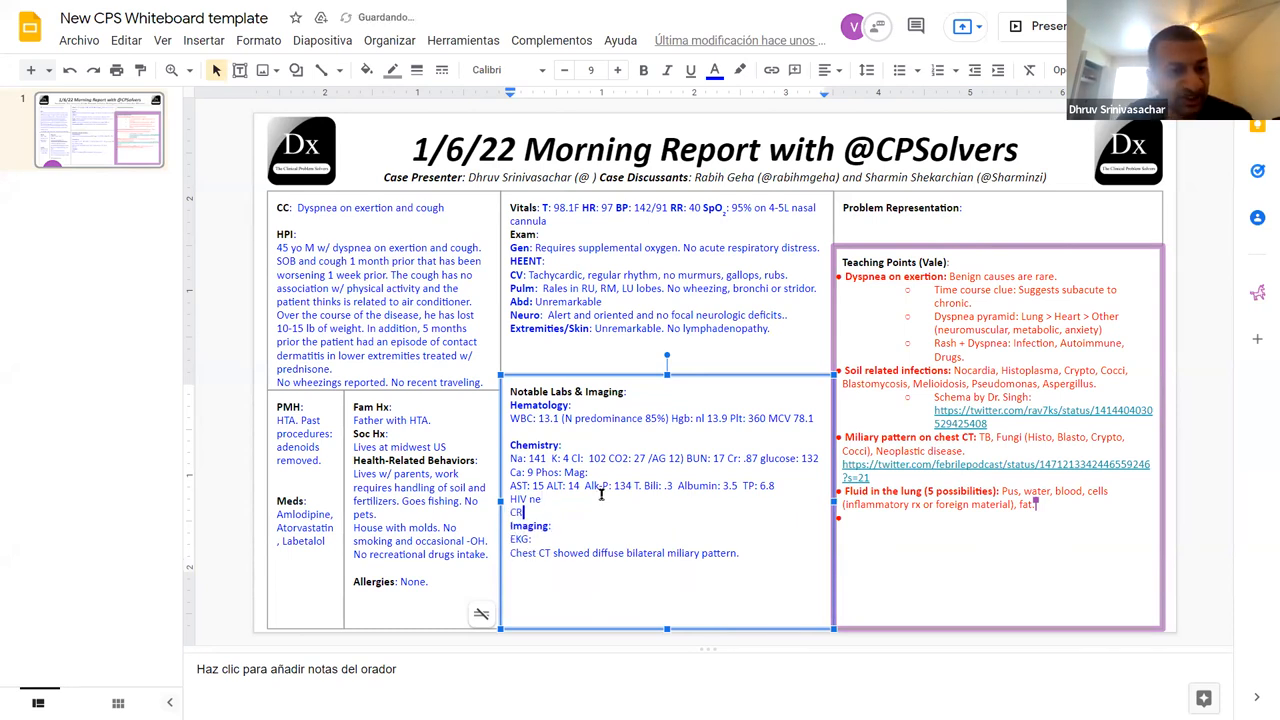
{"action": "type", "text": "P: 136"}
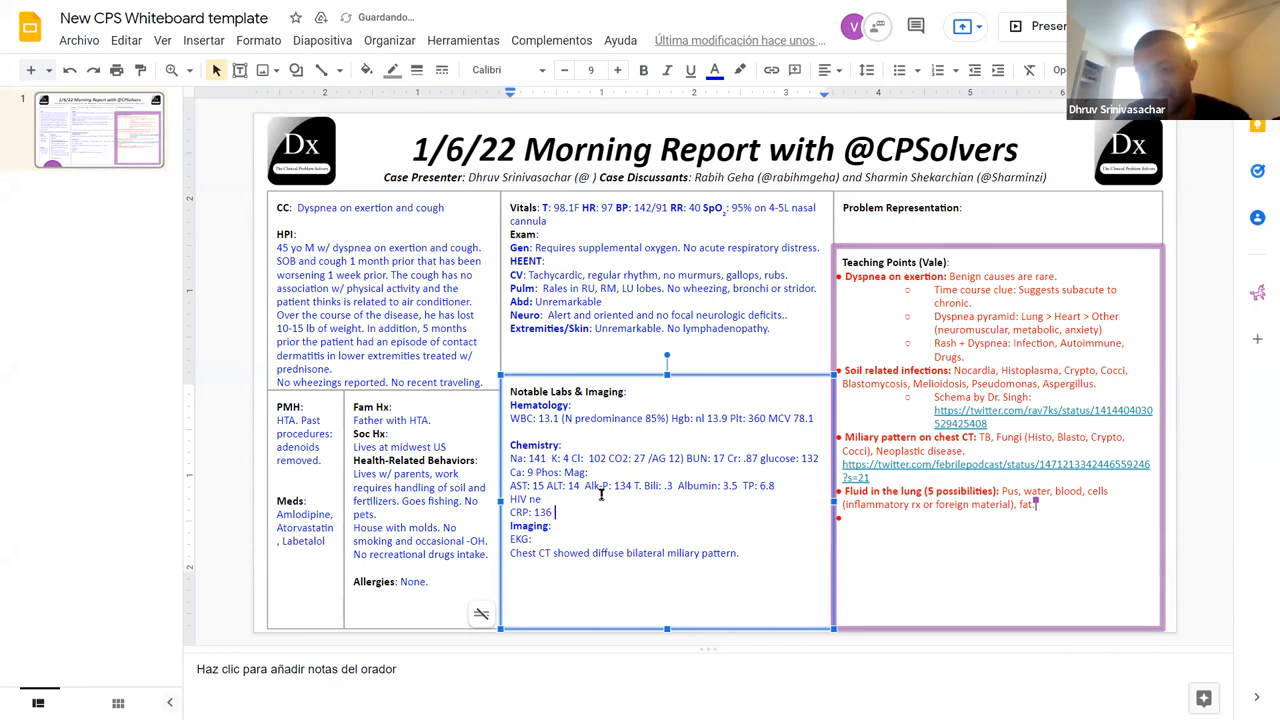
{"action": "type", "text": ", Procalcitoni"}
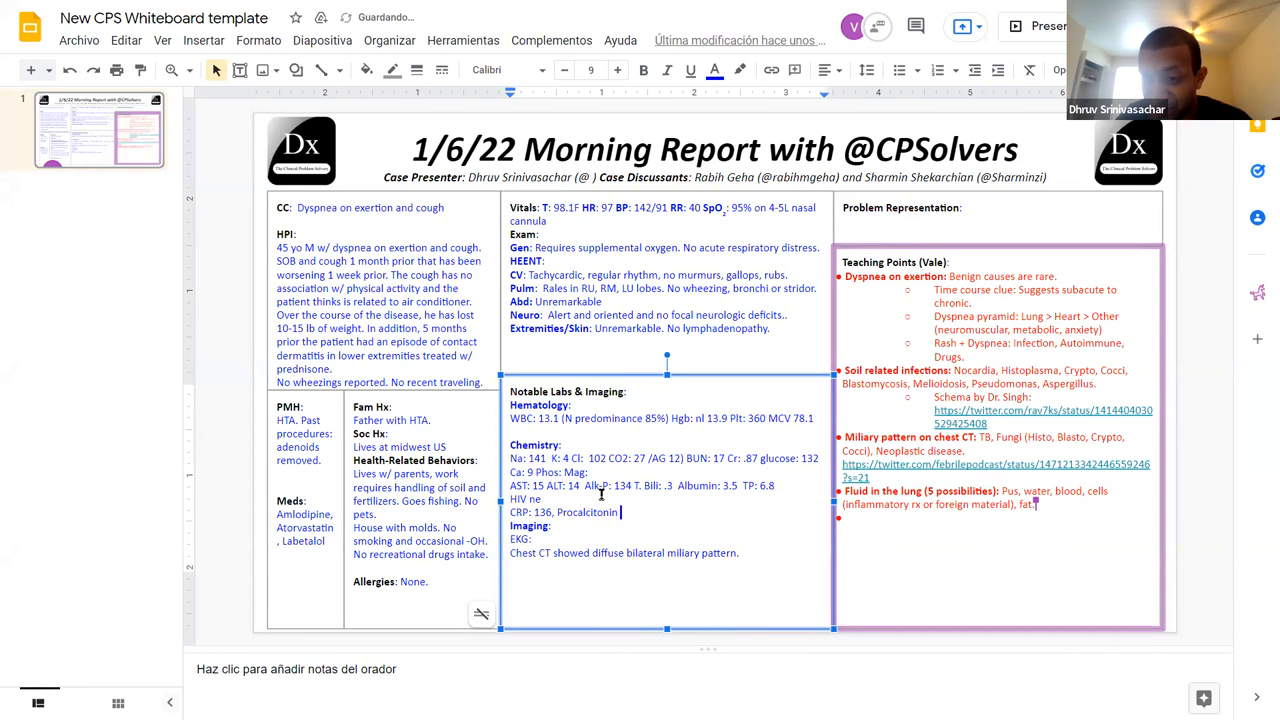
{"action": "type", "text": "nl"}
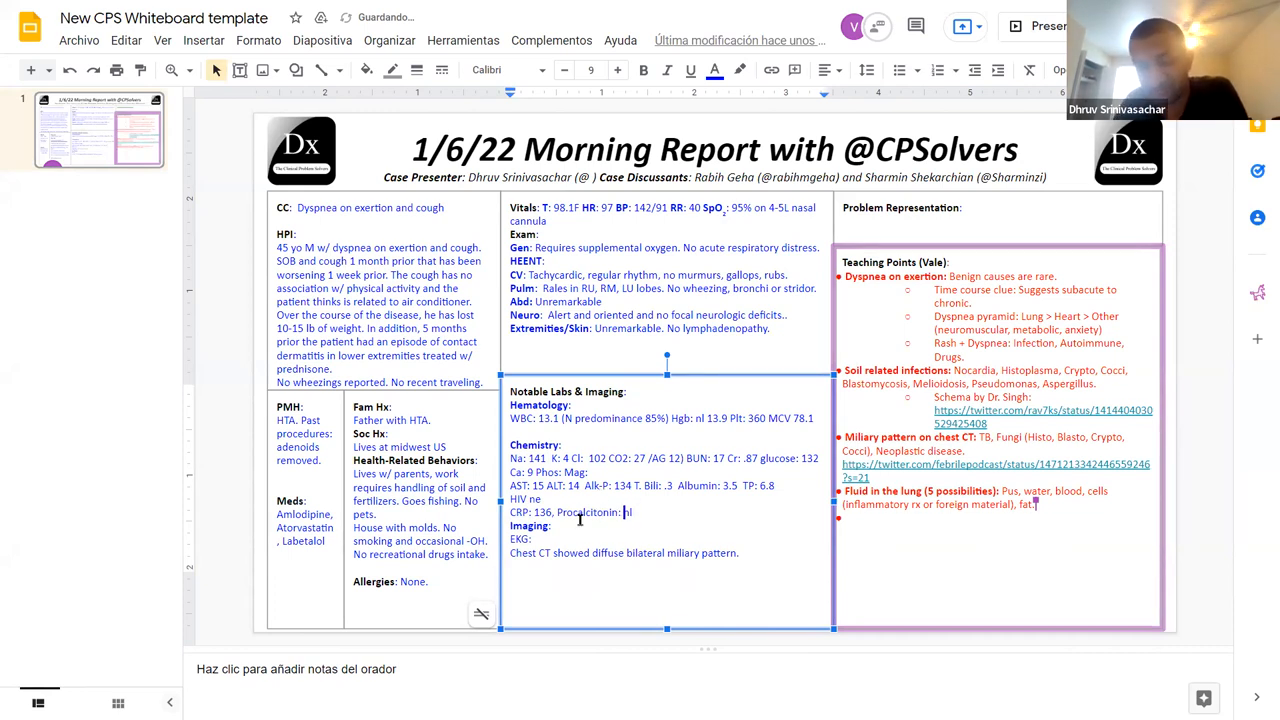
{"action": "key", "text": "enter"}
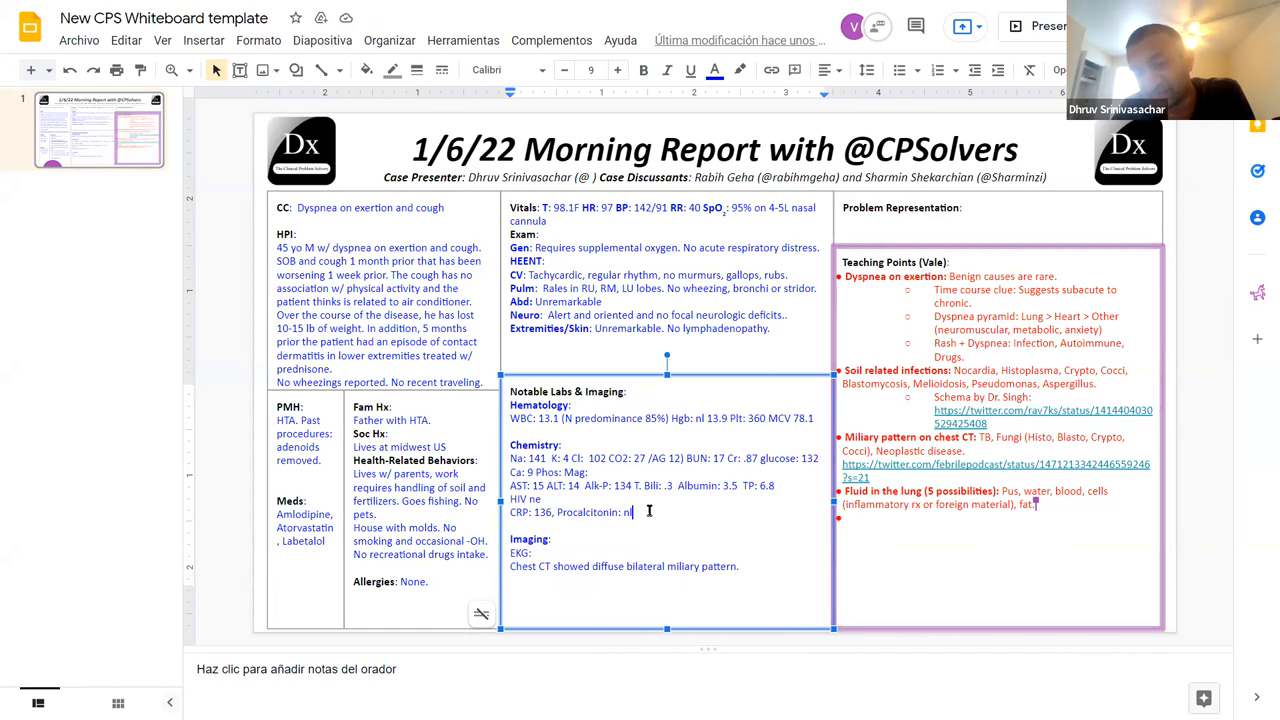
{"action": "type", "text": "pro-BN"}
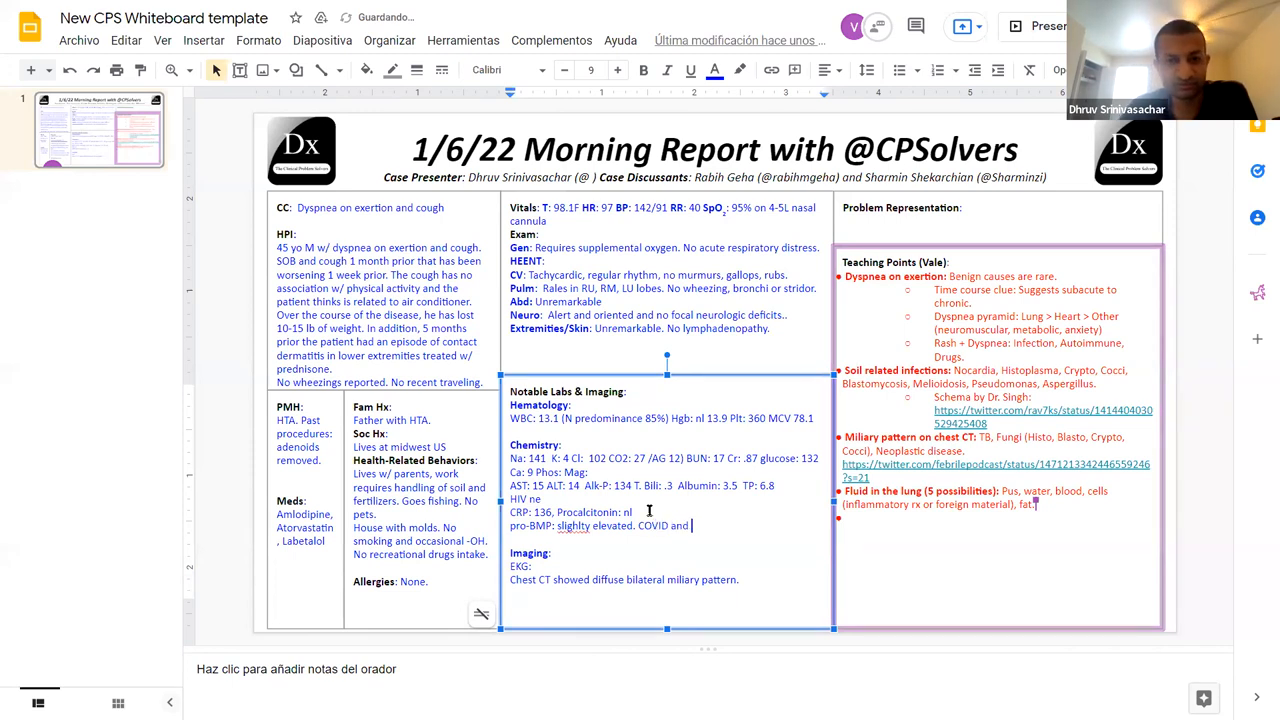
Step: Note negative flu and full respiratory panels, lactate nl 1.7, and begin a Cultures line
{"action": "type", "text": "flu negative."}
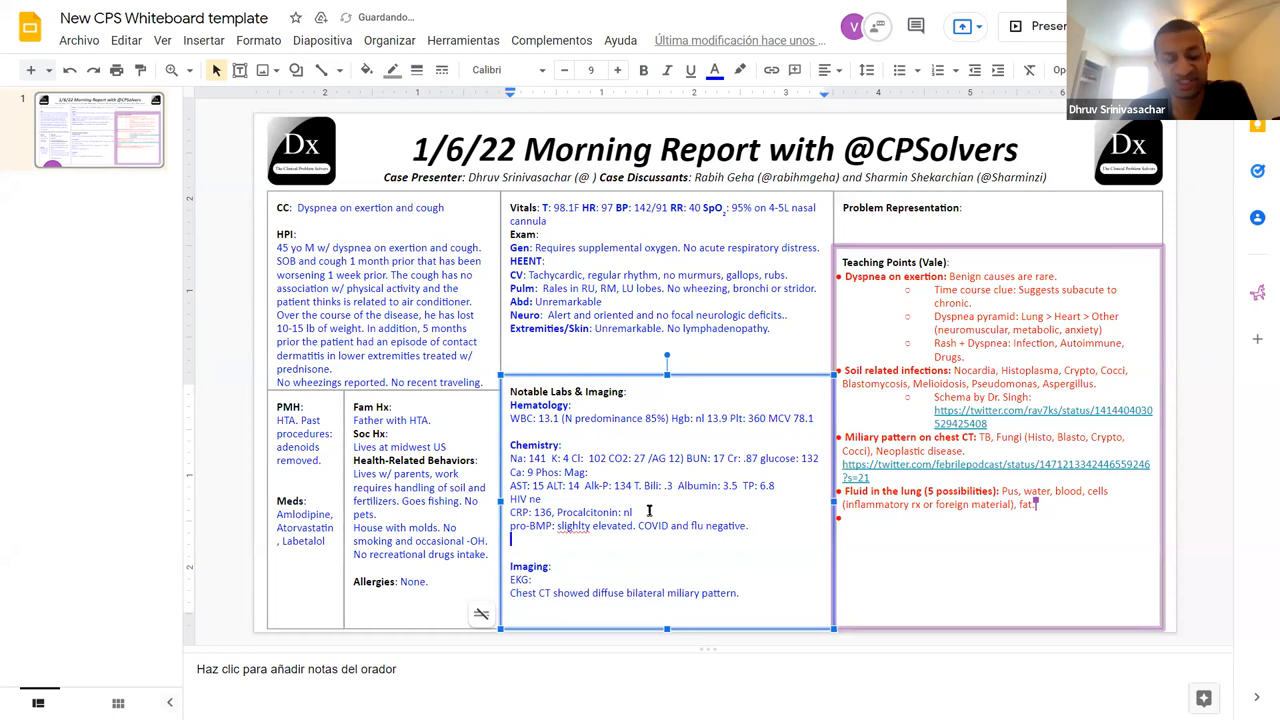
{"action": "type", "text": "Full"}
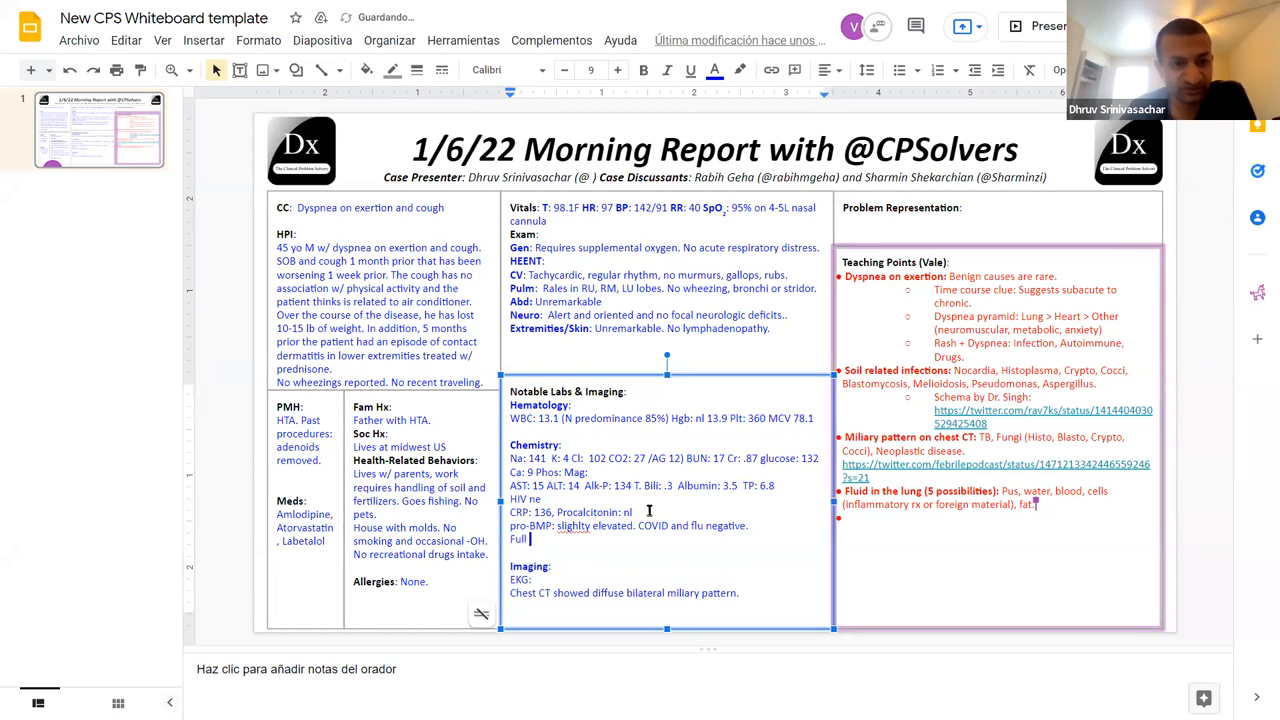
{"action": "type", "text": "respiratory panel negative"}
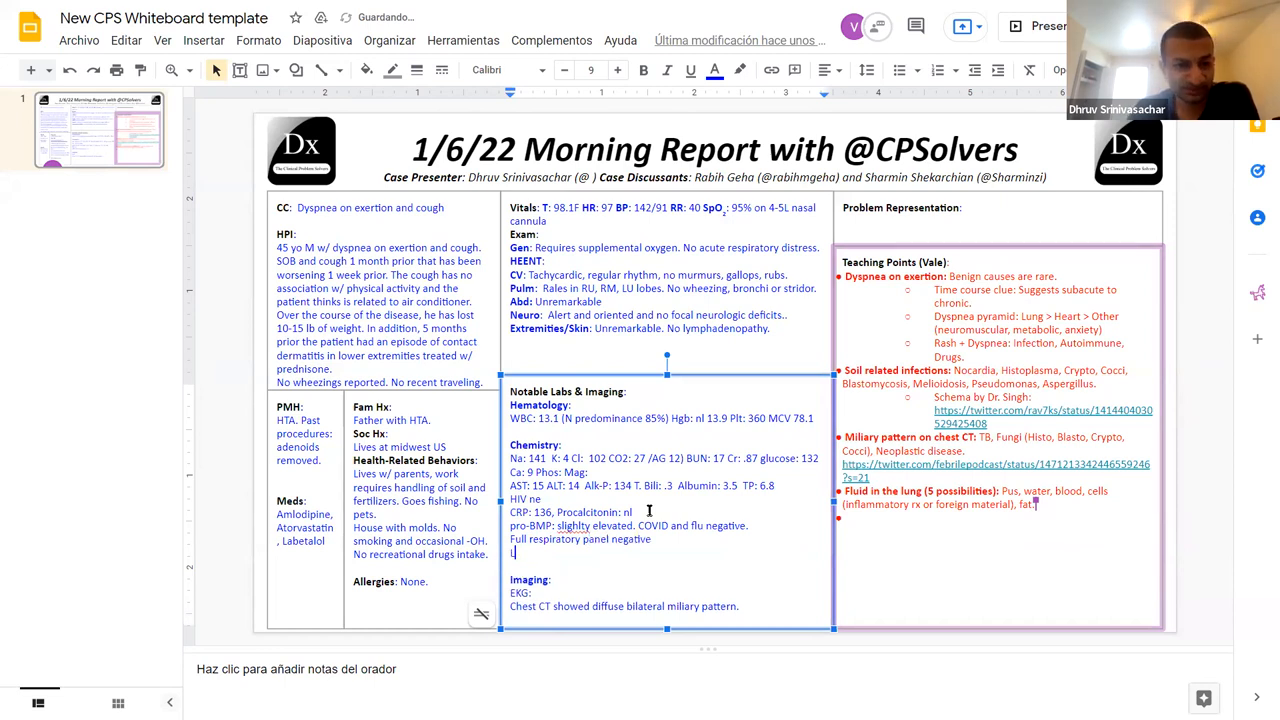
{"action": "type", "text": "Lactate nl"}
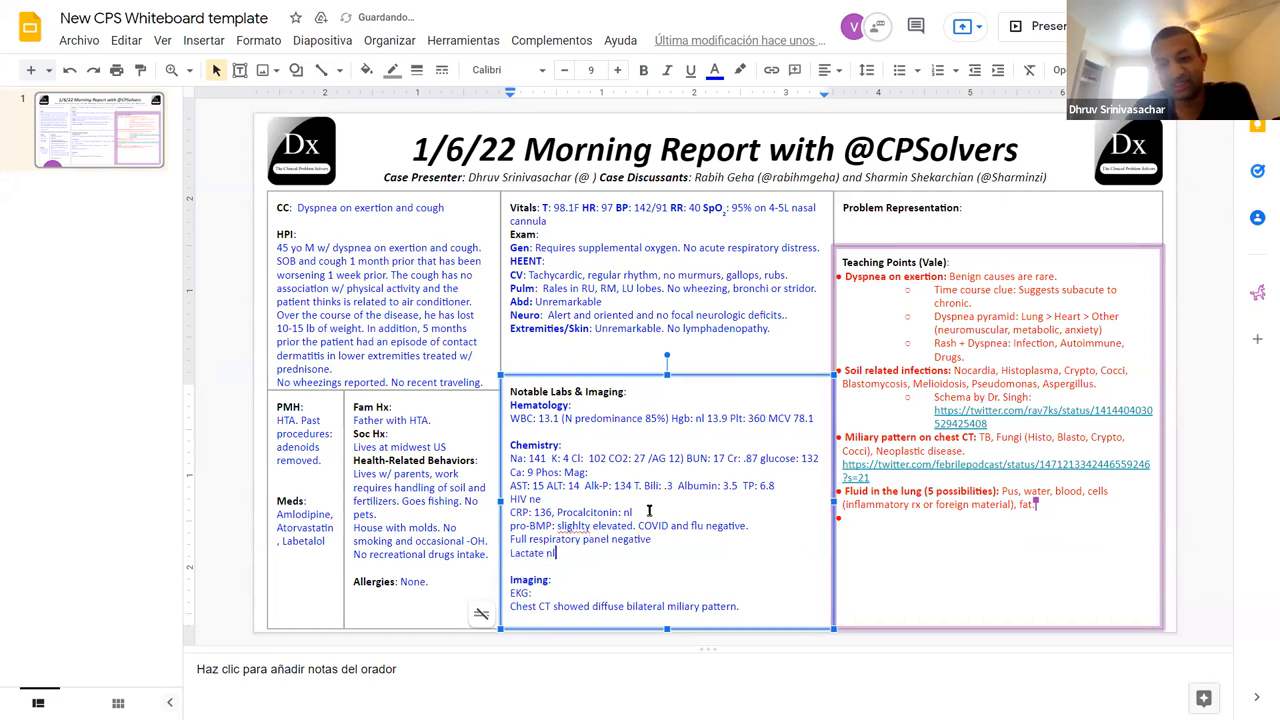
{"action": "type", "text": "1.7"}
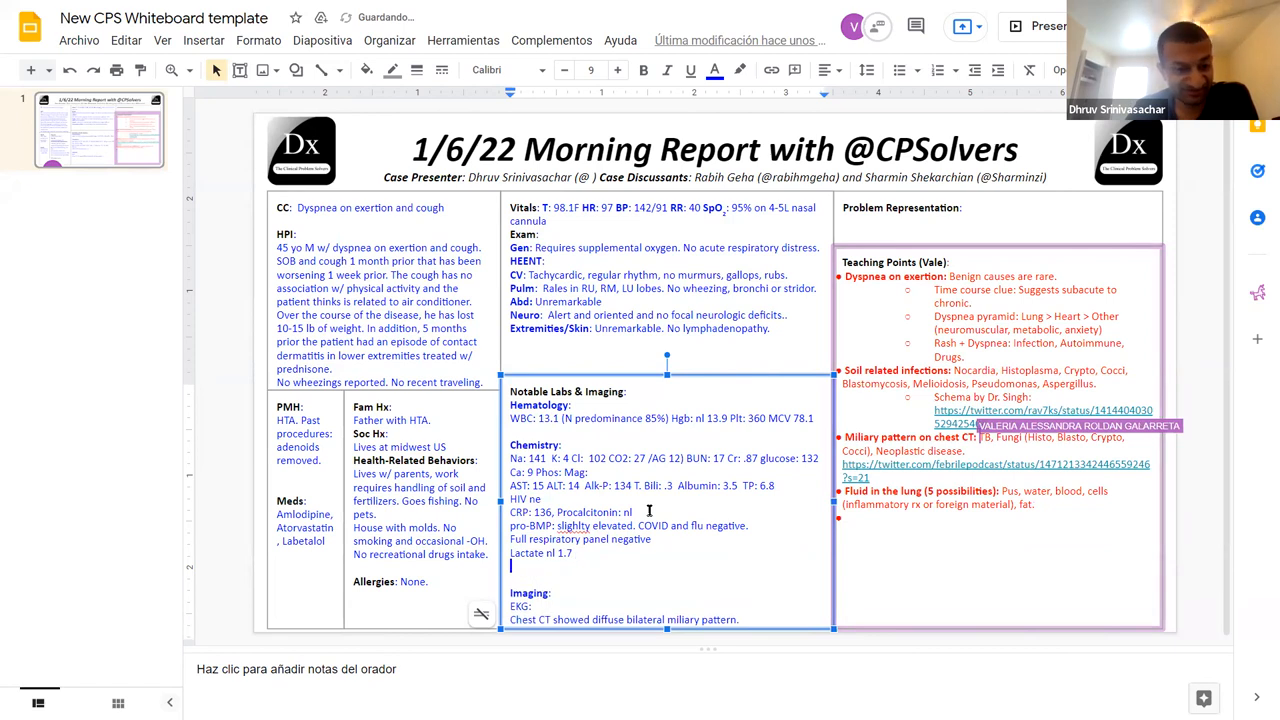
{"action": "type", "text": "Cultures negat"}
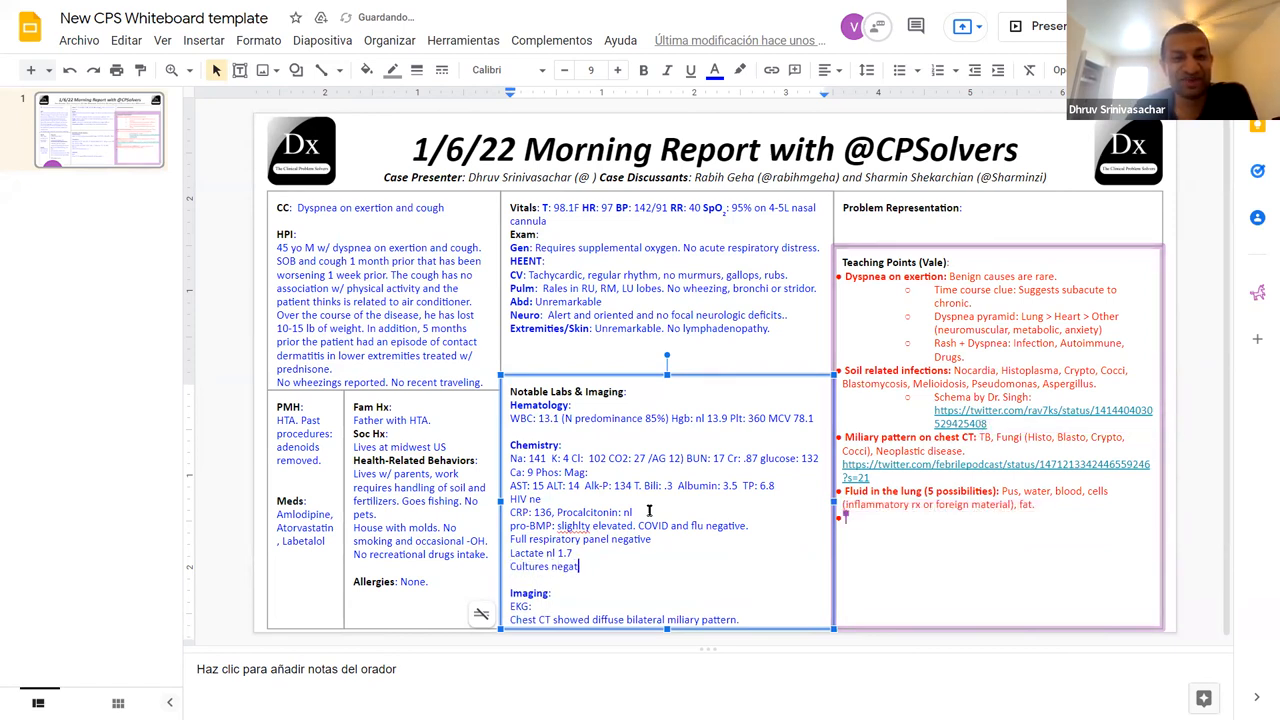
Step: Record negative blood cultures and negative histo, blasto, cocci, TB, Q fever, bartonella and brucella
{"action": "type", "text": "ive."}
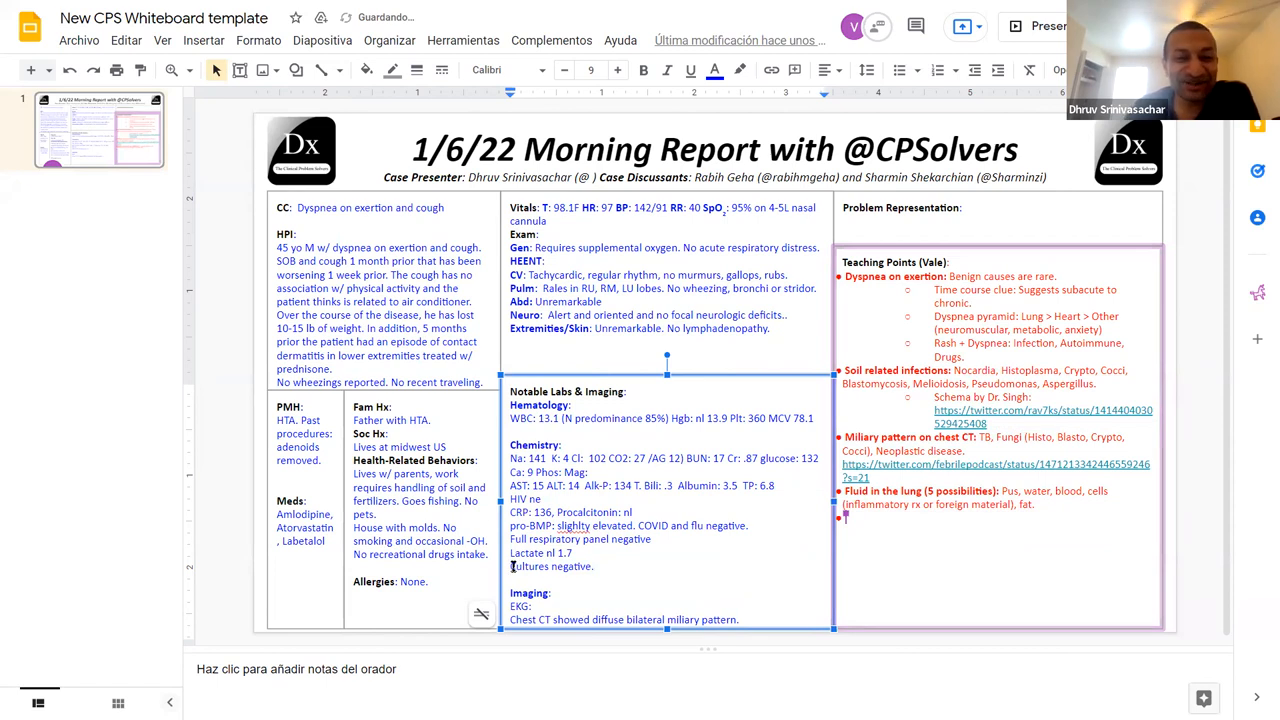
{"action": "type", "text": "Blood c"}
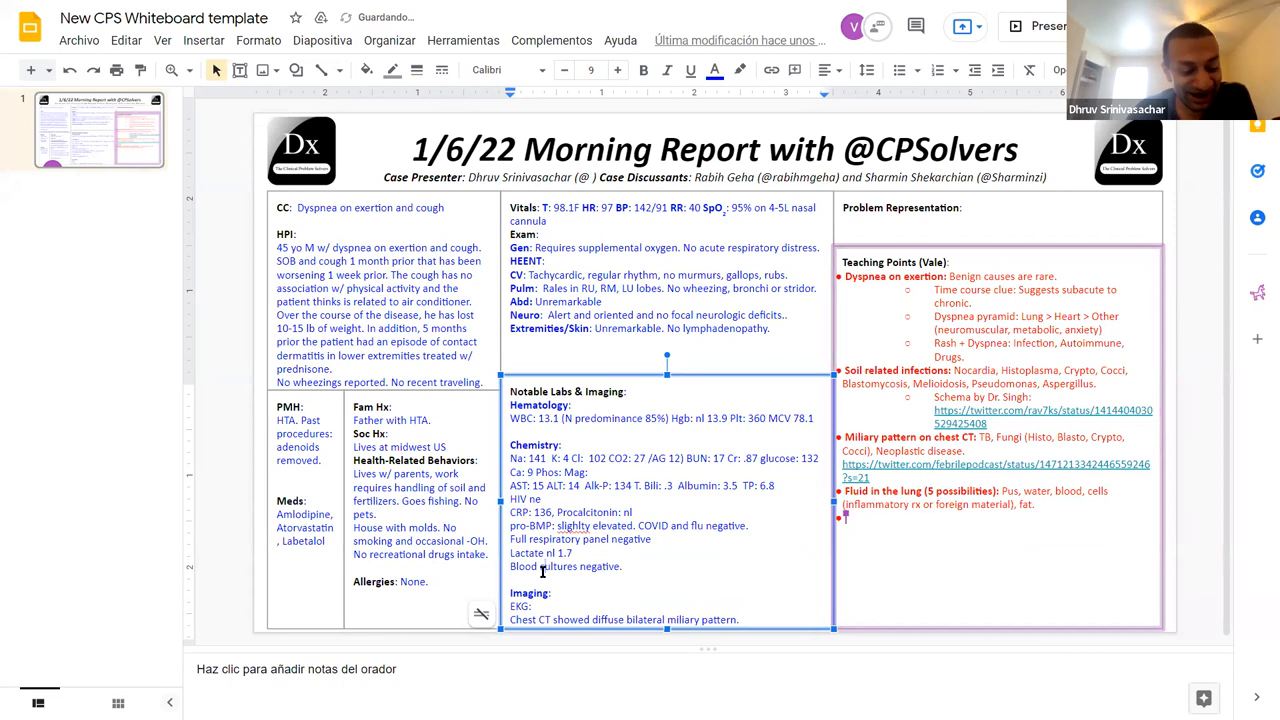
{"action": "right_click", "coordinate": [540, 566]}
{"action": "type", "text": " Histo, blasto, cocci"}
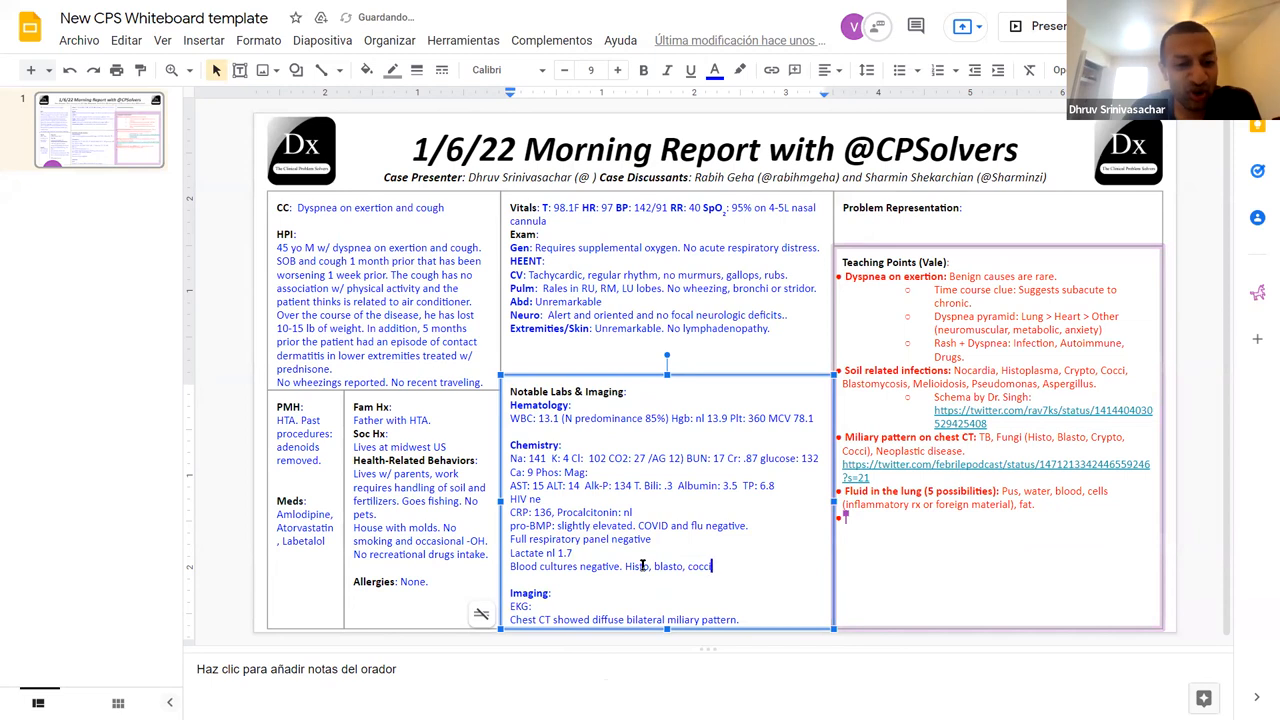
{"action": "type", "text": ","}
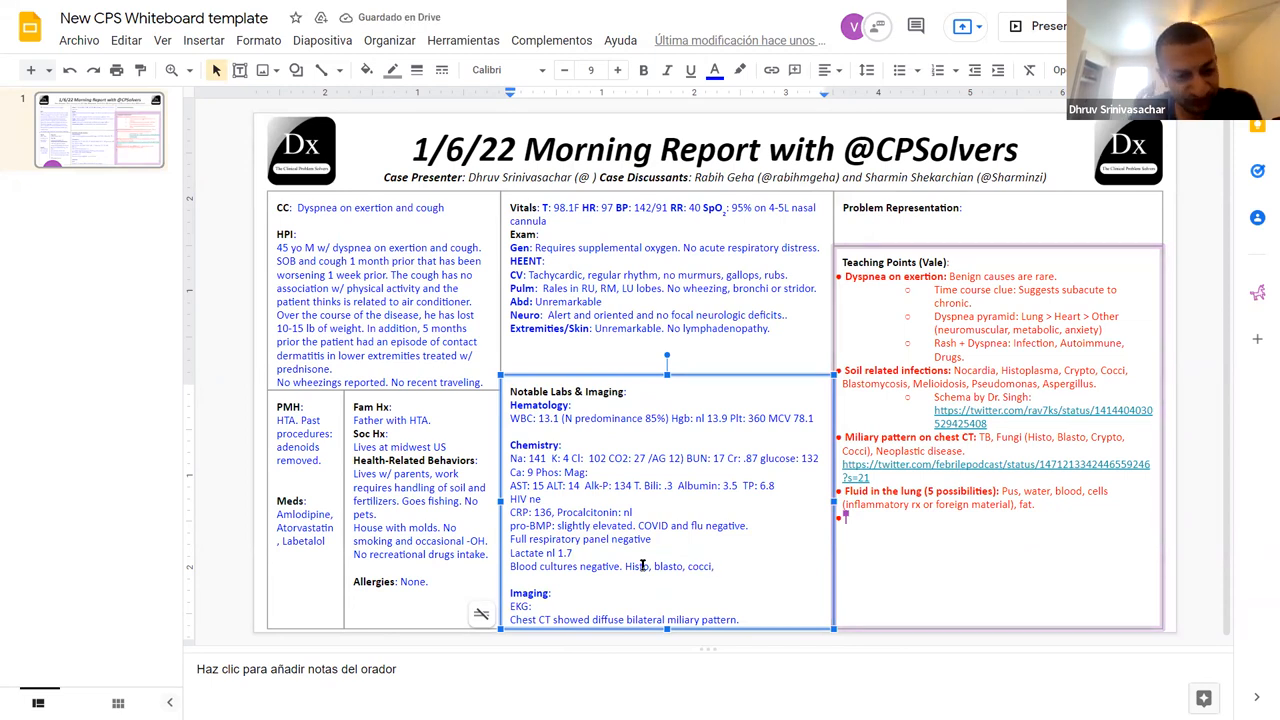
{"action": "type", "text": "TB"}
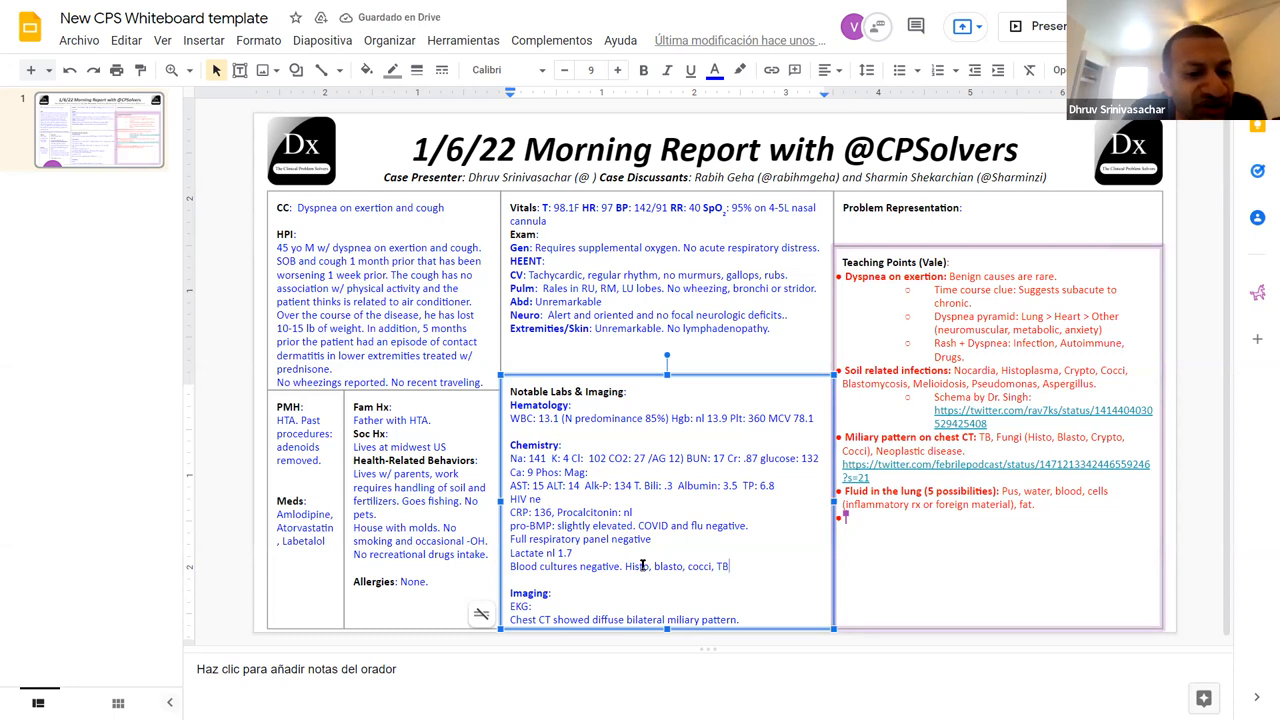
{"action": "type", "text": "nega"}
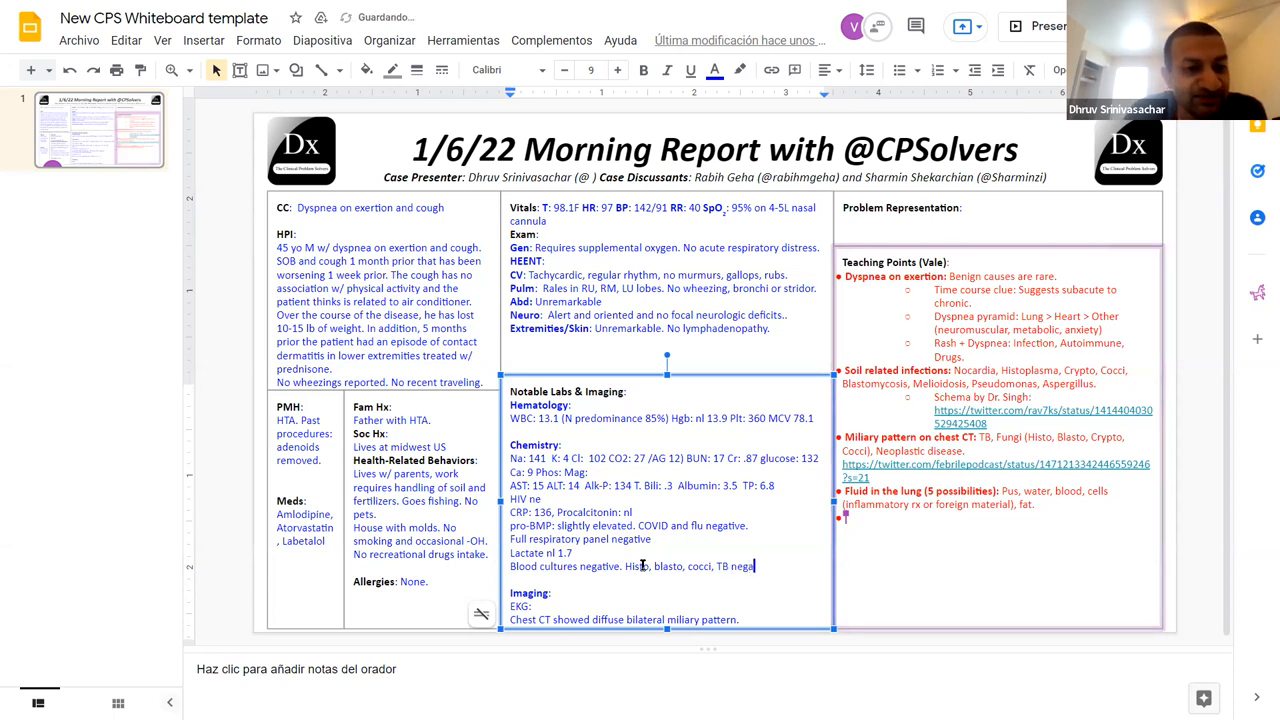
{"action": "type", "text": "tive."}
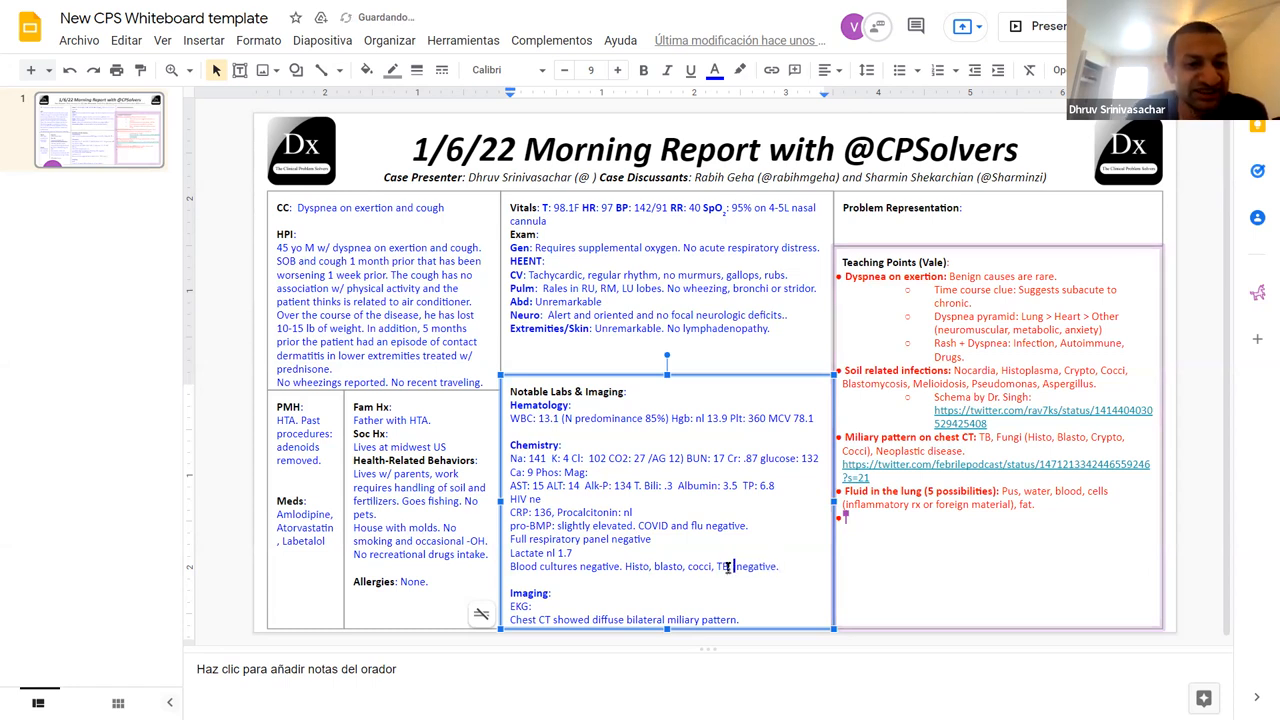
{"action": "type", "text": "Q fever, bartonella, brucella"}
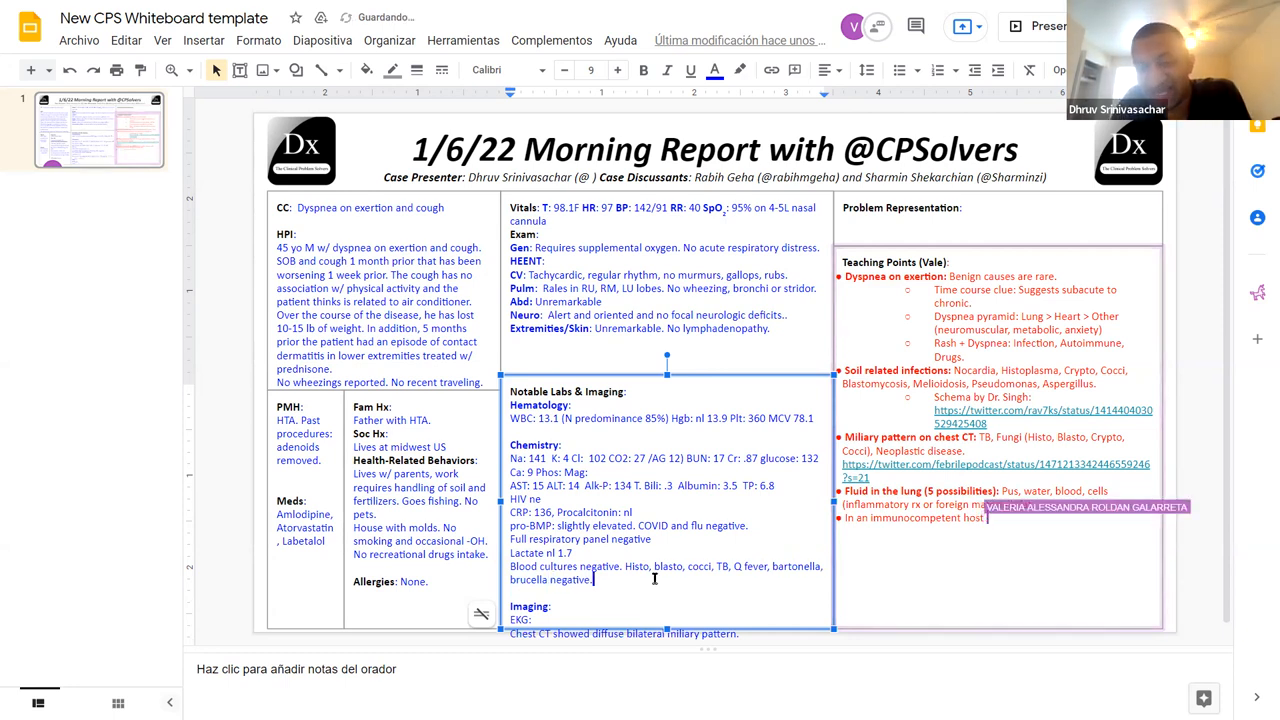
Step: Add 'EBV IgG and early antigen positive.' to the labs list
{"action": "type", "text": "w/o dissemi"}
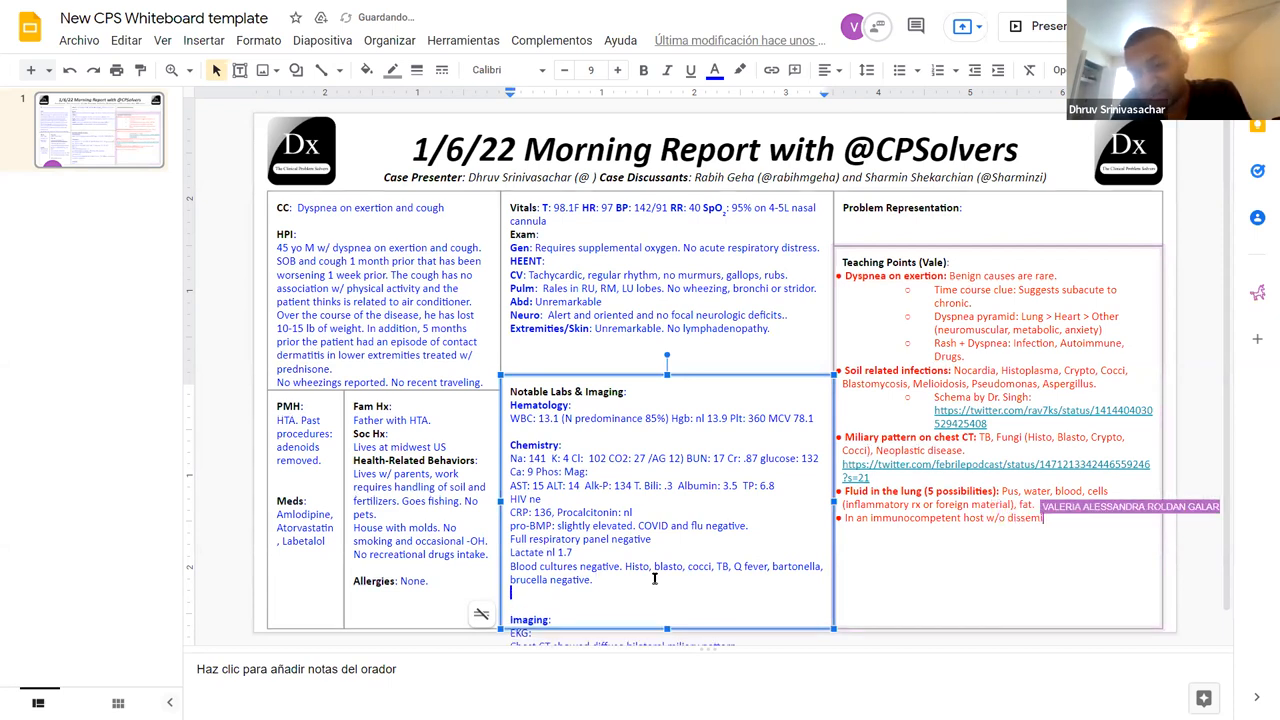
{"action": "type", "text": "EBV"}
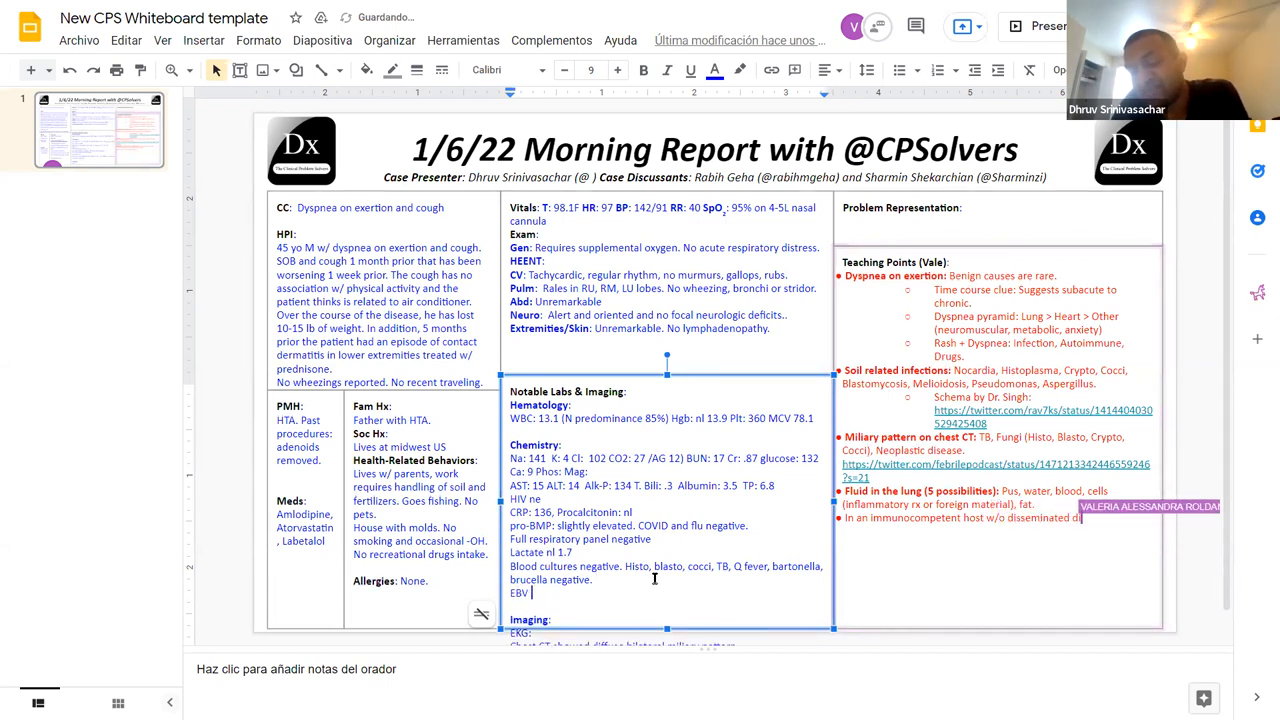
{"action": "type", "text": "IgG"}
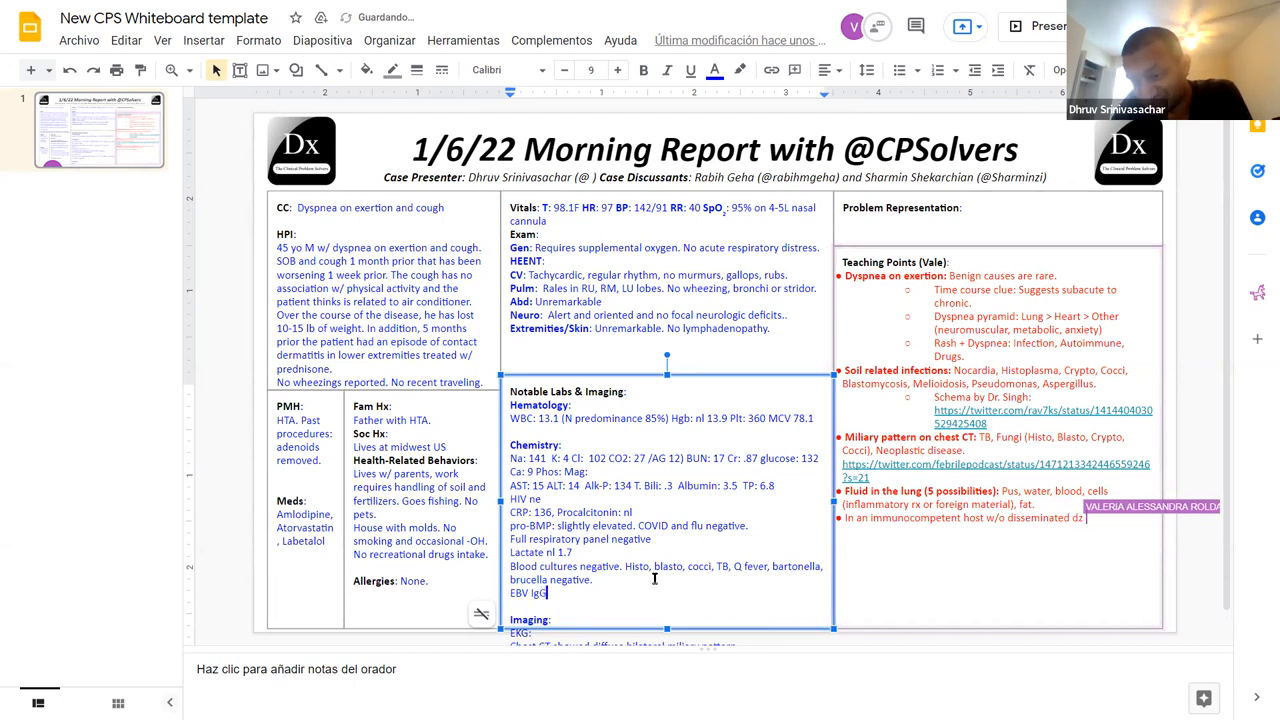
{"action": "type", "text": "and early"}
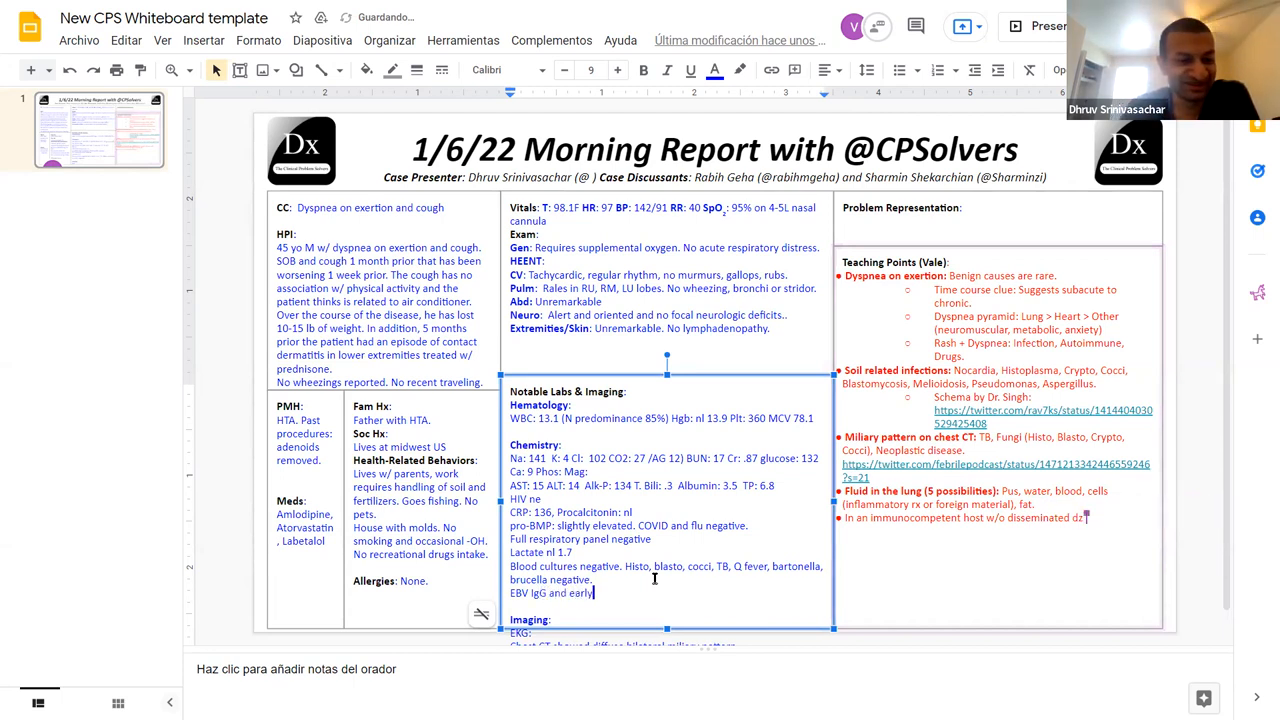
{"action": "type", "text": "antigen"}
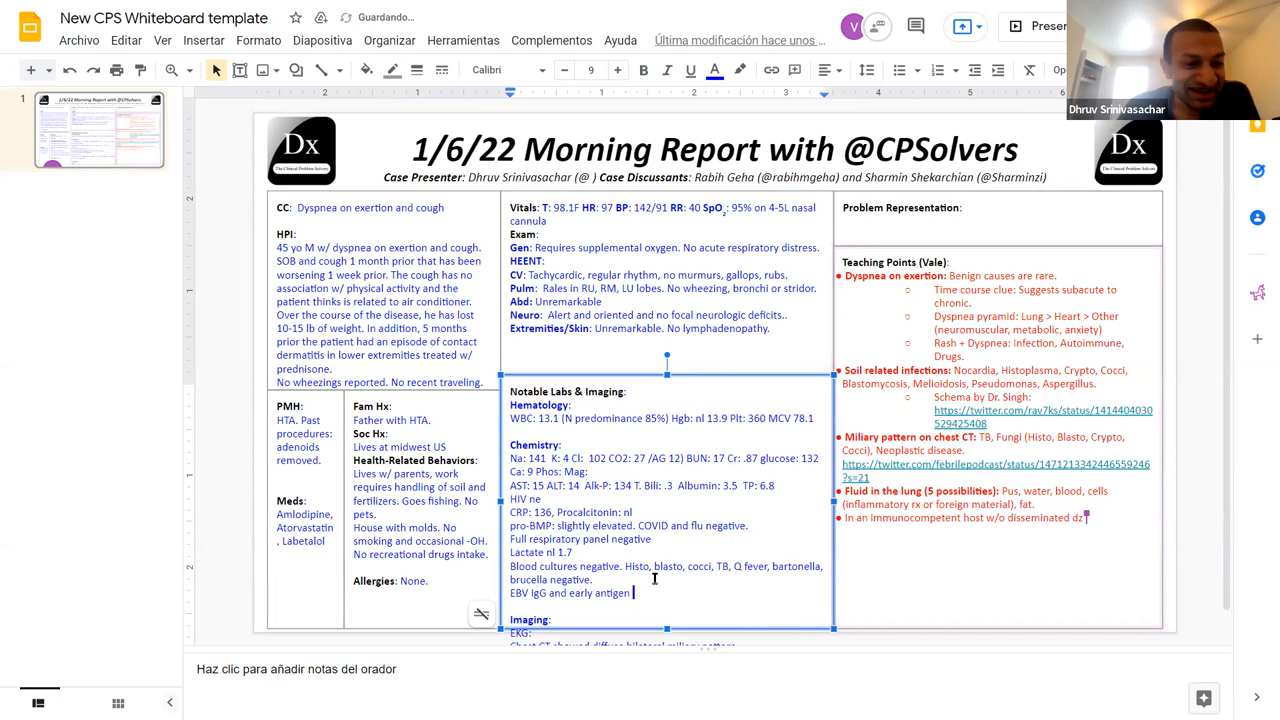
{"action": "type", "text": "positive. RF negative. CK nl ANA:"}
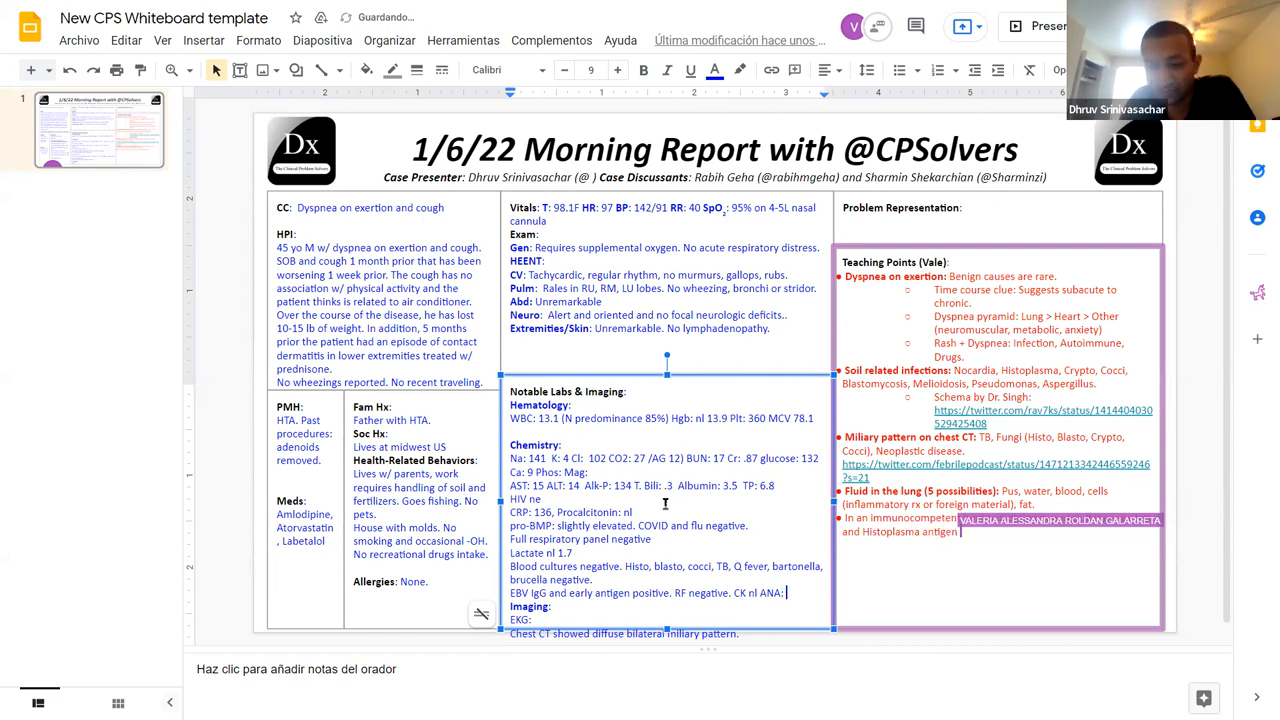
Step: Add positive ANA, negative anti-dsDNA and negative VZV results to the labs list
{"action": "type", "text": "positive."}
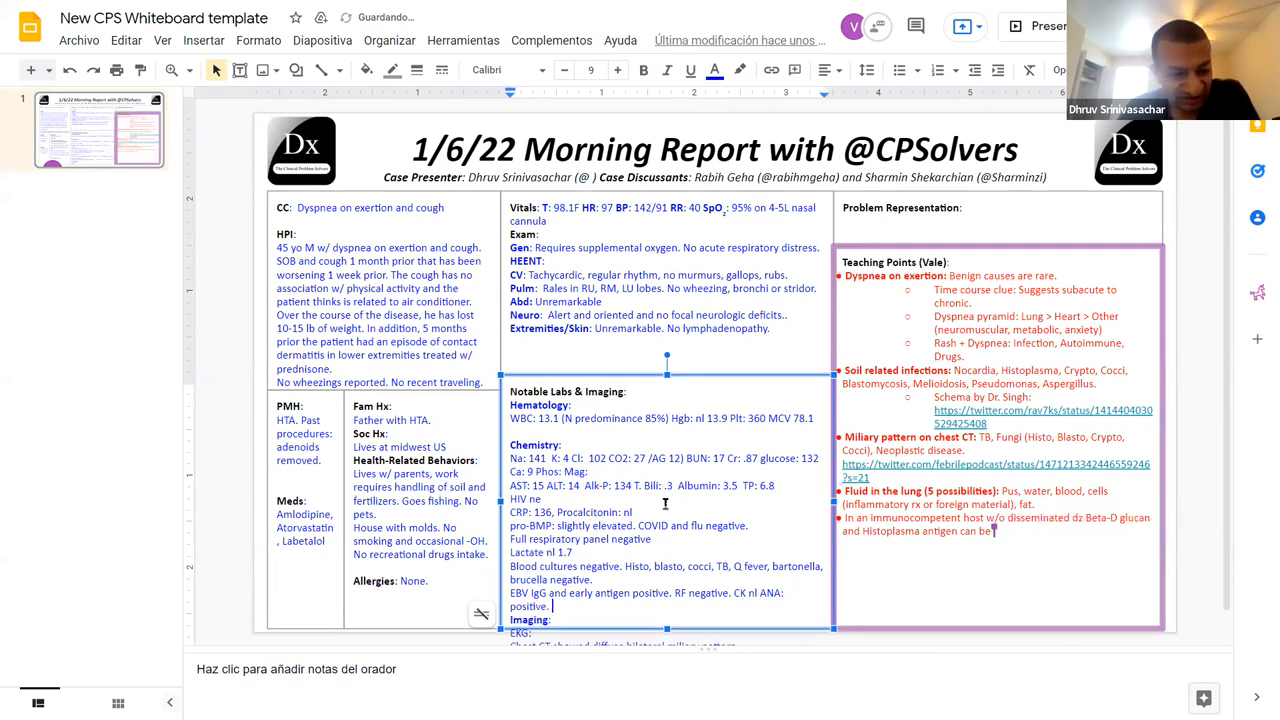
{"action": "type", "text": "Anti-"}
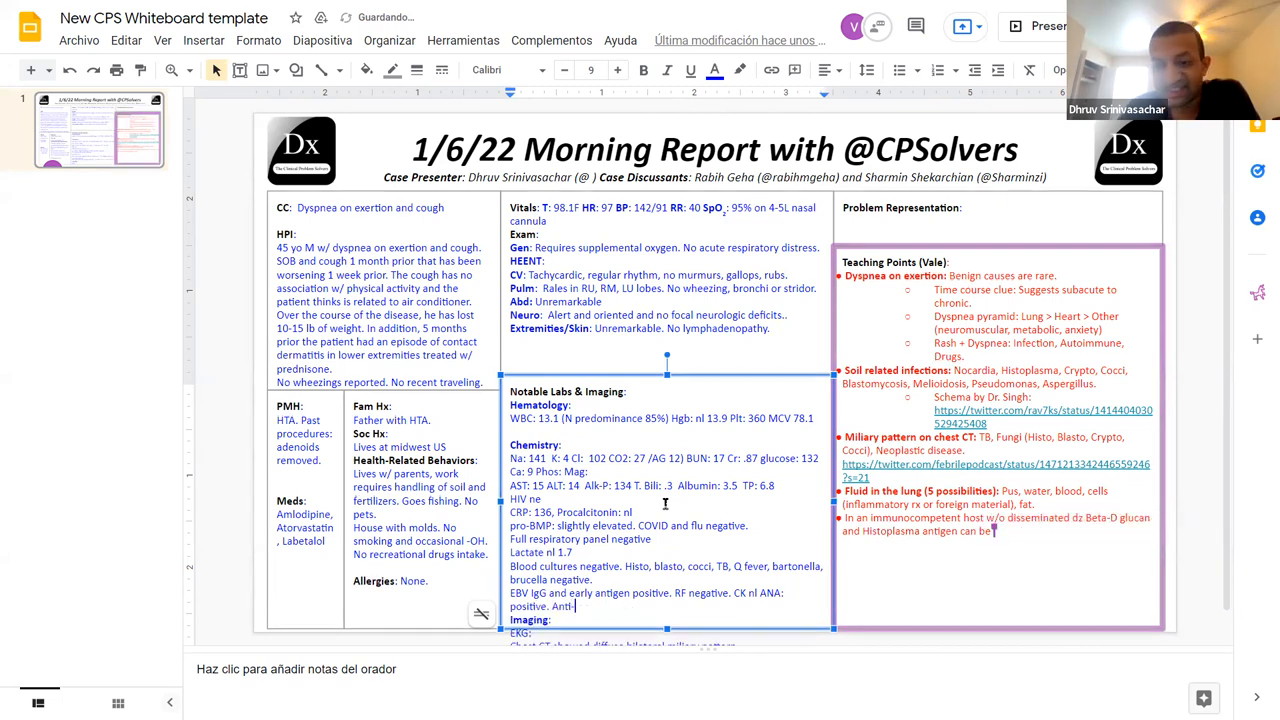
{"action": "type", "text": "CMP"}
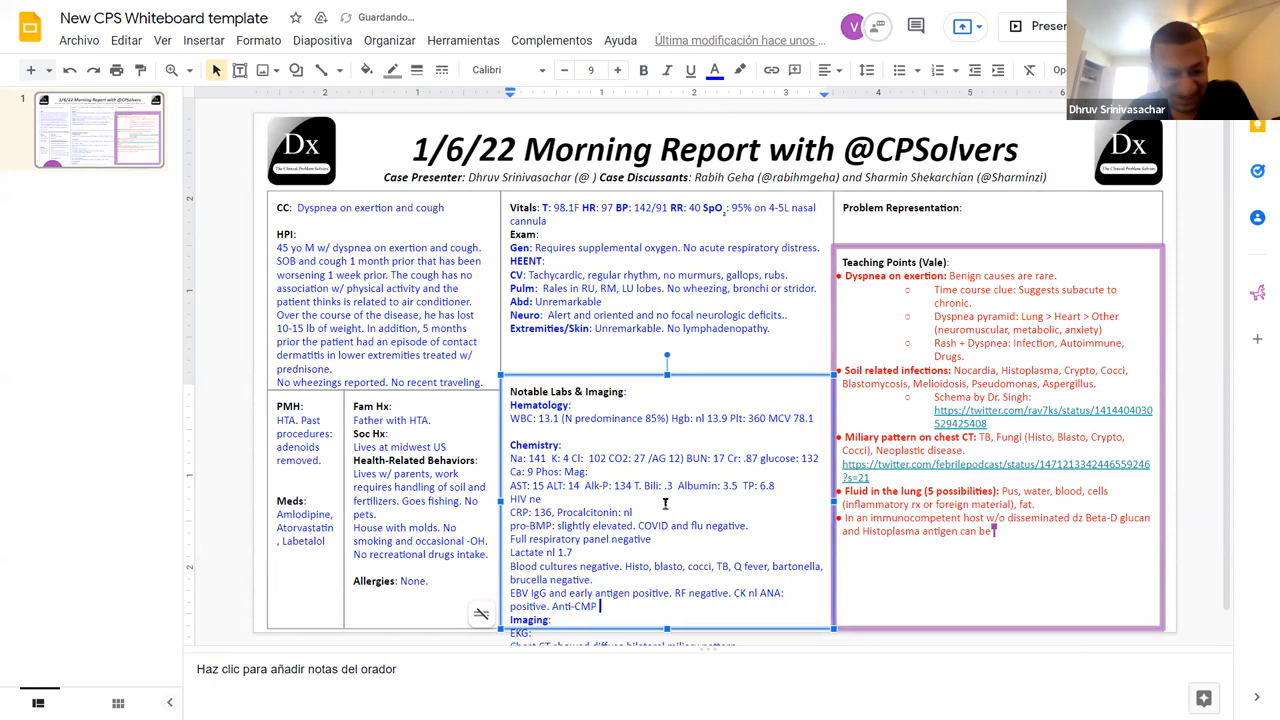
{"action": "type", "text": "negative."}
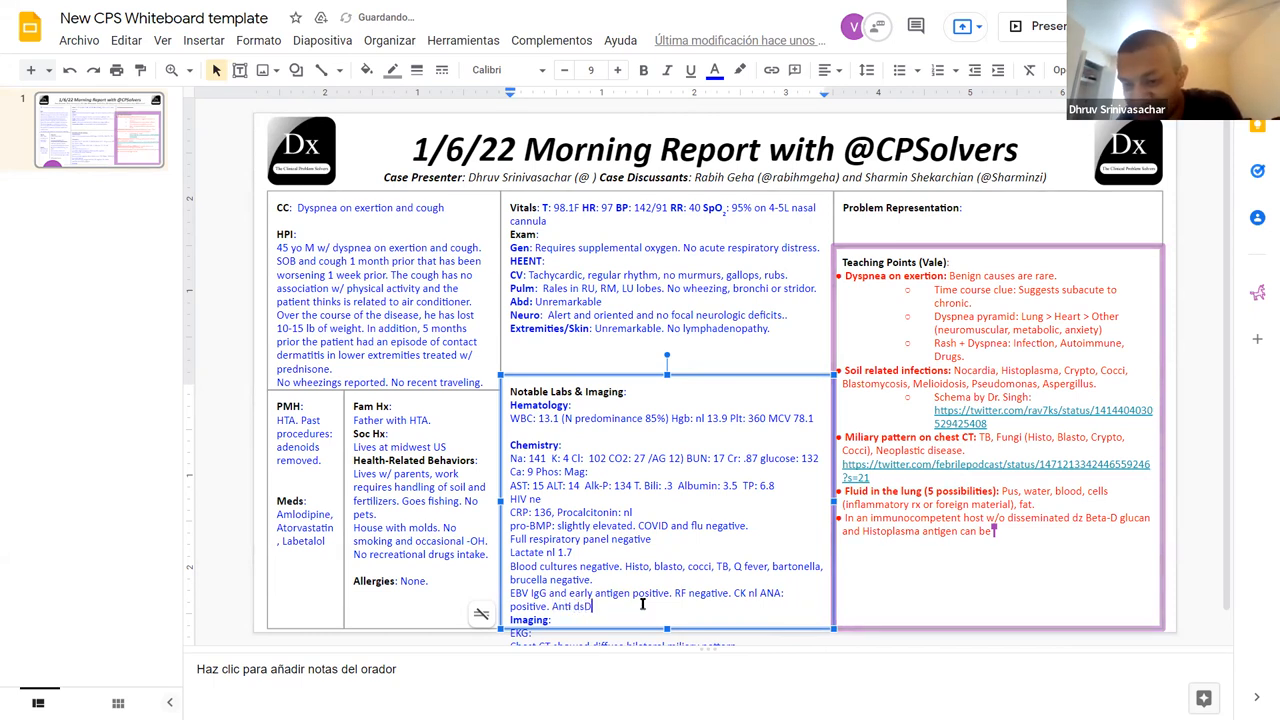
{"action": "type", "text": "NA negative."}
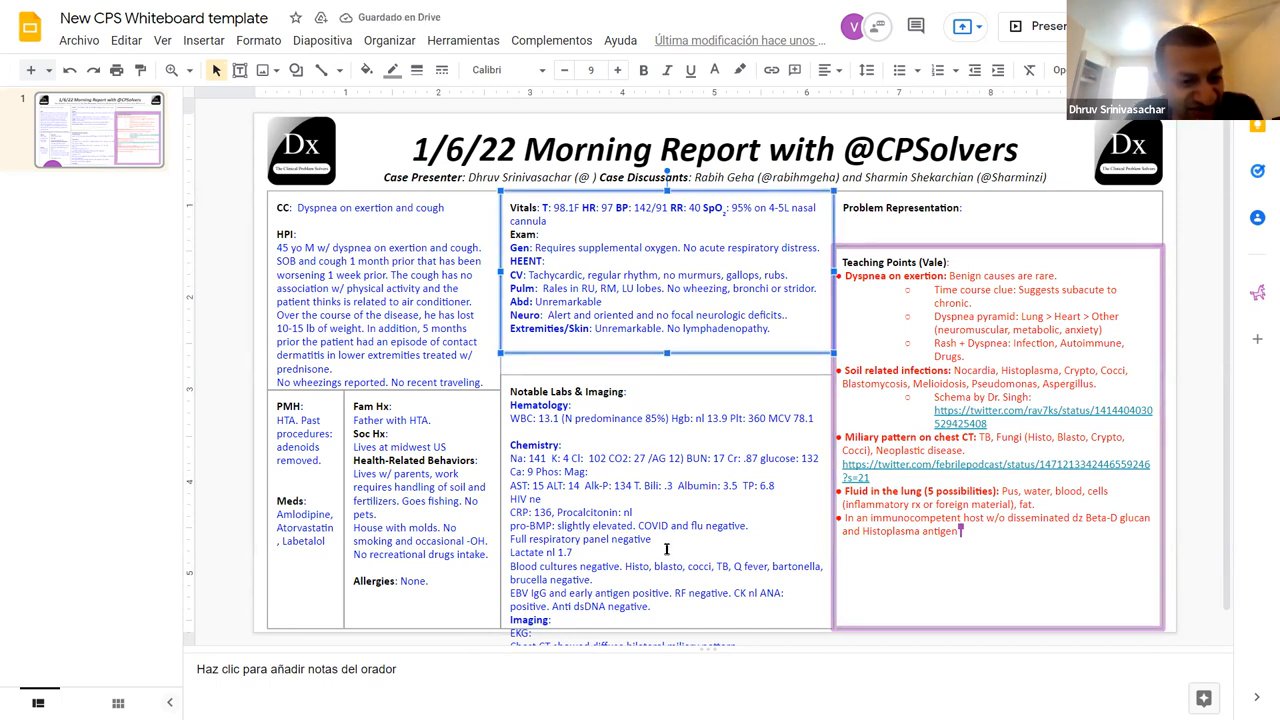
Step: Extend the teaching point with 'are less likely to' and start Aspergillus antigen and ACE lab entries
{"action": "type", "text": "are less likely to be elav"}
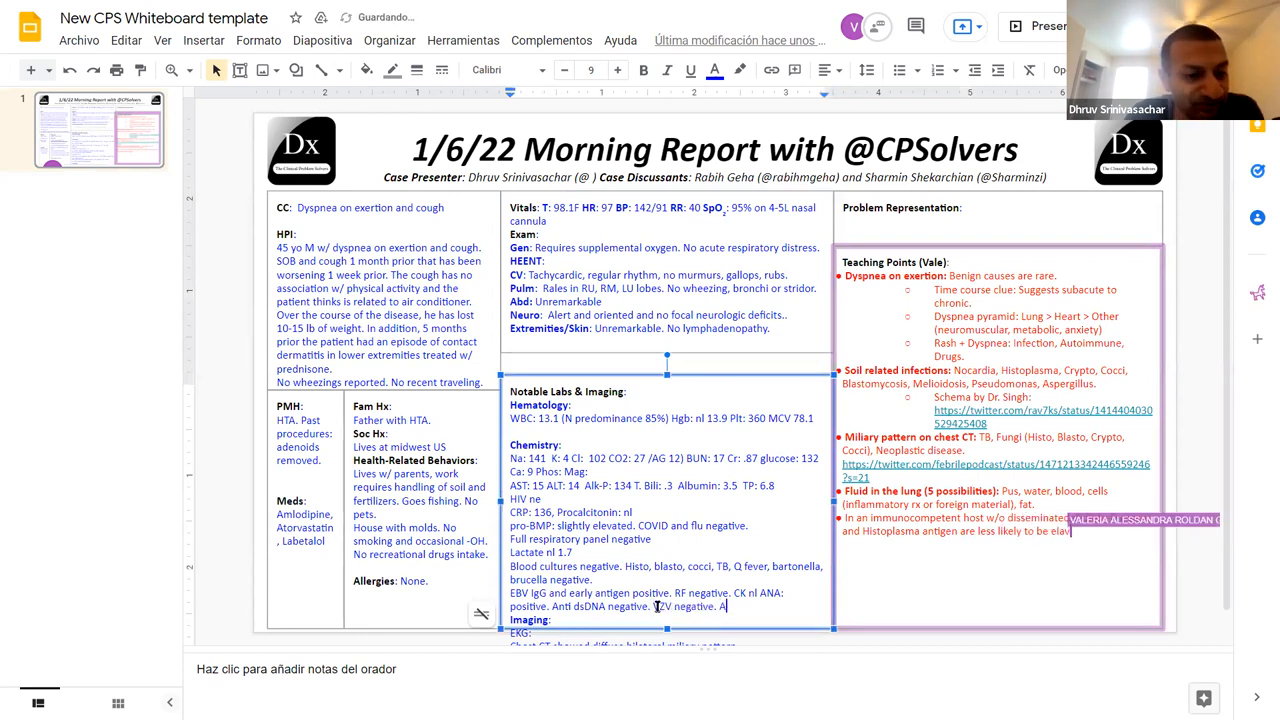
{"action": "type", "text": "Aspergillus antigen"}
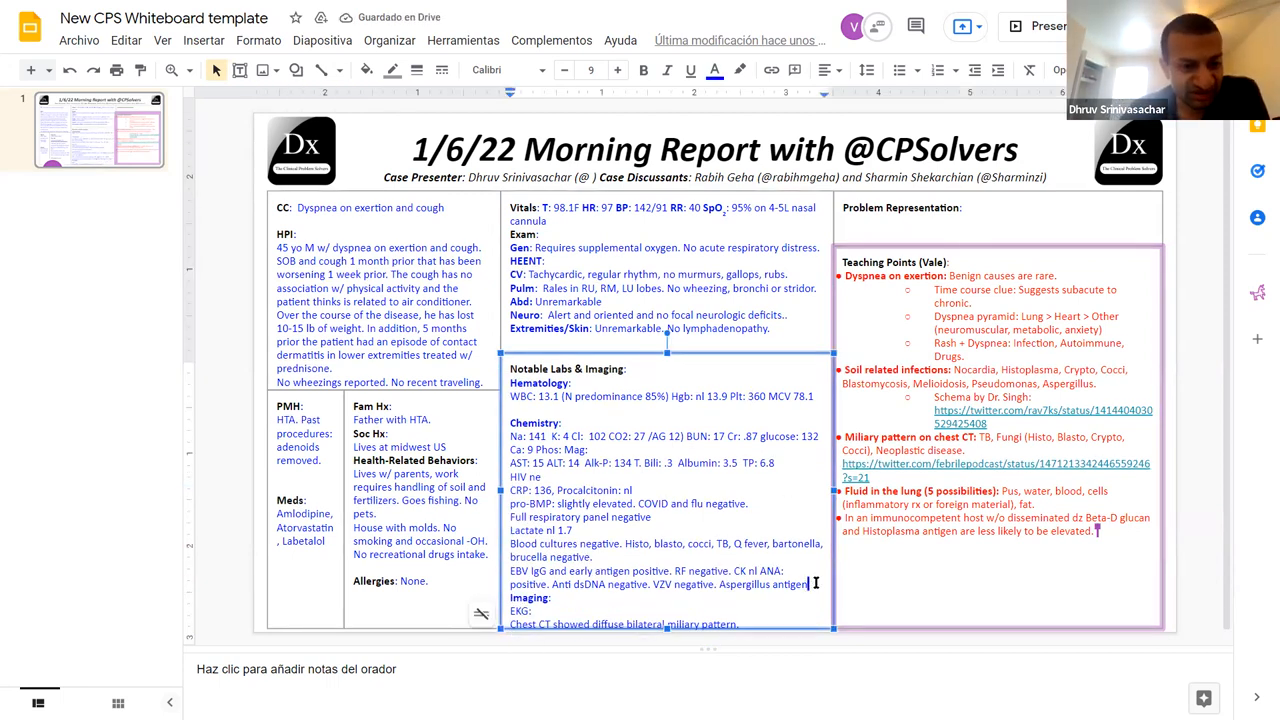
{"action": "type", "text": "AC enzyme"}
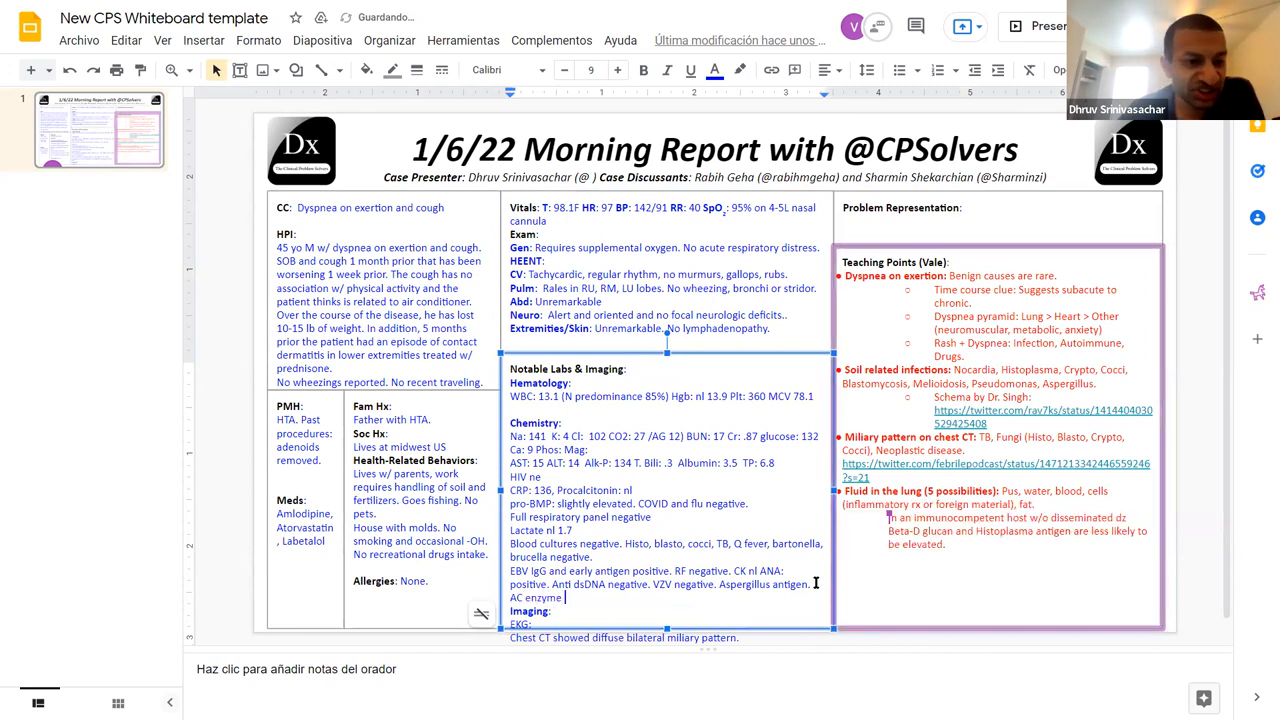
Step: Write 'ACE low. Vitamin D nl.' after the Aspergillus antigen result
{"action": "type", "text": "low."}
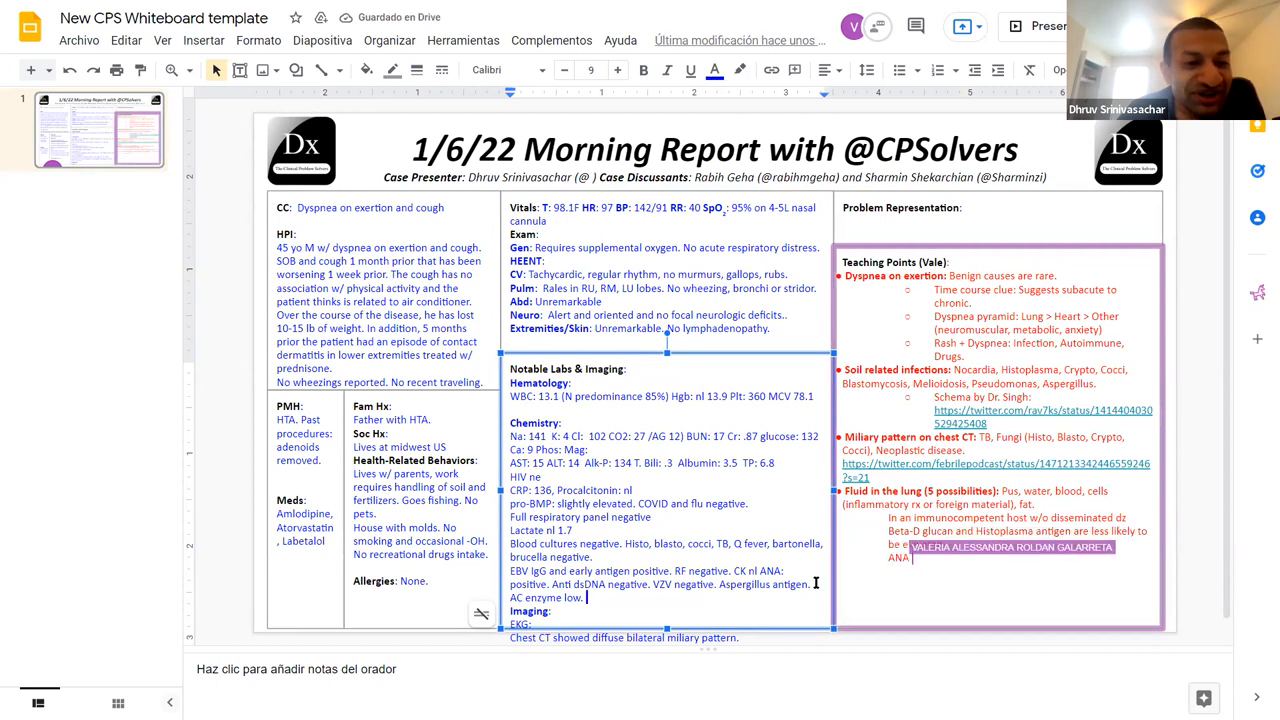
{"action": "type", "text": "Vitamin D nl."}
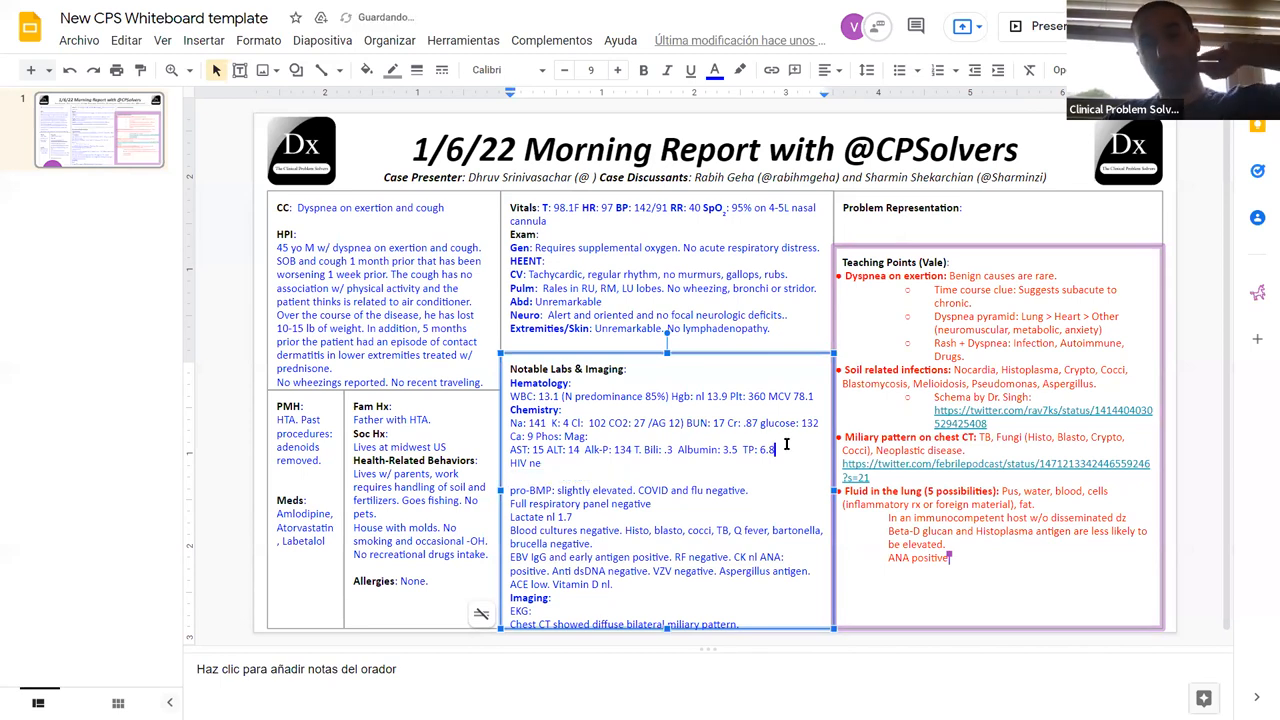
Step: Move 'CRP: 136, Procalcitonin: nl' into the Chemistry line of the labs box
{"action": "type", "text": "CRP: 136, Procalcitonin: nl."}
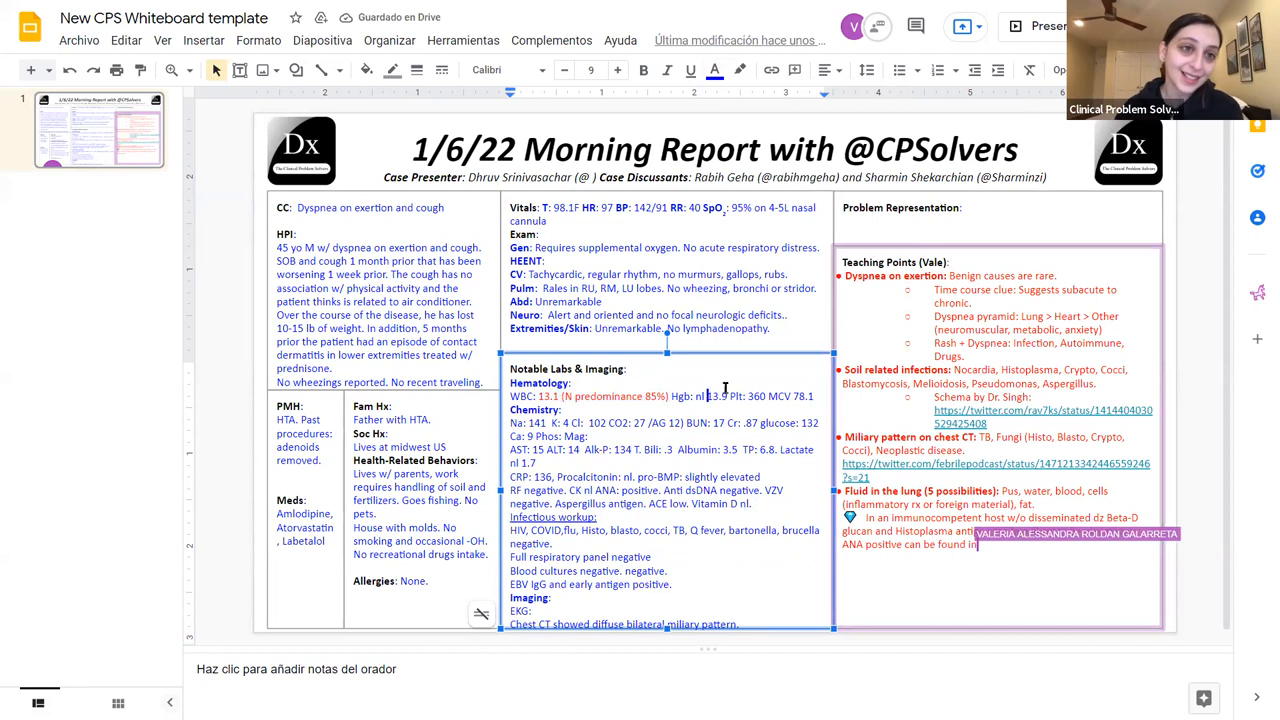
{"action": "type", "text": "TB"}
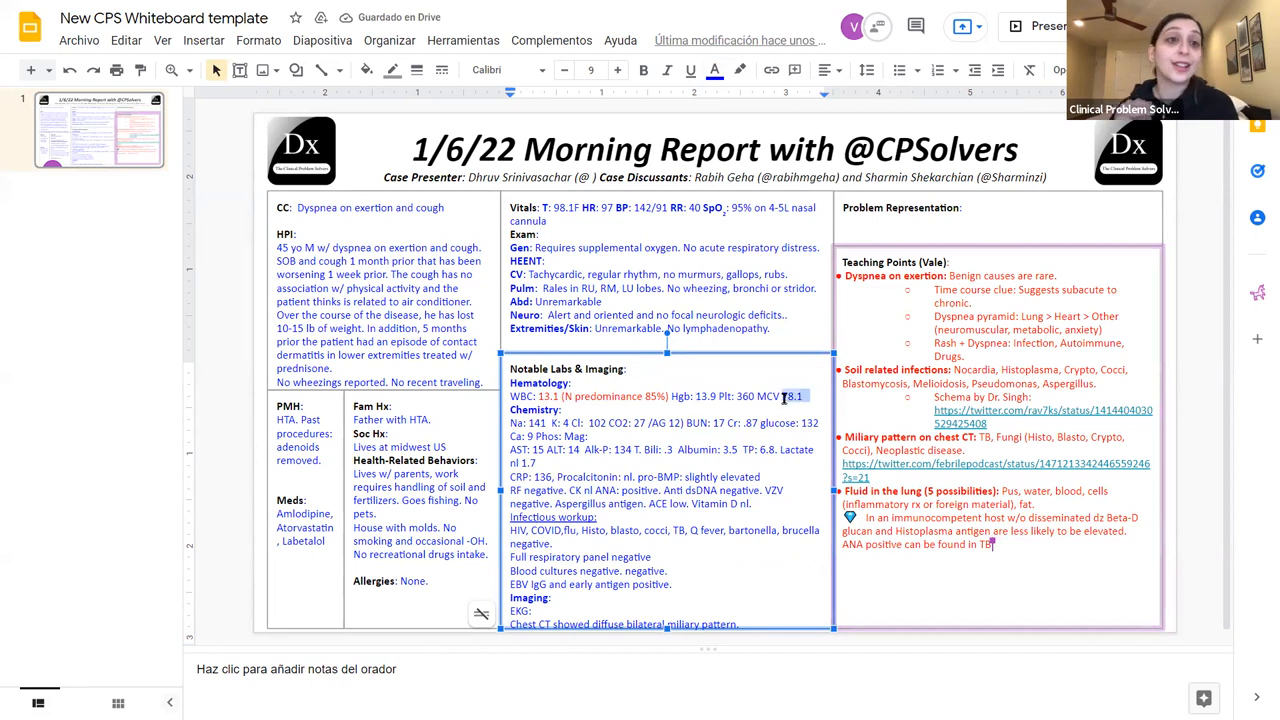
{"action": "left_click", "coordinate": [716, 68]}
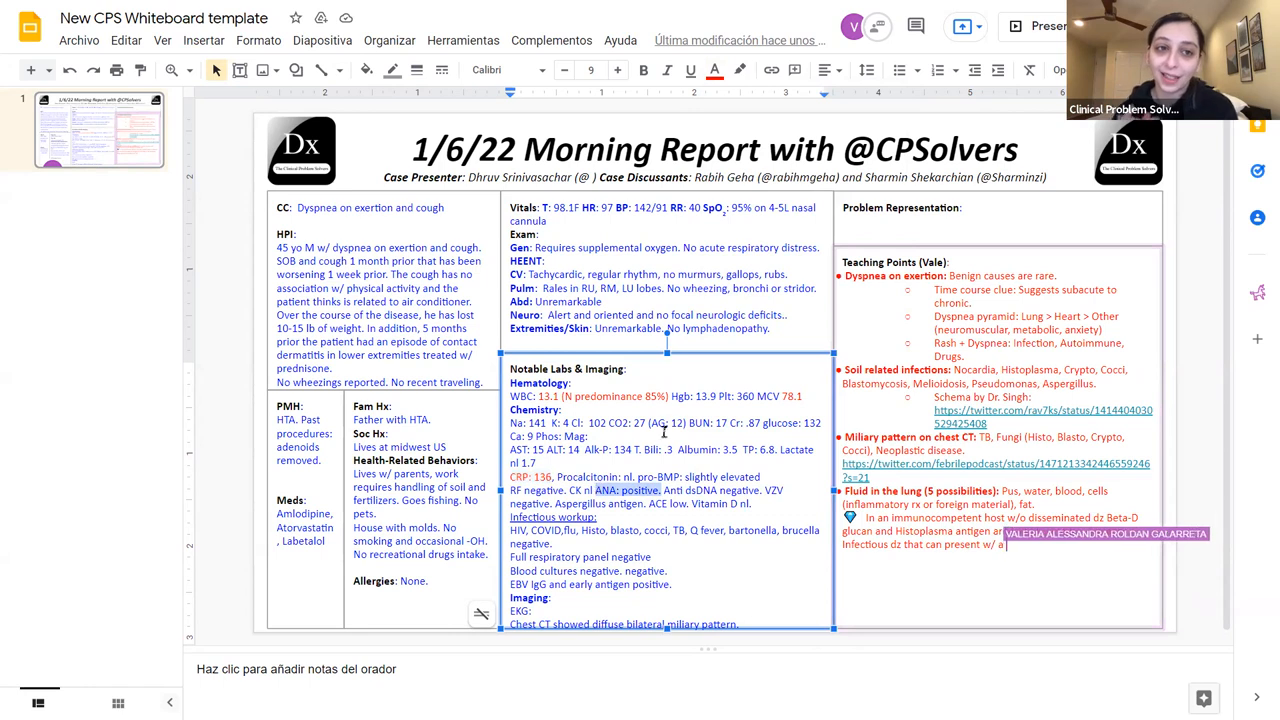
Step: Place the cursor in the teaching-point bullet to list TB, Syphilis, HIV, Bartonella and E. coli
{"action": "left_click", "coordinate": [714, 70]}
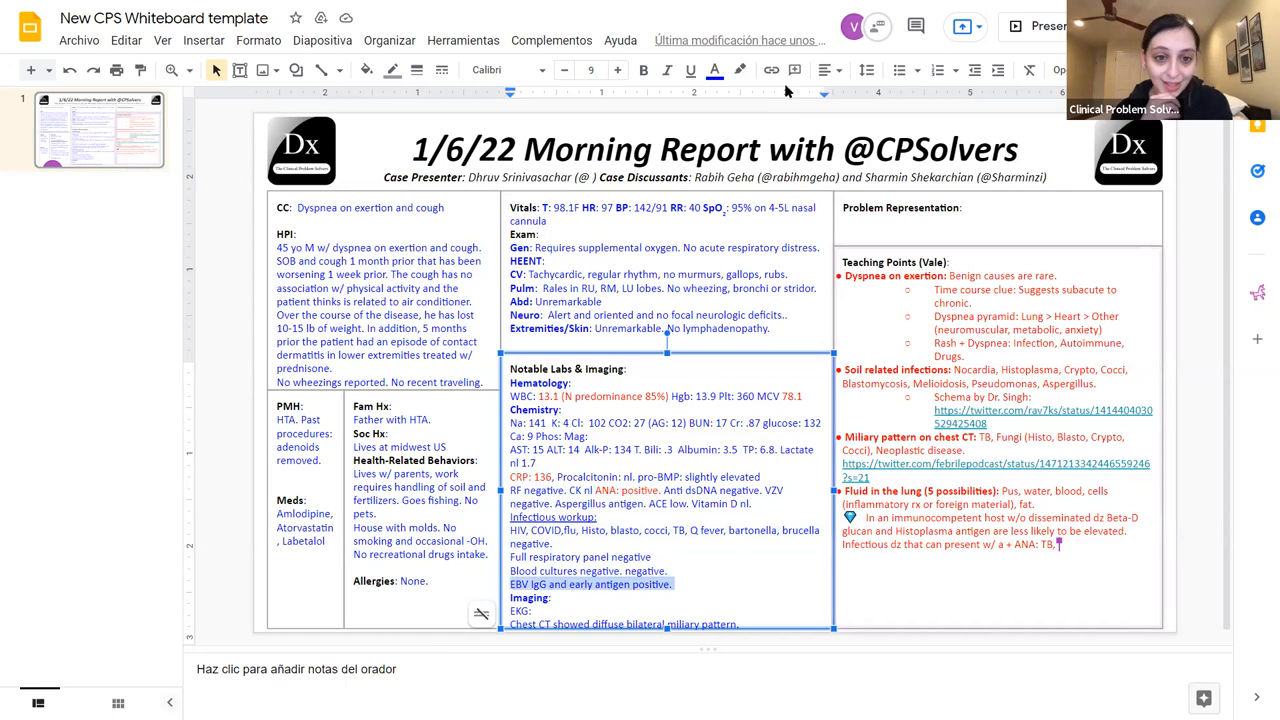
{"action": "left_click", "coordinate": [714, 68]}
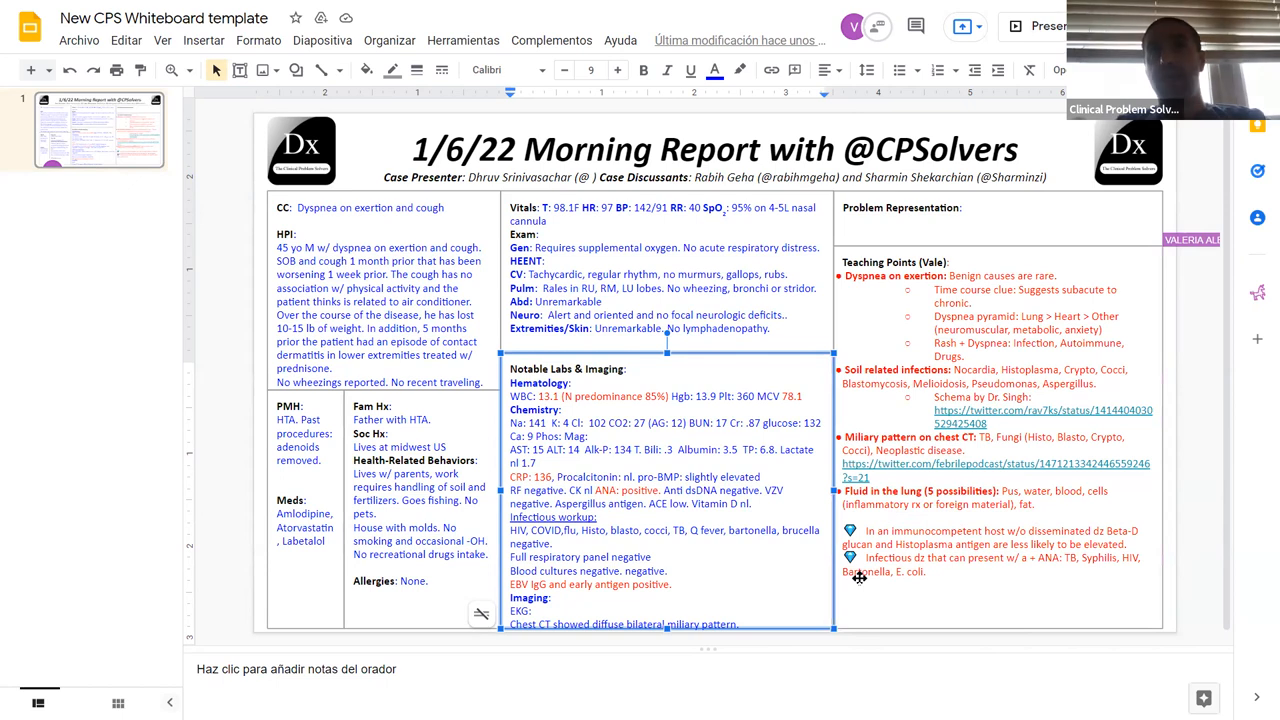
{"action": "mouse_move", "coordinate": [1016, 272]}
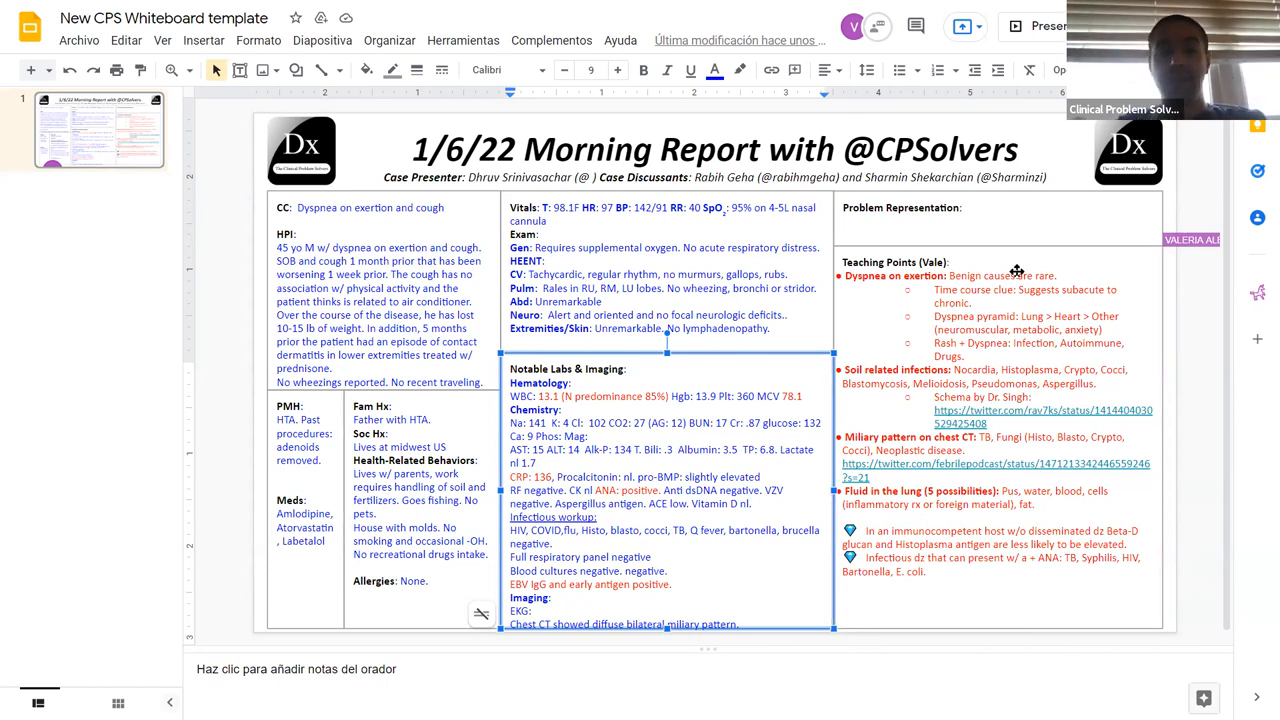
{"action": "mouse_move", "coordinate": [992, 320]}
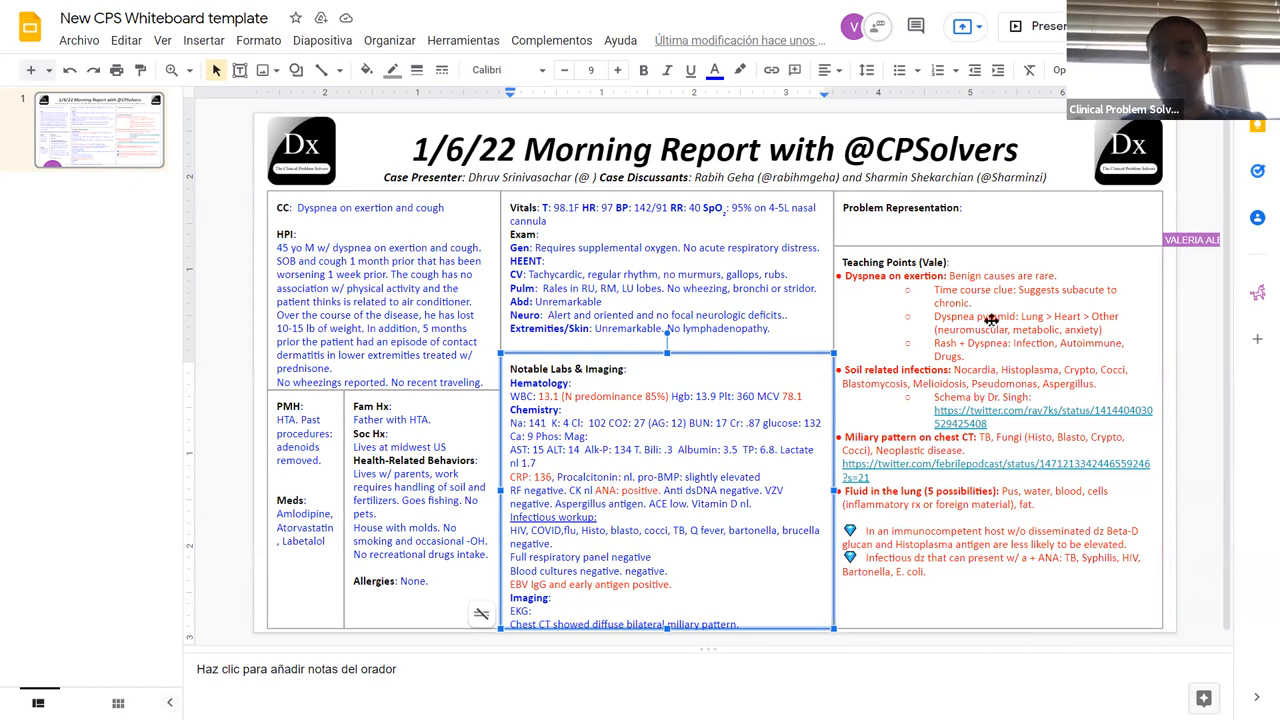
{"action": "mouse_move", "coordinate": [1076, 268]}
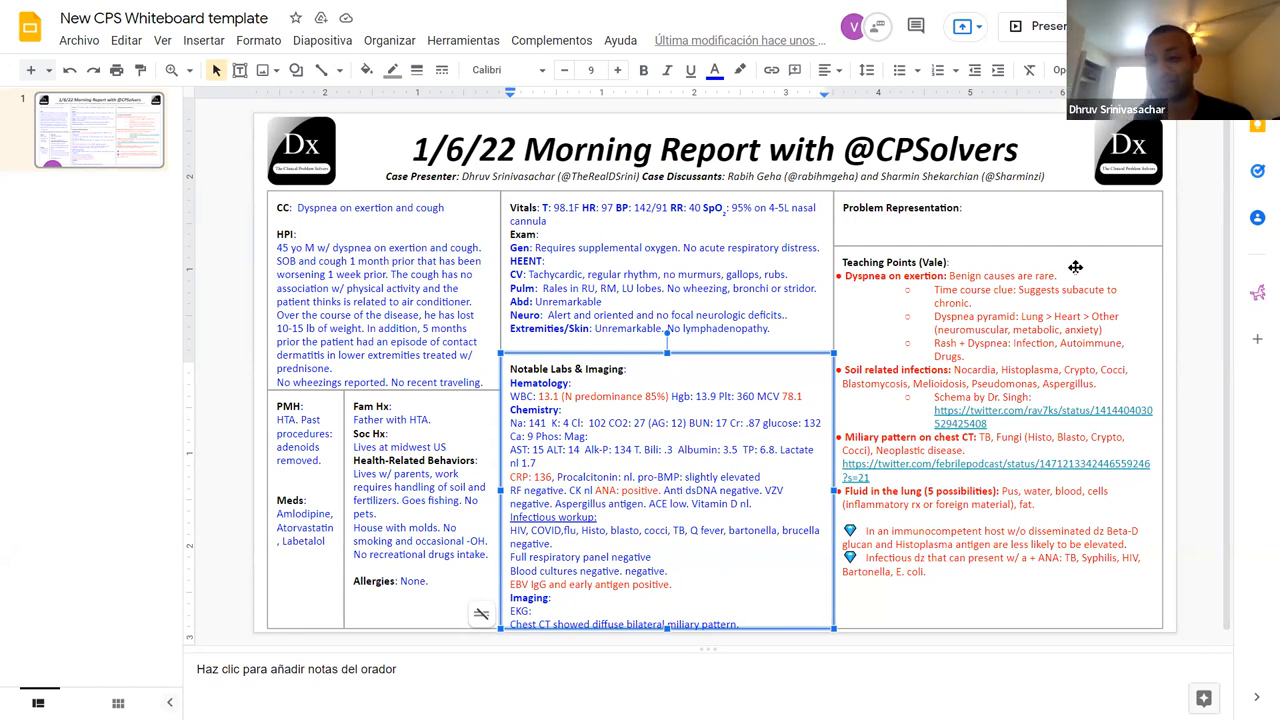
Step: Begin the Problem Representation box with '45M'
{"action": "left_click", "coordinate": [998, 216]}
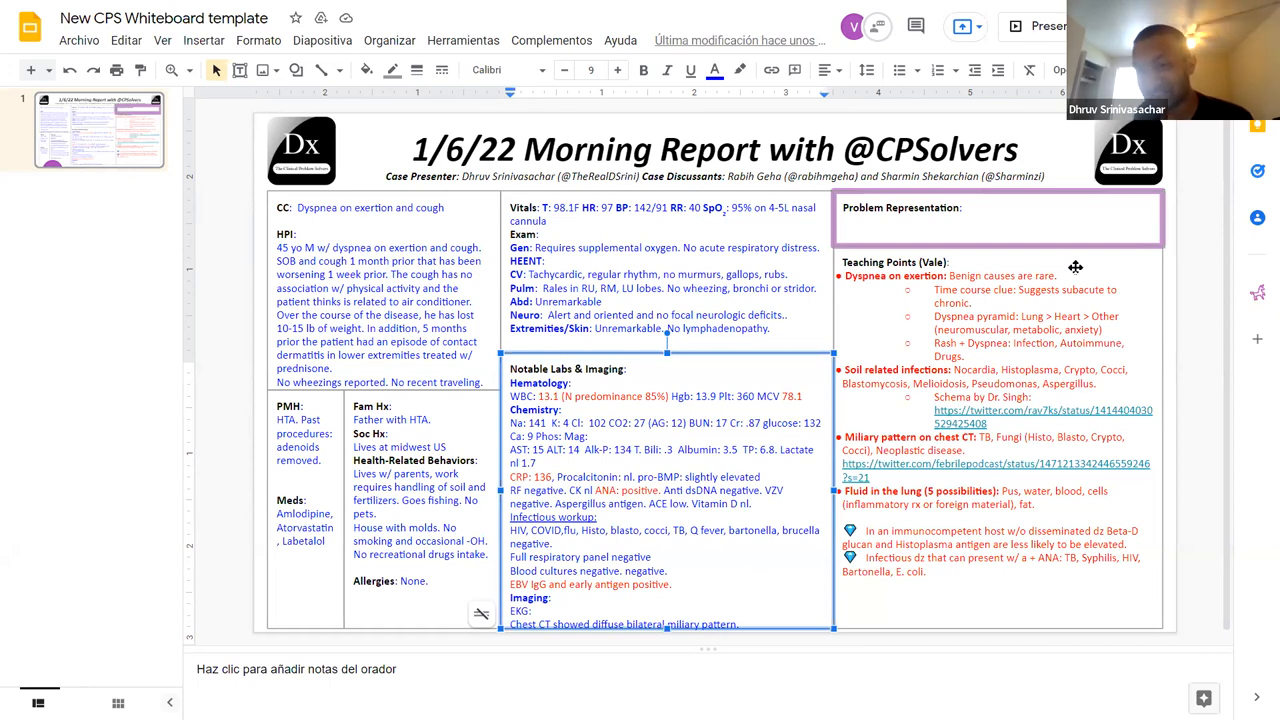
{"action": "left_click", "coordinate": [962, 206]}
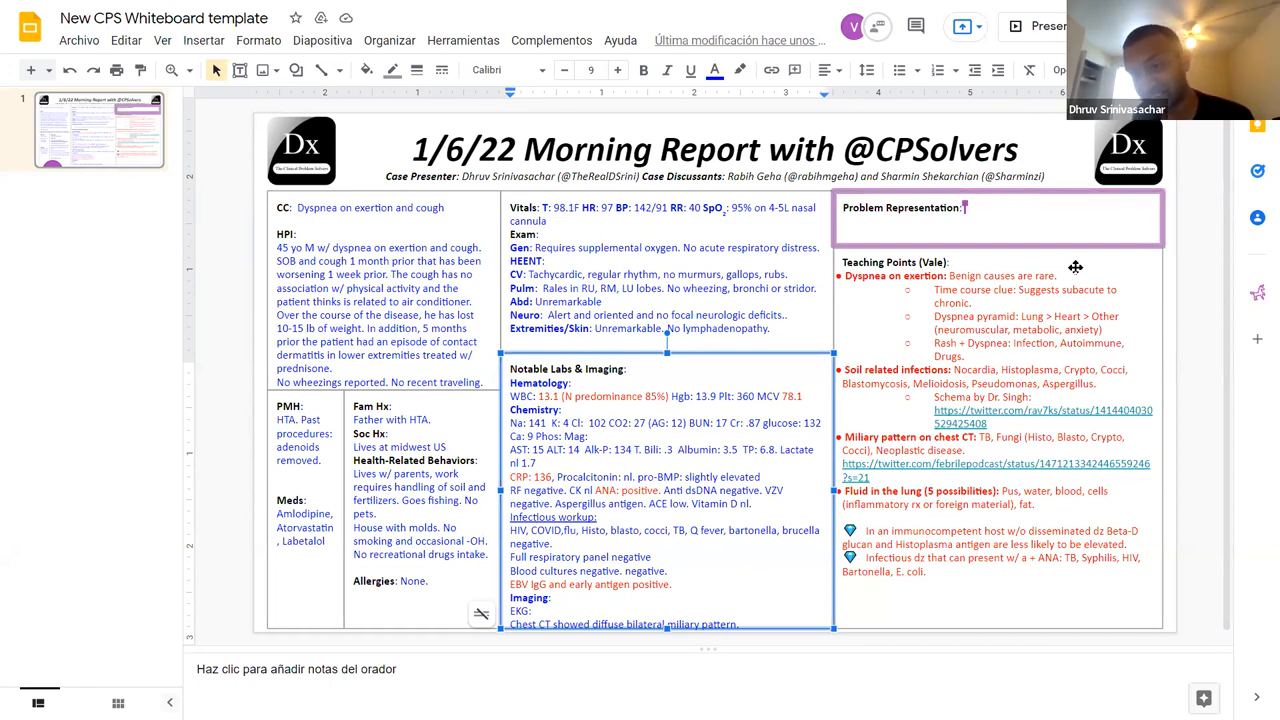
{"action": "type", "text": "45M"}
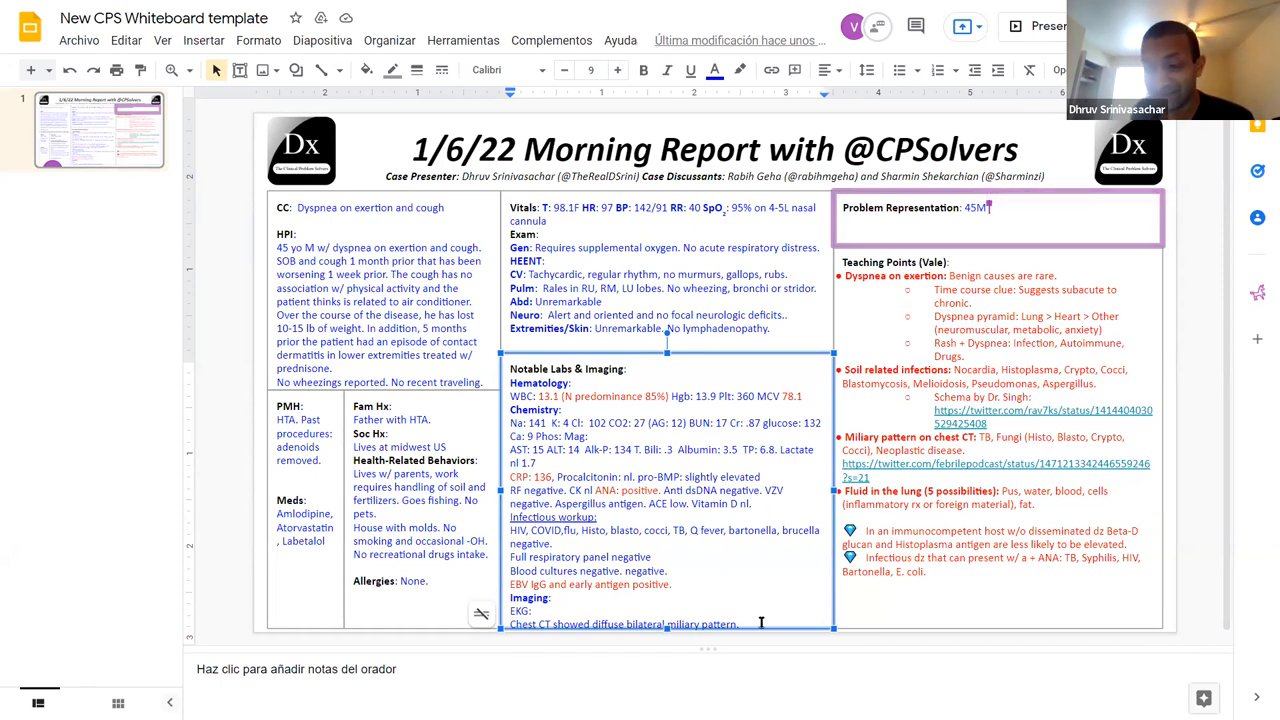
Step: Add spine and liver lesions and 'Lung pathology: Adenocarcinoma' under imaging
{"action": "type", "text": "Lesions at spine"}
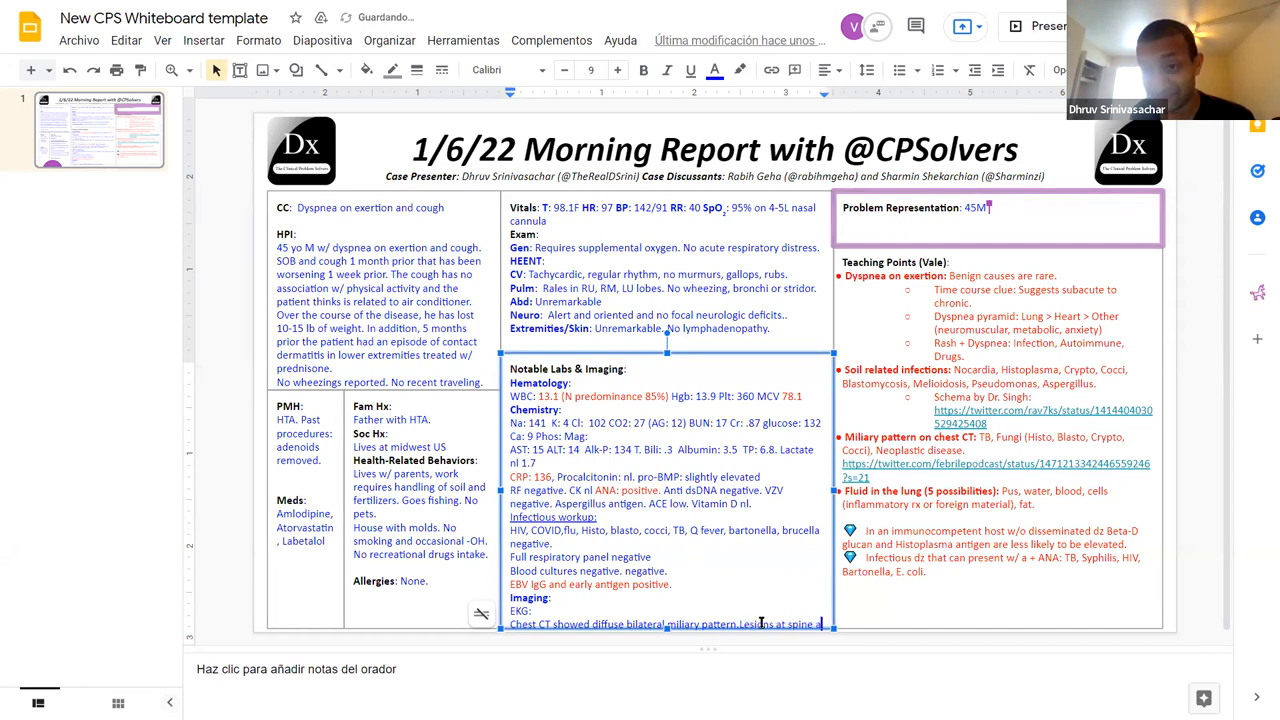
{"action": "type", "text": "and liver."}
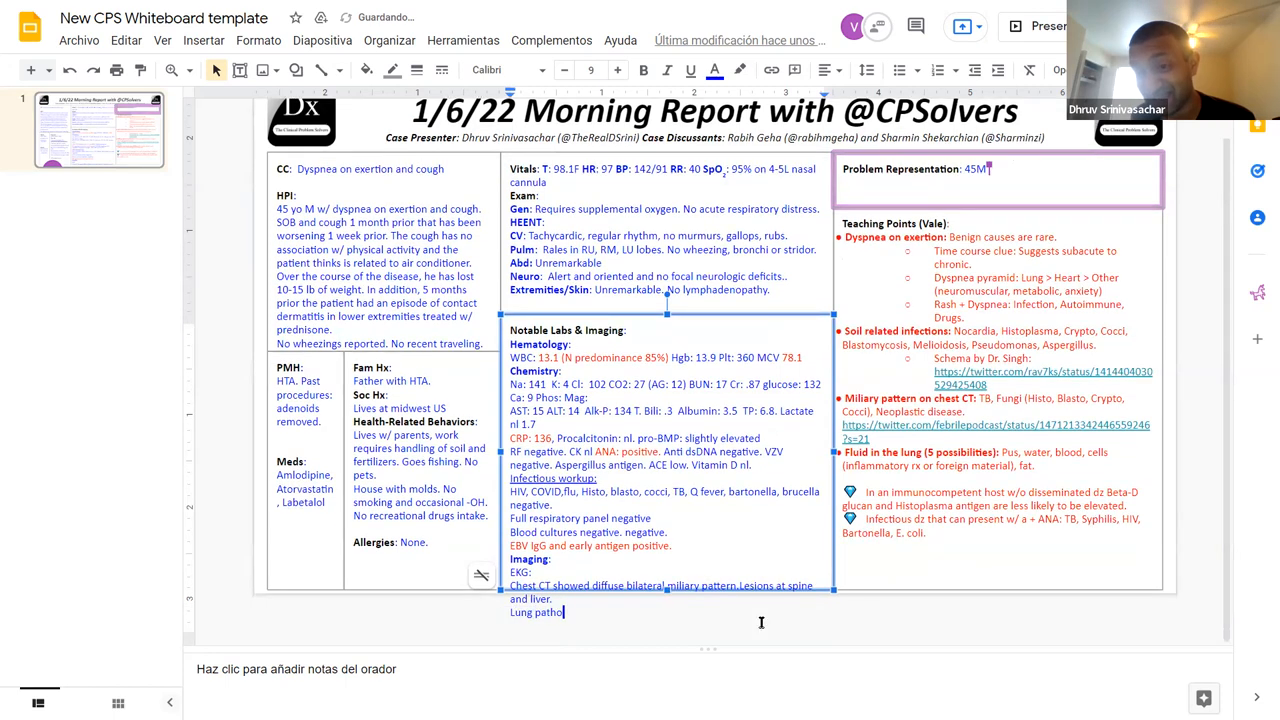
{"action": "type", "text": "logy: Adenoc"}
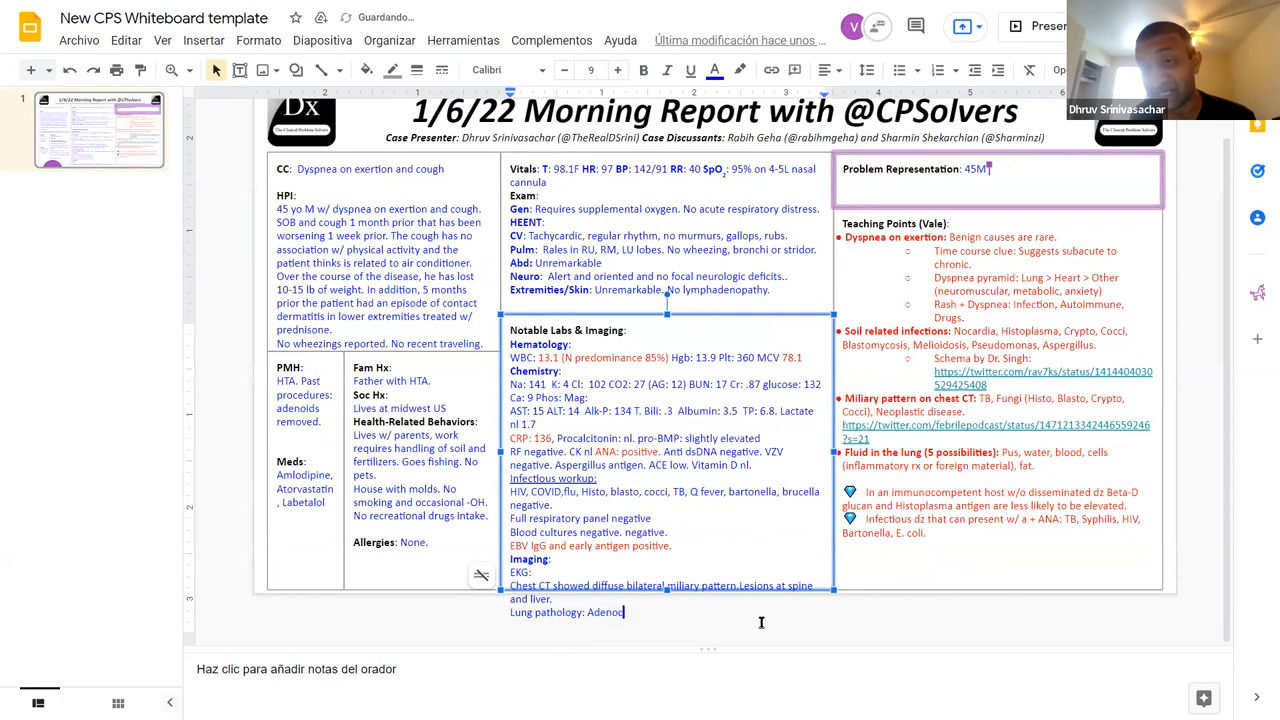
{"action": "type", "text": "a"}
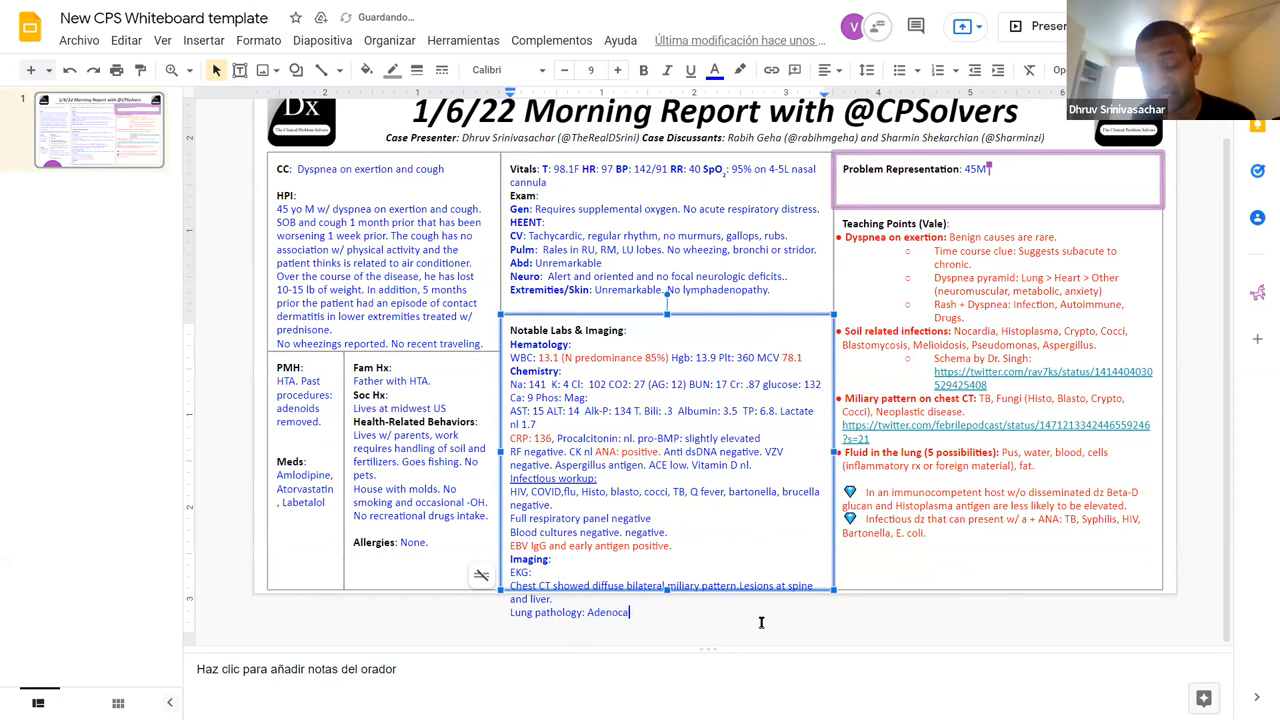
{"action": "type", "text": "rcinoma."}
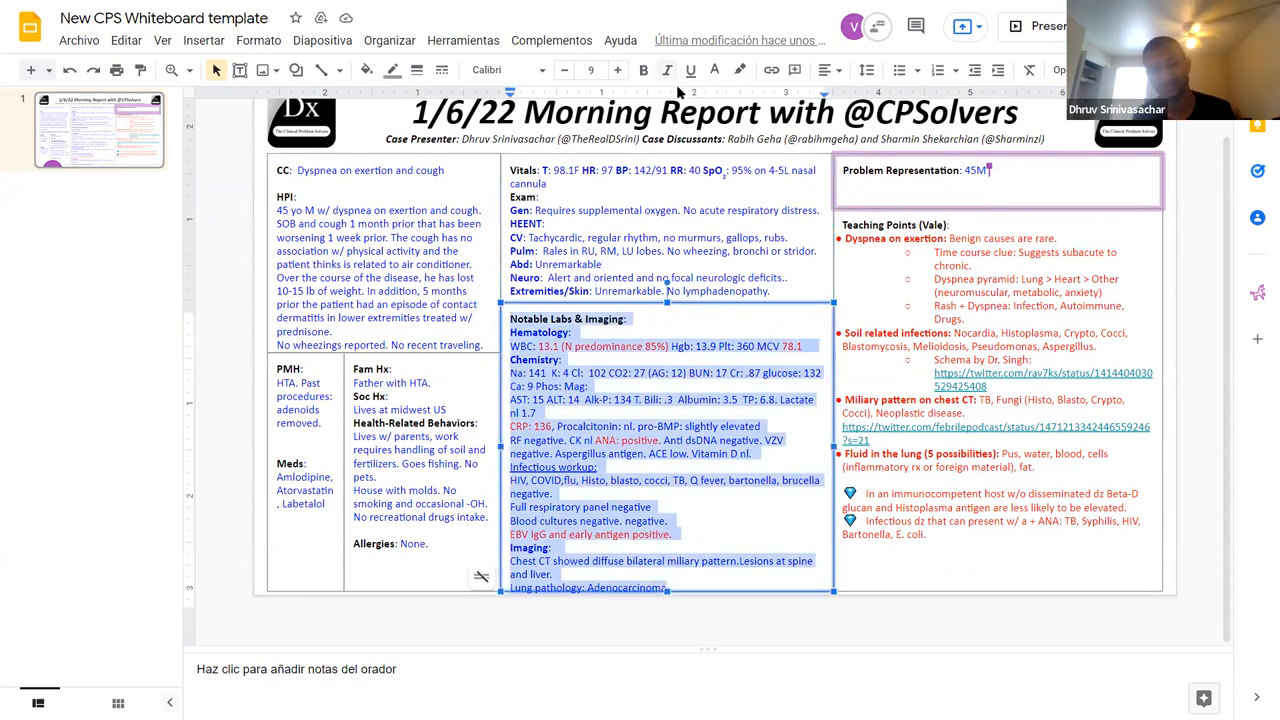
Step: Add a 'Final dx: Lung adenocarcinoma' line below the imaging findings
{"action": "left_click", "coordinate": [564, 70]}
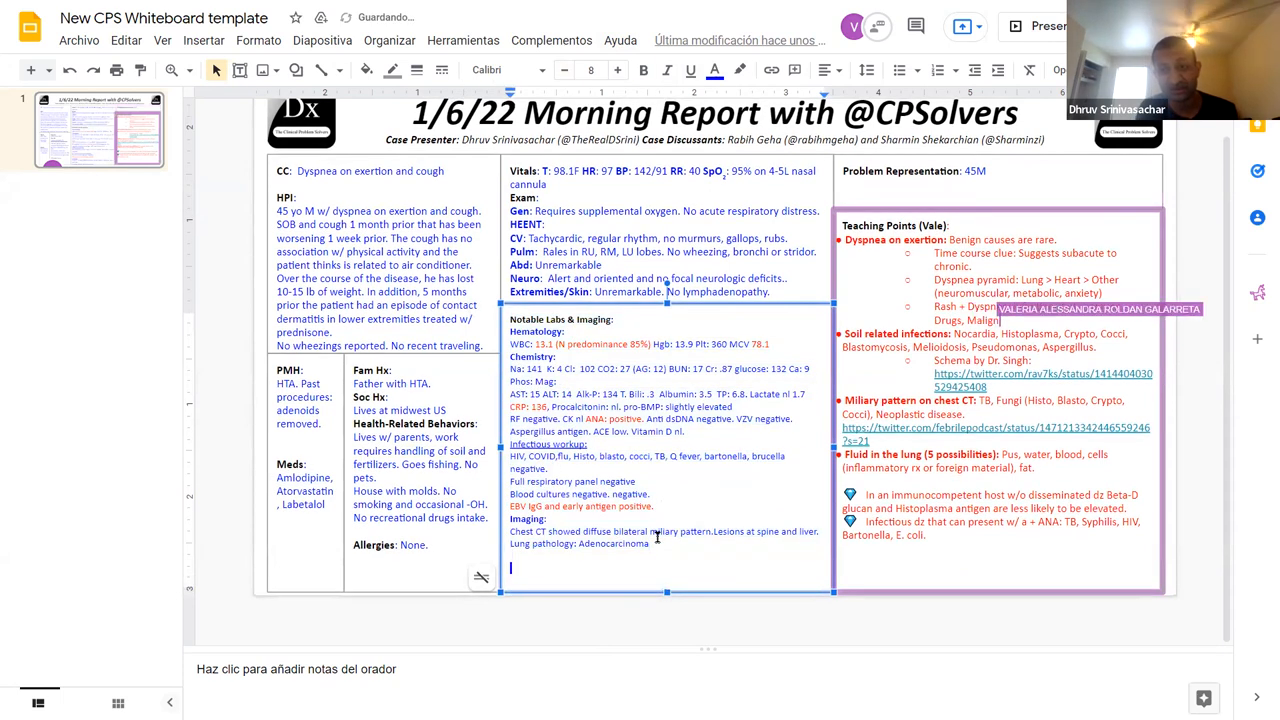
{"action": "type", "text": "Final dx:"}
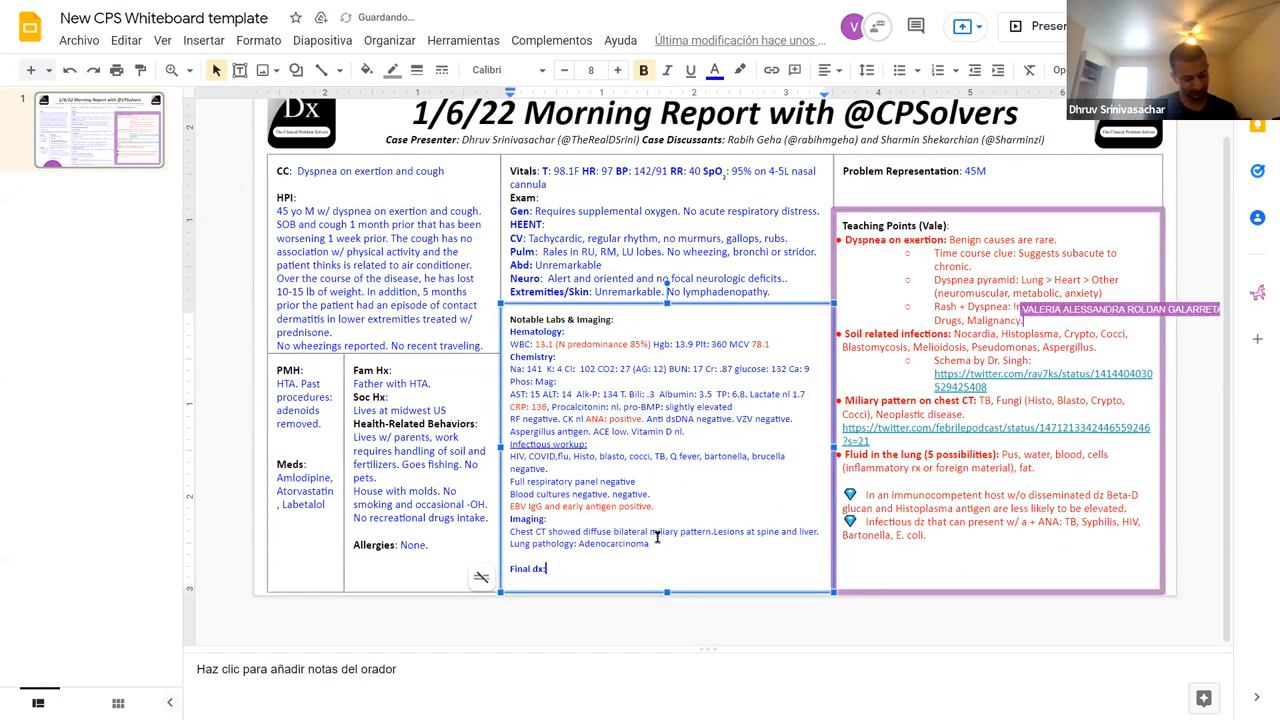
{"action": "type", "text": "Lung"}
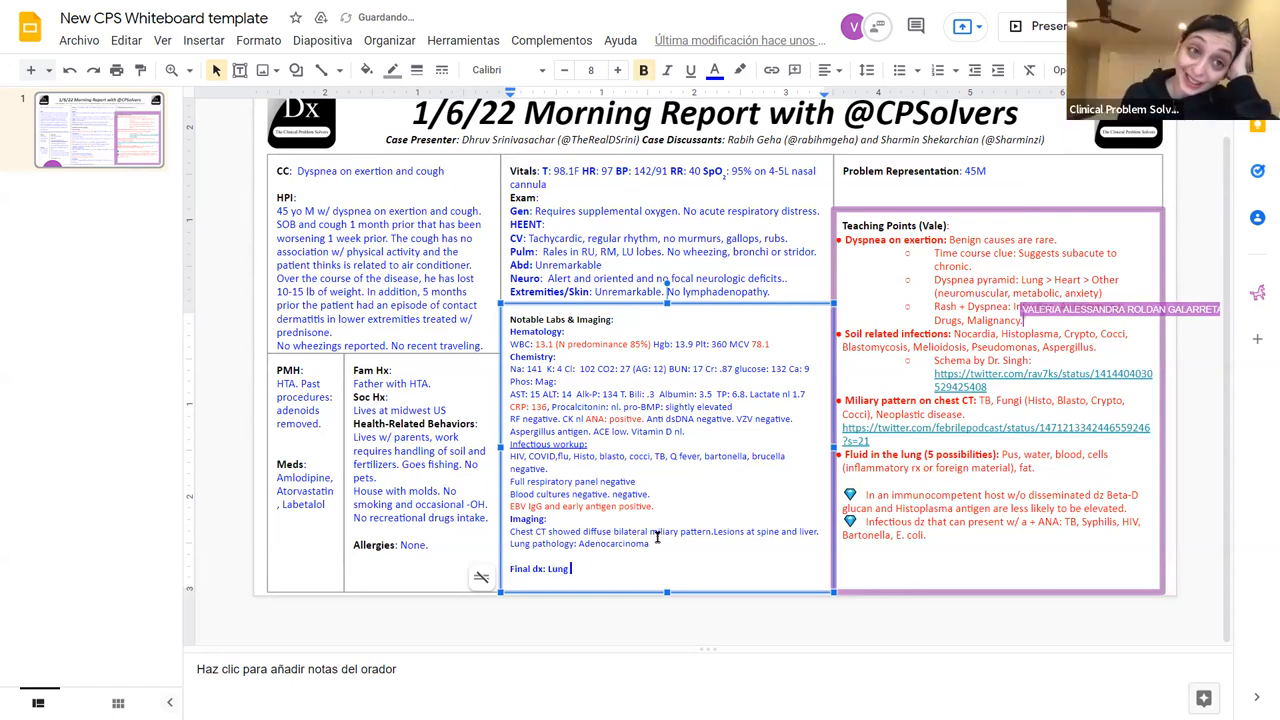
{"action": "type", "text": "adenocarcinoma"}
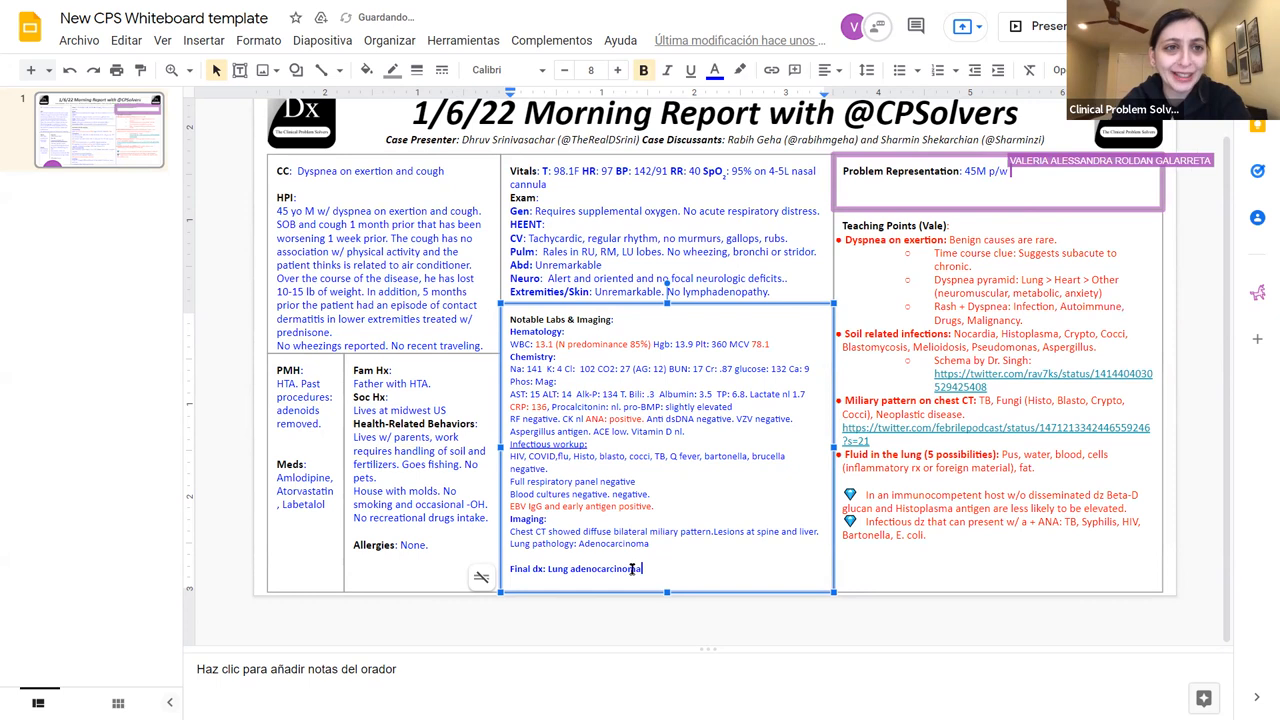
Step: Continue the problem representation with chronic dyspnea and weight loss
{"action": "type", "text": "chr"}
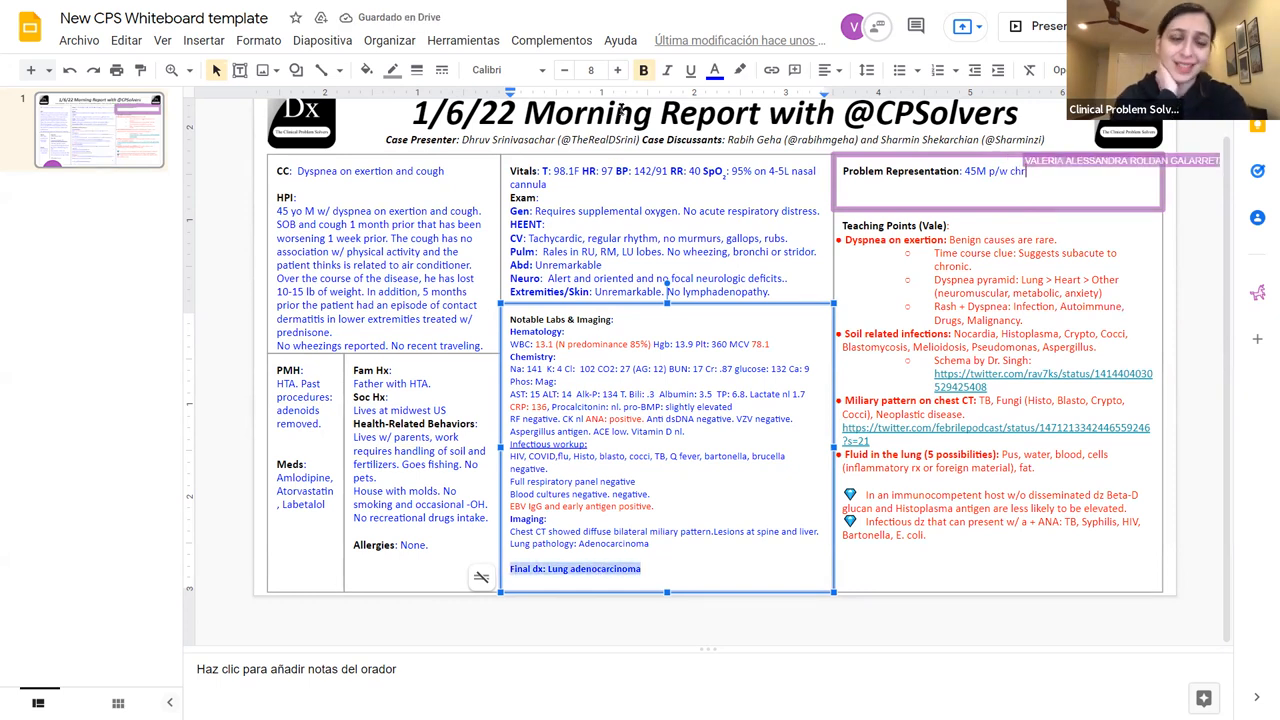
{"action": "left_click", "coordinate": [714, 70]}
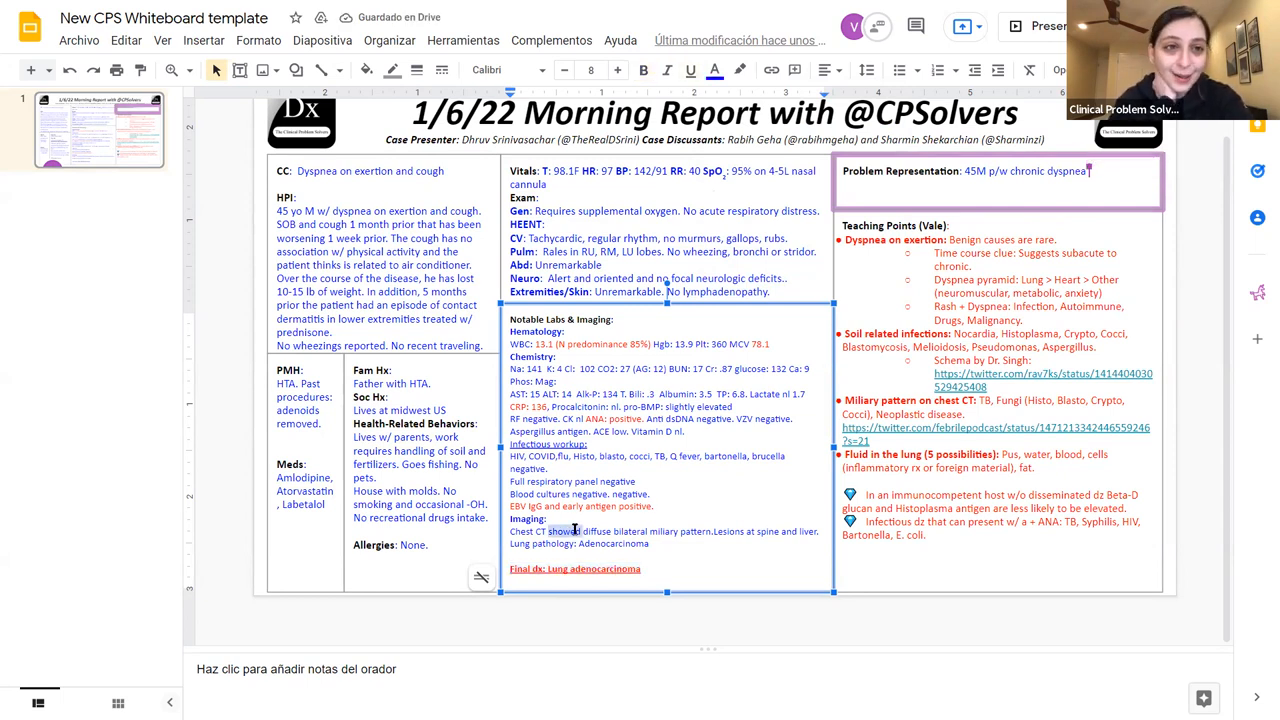
{"action": "type", "text": "wel"}
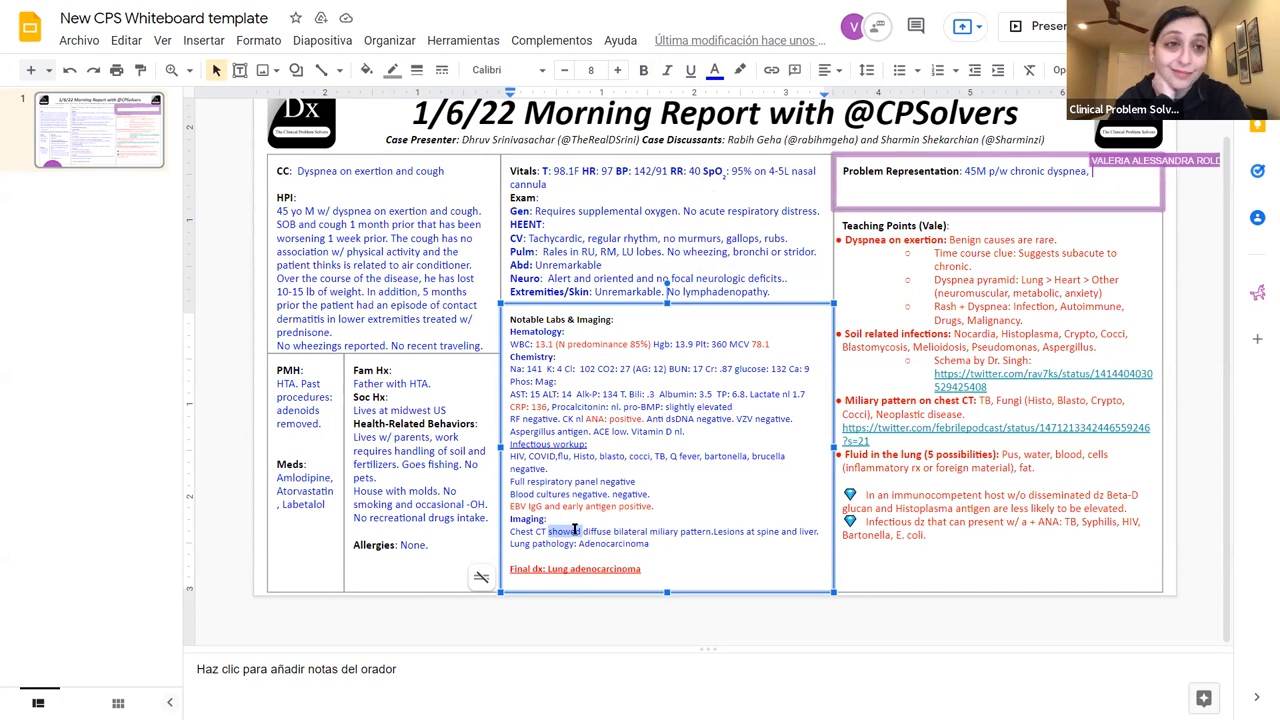
{"action": "type", "text": "weight loss"}
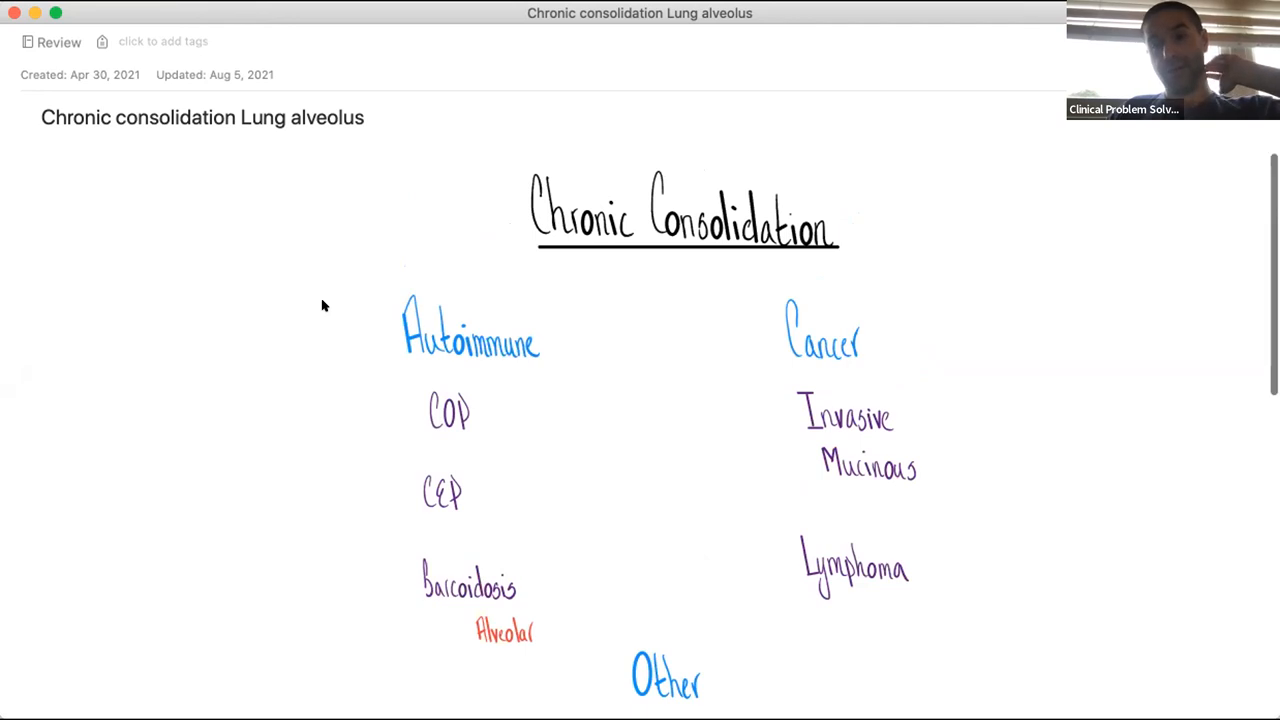
Step: Scroll down the Chronic Consolidation note to the autoimmune, cancer and other causes
{"action": "scroll", "scroll_direction": "down", "scroll_amount": 3}
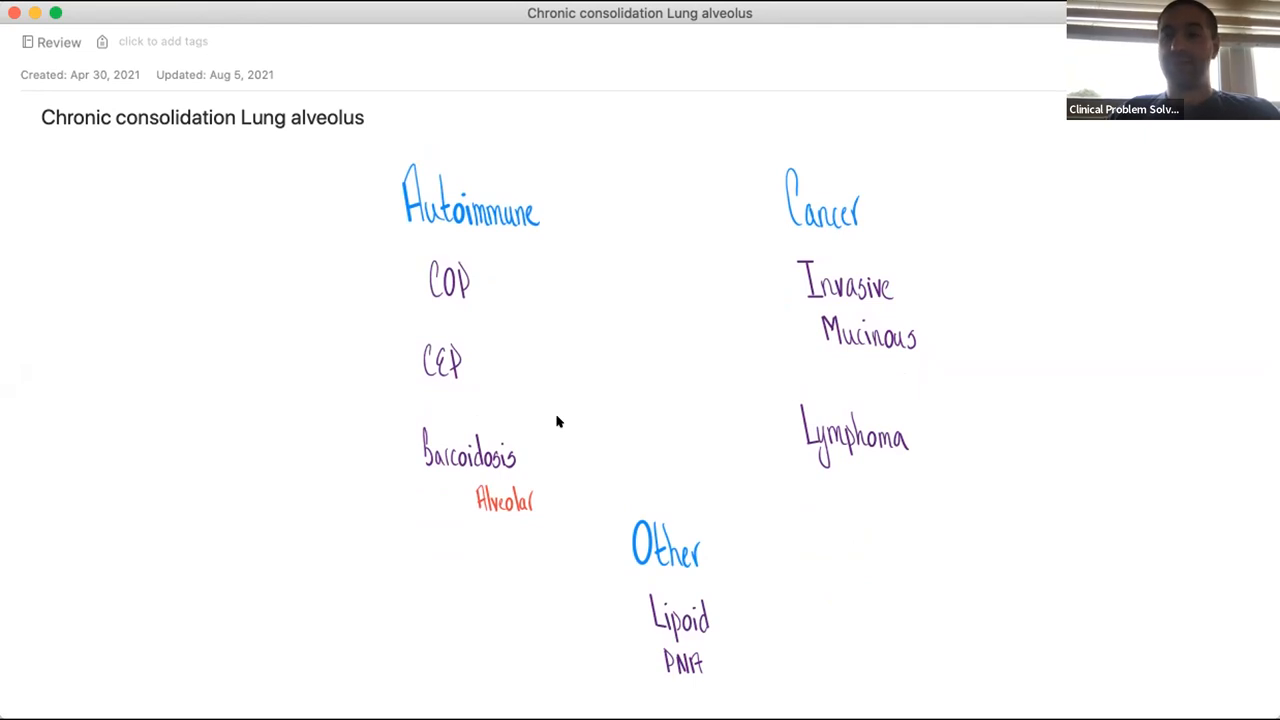
{"action": "mouse_move", "coordinate": [770, 424]}
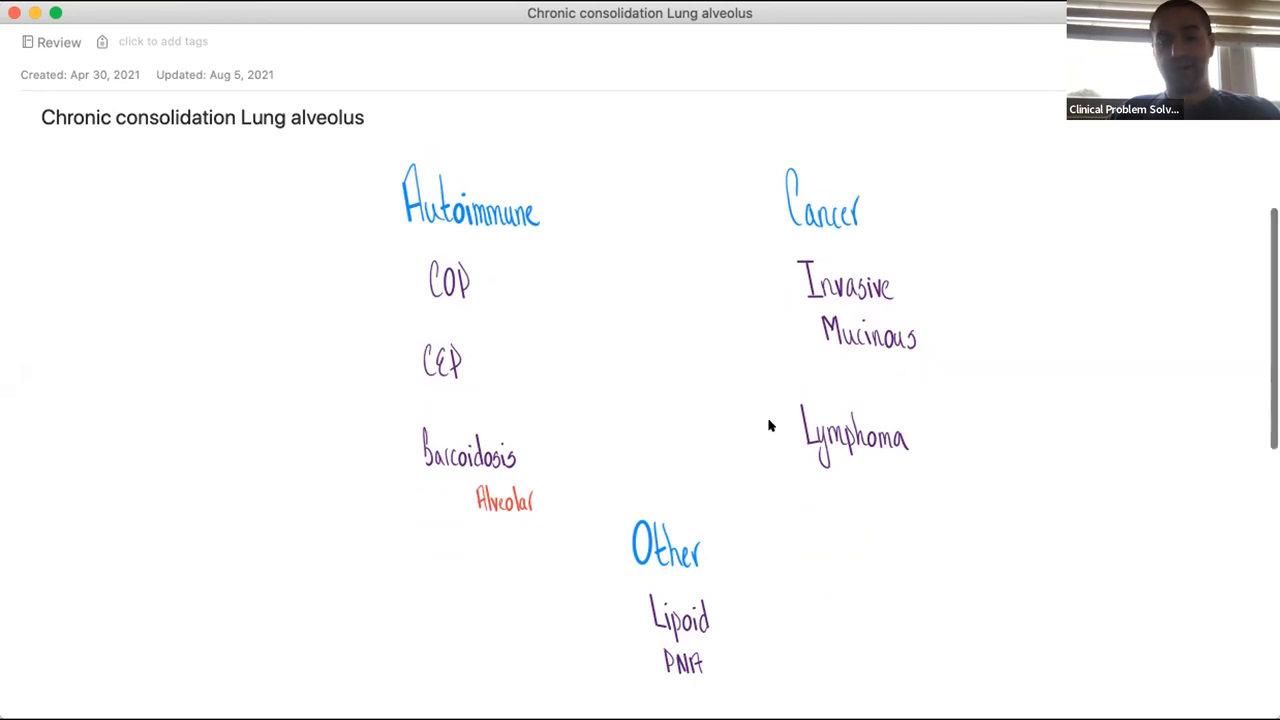
{"action": "scroll", "scroll_direction": "down", "scroll_amount": 3}
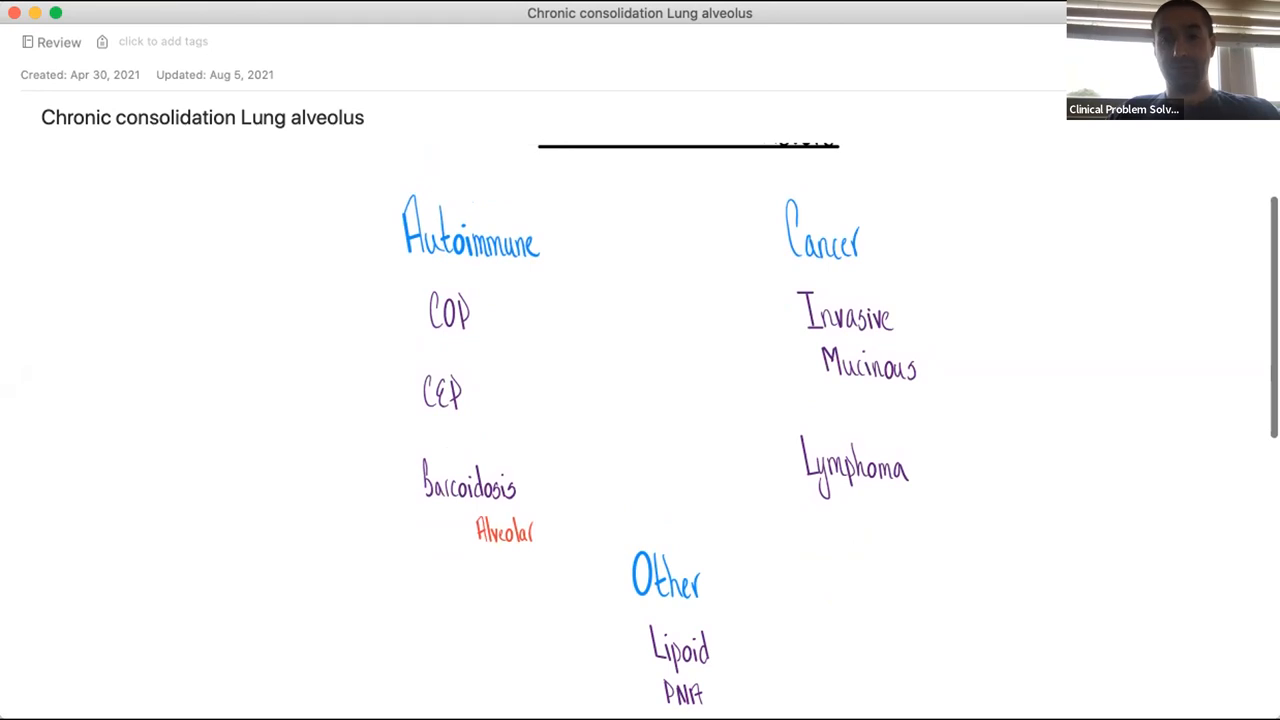